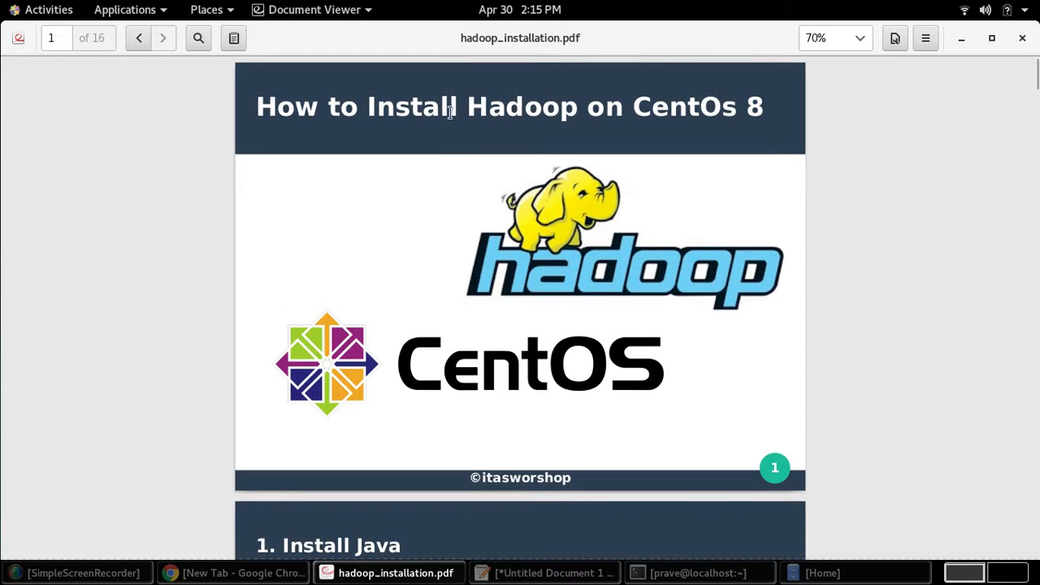
- Scroll to the guide's Install Java page and select the java -version command
{"action": "double_click", "coordinate": [519, 107]}
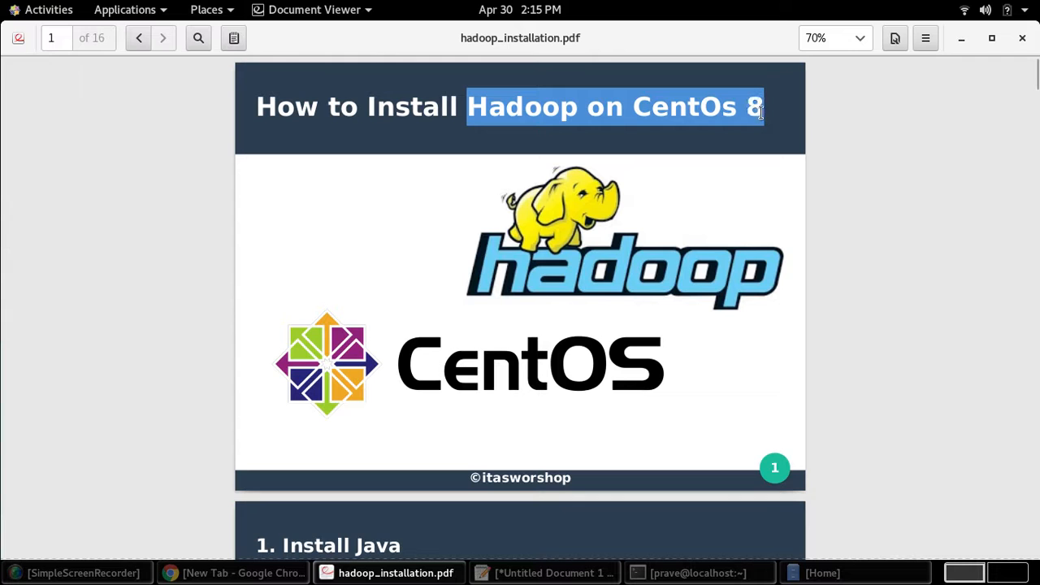
{"action": "left_click", "coordinate": [667, 276]}
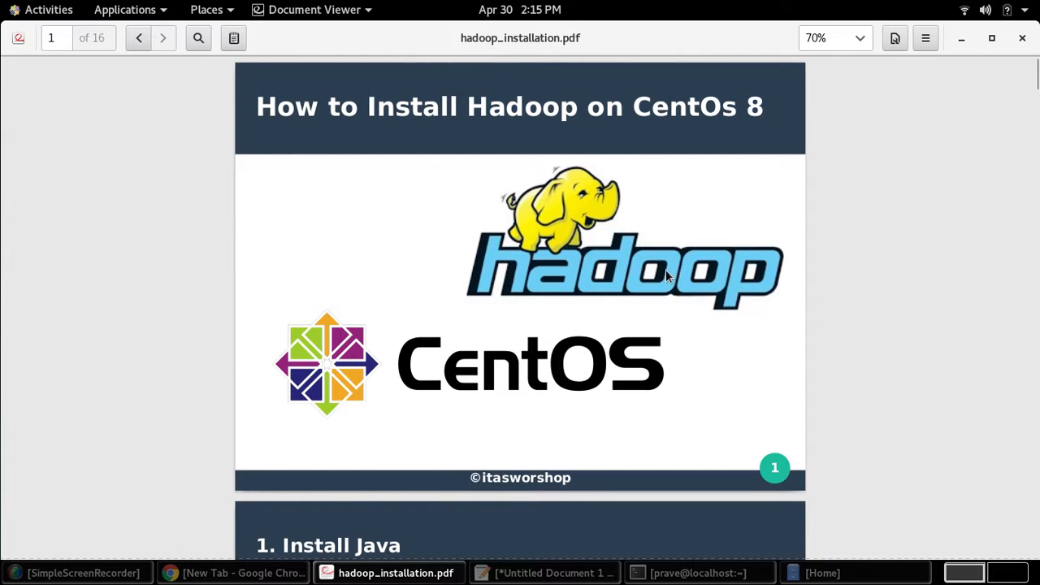
{"action": "scroll", "scroll_direction": "down", "scroll_amount": 3}
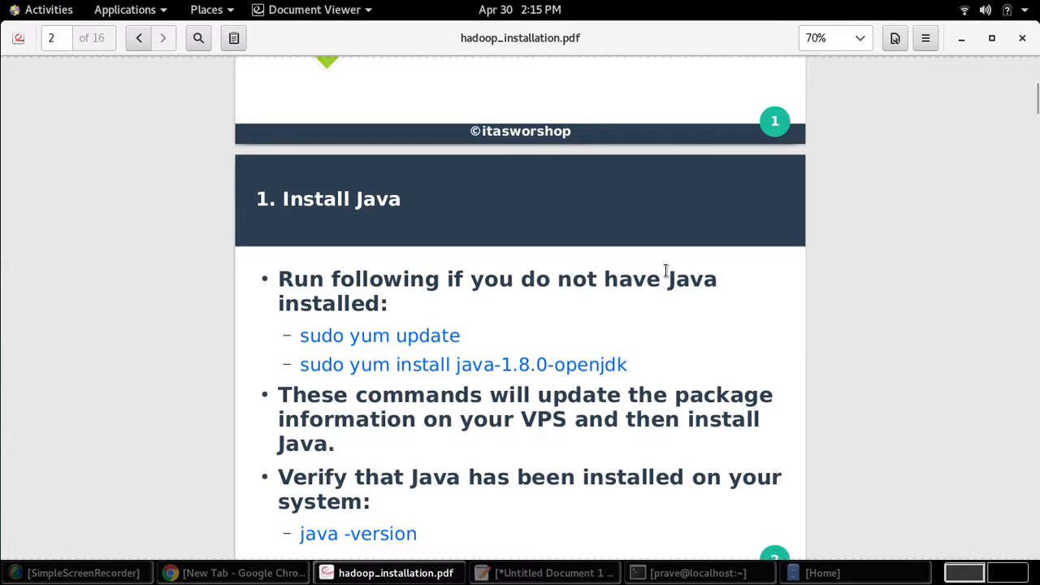
{"action": "scroll", "scroll_direction": "down", "scroll_amount": 3}
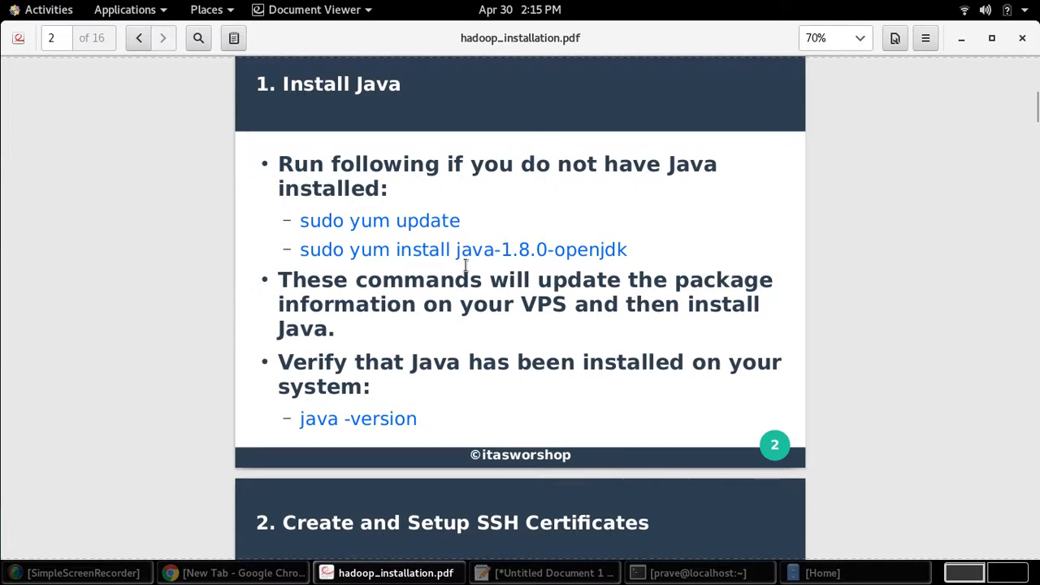
{"action": "mouse_move", "coordinate": [299, 232]}
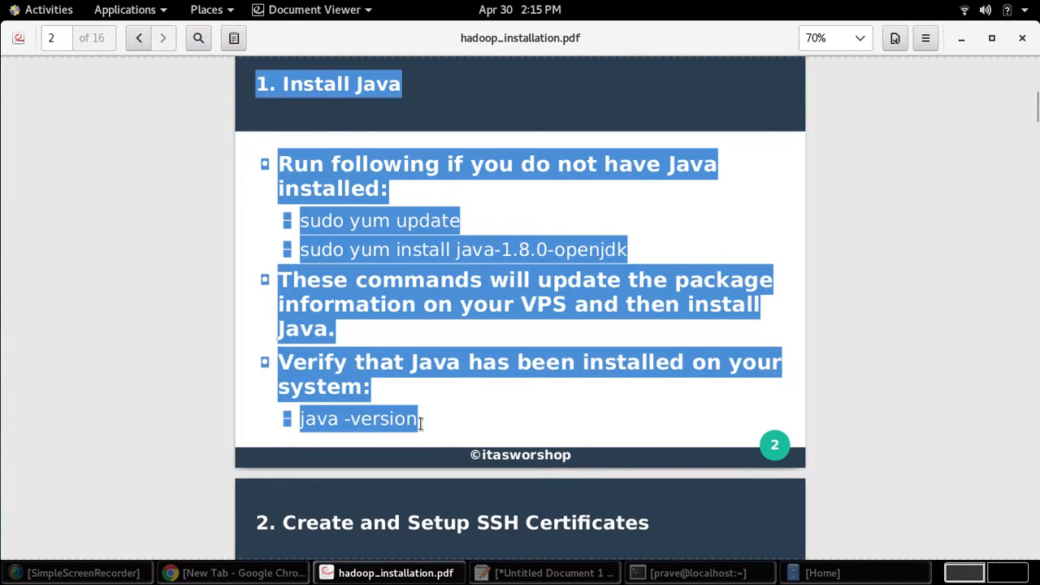
{"action": "left_click", "coordinate": [290, 142]}
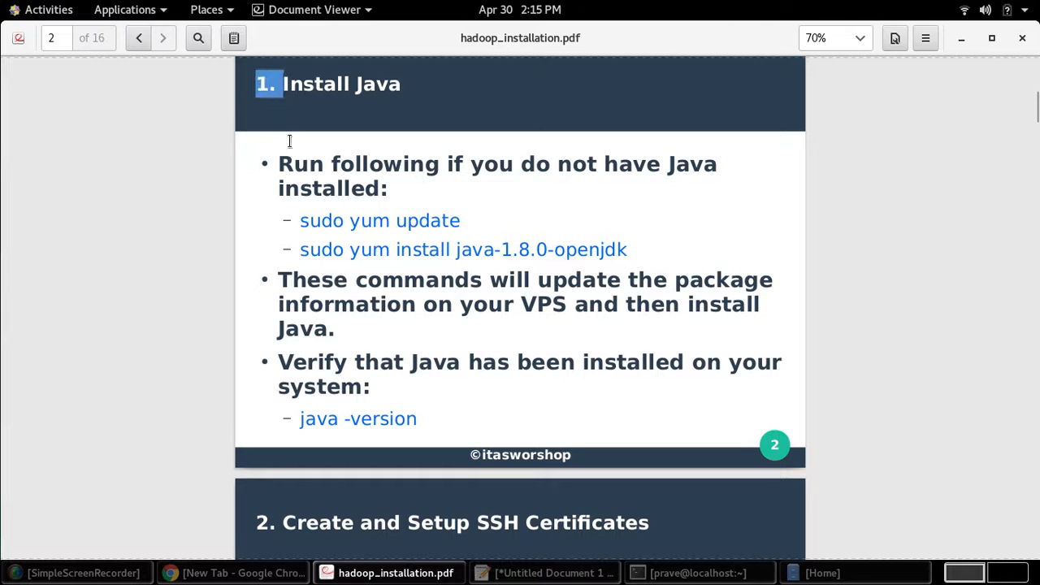
{"action": "left_click_drag", "start_coordinate": [289, 142], "coordinate": [420, 418]}
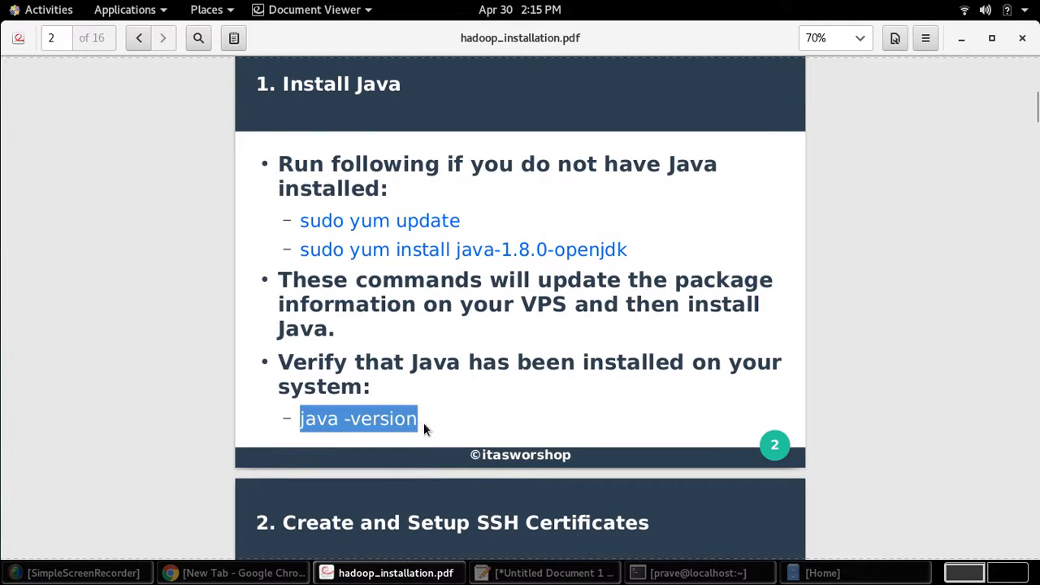
{"action": "scroll", "scroll_direction": "down", "scroll_amount": 3}
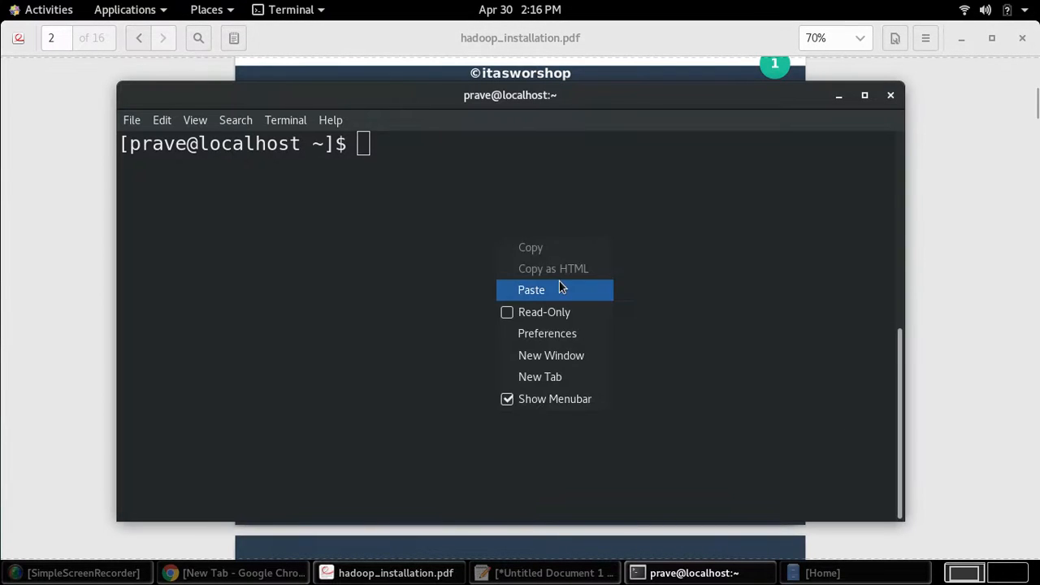
- Paste the java -version command into the terminal
{"action": "left_click", "coordinate": [531, 289]}
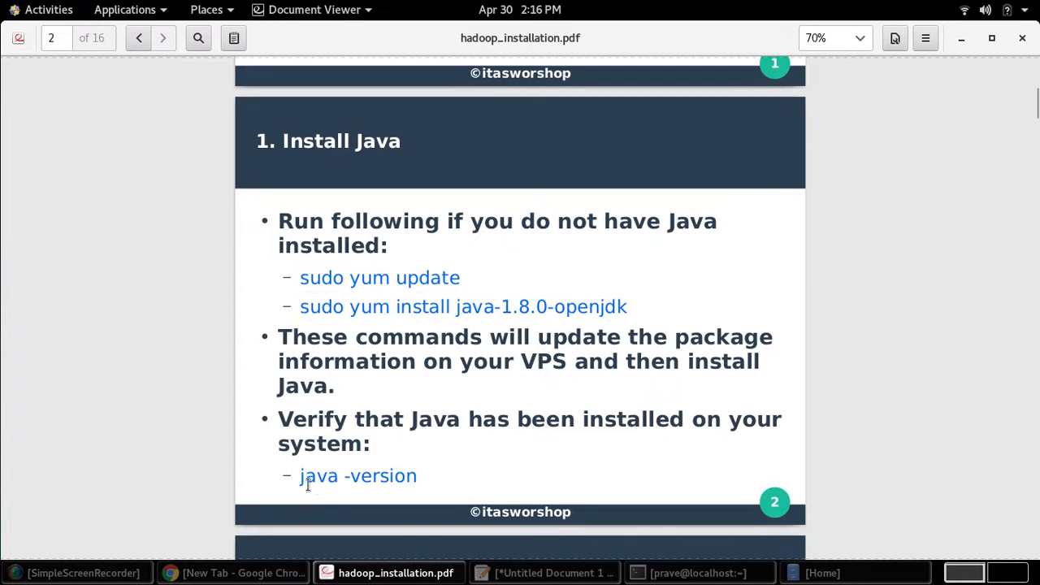
{"action": "mouse_move", "coordinate": [463, 457]}
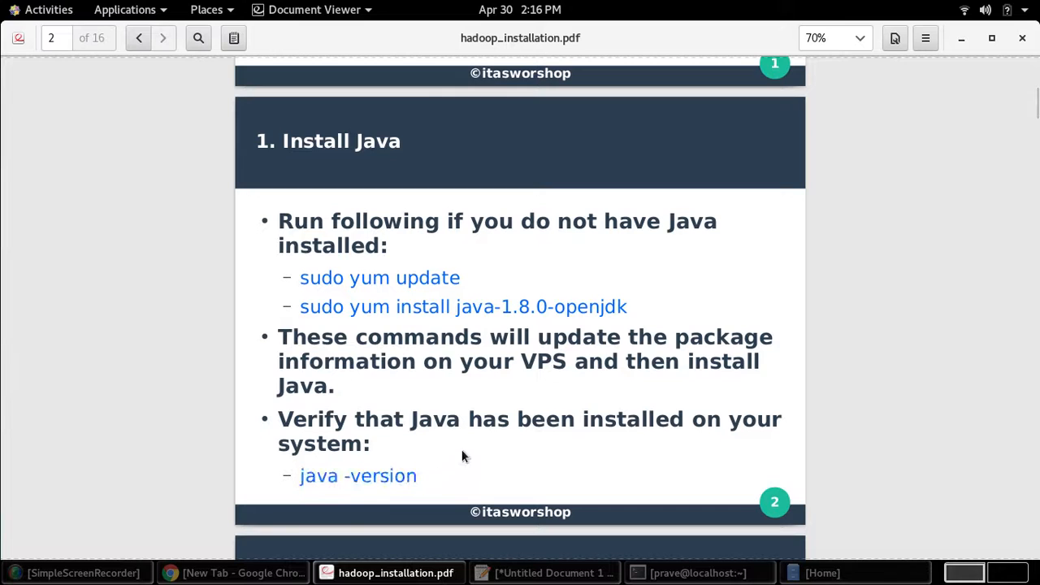
- Scroll to page 3 and select the ssh-keygen -t rsa -P '' command line
{"action": "scroll", "scroll_direction": "down", "scroll_amount": 3}
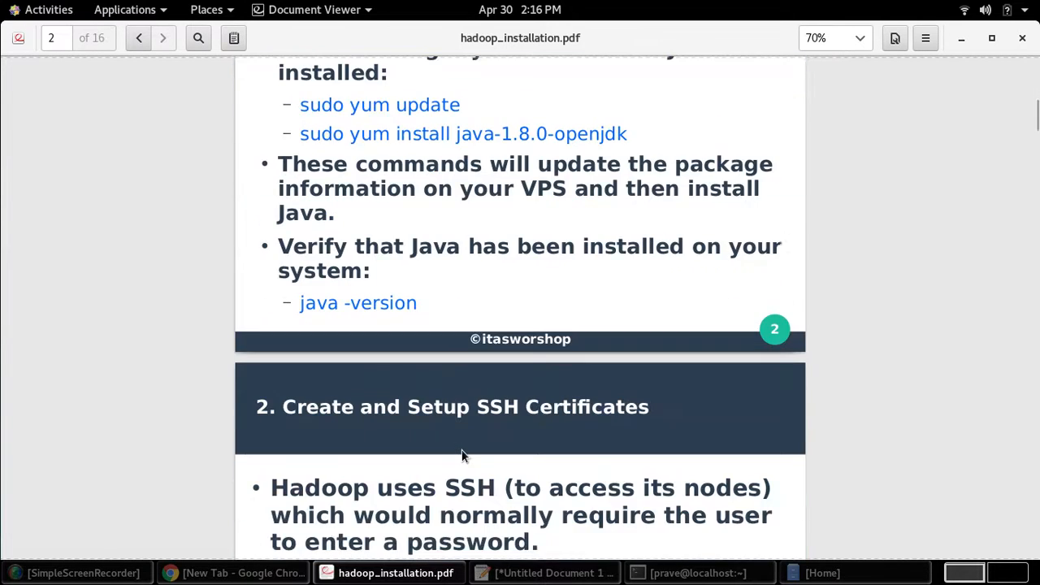
{"action": "scroll", "scroll_direction": "down", "scroll_amount": 3}
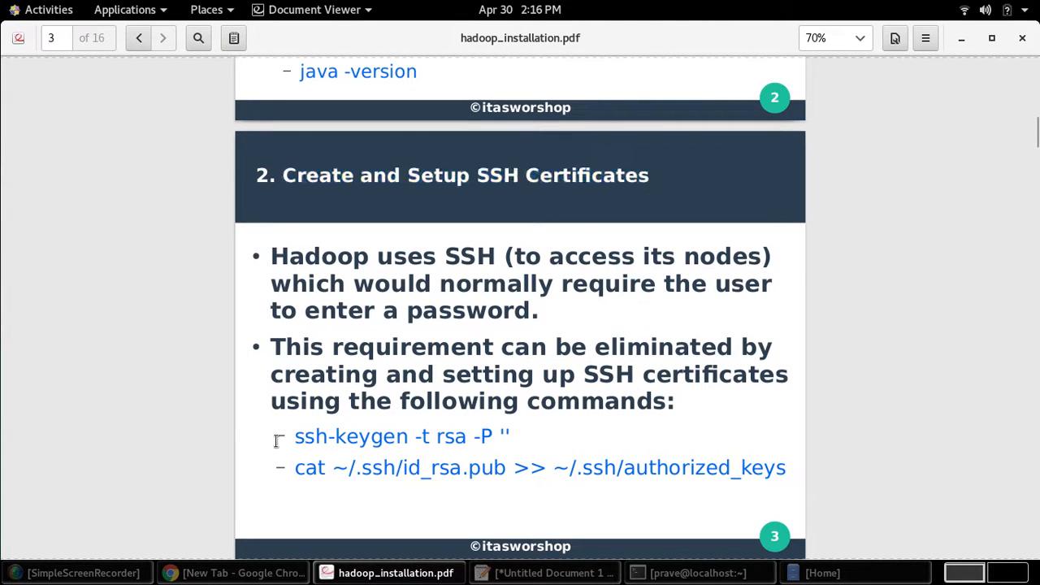
{"action": "left_click_drag", "start_coordinate": [295, 437], "coordinate": [510, 436]}
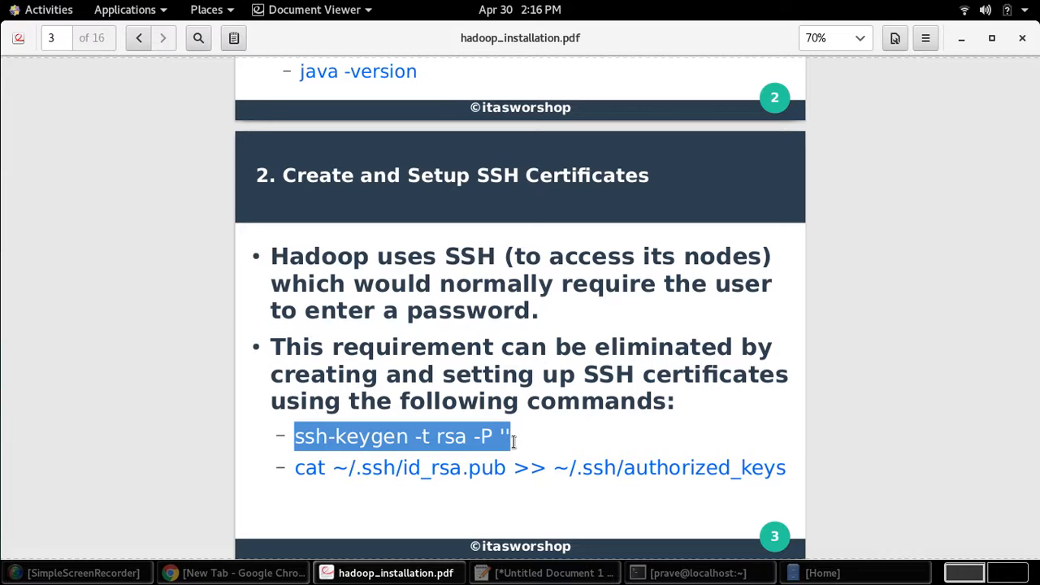
{"action": "left_click", "coordinate": [514, 437]}
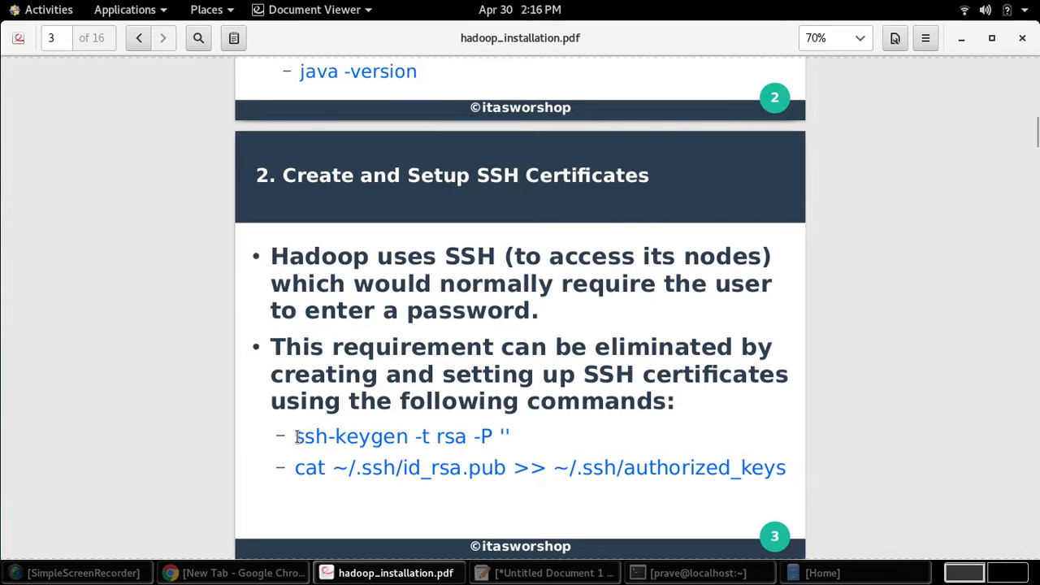
{"action": "left_click_drag", "start_coordinate": [295, 436], "coordinate": [512, 437]}
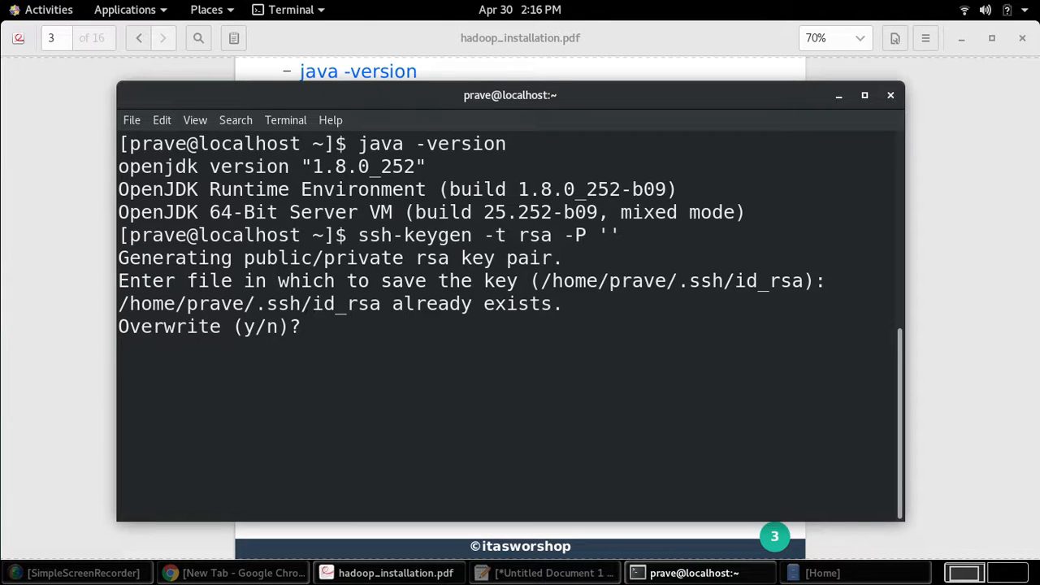
- Overwrite the existing RSA key, then append id_rsa.pub to ~/.ssh/authorized_keys
{"action": "type", "text": "y"}
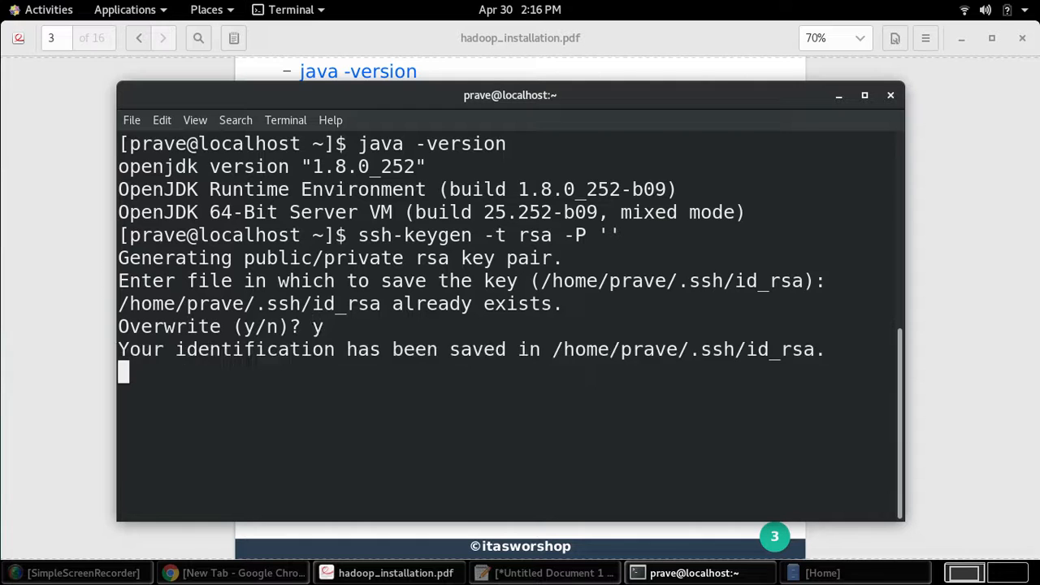
{"action": "key", "text": "Return"}
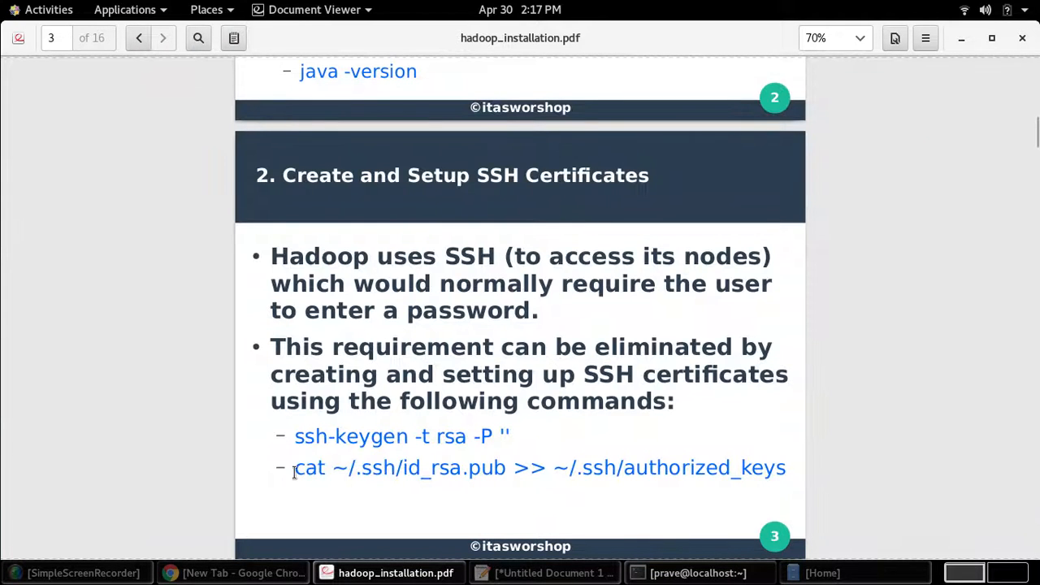
{"action": "left_click_drag", "start_coordinate": [294, 467], "coordinate": [787, 468]}
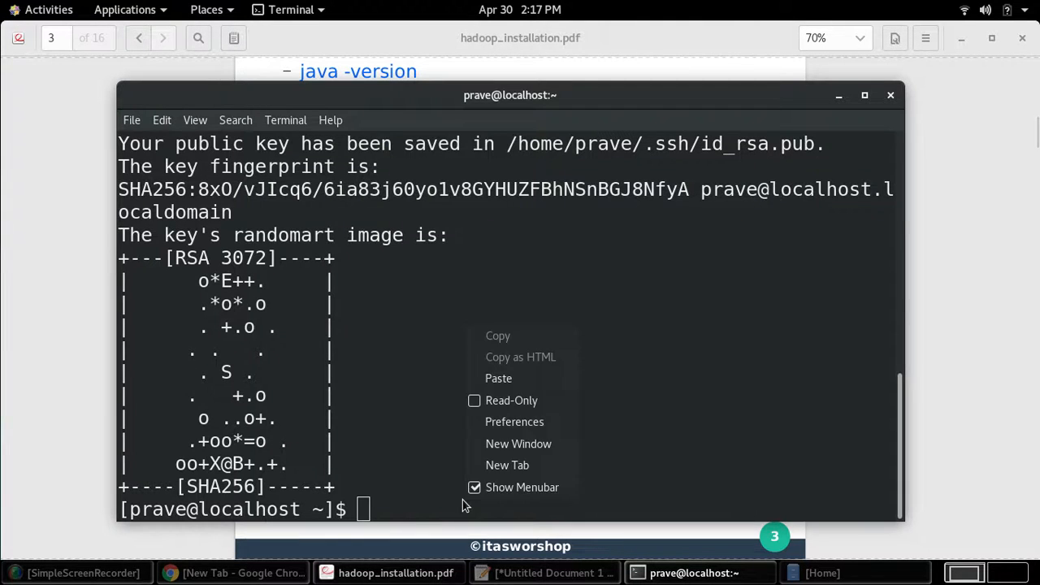
{"action": "type", "text": "cat ~/.ssh/id_rsa.pub >> ~/.ssh/authorized_keys"}
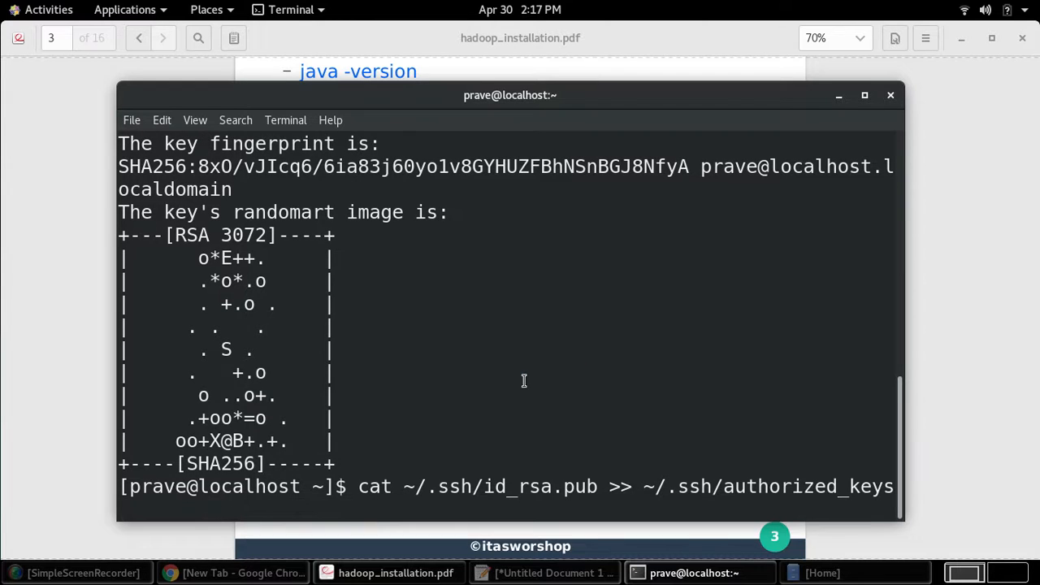
{"action": "key", "text": "Return"}
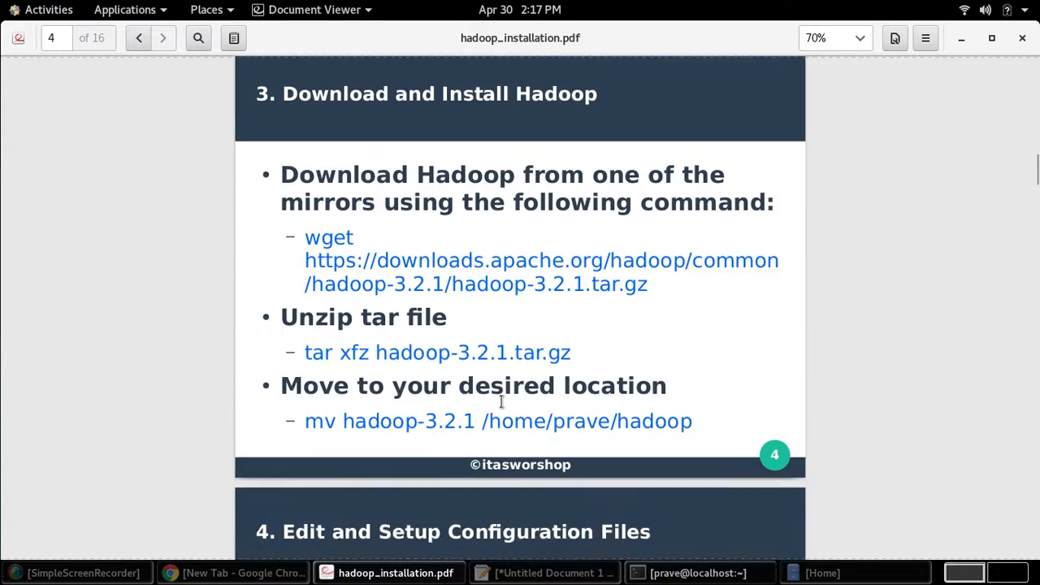
{"action": "mouse_move", "coordinate": [304, 244]}
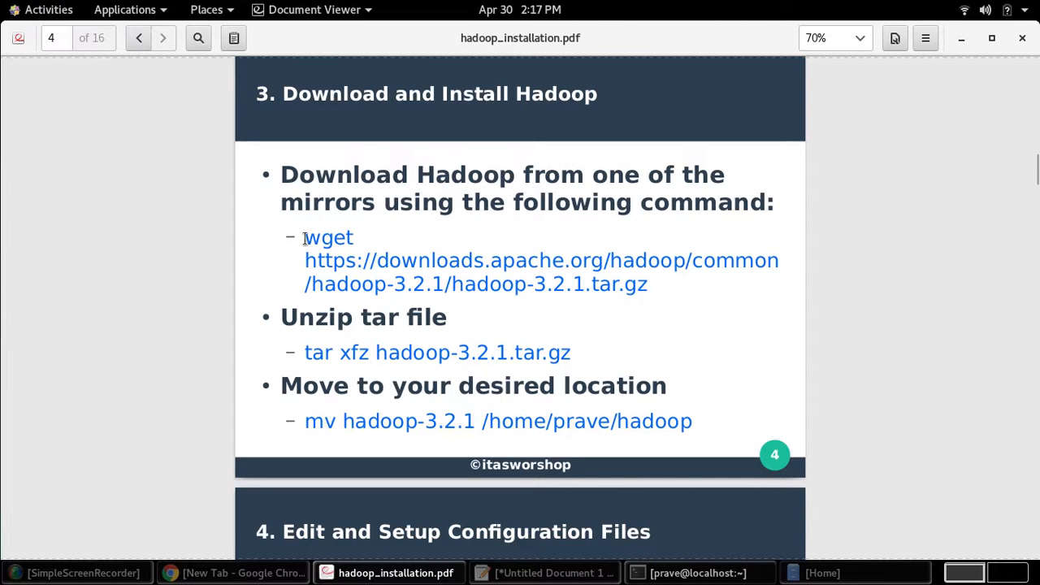
- Point out version 3.2.1 in the wget download URL, then select the whole command
{"action": "left_click_drag", "start_coordinate": [304, 237], "coordinate": [648, 284]}
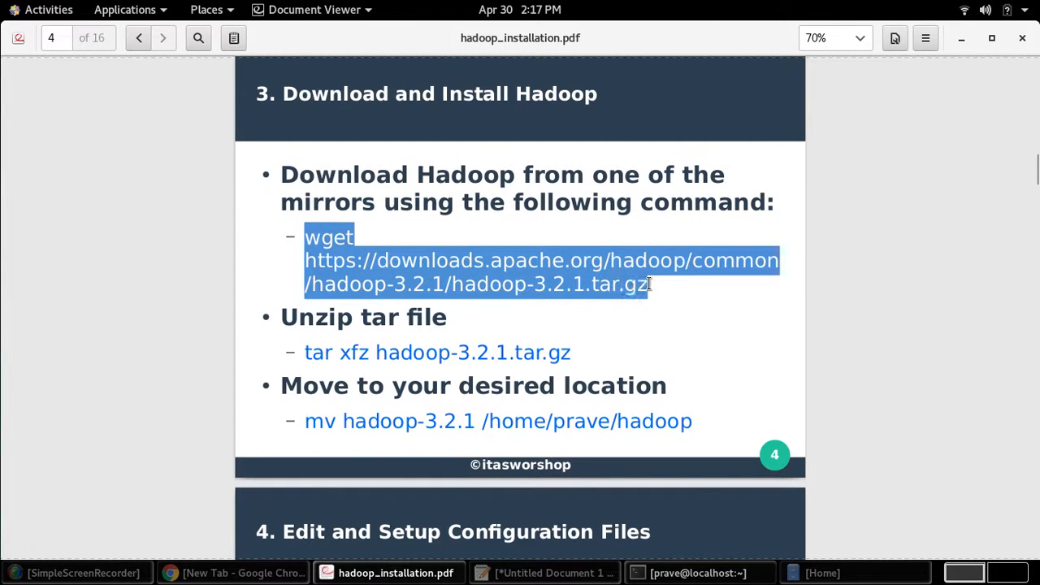
{"action": "left_click", "coordinate": [394, 284]}
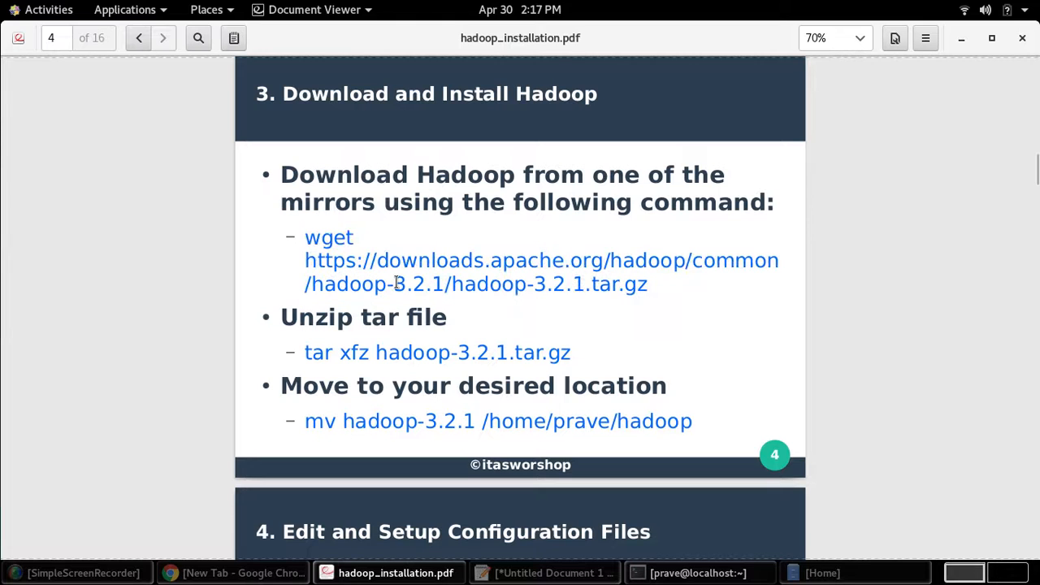
{"action": "double_click", "coordinate": [420, 284]}
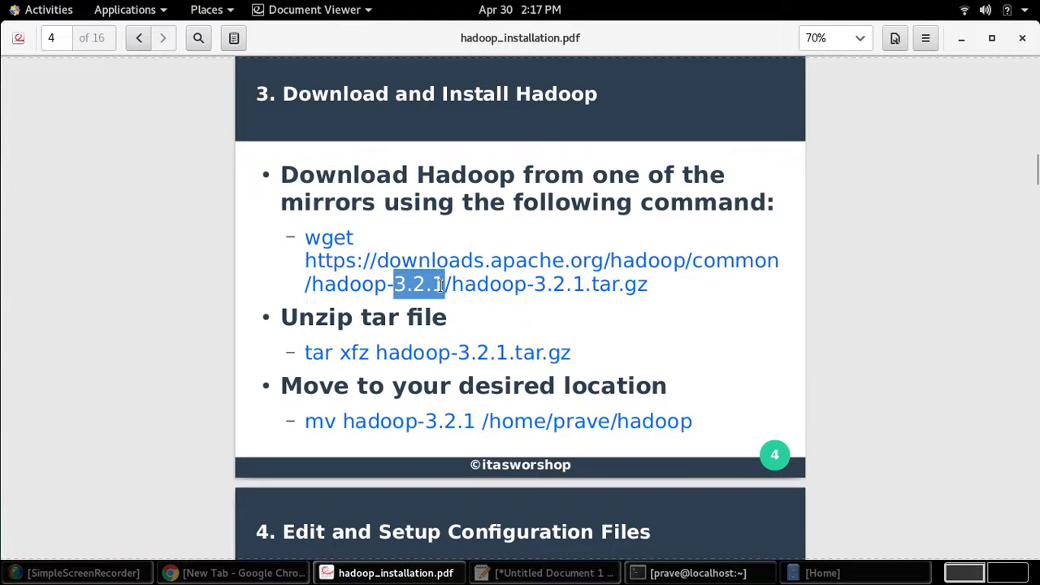
{"action": "left_click", "coordinate": [484, 313]}
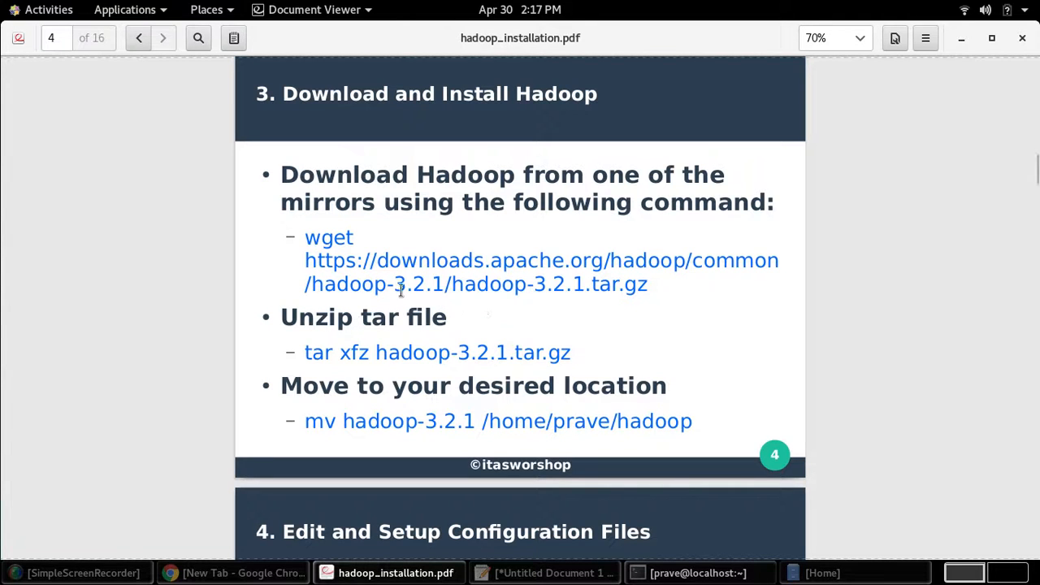
{"action": "left_click_drag", "start_coordinate": [399, 284], "coordinate": [648, 283]}
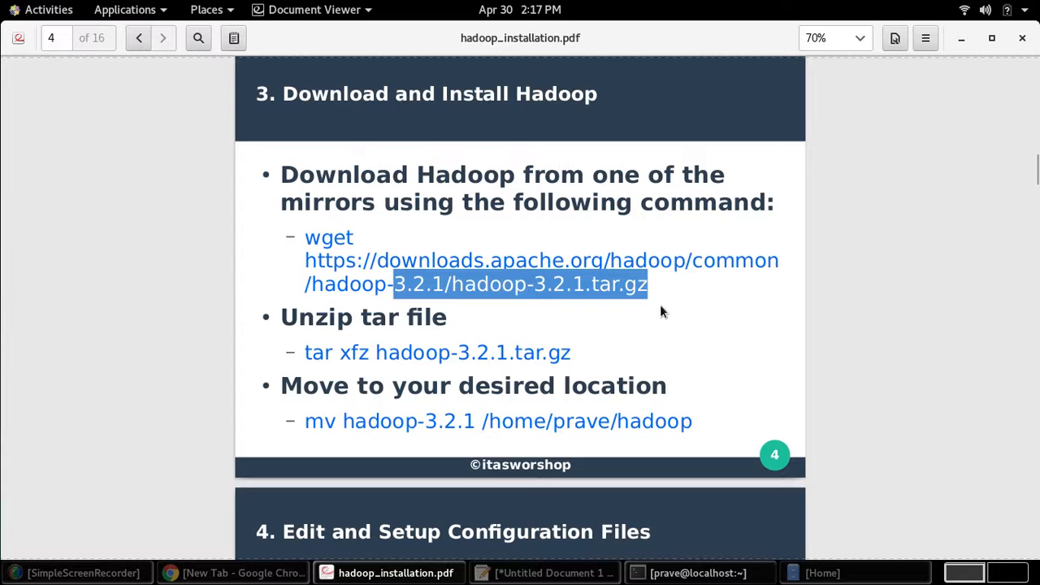
{"action": "left_click", "coordinate": [657, 311]}
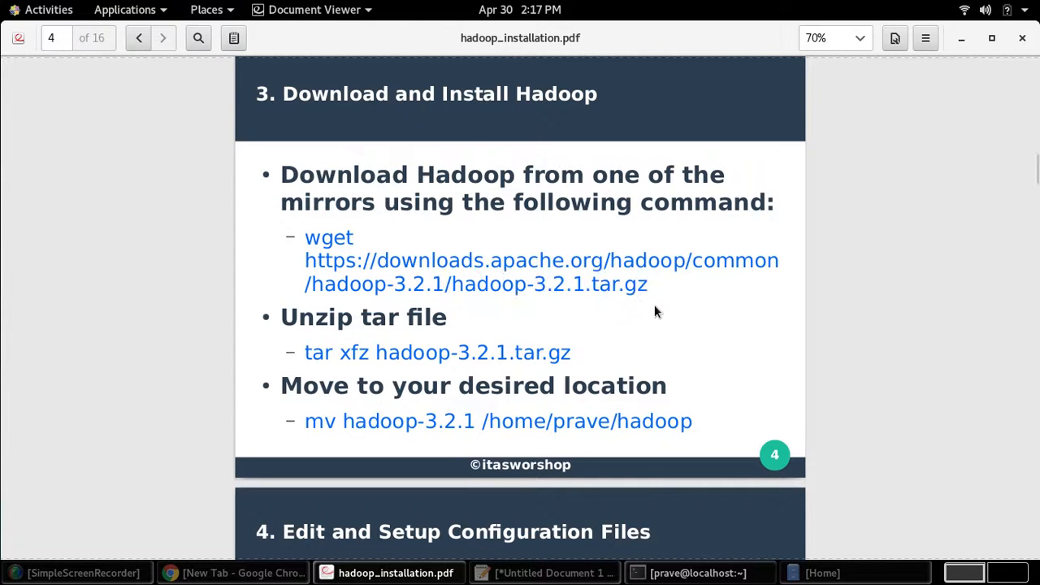
{"action": "mouse_move", "coordinate": [638, 312]}
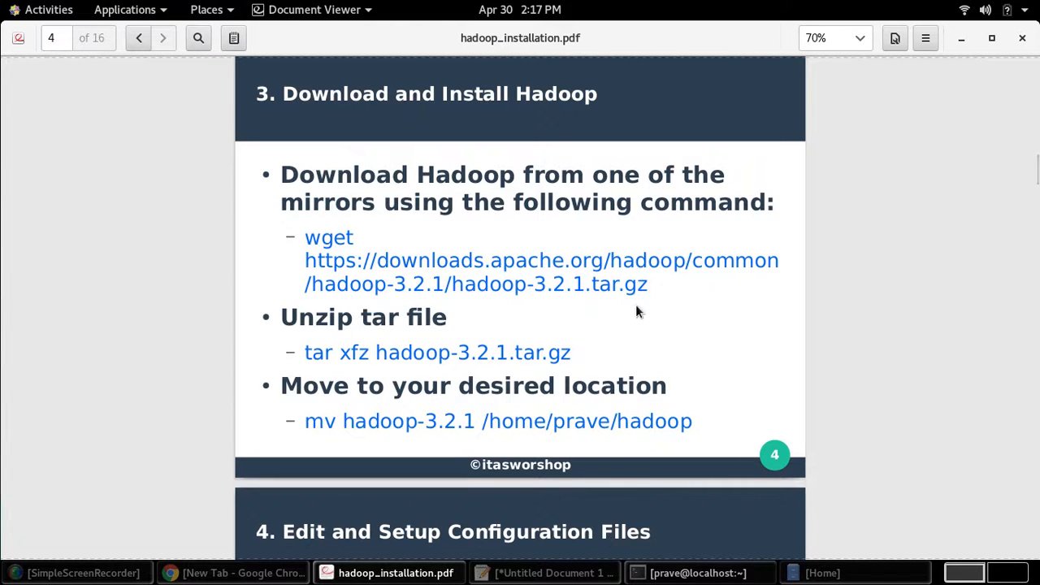
{"action": "left_click_drag", "start_coordinate": [304, 237], "coordinate": [577, 284]}
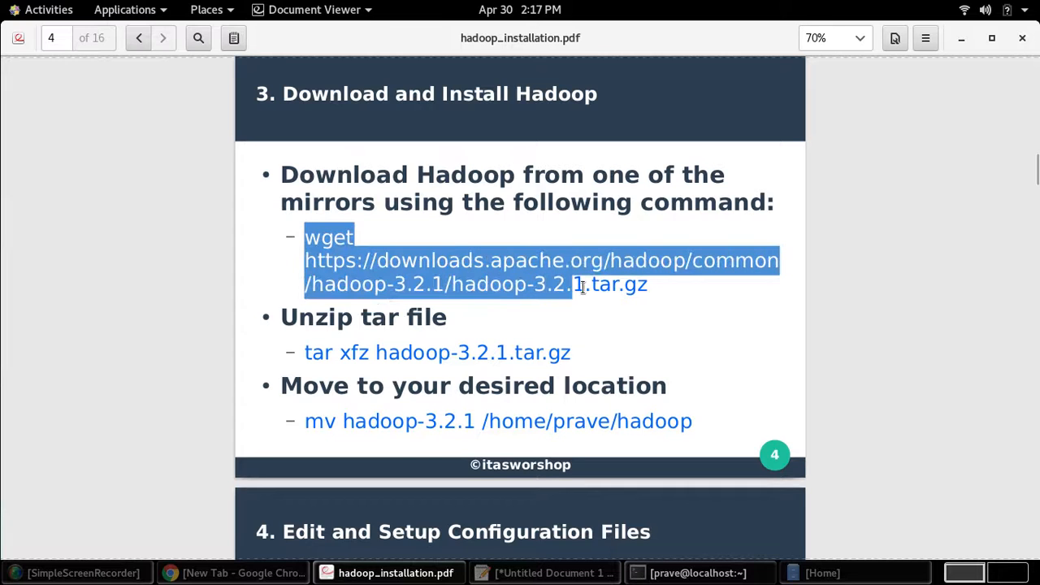
{"action": "left_click", "coordinate": [557, 572]}
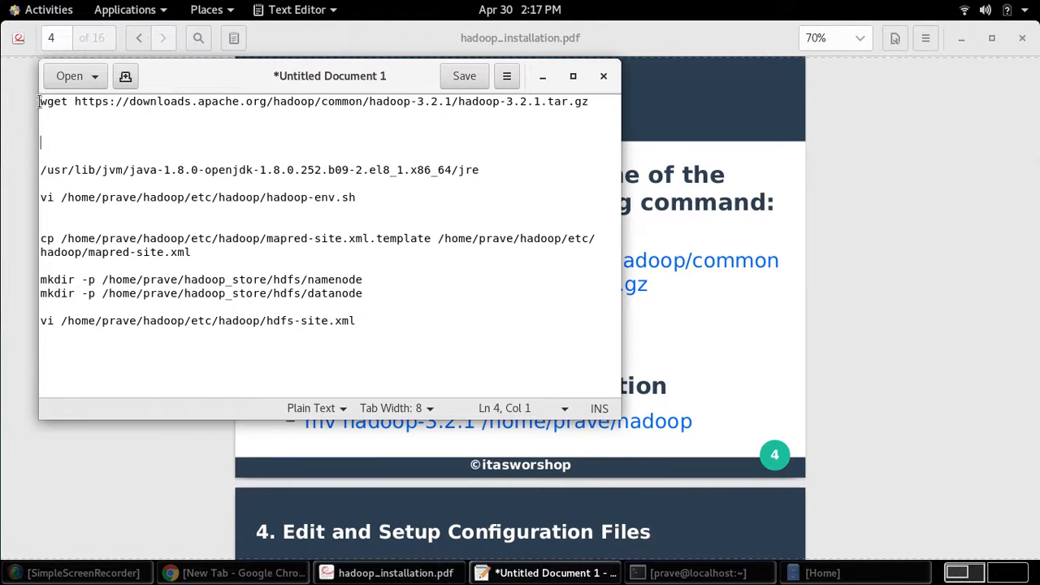
- Download hadoop-3.2.1.tar.gz with wget, then list the folder and mark the archive
{"action": "left_click_drag", "start_coordinate": [40, 101], "coordinate": [589, 101]}
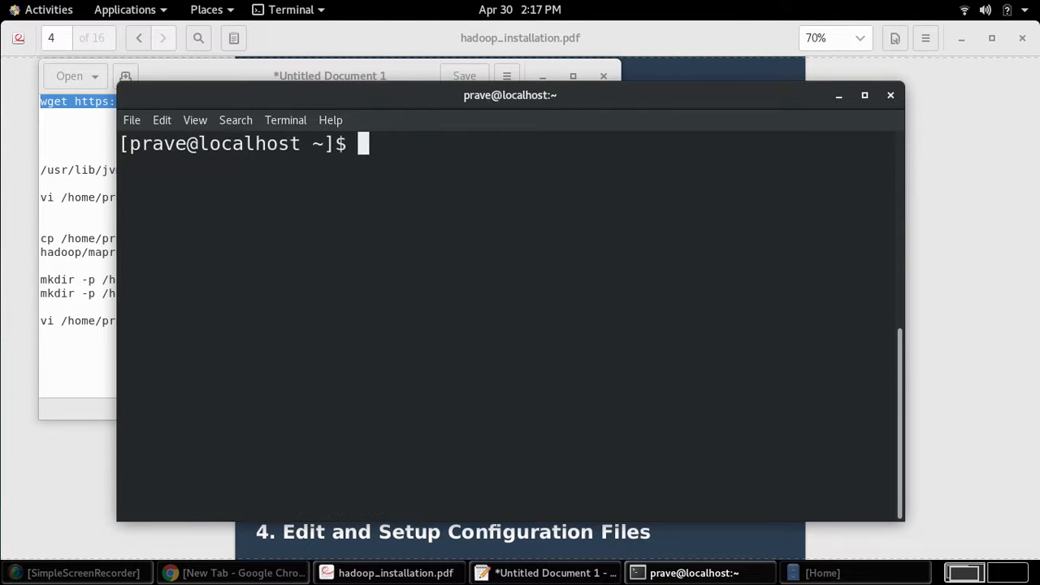
{"action": "type", "text": "wget https://downloads.apache.org/hadoop/common/hadoop-3.2.1/hadoop-3.2.1.tar.gz"}
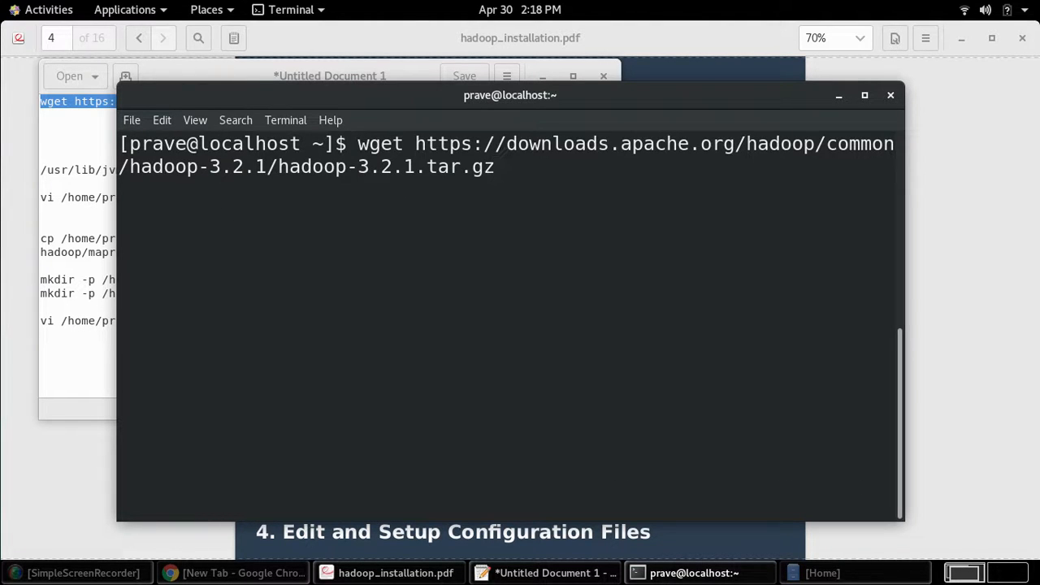
{"action": "mouse_move", "coordinate": [425, 222]}
{"action": "type", "text": "c"}
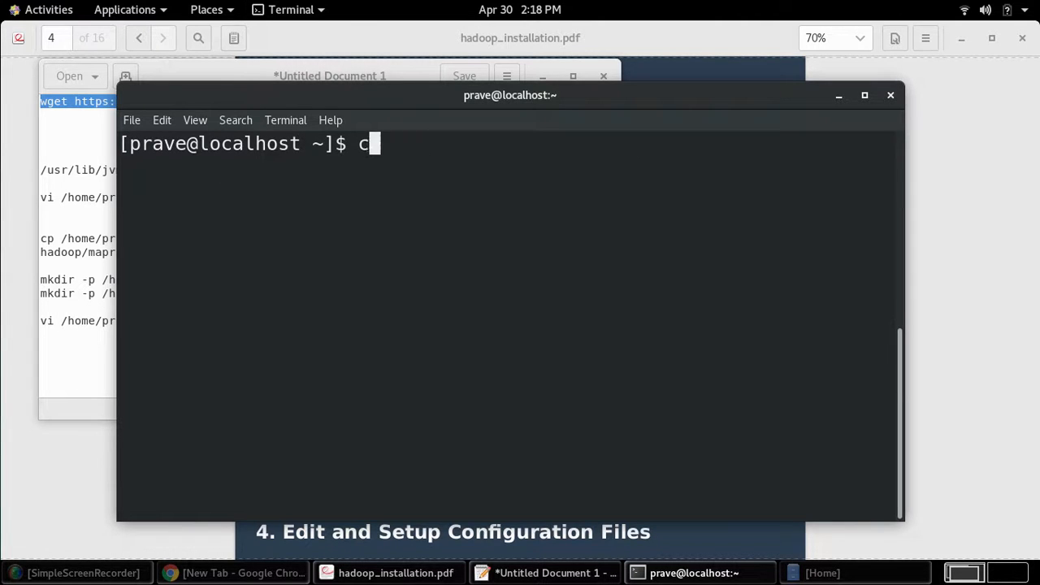
{"action": "type", "text": "ls"}
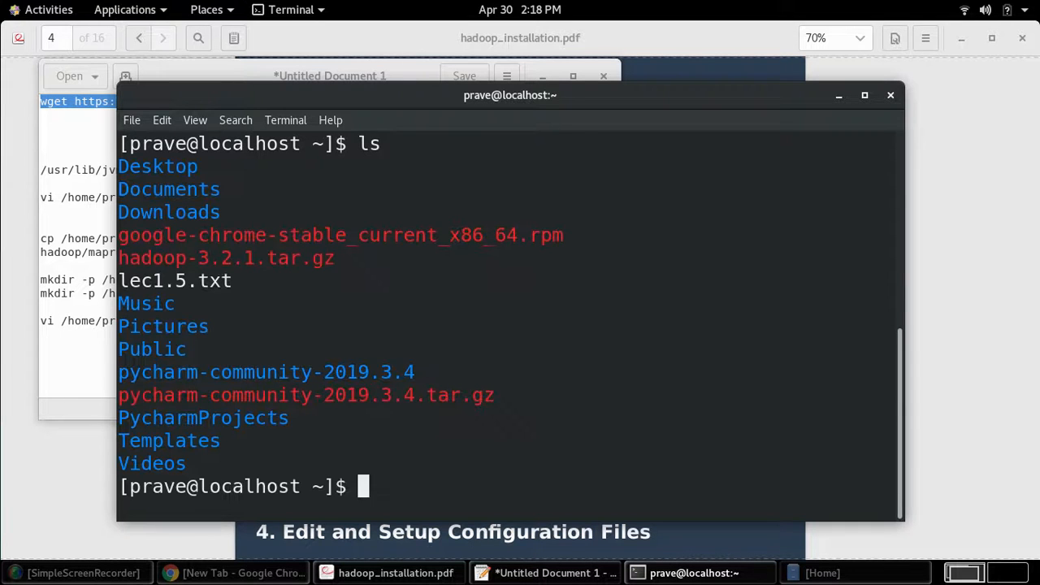
{"action": "mouse_move", "coordinate": [157, 259]}
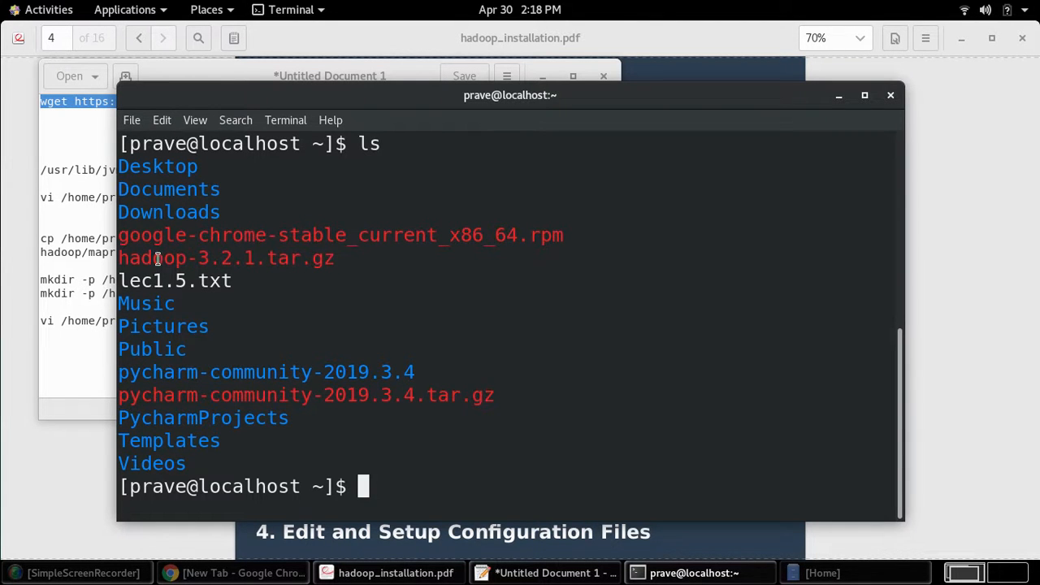
{"action": "double_click", "coordinate": [225, 258]}
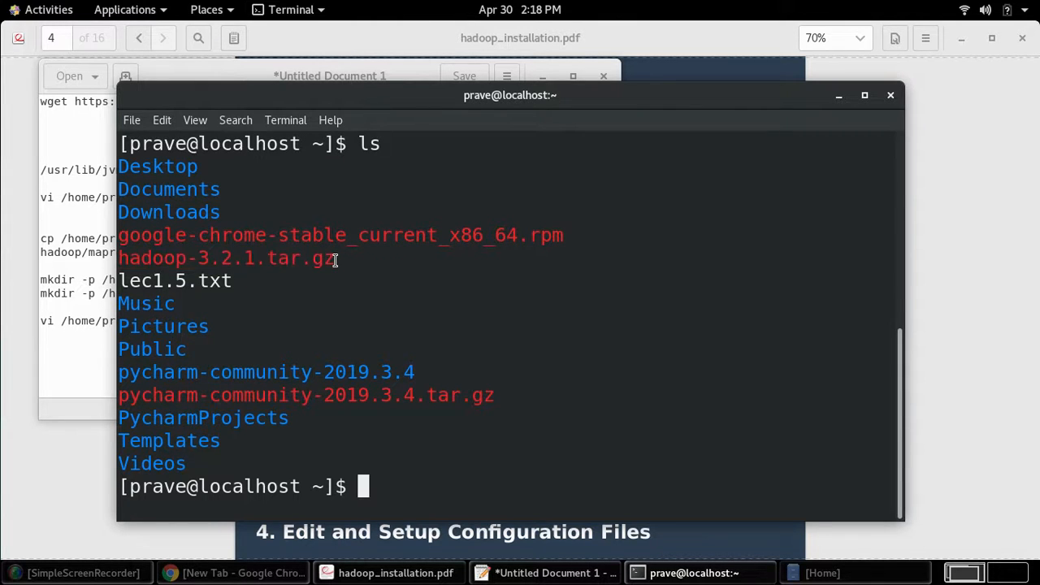
{"action": "double_click", "coordinate": [227, 257]}
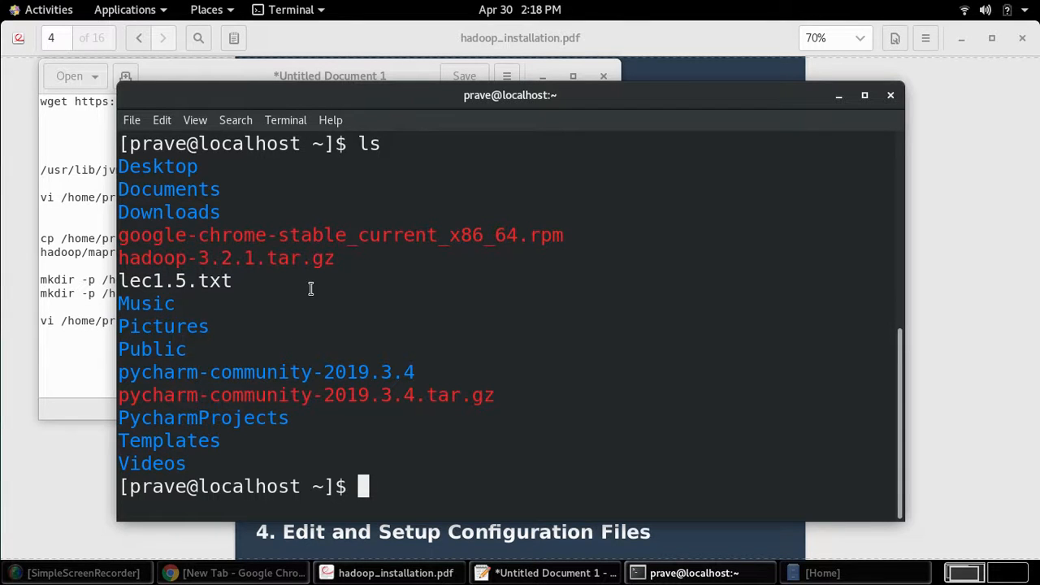
{"action": "mouse_move", "coordinate": [248, 79]}
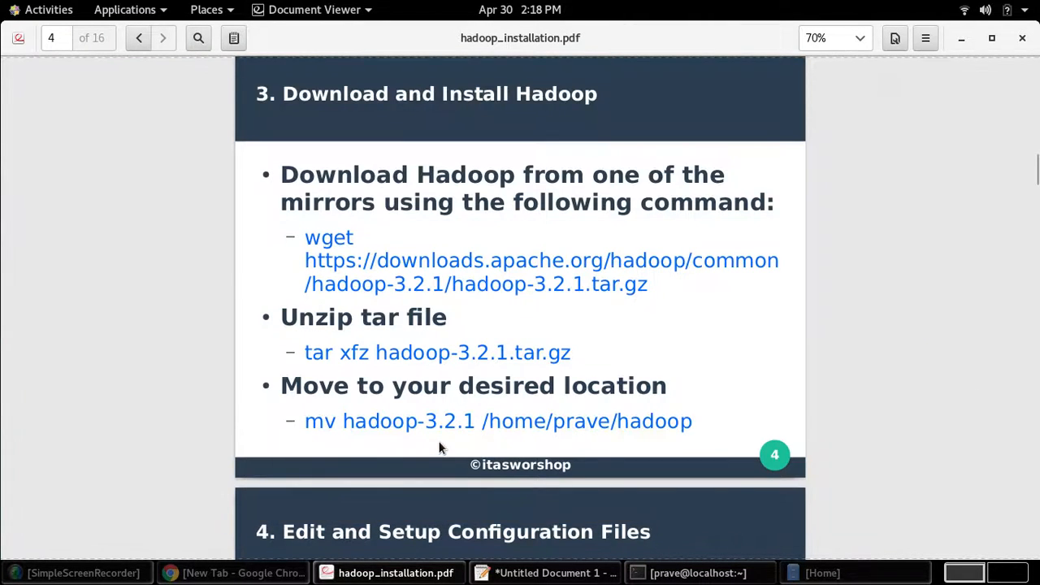
- Extract the archive with tar xfz hadoop-3.2.1.tar.gz
{"action": "scroll", "scroll_direction": "down", "scroll_amount": 3}
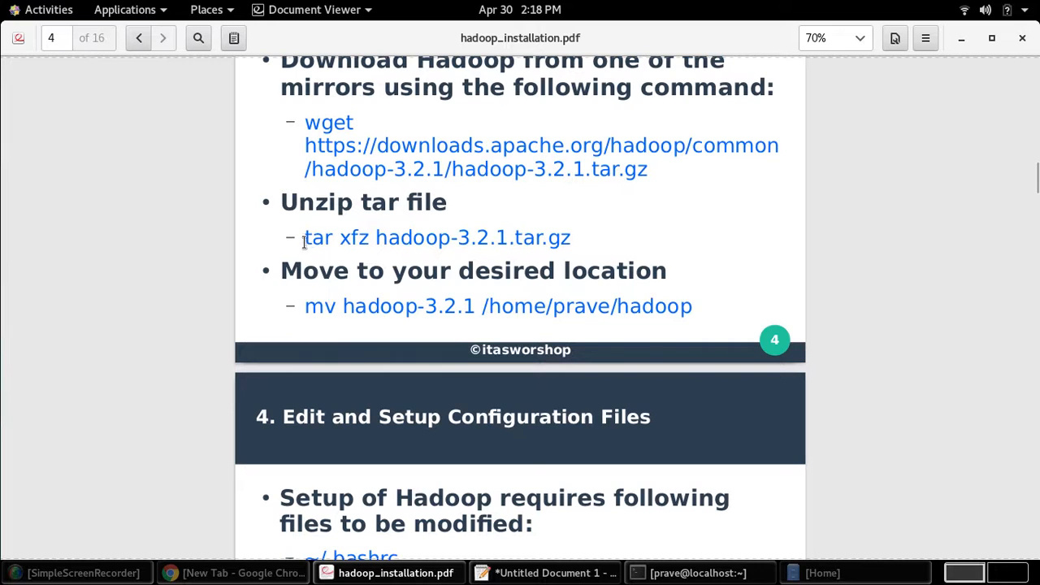
{"action": "left_click_drag", "start_coordinate": [304, 237], "coordinate": [572, 237]}
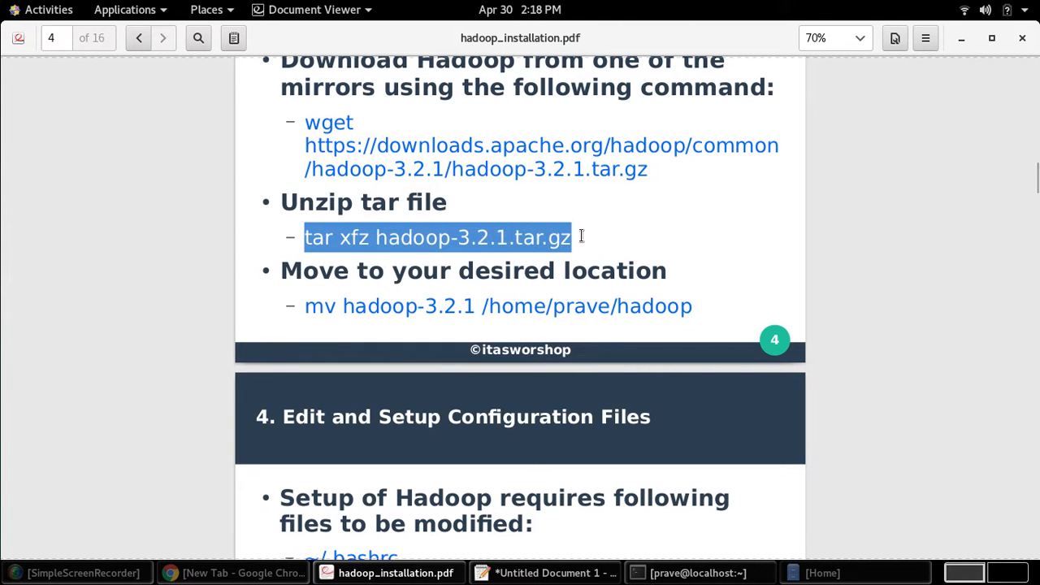
{"action": "left_click", "coordinate": [695, 573]}
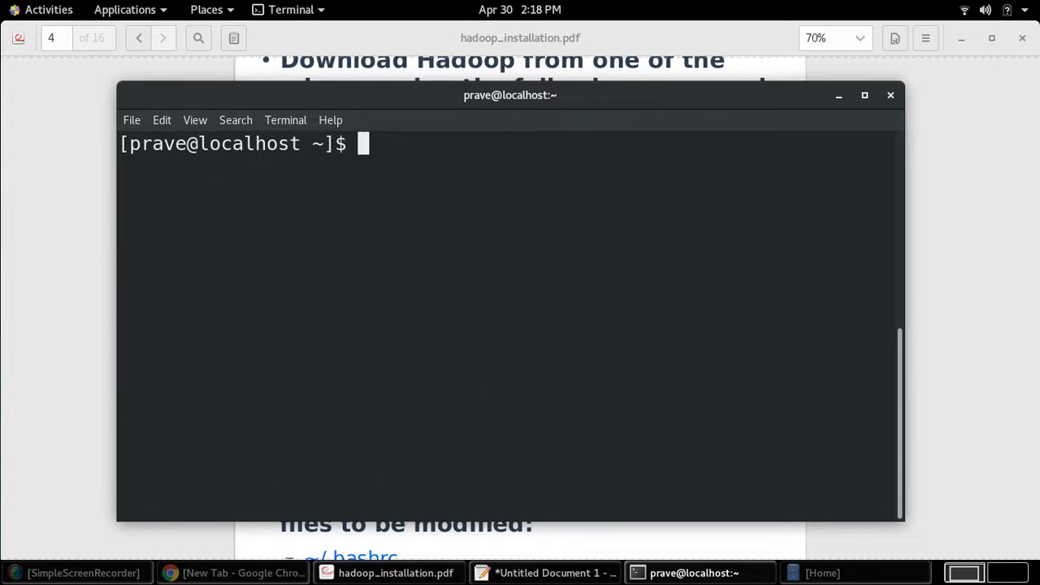
{"action": "type", "text": "tar xfz hadoop-3.2.1.tar.gz"}
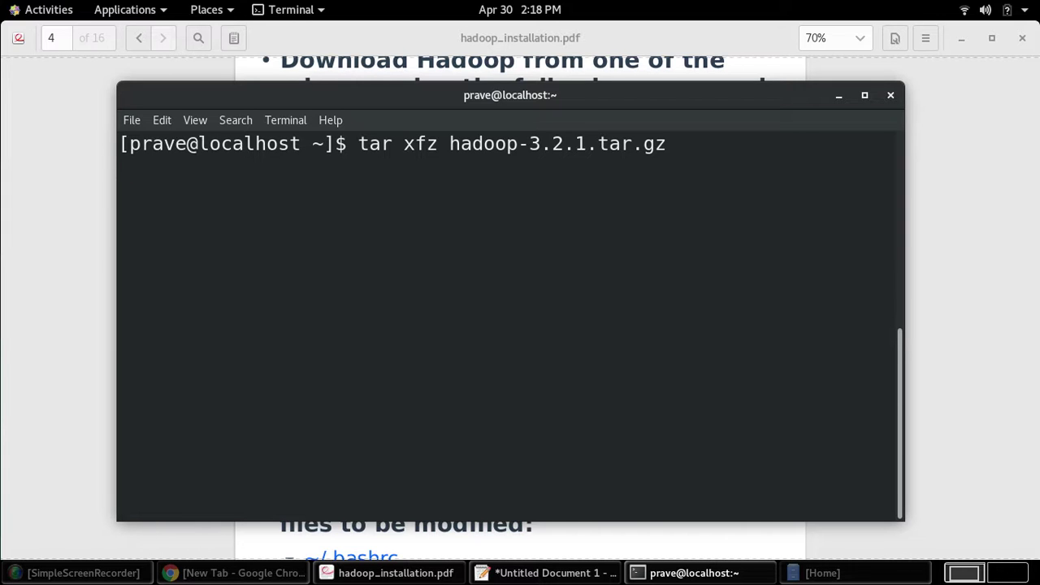
{"action": "key", "text": "Return"}
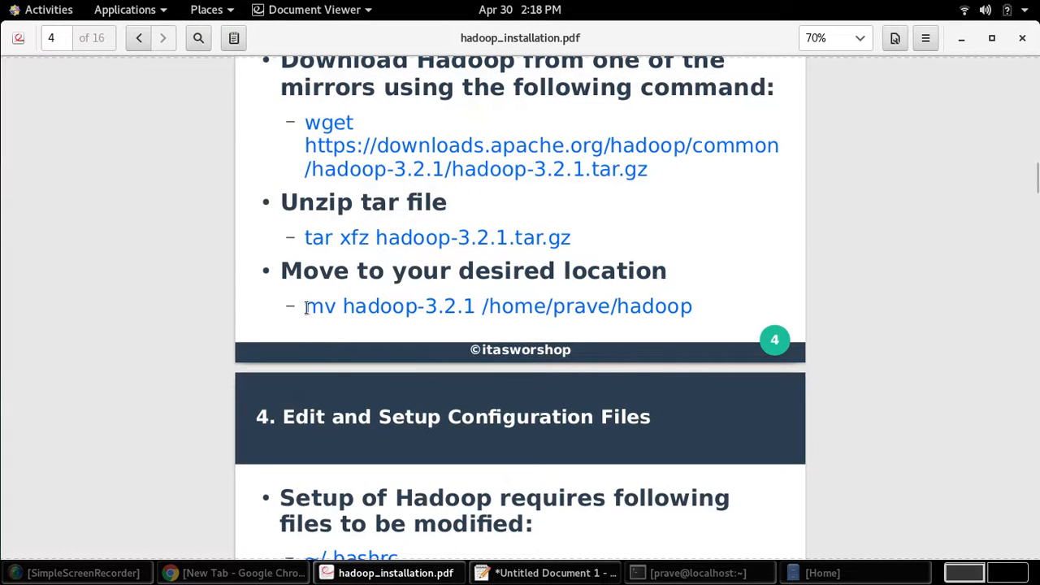
- Highlight the move command's source folder and destination /home/prave/hadoop in the guide
{"action": "left_click_drag", "start_coordinate": [304, 306], "coordinate": [477, 306]}
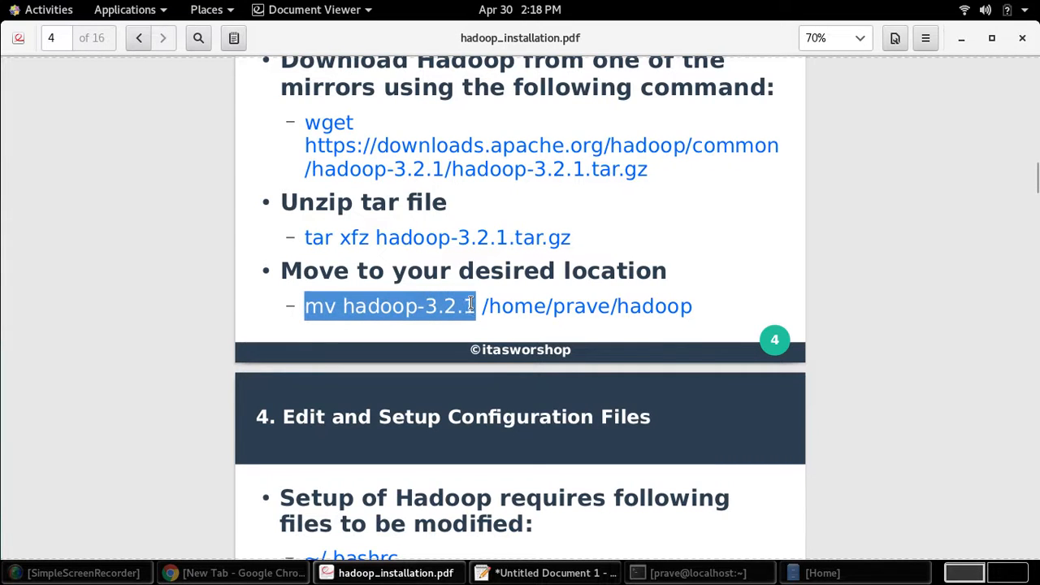
{"action": "left_click_drag", "start_coordinate": [484, 305], "coordinate": [613, 305]}
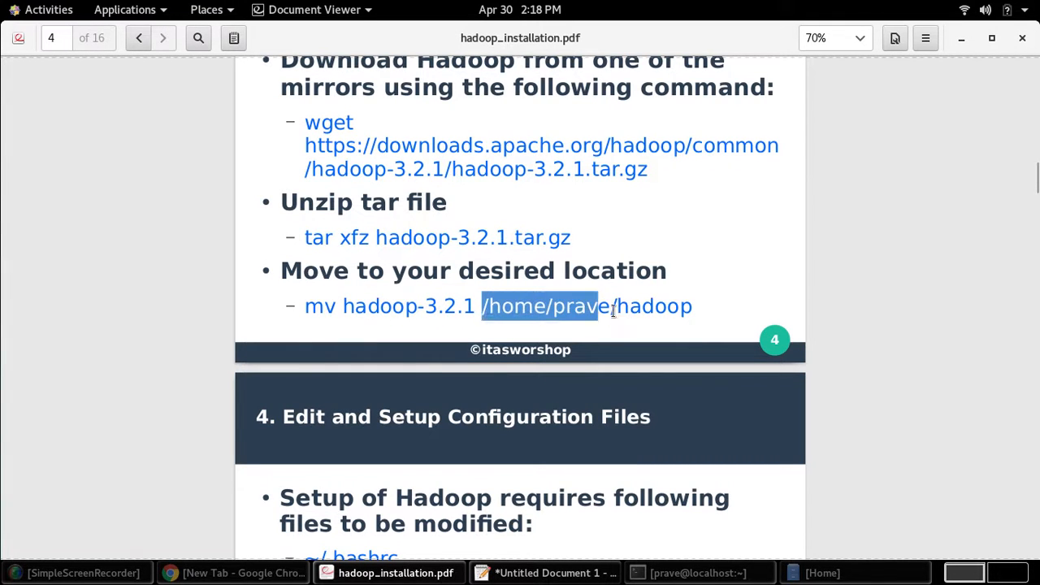
{"action": "left_click", "coordinate": [620, 308]}
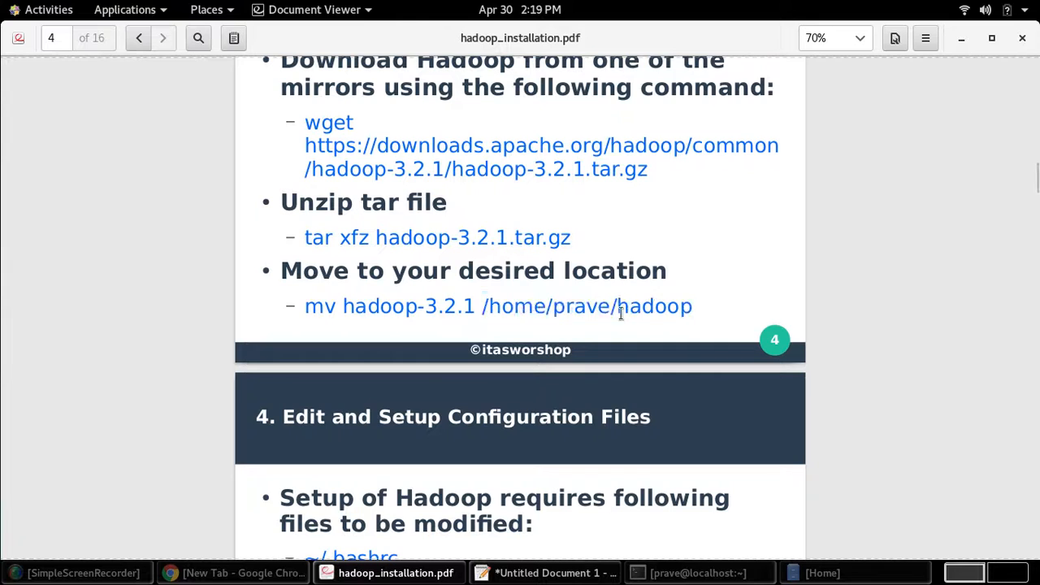
{"action": "double_click", "coordinate": [584, 307]}
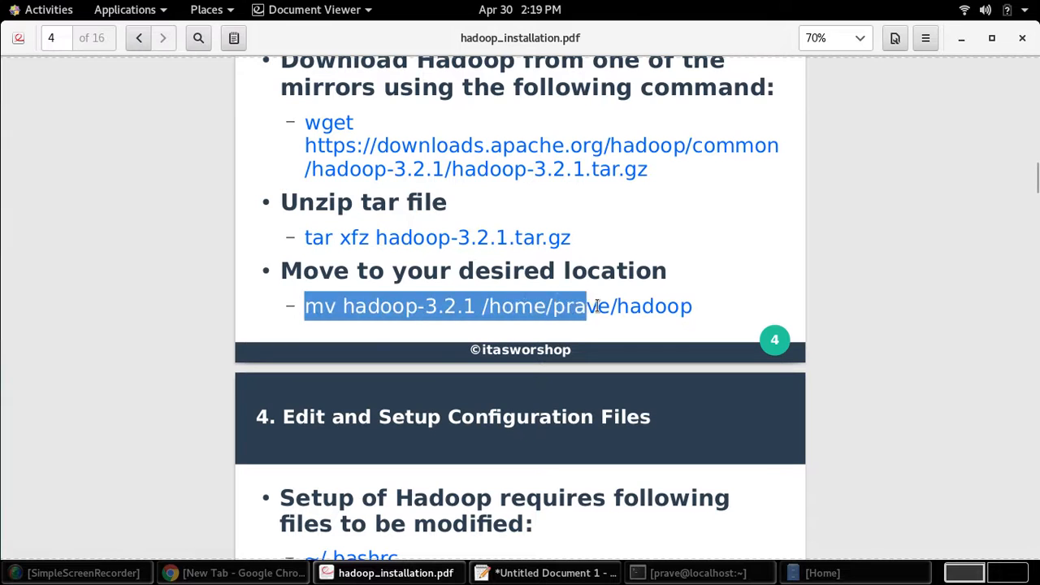
{"action": "left_click_drag", "start_coordinate": [586, 306], "coordinate": [693, 306]}
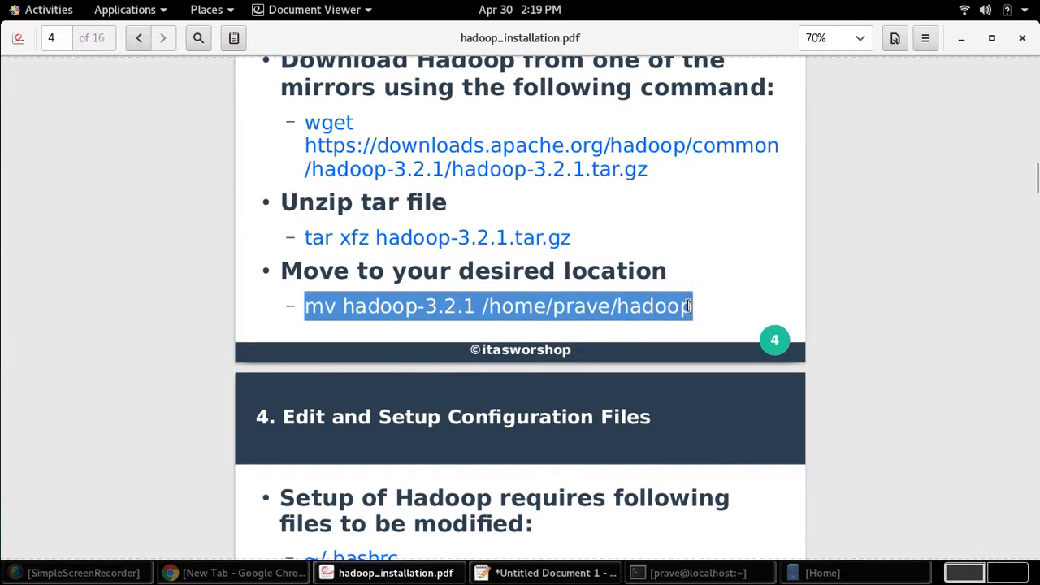
{"action": "left_click", "coordinate": [573, 299]}
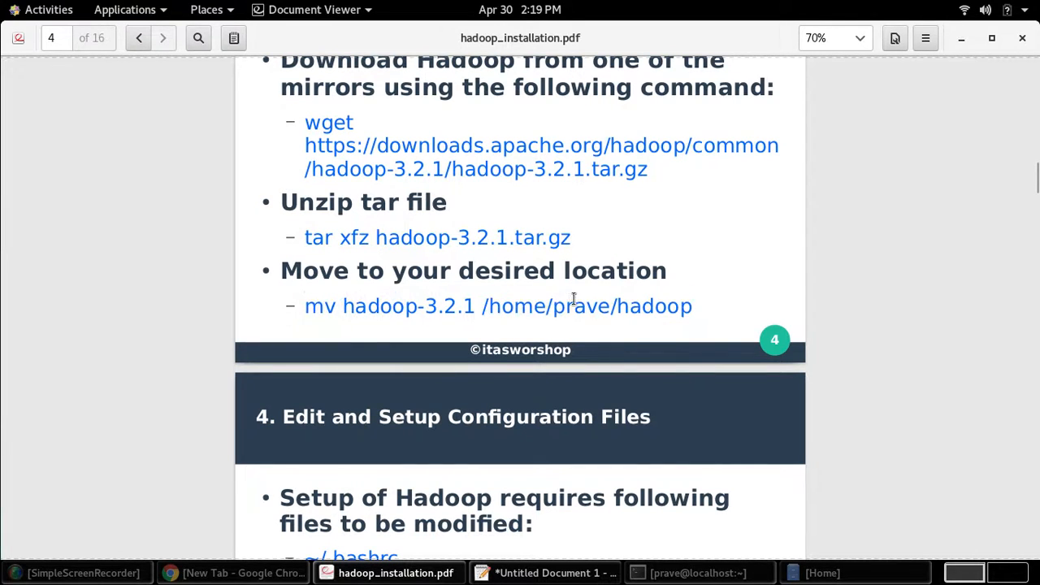
{"action": "mouse_move", "coordinate": [461, 237]}
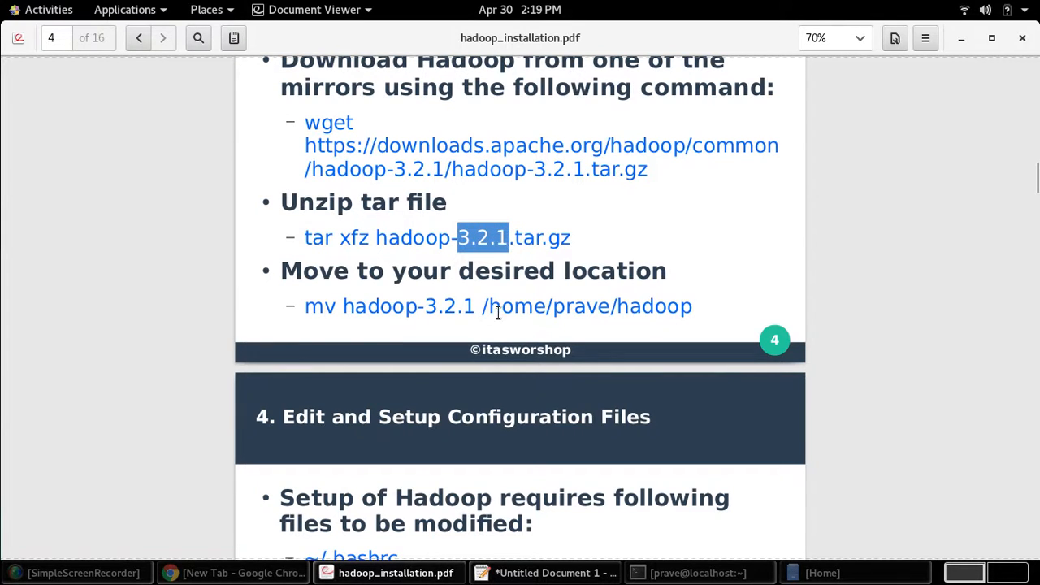
{"action": "left_click_drag", "start_coordinate": [483, 305], "coordinate": [692, 305]}
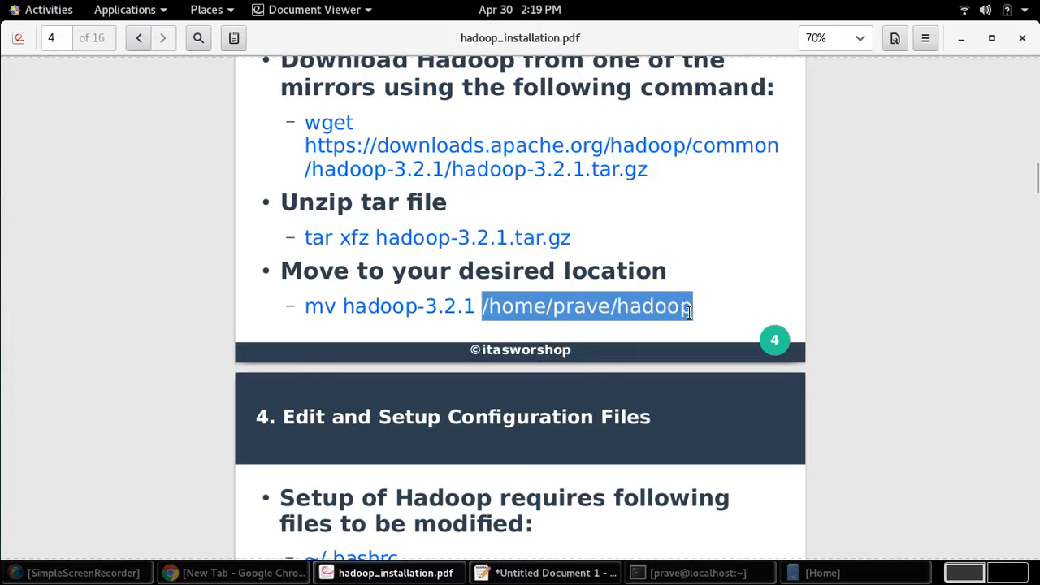
{"action": "left_click", "coordinate": [703, 572]}
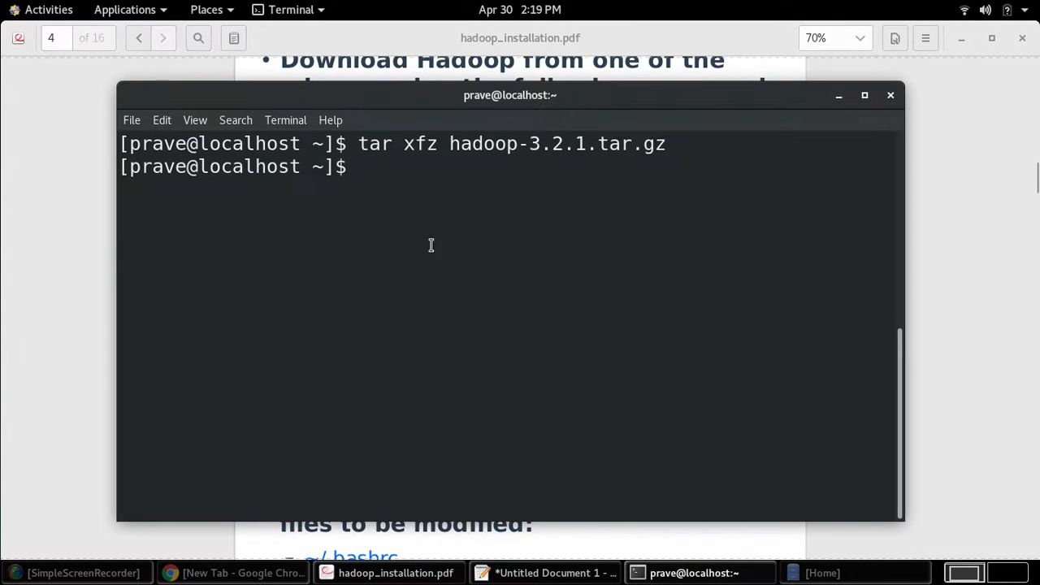
- Run ls, mv hadoop-3.2.1 /home/prave/hadoop, then ls again to mark the hadoop folder
{"action": "type", "text": "l"}
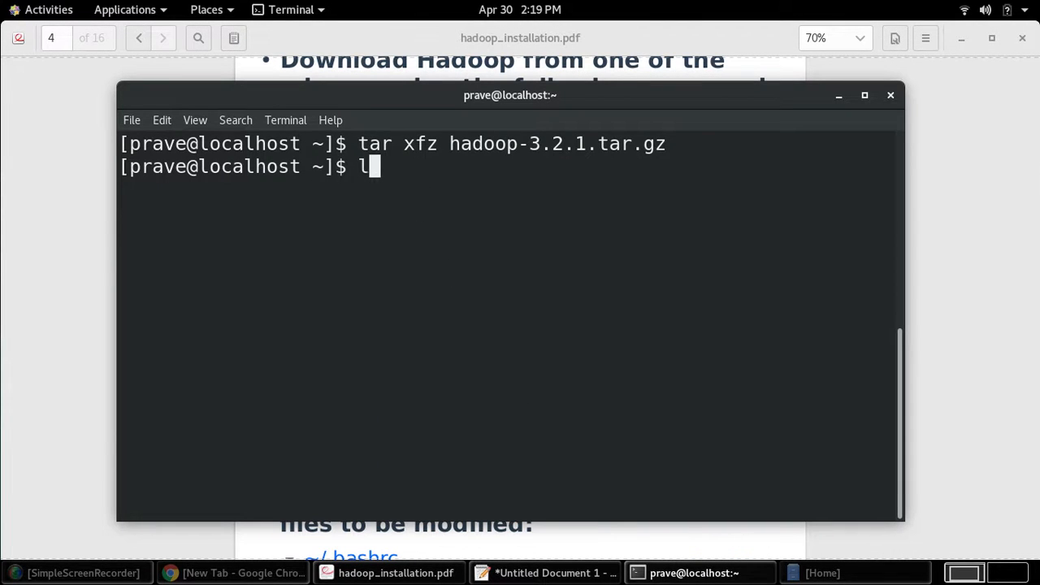
{"action": "key", "text": "Return"}
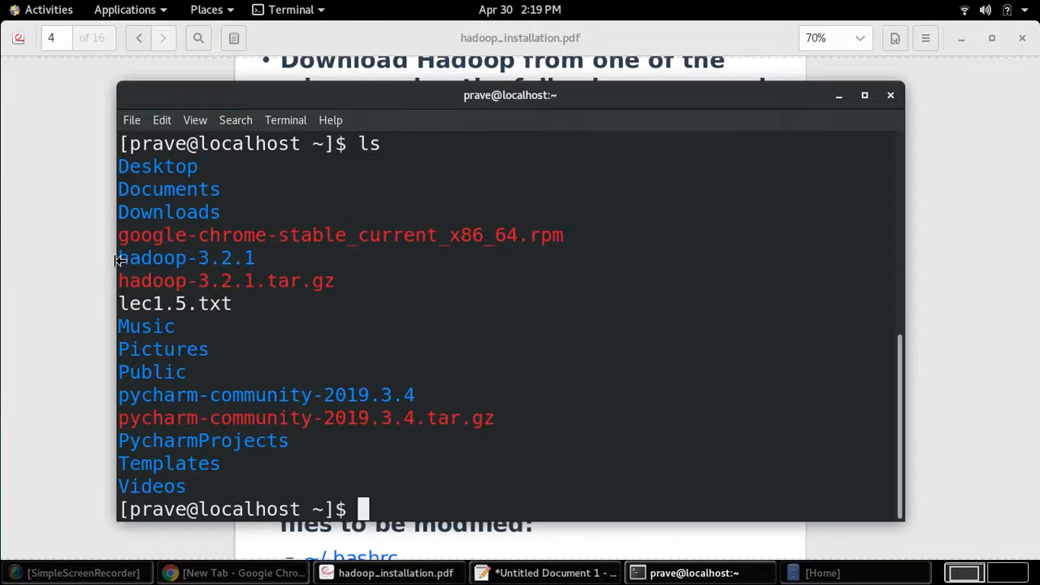
{"action": "mouse_move", "coordinate": [299, 258]}
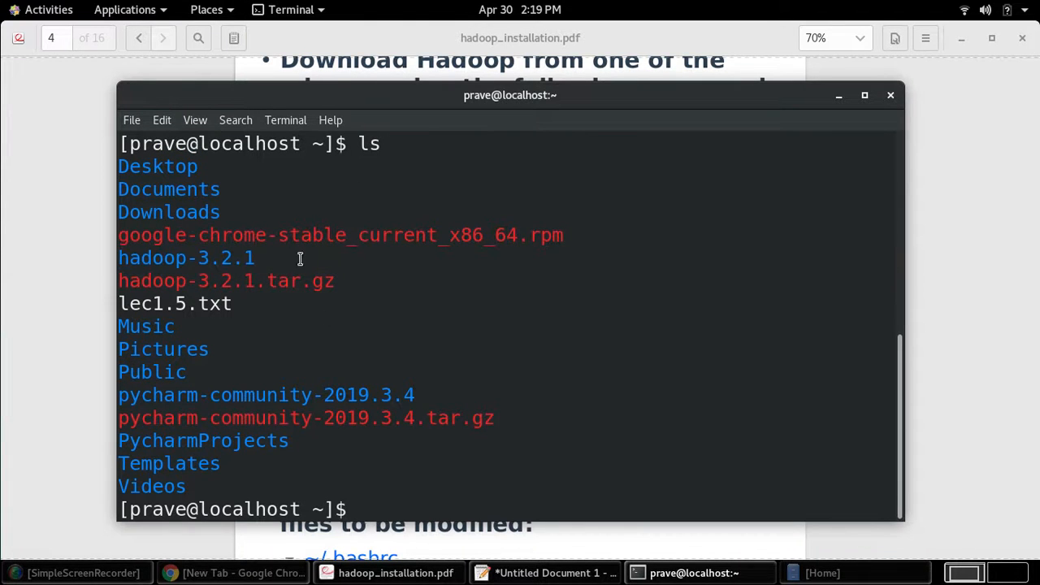
{"action": "type", "text": "mv hadoop-3.2.1 /home/prave/hadoop"}
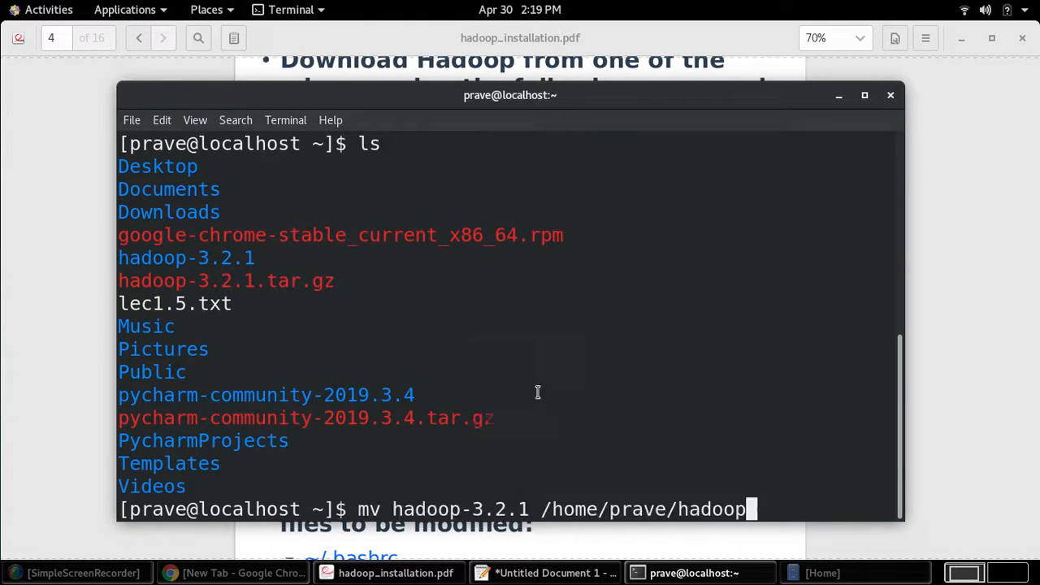
{"action": "key", "text": "Return"}
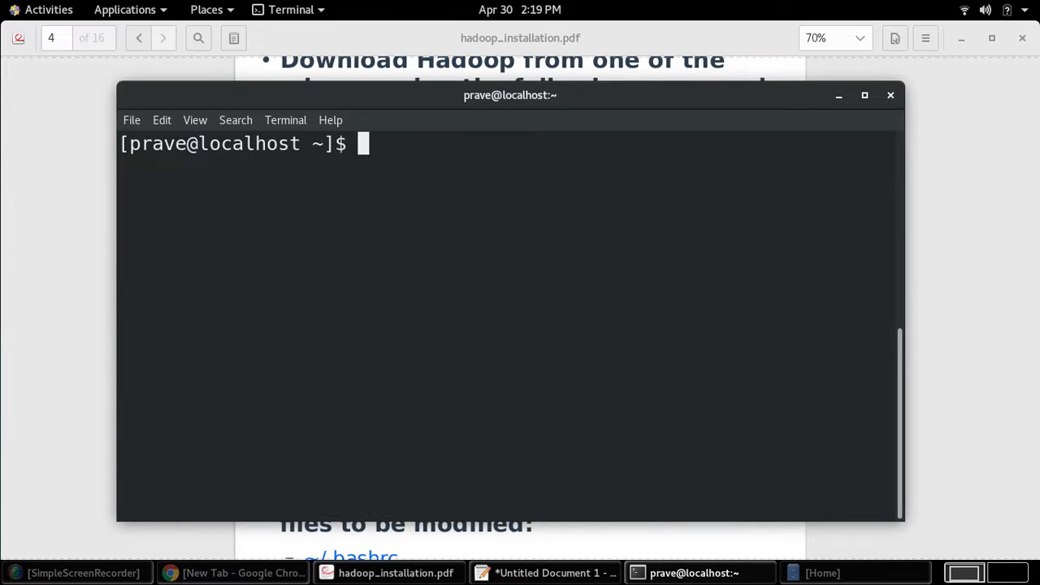
{"action": "type", "text": "ls"}
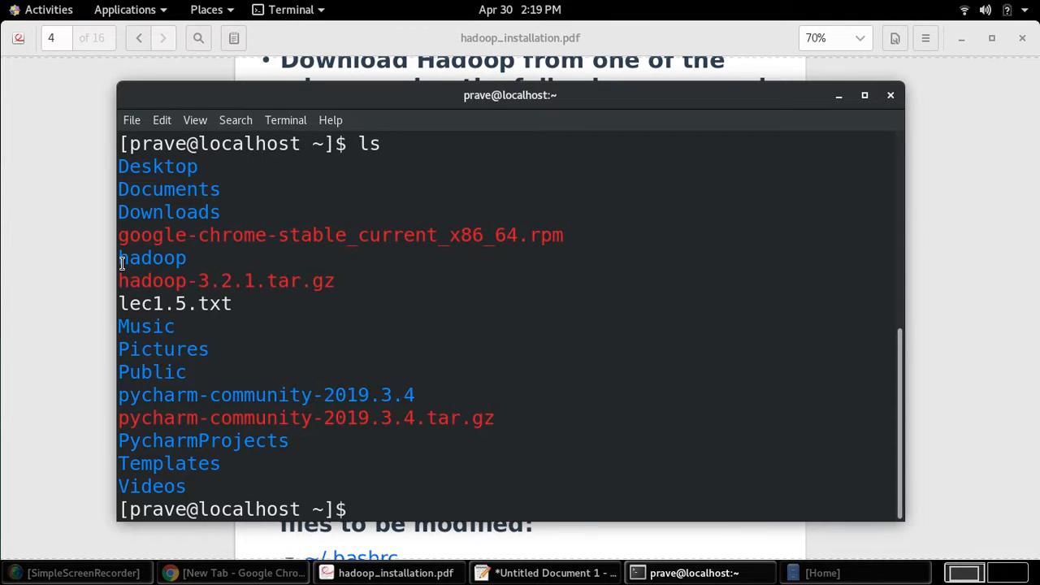
{"action": "double_click", "coordinate": [152, 258]}
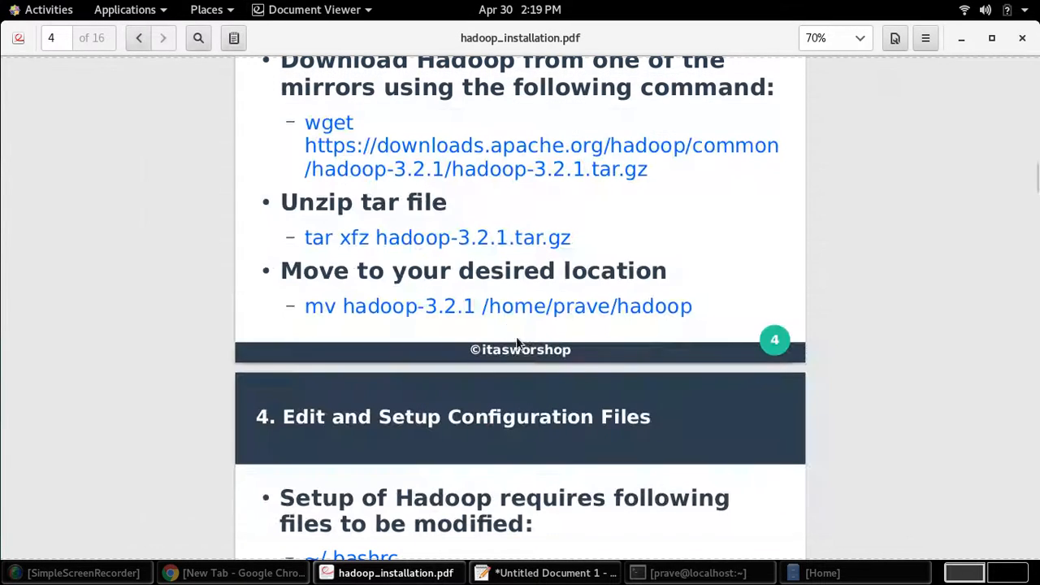
- Highlight the Edit and Setup Configuration Files heading and the ~/.bashrc entry
{"action": "scroll", "scroll_direction": "down", "scroll_amount": 3}
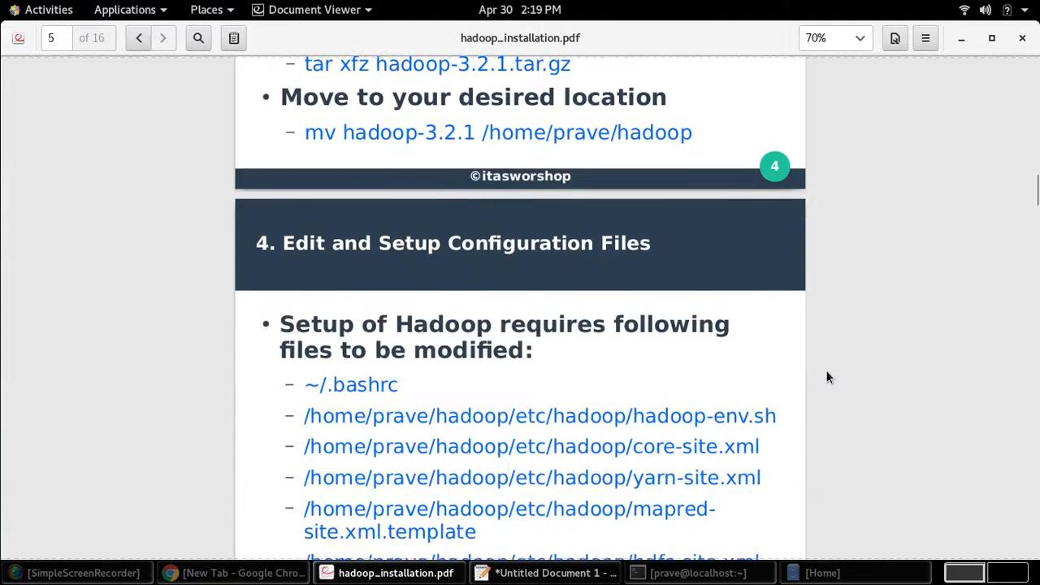
{"action": "scroll", "scroll_direction": "down", "scroll_amount": 3}
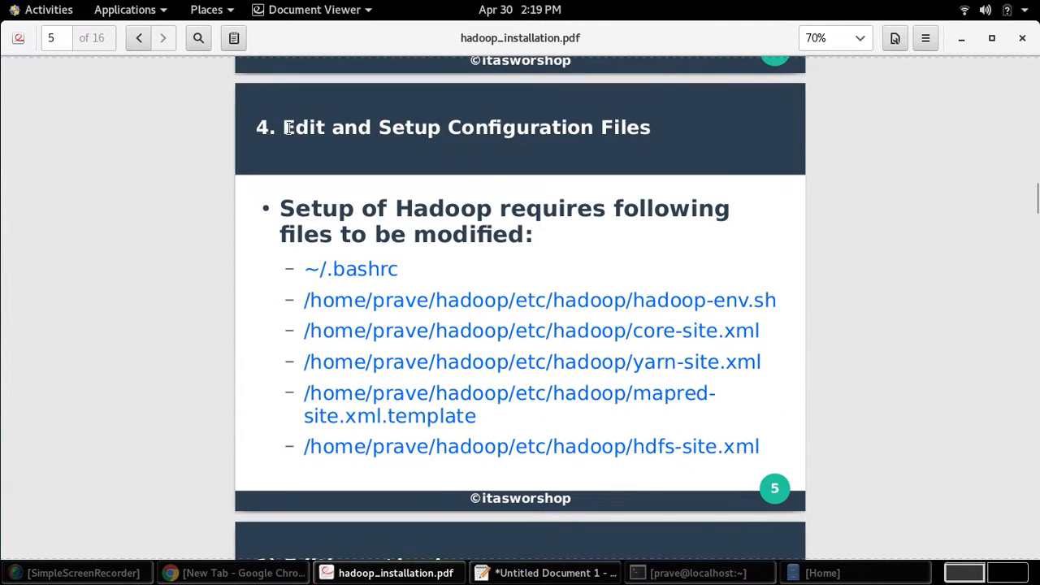
{"action": "left_click_drag", "start_coordinate": [283, 127], "coordinate": [650, 127]}
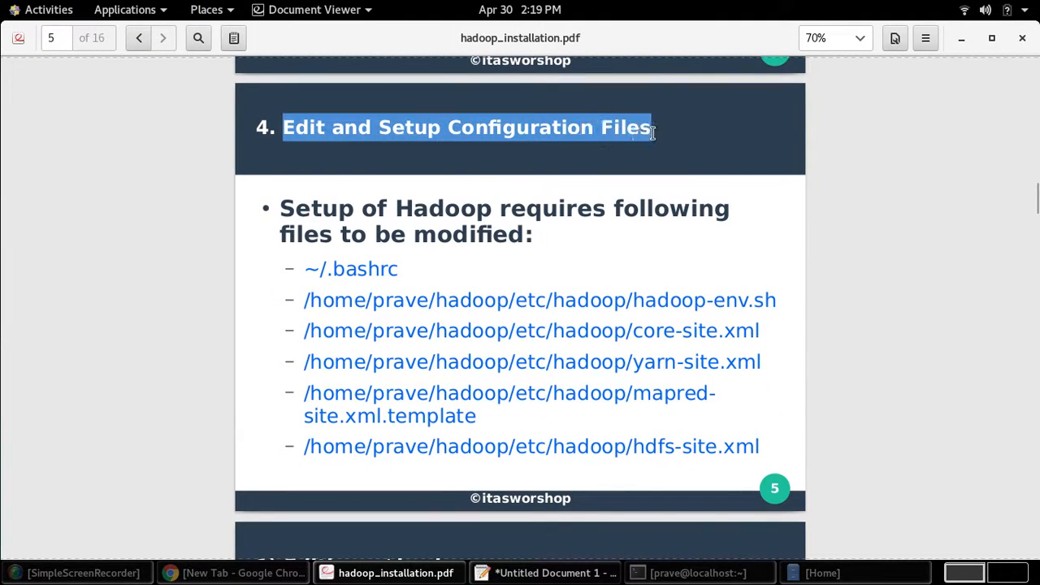
{"action": "mouse_move", "coordinate": [489, 234]}
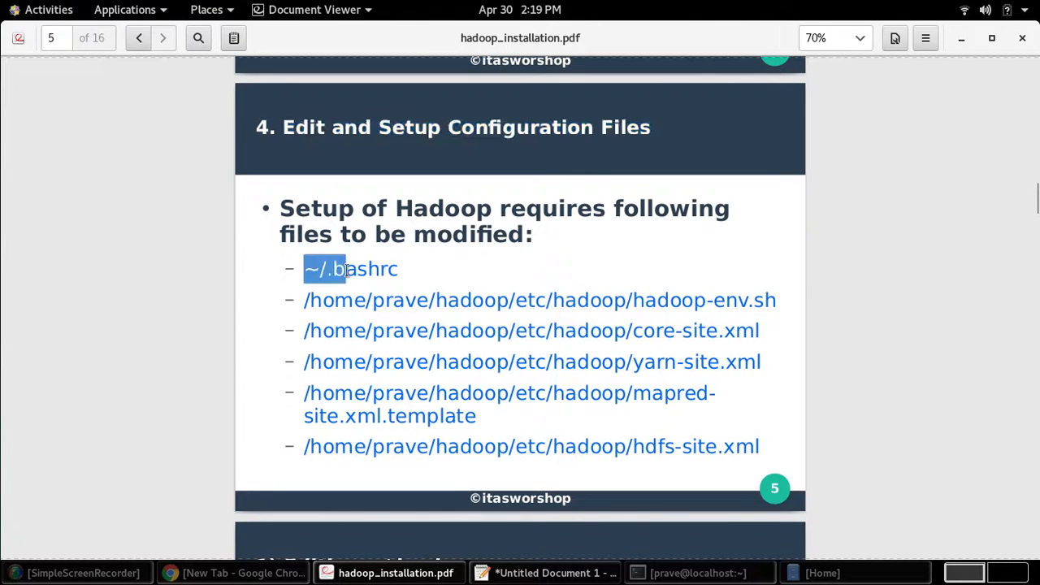
{"action": "left_click_drag", "start_coordinate": [336, 269], "coordinate": [399, 269]}
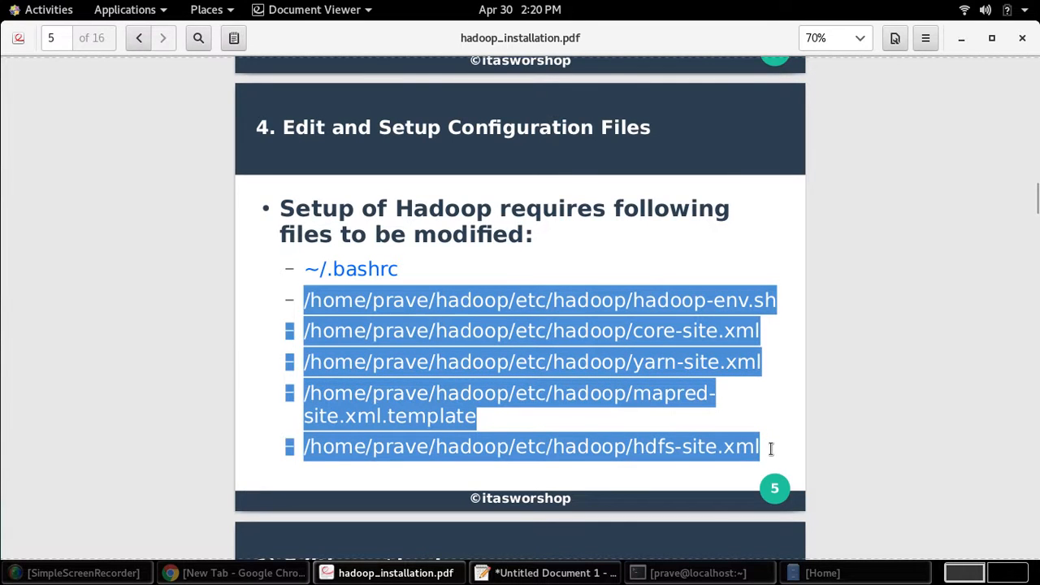
{"action": "left_click", "coordinate": [864, 417]}
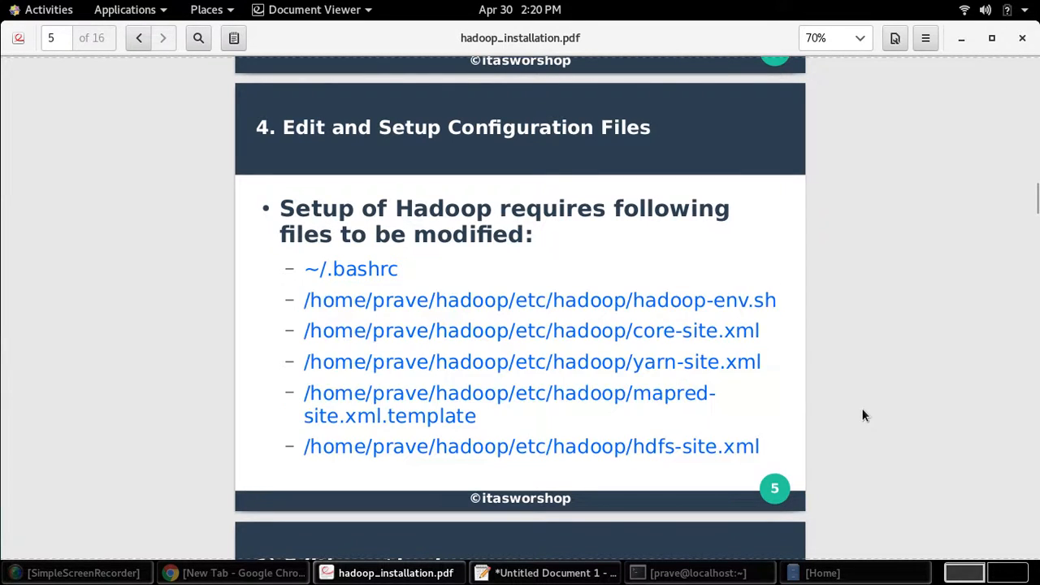
{"action": "scroll", "scroll_direction": "down", "scroll_amount": 3}
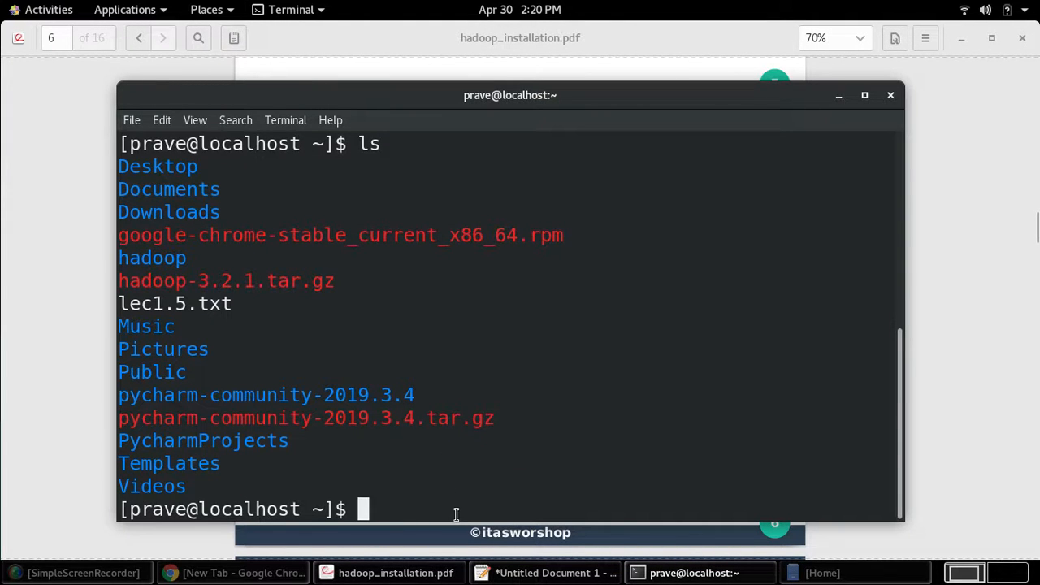
- Run the Java alternatives command and compare the OpenJDK path with the saved JRE path
{"action": "type", "text": "clear"}
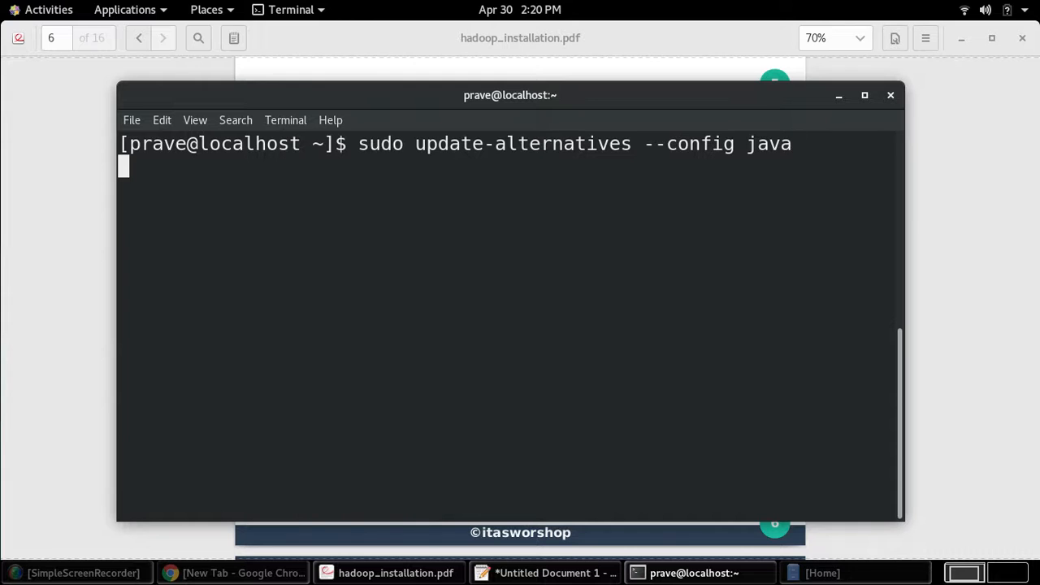
{"action": "key", "text": "Return"}
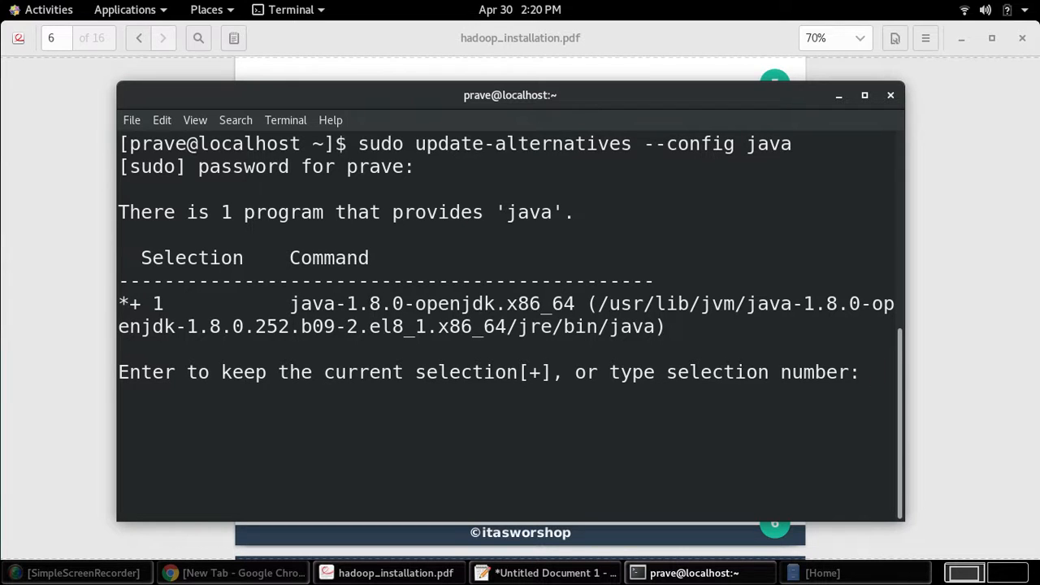
{"action": "left_click_drag", "start_coordinate": [290, 304], "coordinate": [437, 326]}
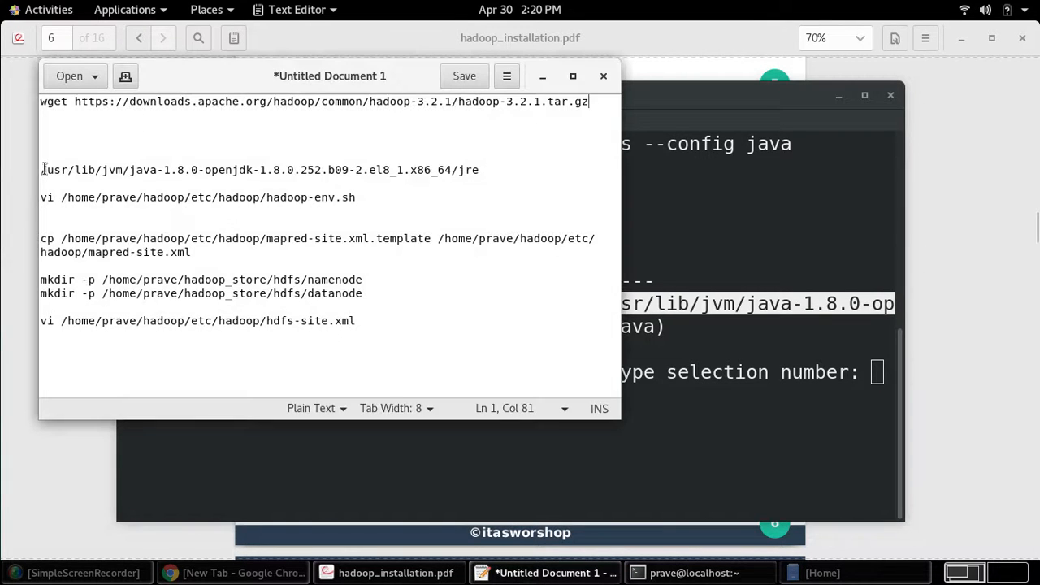
{"action": "left_click_drag", "start_coordinate": [41, 170], "coordinate": [480, 170]}
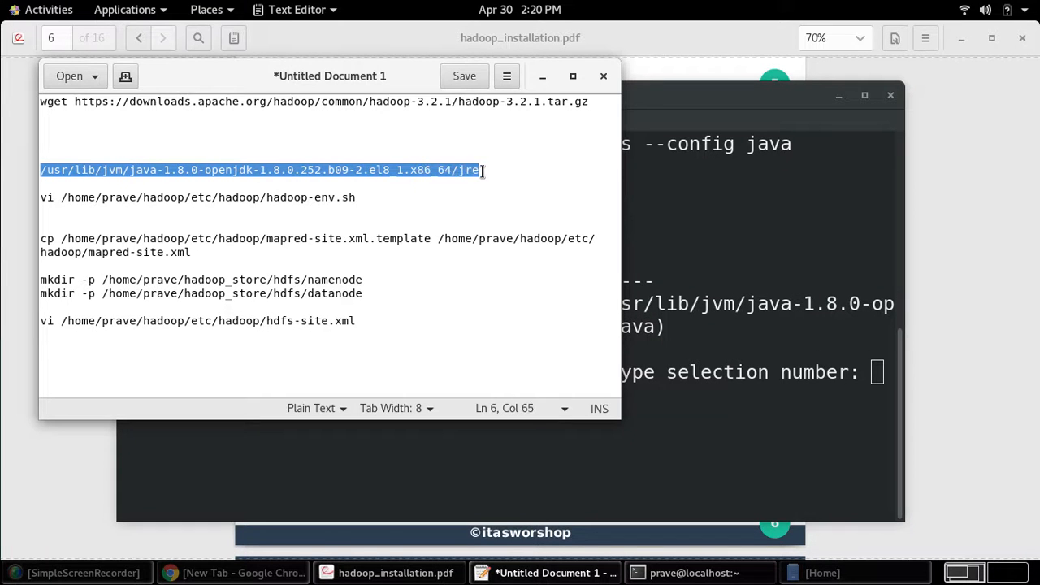
{"action": "left_click", "coordinate": [681, 573]}
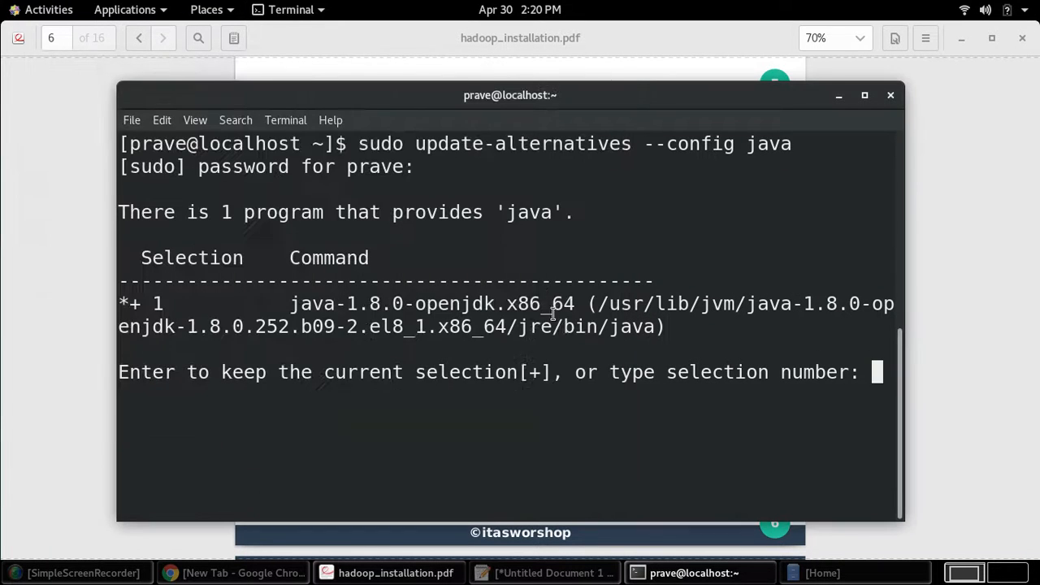
- Keep Java alternative 1, then open ~/.bashrc in vi on a new insert-mode line
{"action": "type", "text": "1"}
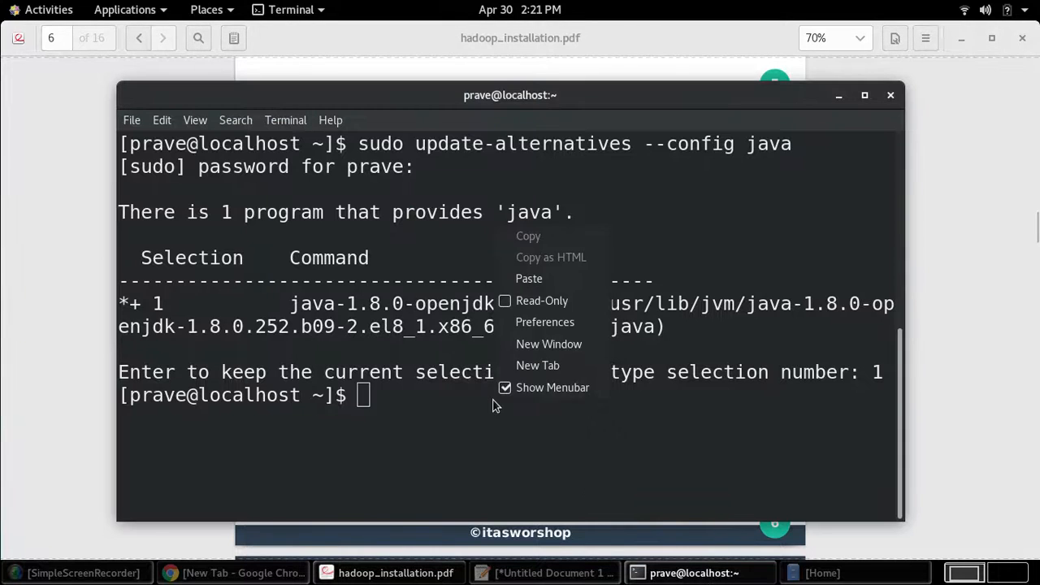
{"action": "type", "text": "vi ~/.bashrc"}
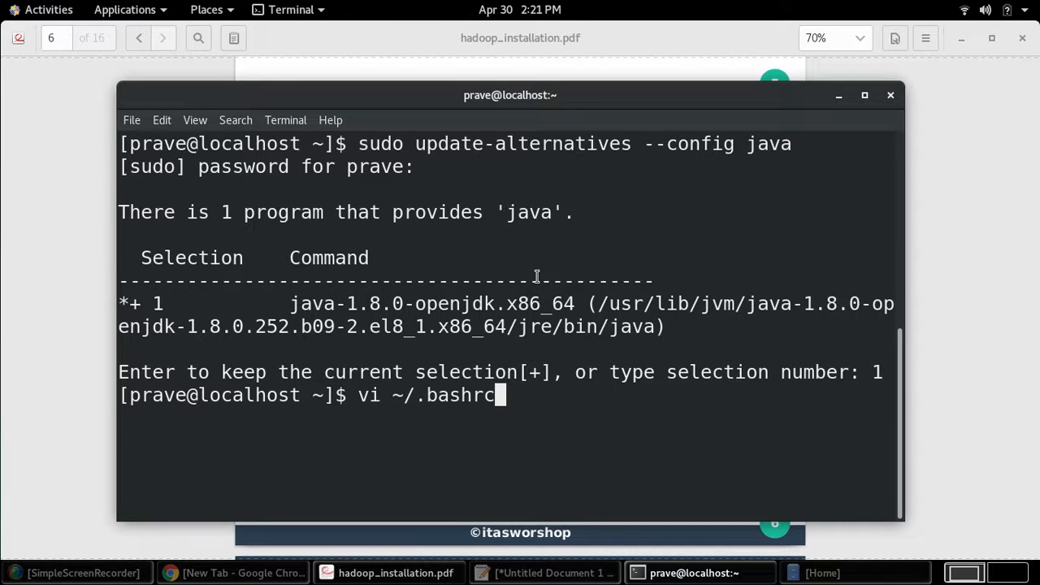
{"action": "key", "text": "Return"}
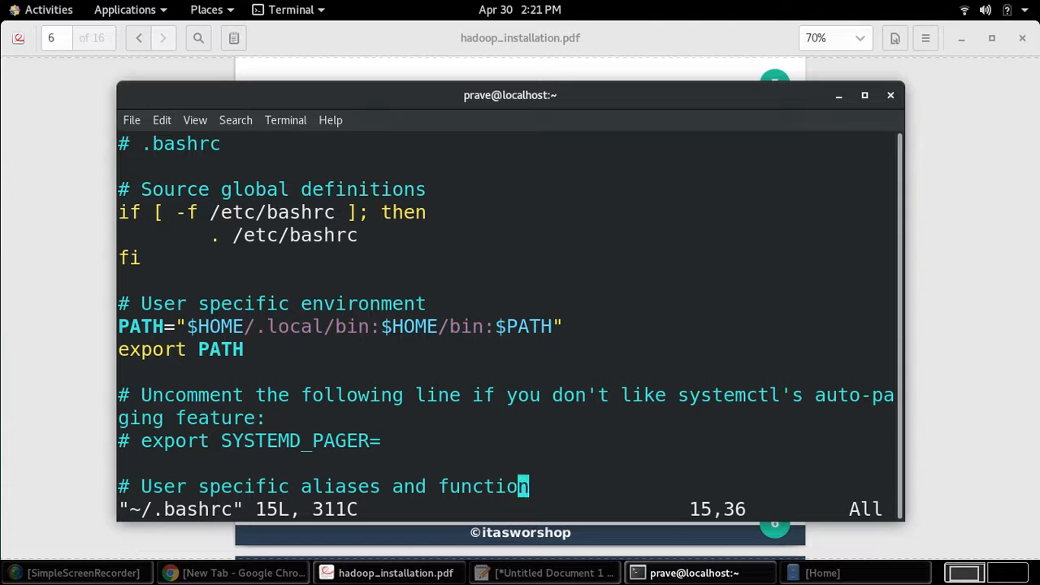
{"action": "key", "text": "i"}
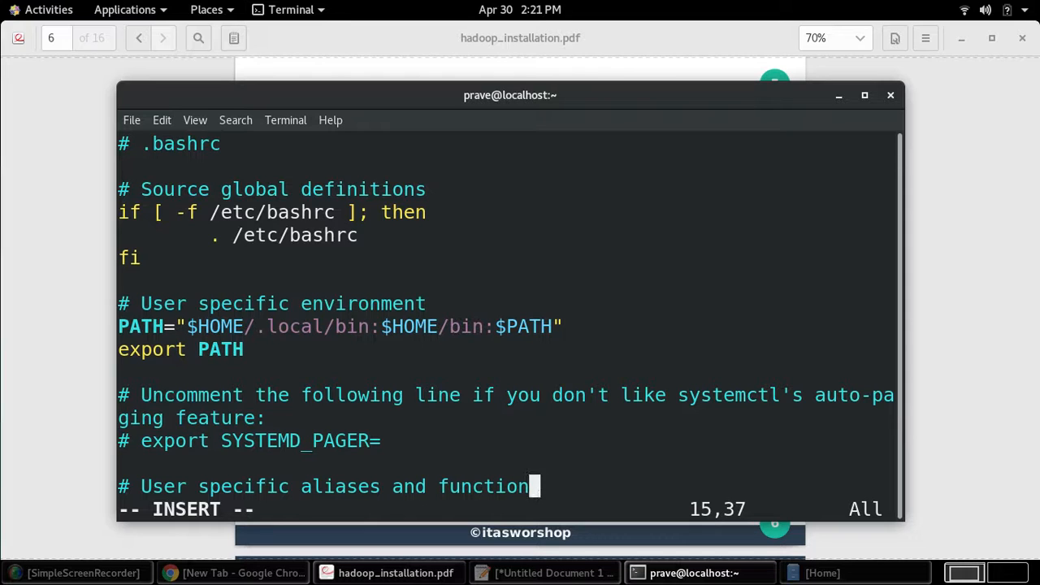
{"action": "key", "text": "Return"}
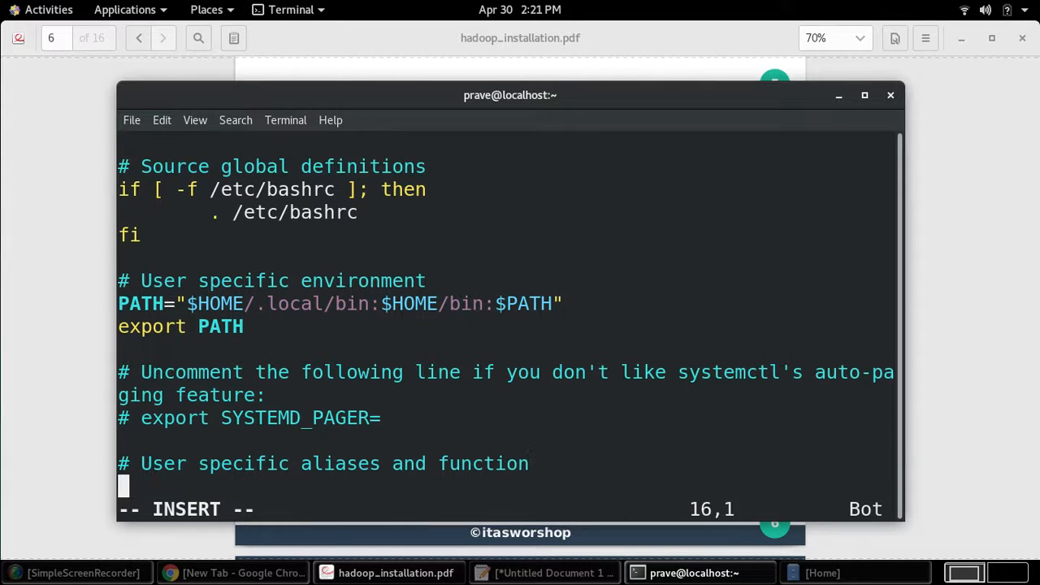
{"action": "mouse_move", "coordinate": [449, 394]}
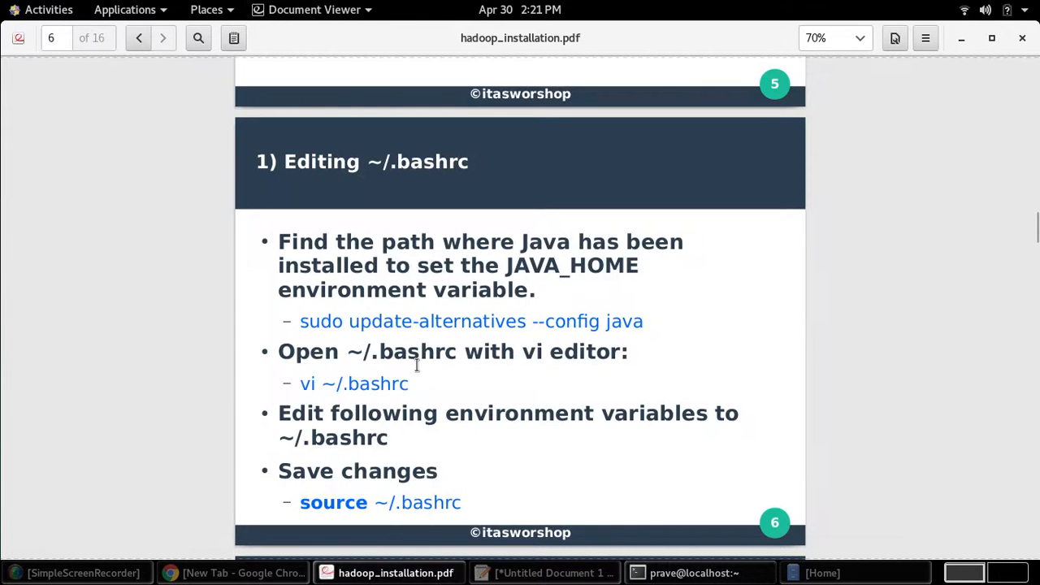
- Scroll the guide to slide 7 and select the HADOOP VARIABLES export block
{"action": "scroll", "scroll_direction": "down", "scroll_amount": 3}
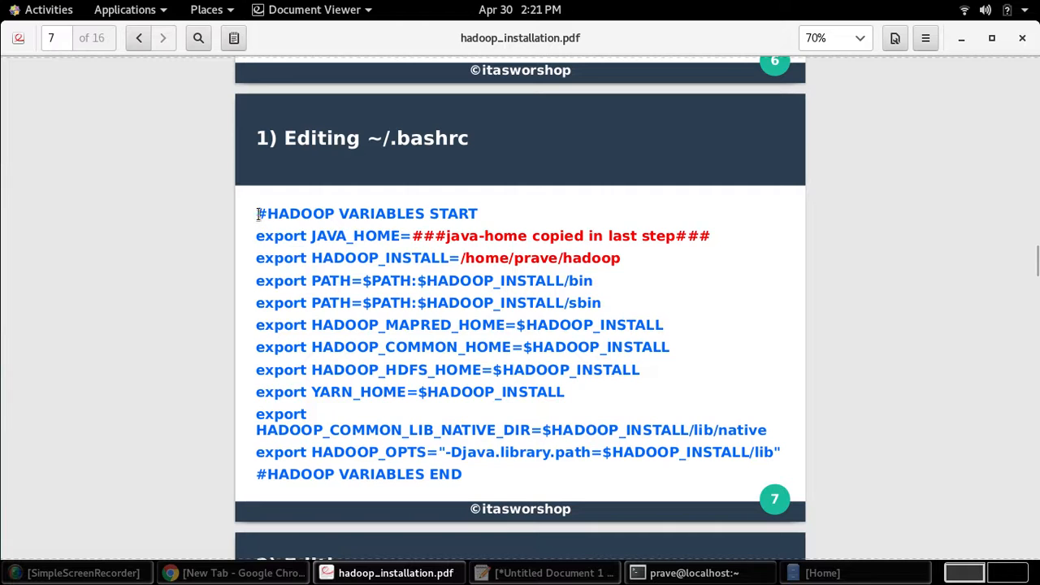
{"action": "left_click_drag", "start_coordinate": [256, 213], "coordinate": [467, 474]}
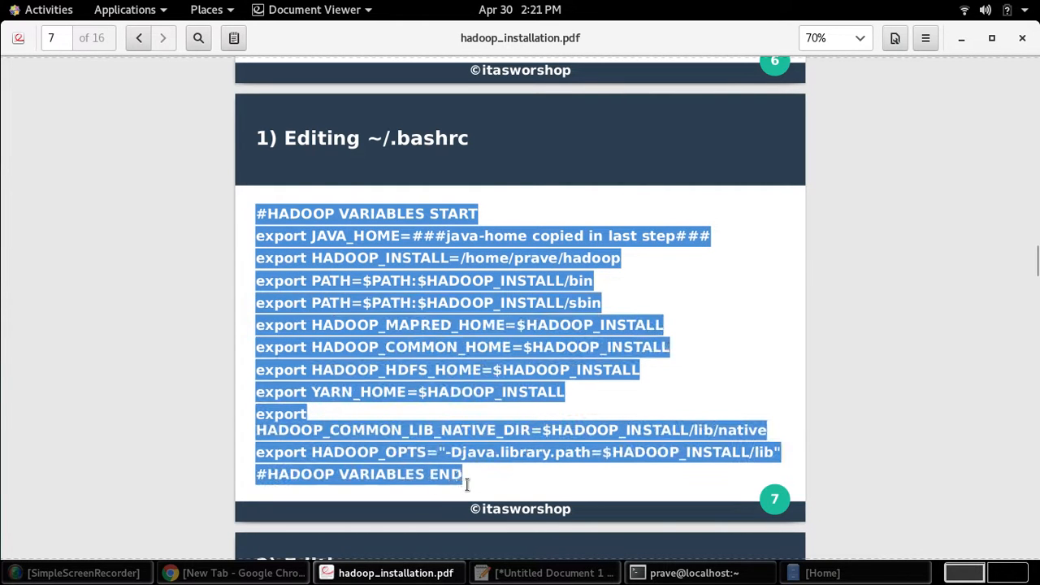
{"action": "mouse_move", "coordinate": [488, 483]}
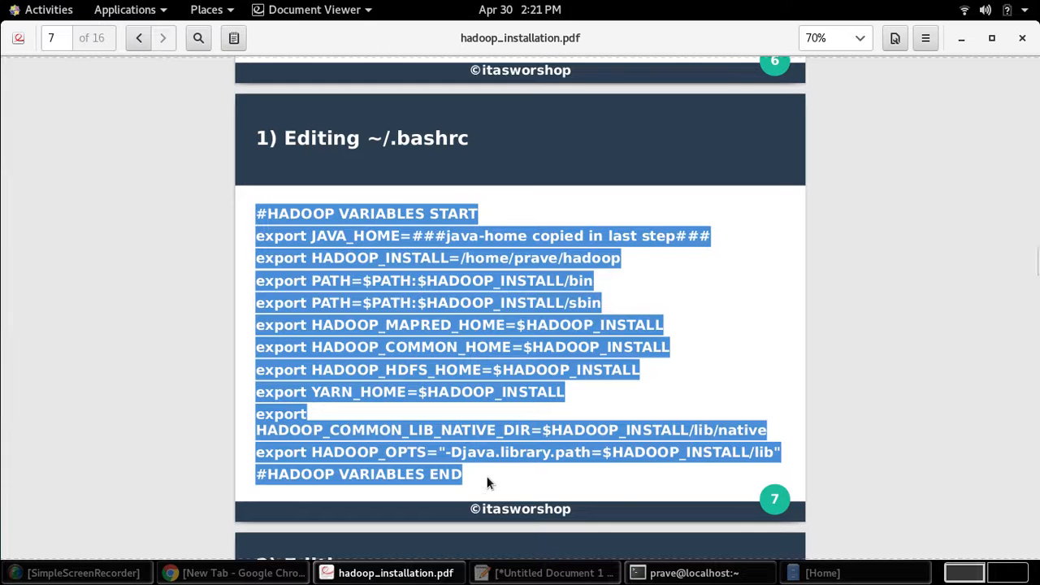
{"action": "mouse_move", "coordinate": [526, 417]}
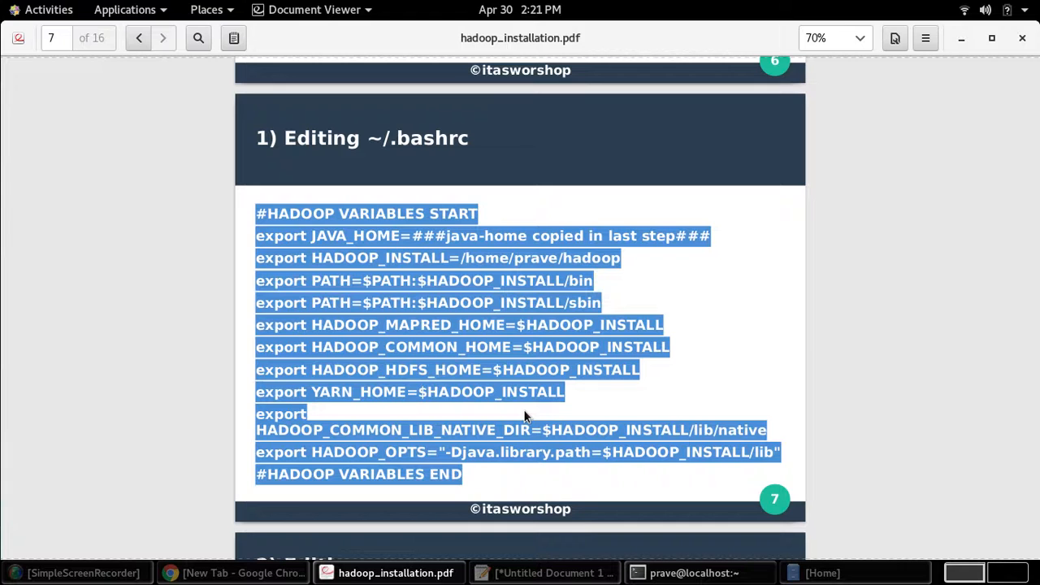
{"action": "mouse_move", "coordinate": [613, 478]}
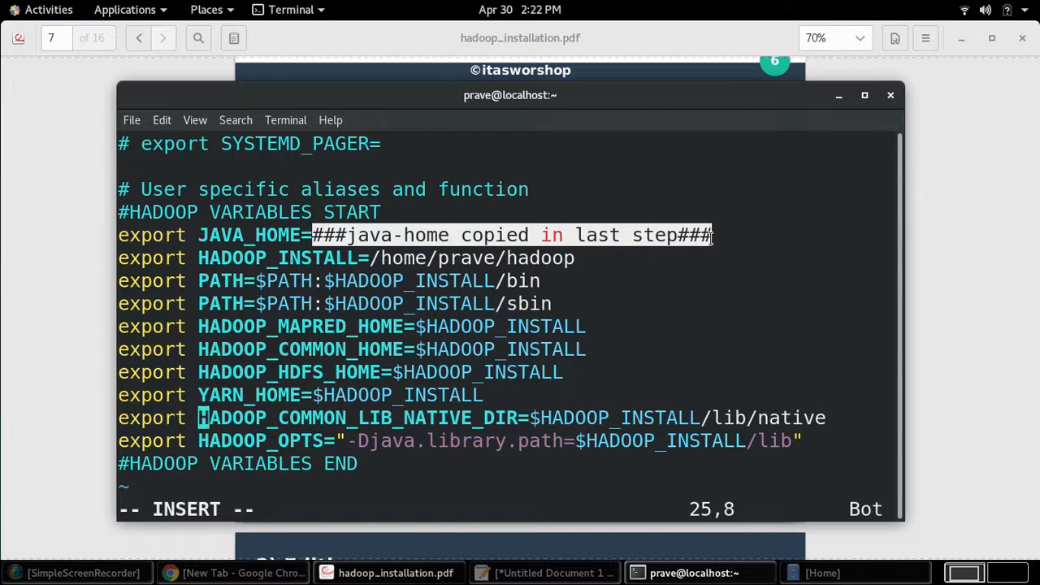
- Copy the saved OpenJDK JRE path from the notes and remove the JAVA_HOME placeholder
{"action": "left_click", "coordinate": [539, 571]}
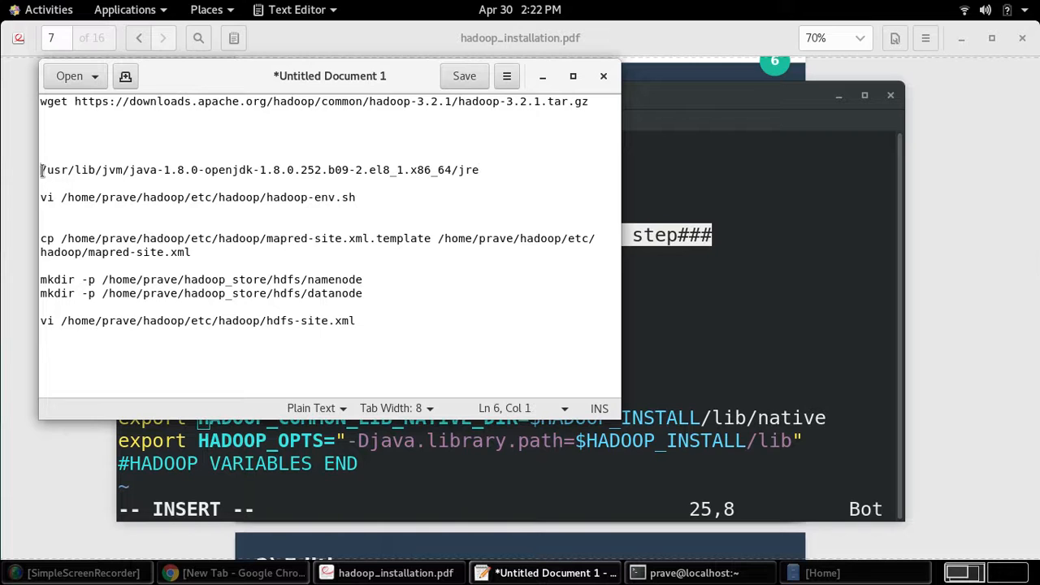
{"action": "left_click_drag", "start_coordinate": [40, 169], "coordinate": [479, 170]}
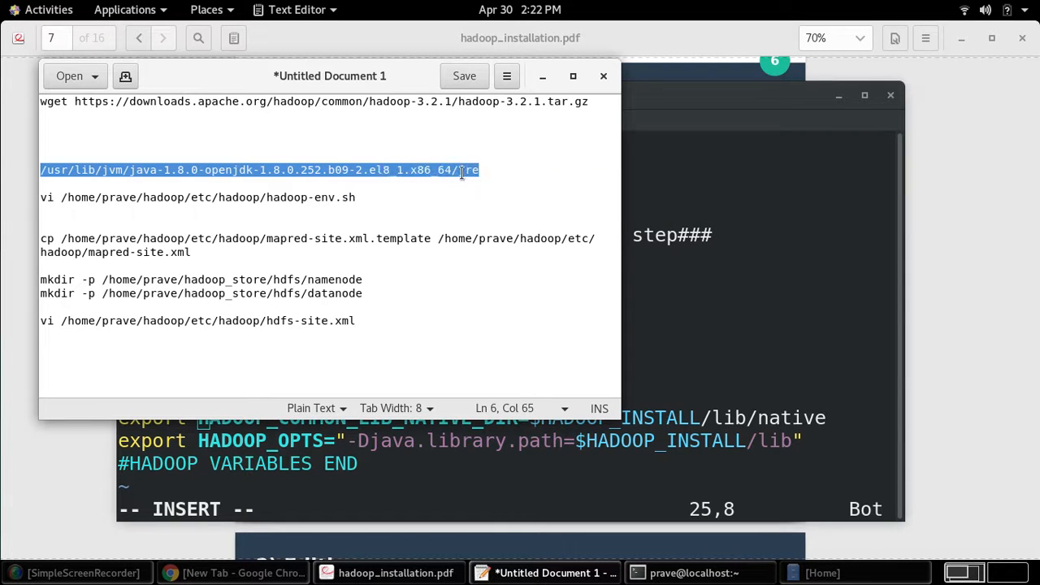
{"action": "mouse_move", "coordinate": [714, 310]}
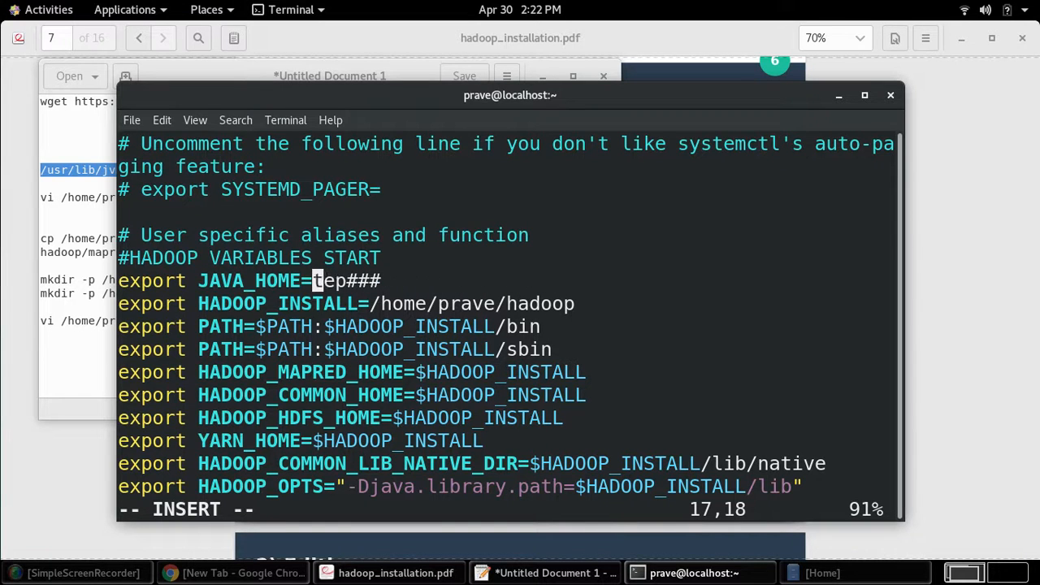
{"action": "key", "text": "BackSpace"}
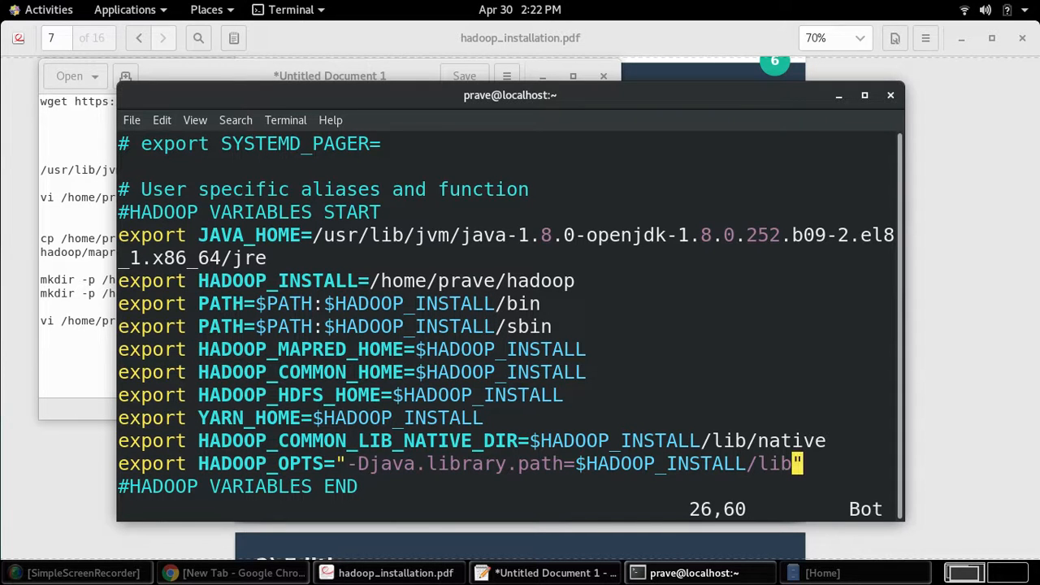
- Save .bashrc and quit vi with :wq!
{"action": "type", "text": ":wq"}
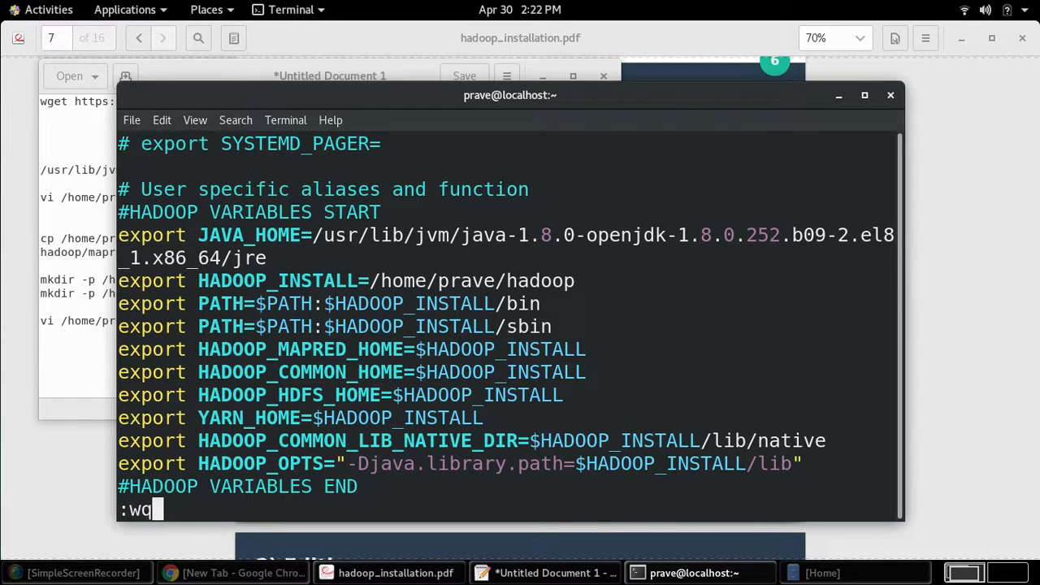
{"action": "type", "text": "!"}
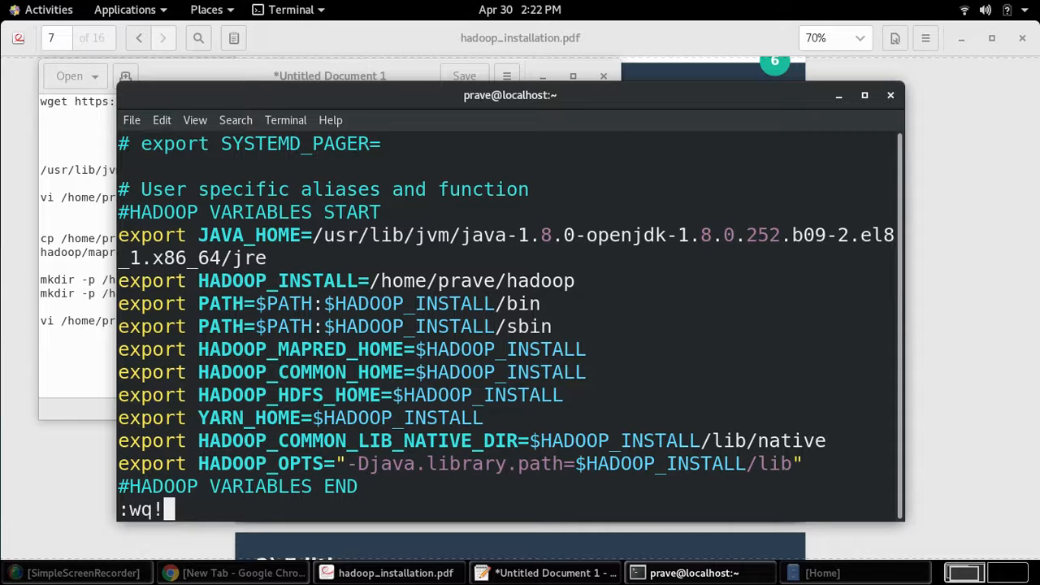
{"action": "key", "text": "Return"}
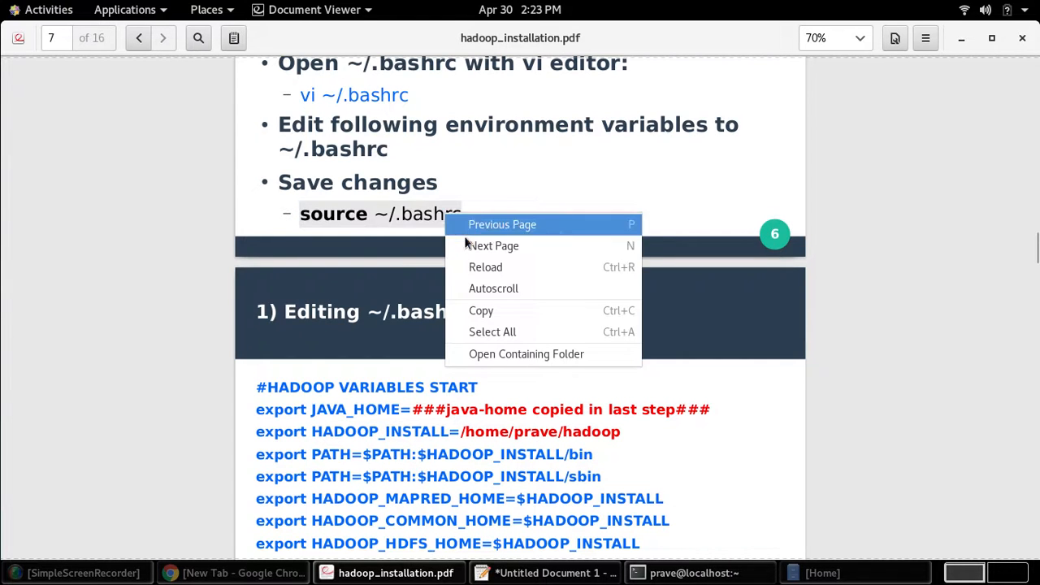
- Back in the terminal, run source ~/.bashrc to load the Hadoop variables
{"action": "left_click", "coordinate": [687, 573]}
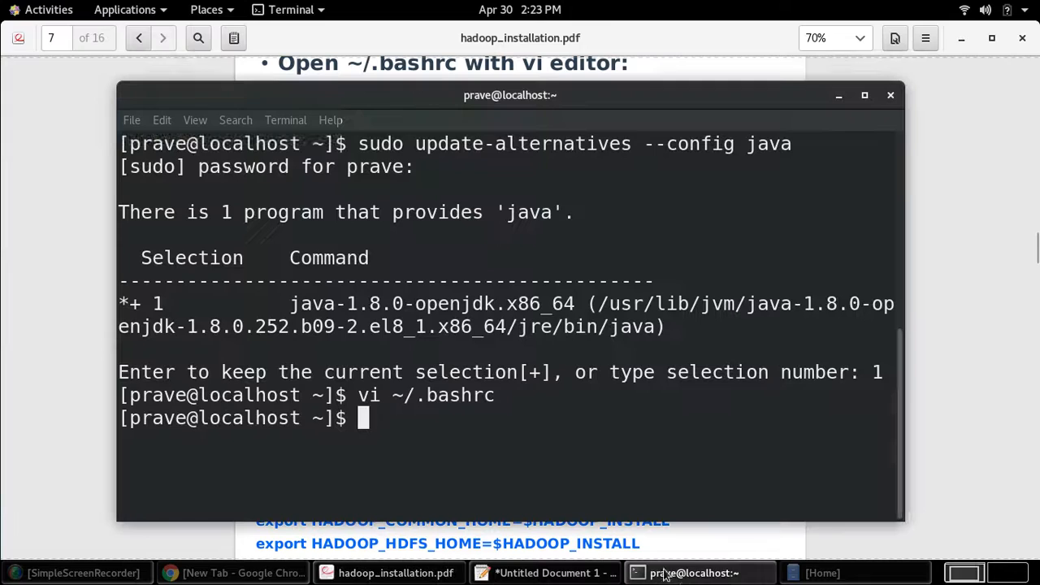
{"action": "type", "text": "source ~/.bashrc"}
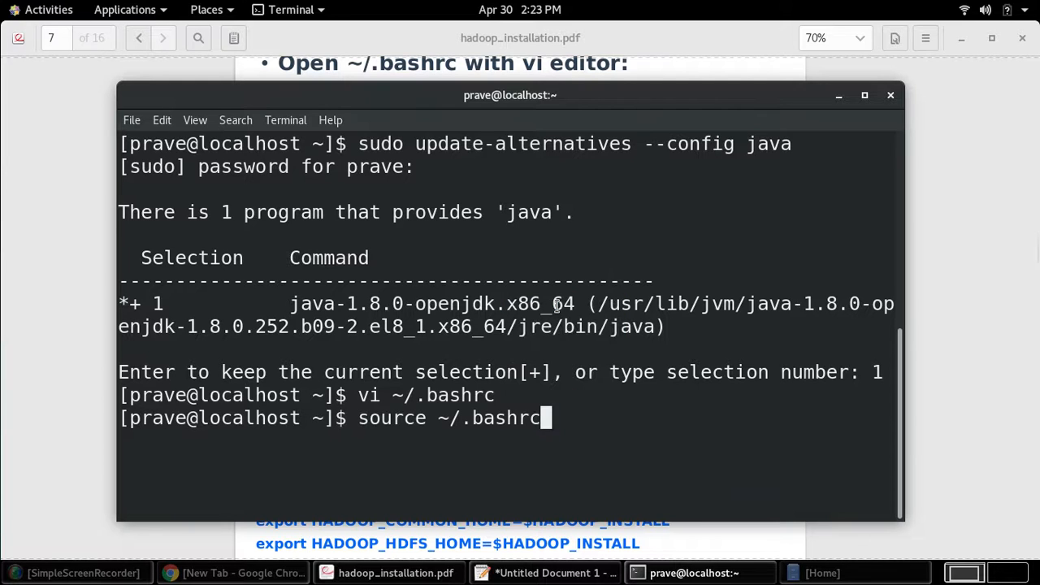
{"action": "key", "text": "Return"}
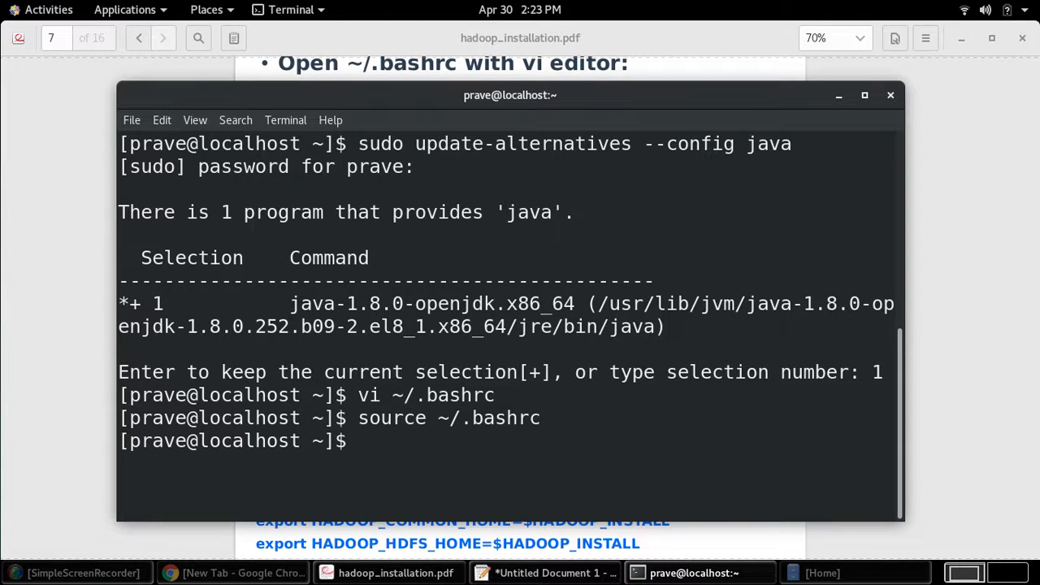
{"action": "mouse_move", "coordinate": [924, 391]}
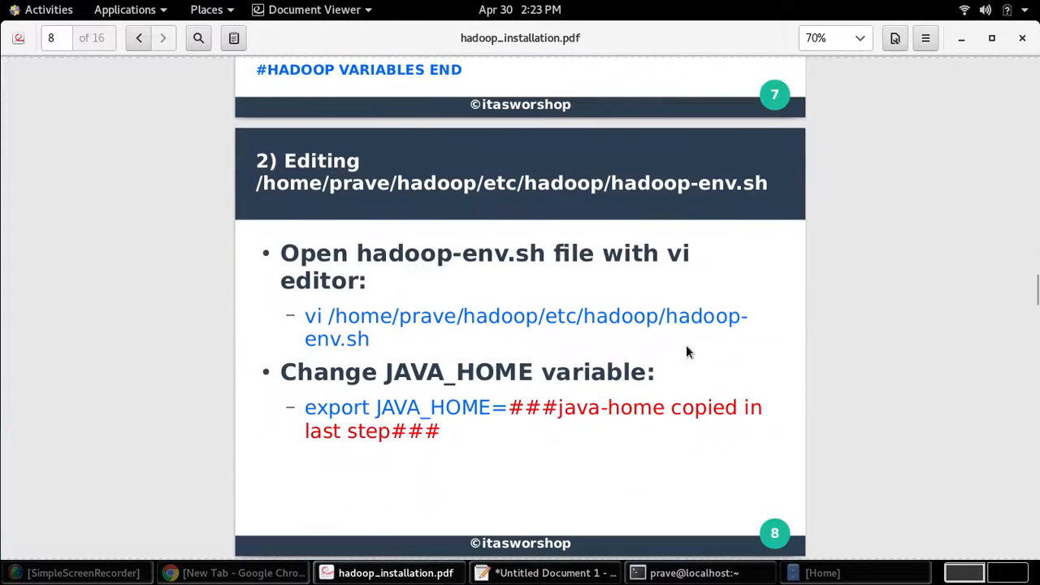
- Advance the guide to slide 8 on hadoop-env.sh and select the saved line in the notes
{"action": "scroll", "scroll_direction": "down", "scroll_amount": 3}
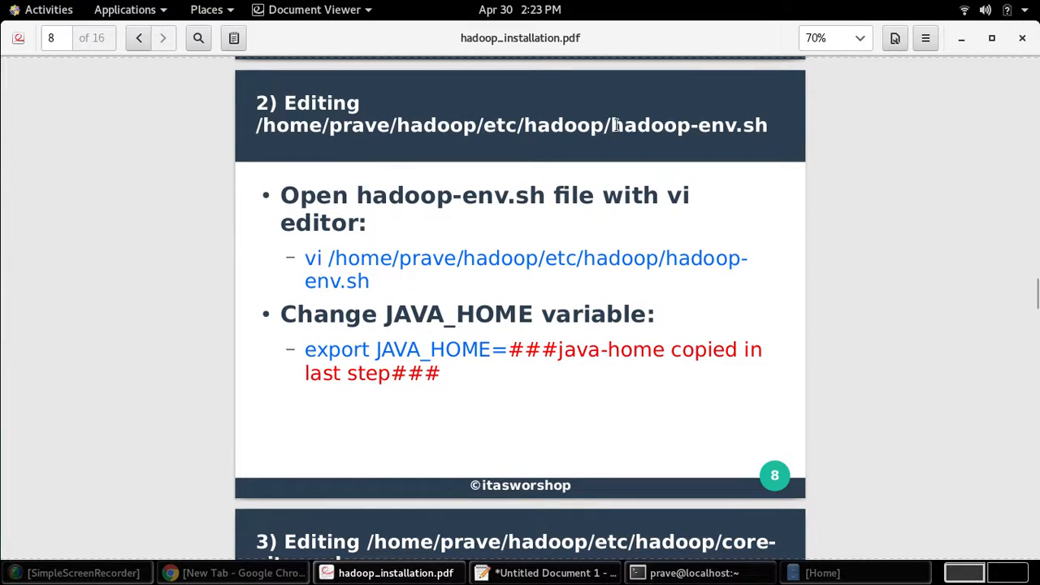
{"action": "left_click_drag", "start_coordinate": [611, 125], "coordinate": [765, 125]}
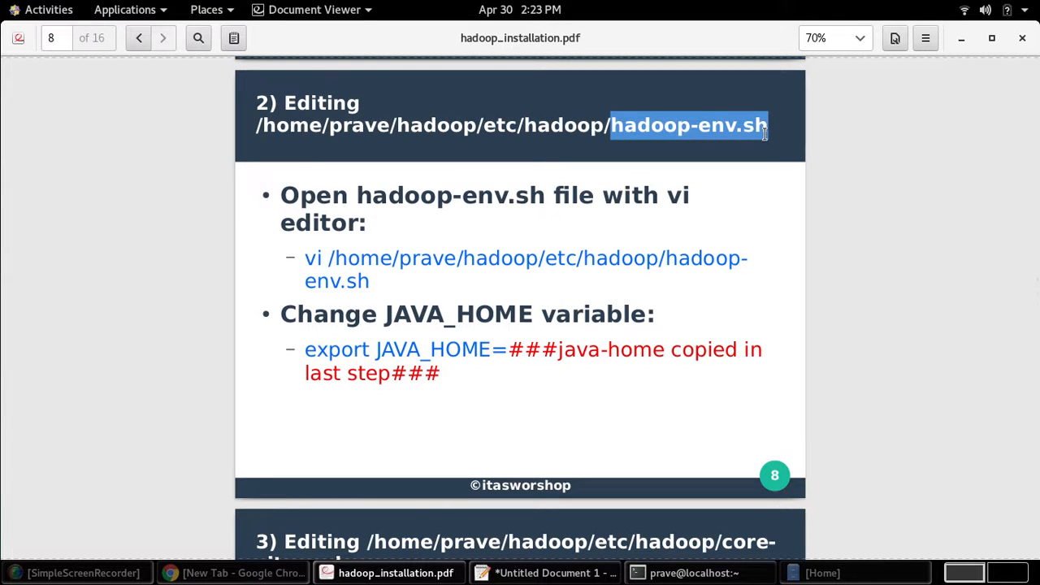
{"action": "left_click", "coordinate": [553, 573]}
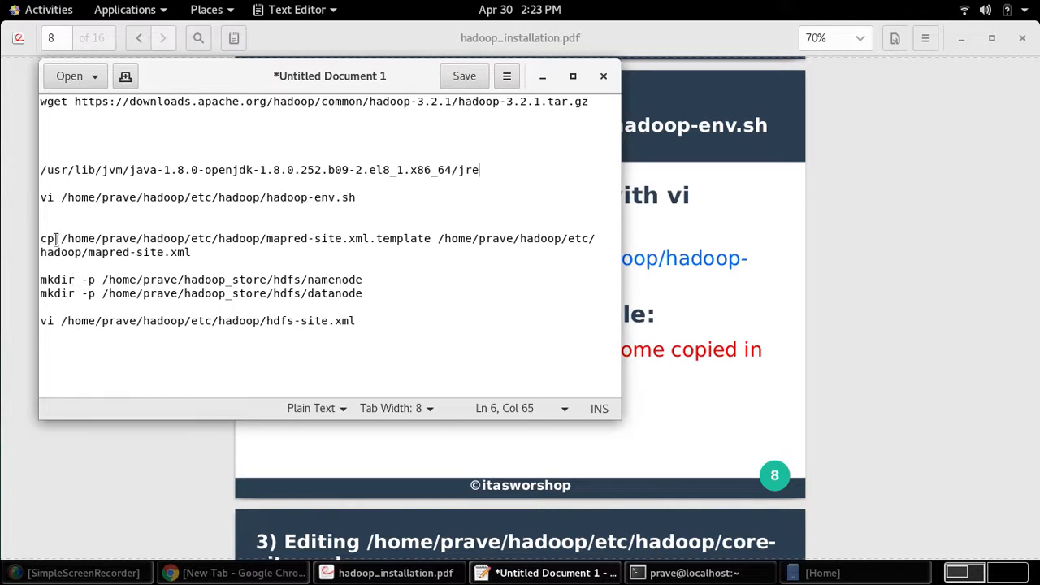
{"action": "left_click_drag", "start_coordinate": [40, 197], "coordinate": [316, 196]}
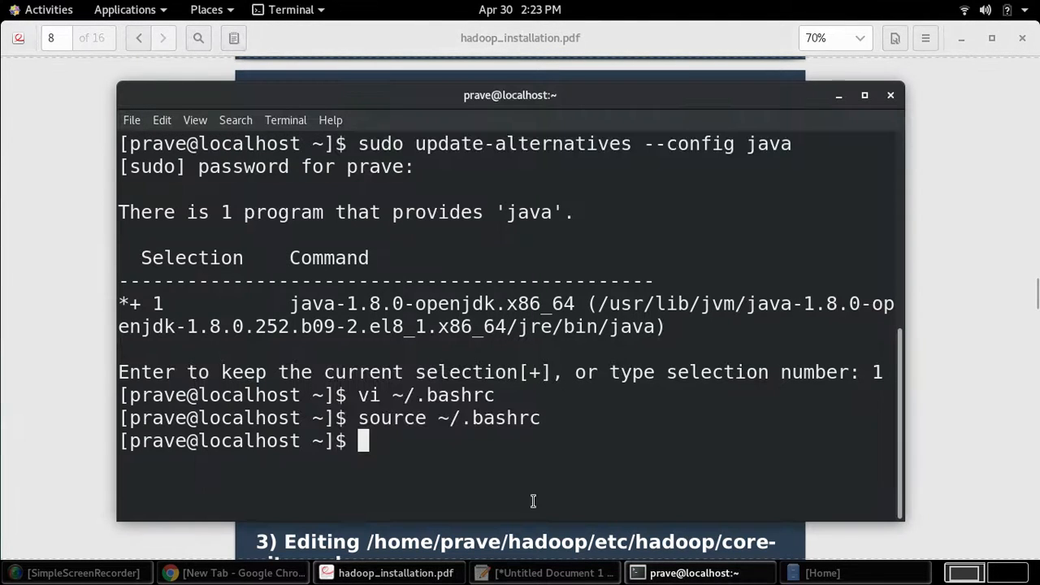
- Clear the terminal and open /home/prave/hadoop/etc/hadoop/hadoop-env.sh in vi
{"action": "type", "text": "clea"}
{"action": "type", "text": "vi /home/prave/hadoop/etc/hadoop/hadoop-env.sh"}
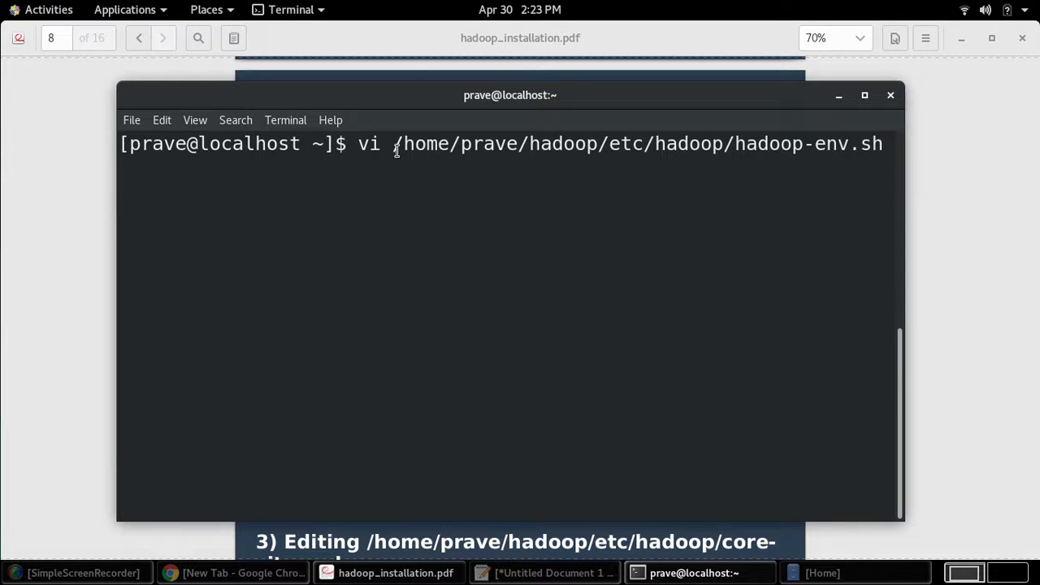
{"action": "left_click_drag", "start_coordinate": [390, 144], "coordinate": [878, 144]}
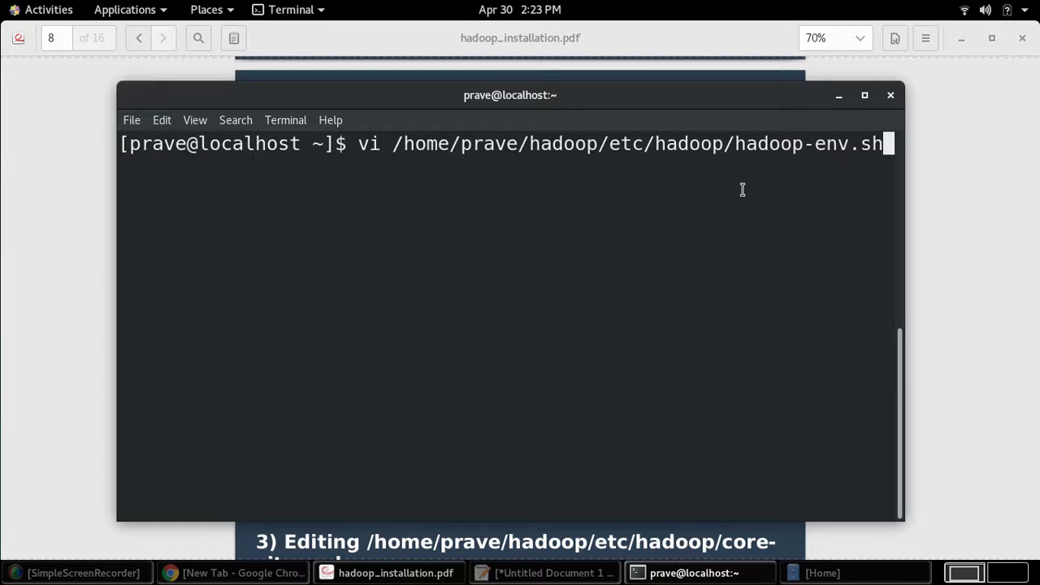
{"action": "key", "text": "Return"}
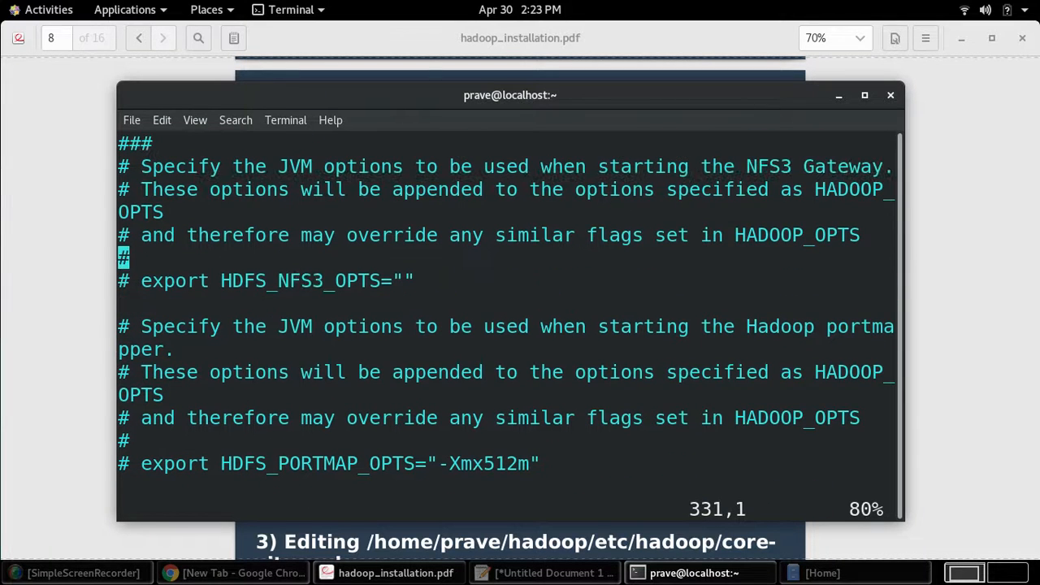
- Scroll hadoop-env.sh down to the commented export JAVA_HOME line
{"action": "scroll", "scroll_direction": "down", "scroll_amount": 3}
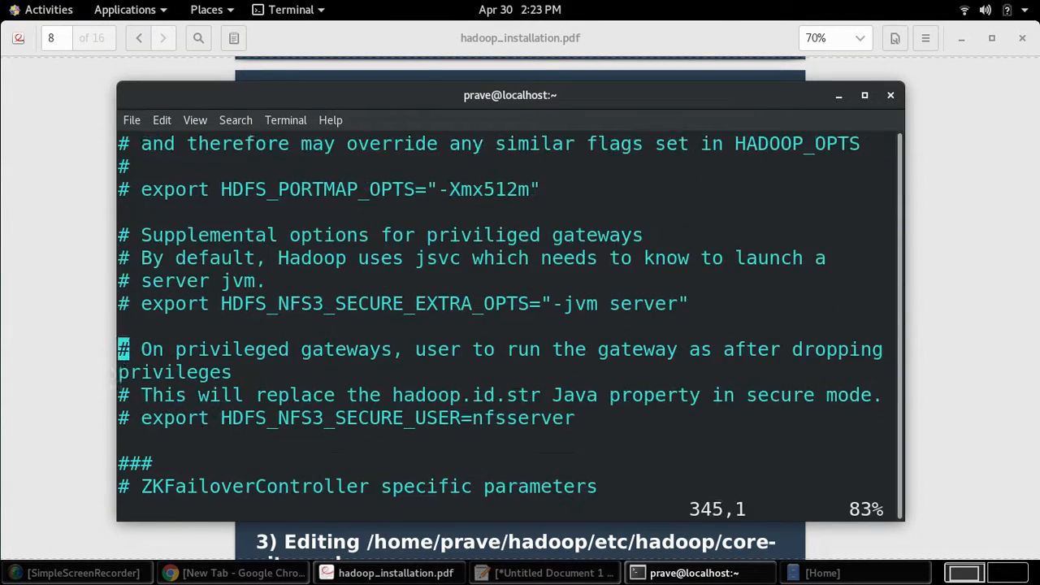
{"action": "scroll", "scroll_direction": "down", "scroll_amount": 3}
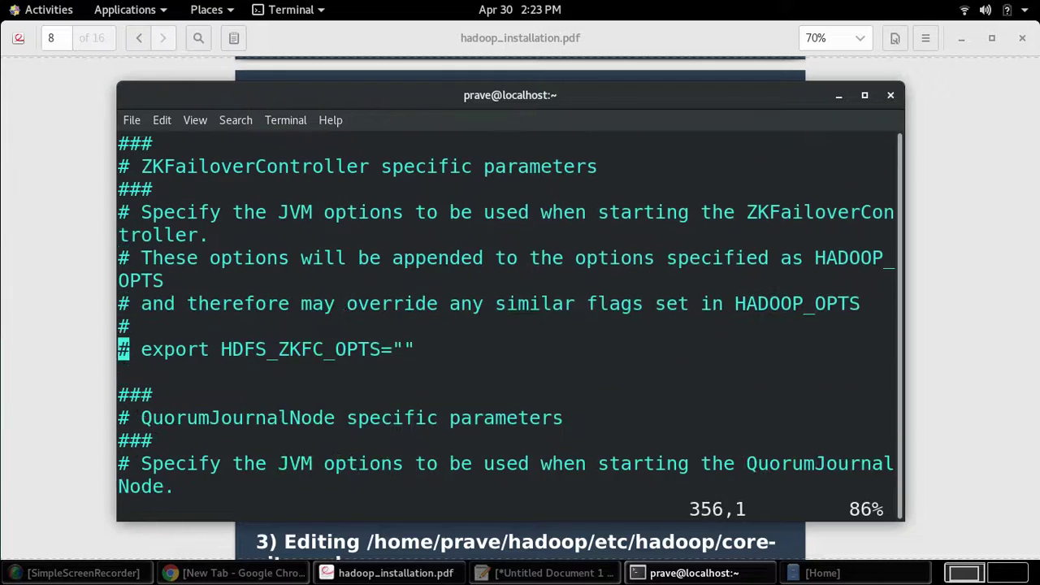
{"action": "scroll", "scroll_direction": "down", "scroll_amount": 3}
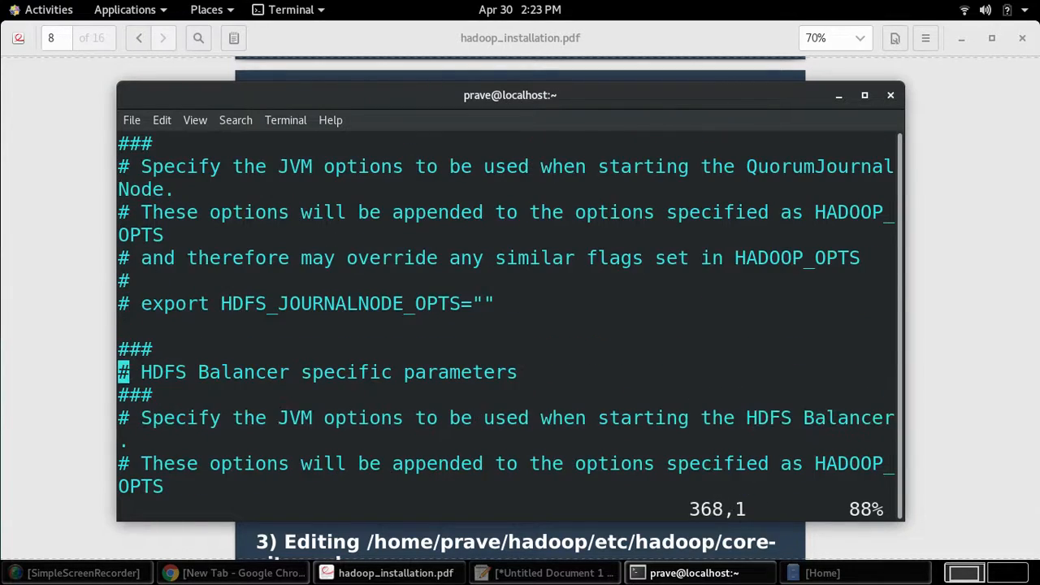
{"action": "scroll", "scroll_direction": "down", "scroll_amount": 3}
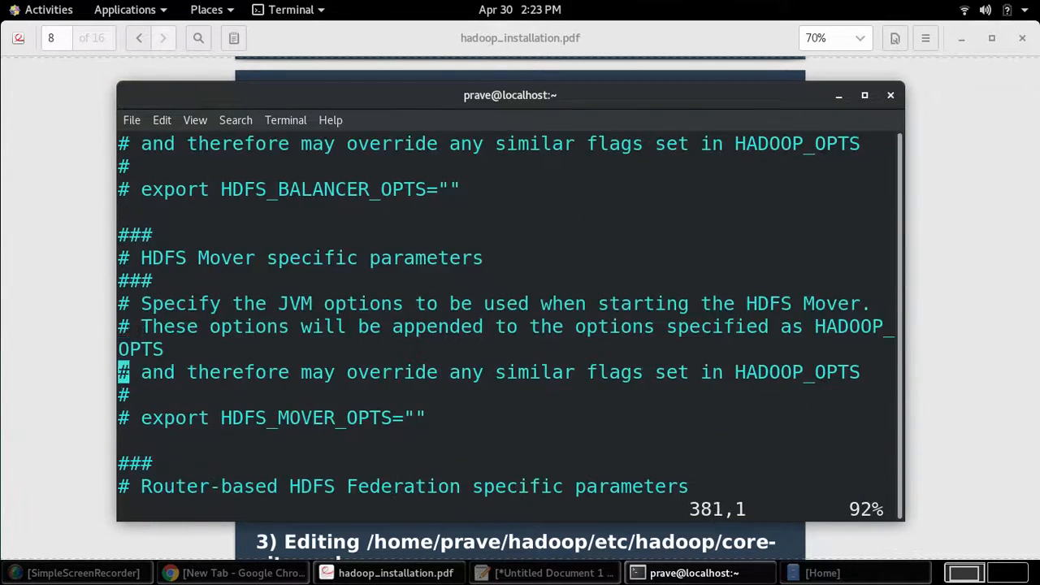
{"action": "scroll", "scroll_direction": "down", "scroll_amount": 3}
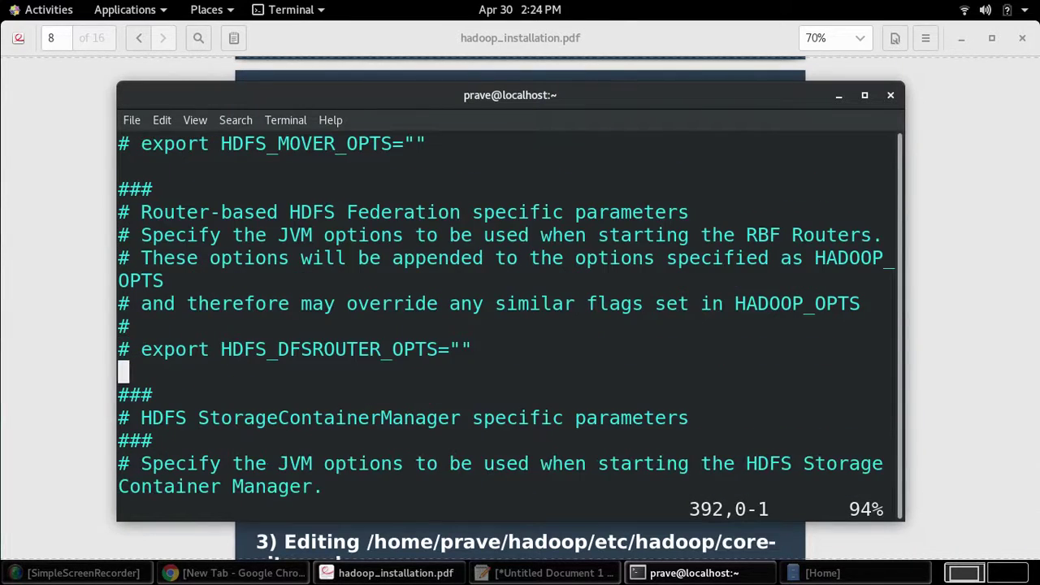
{"action": "scroll", "scroll_direction": "down", "scroll_amount": 3}
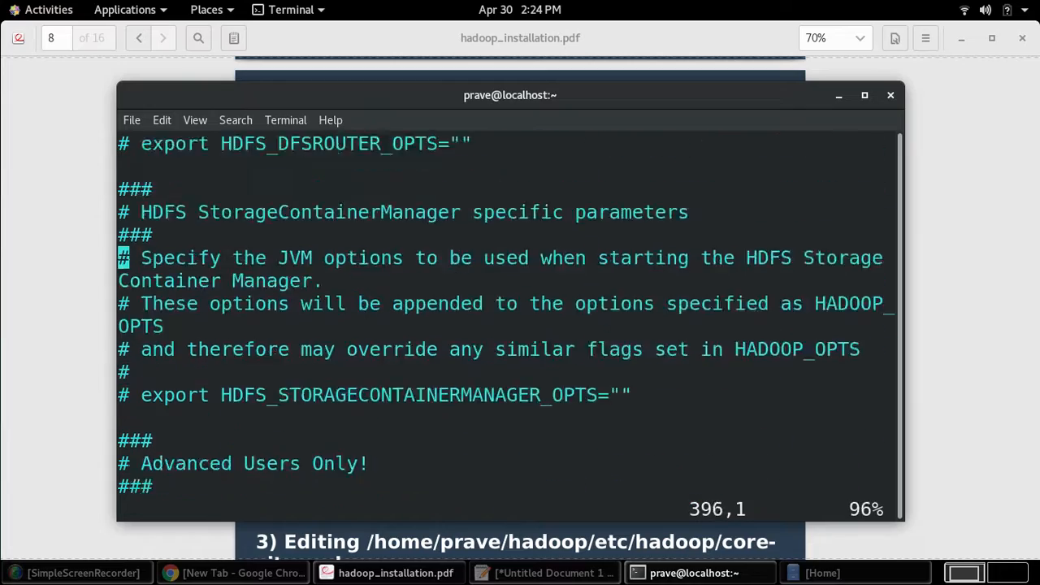
{"action": "scroll", "scroll_direction": "down", "scroll_amount": 3}
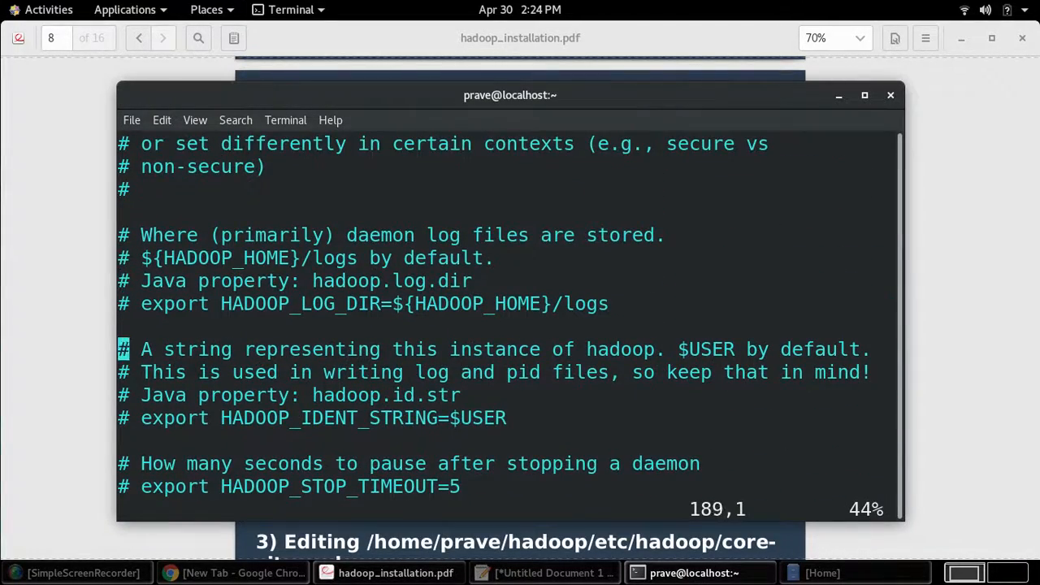
{"action": "scroll", "scroll_direction": "down", "scroll_amount": 3}
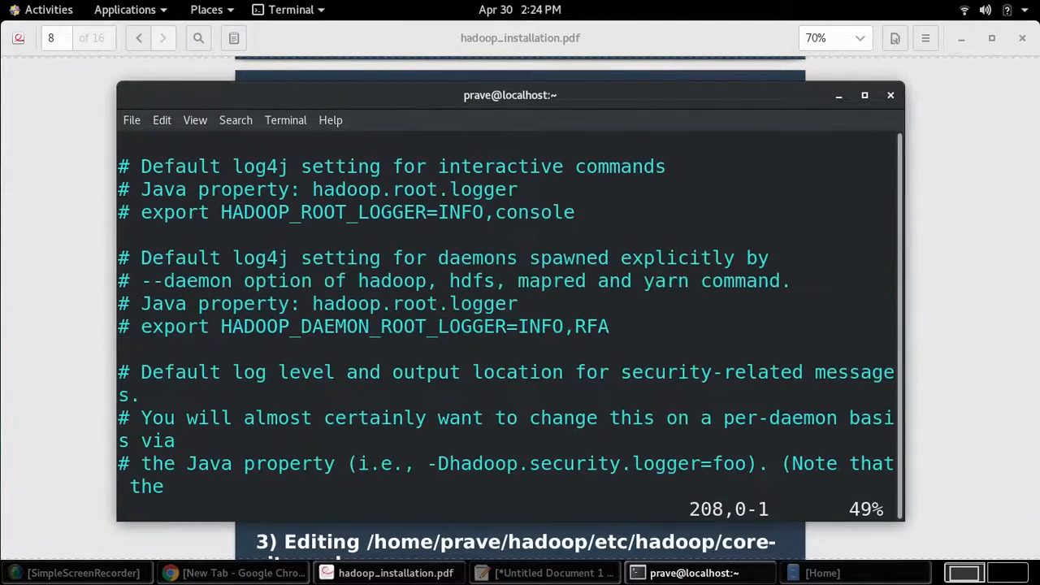
{"action": "scroll", "scroll_direction": "down", "scroll_amount": 3}
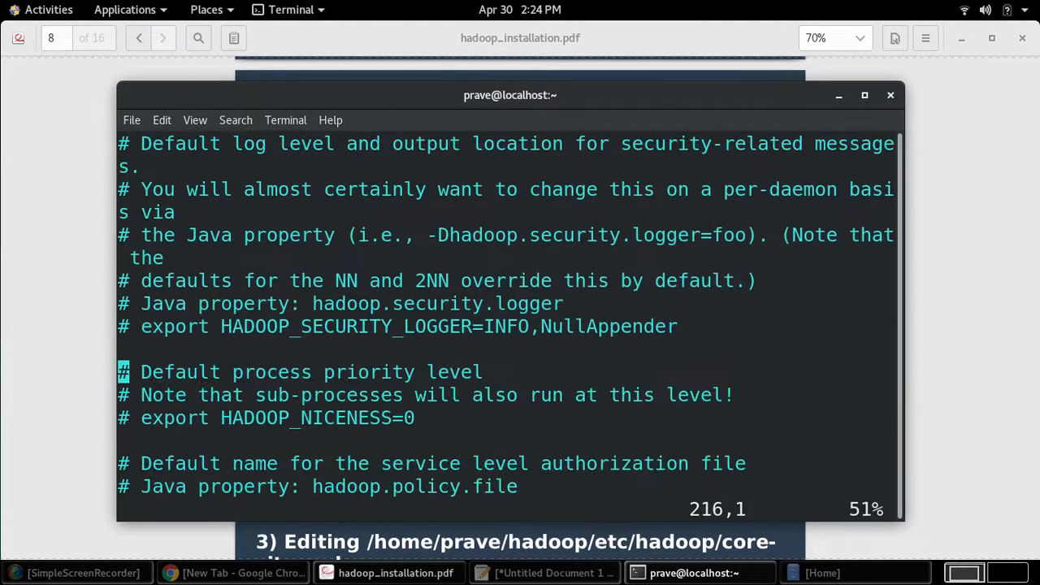
{"action": "scroll", "scroll_direction": "down", "scroll_amount": 3}
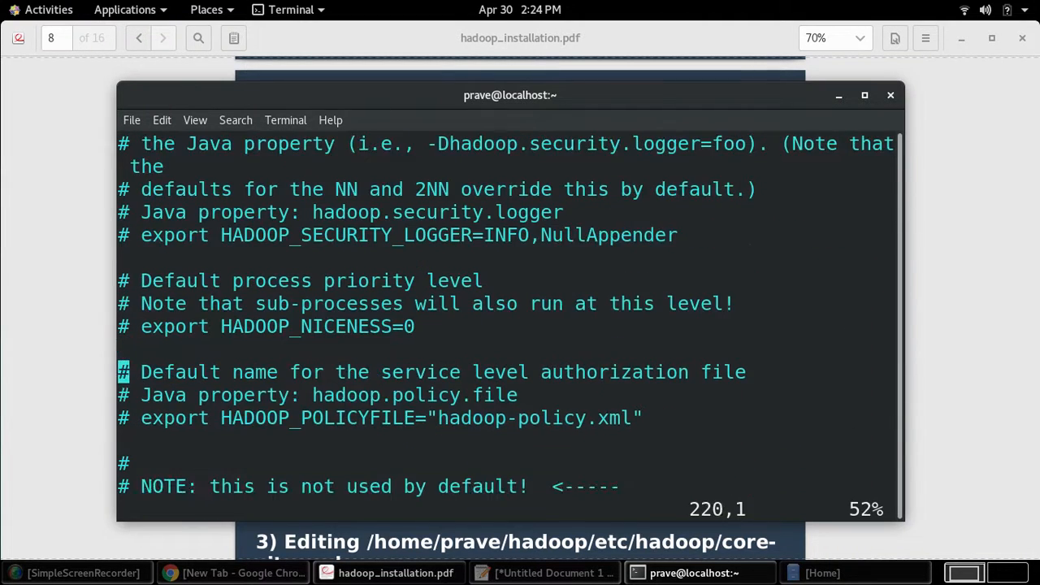
{"action": "scroll", "scroll_direction": "down", "scroll_amount": 3}
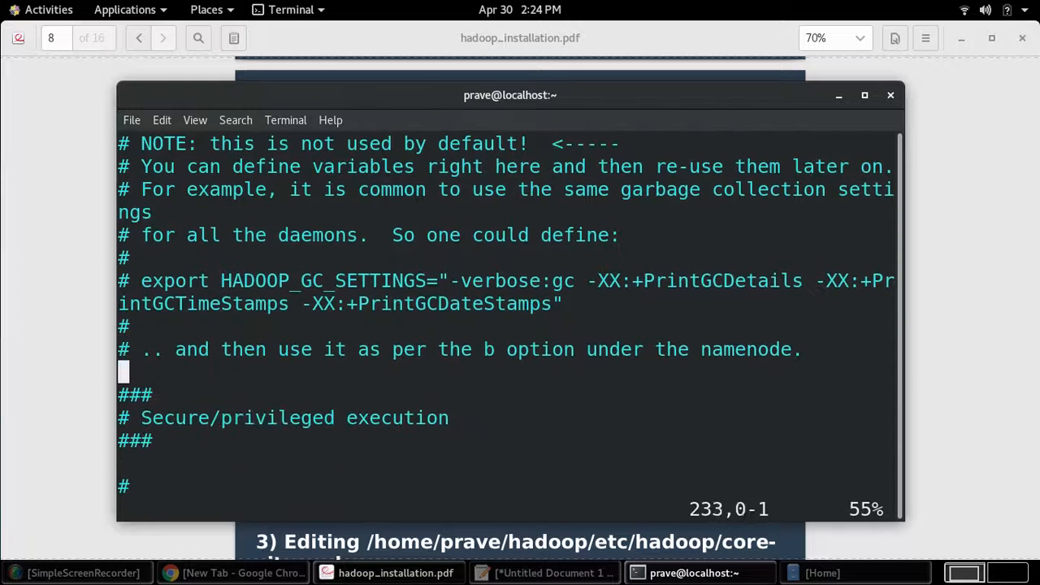
{"action": "scroll", "scroll_direction": "down", "scroll_amount": 3}
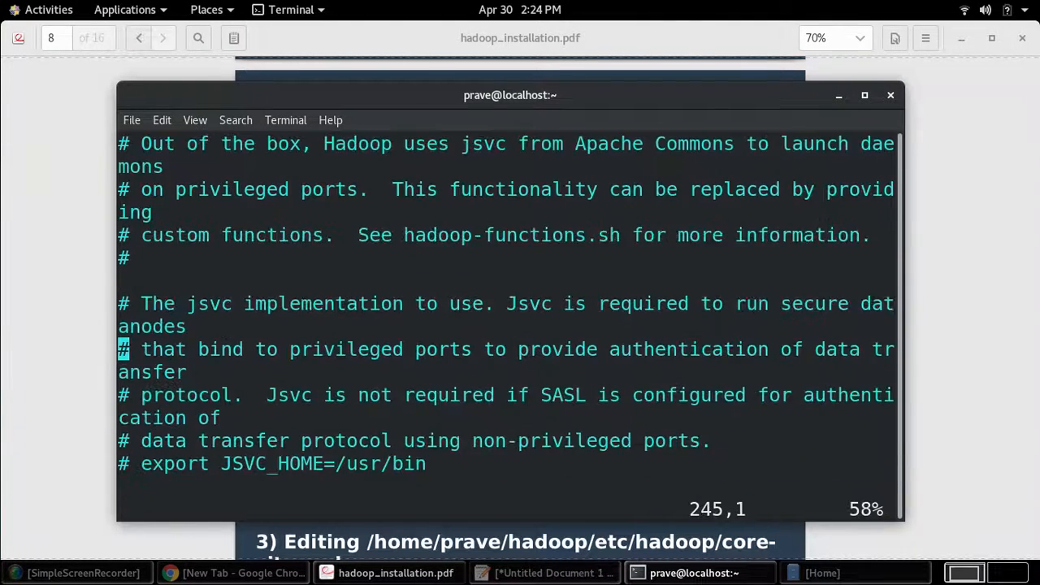
{"action": "scroll", "scroll_direction": "down", "scroll_amount": 3}
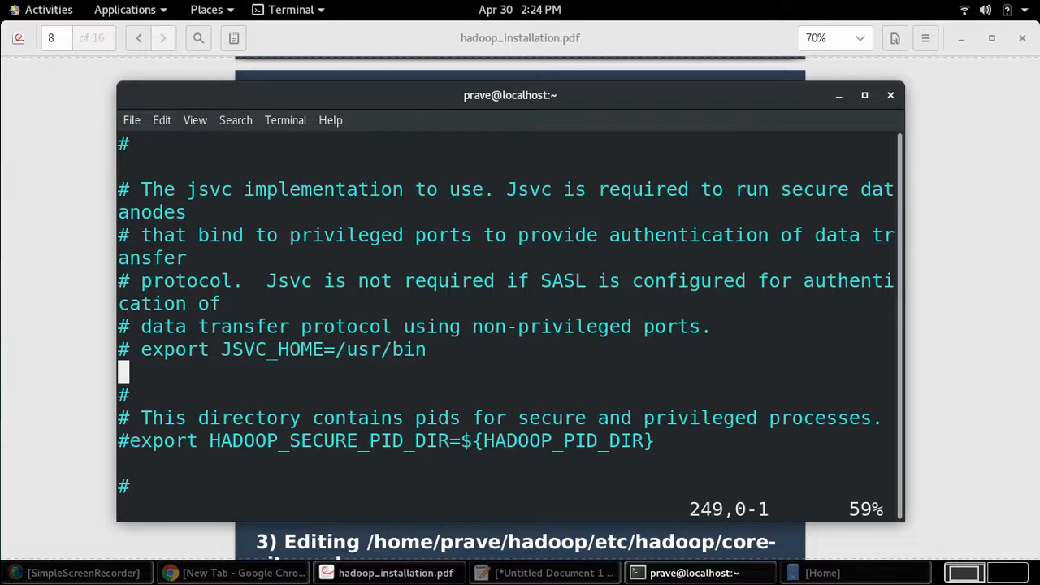
{"action": "scroll", "scroll_direction": "down", "scroll_amount": 3}
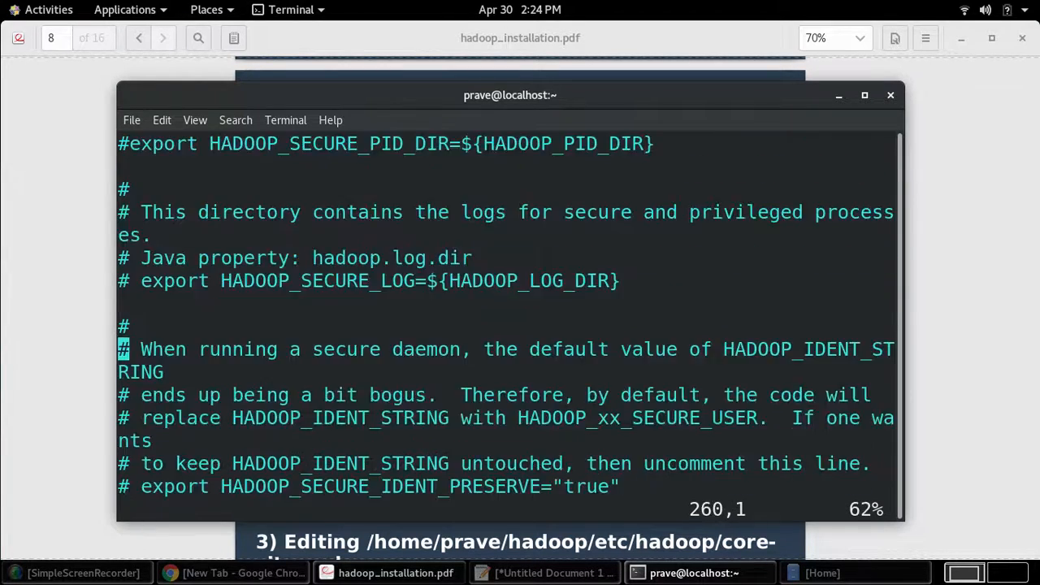
{"action": "scroll", "scroll_direction": "down", "scroll_amount": 3}
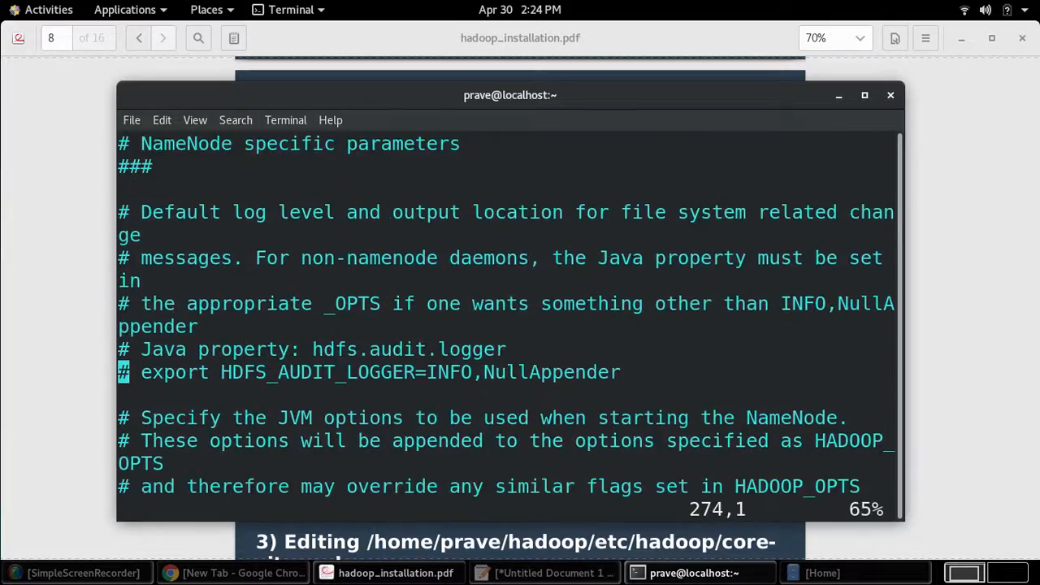
{"action": "scroll", "scroll_direction": "down", "scroll_amount": 3}
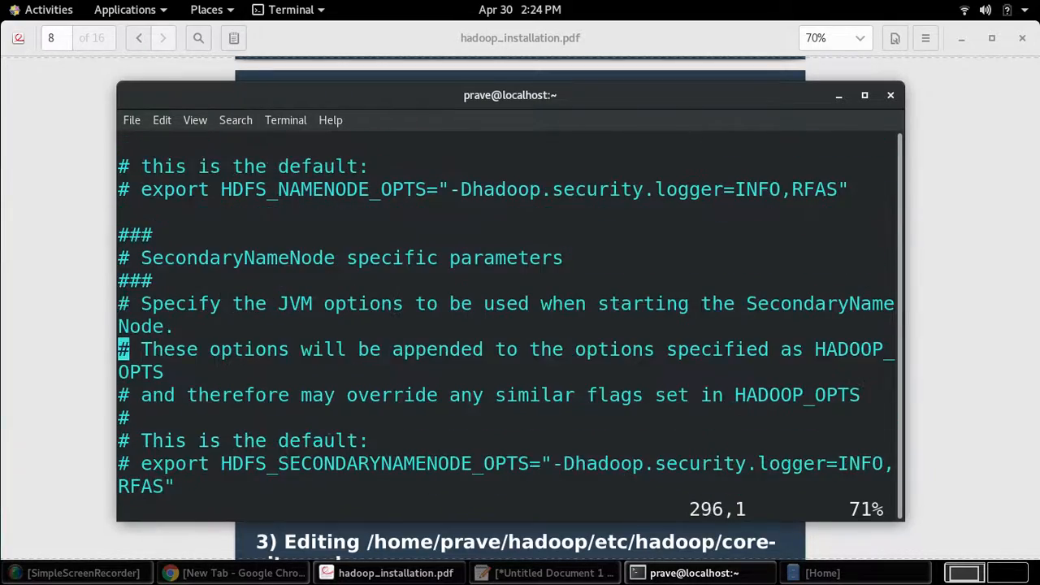
{"action": "scroll", "scroll_direction": "down", "scroll_amount": 3}
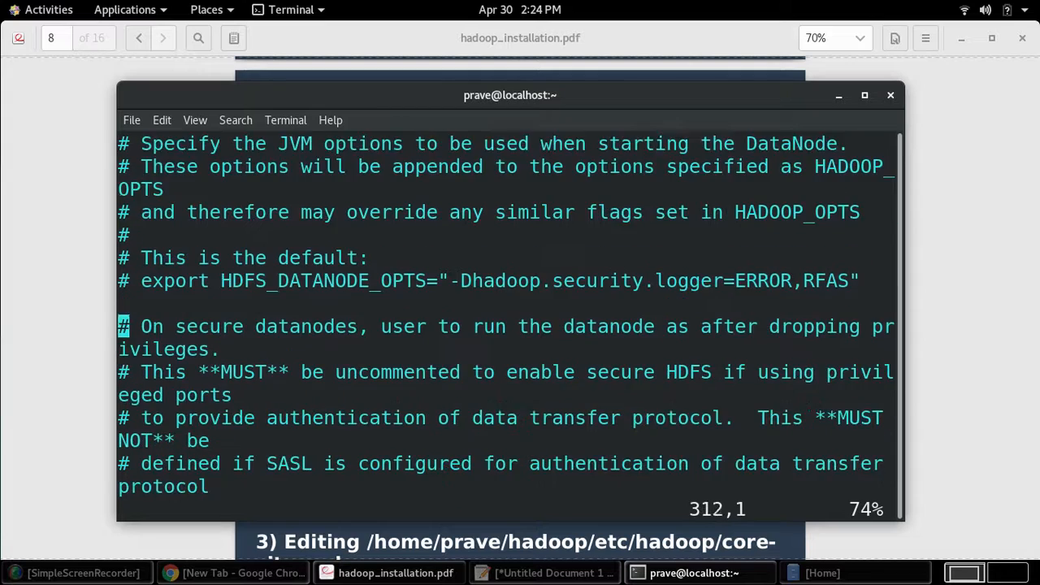
{"action": "scroll", "scroll_direction": "down", "scroll_amount": 3}
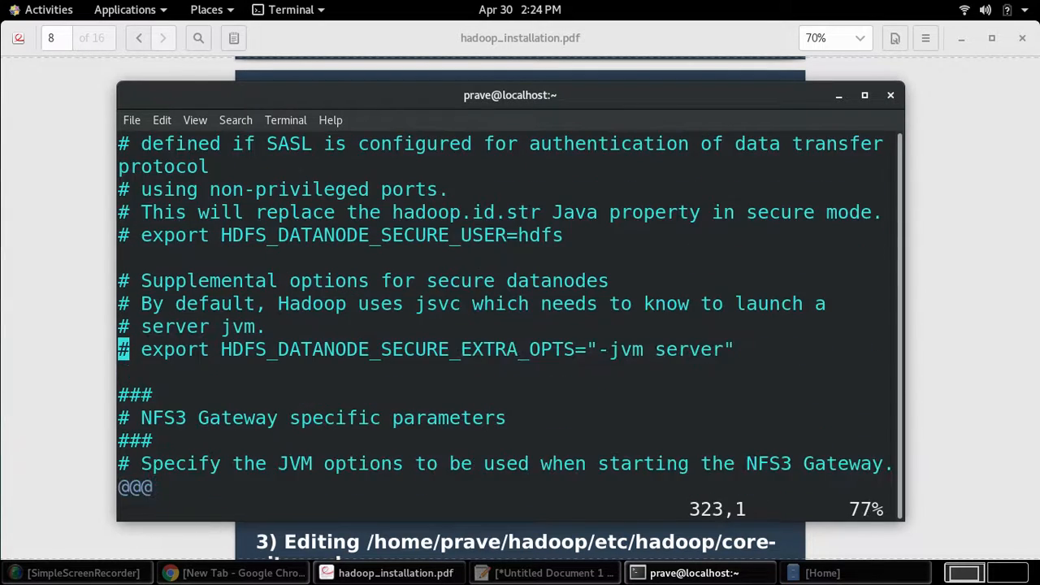
{"action": "scroll", "scroll_direction": "down", "scroll_amount": 3}
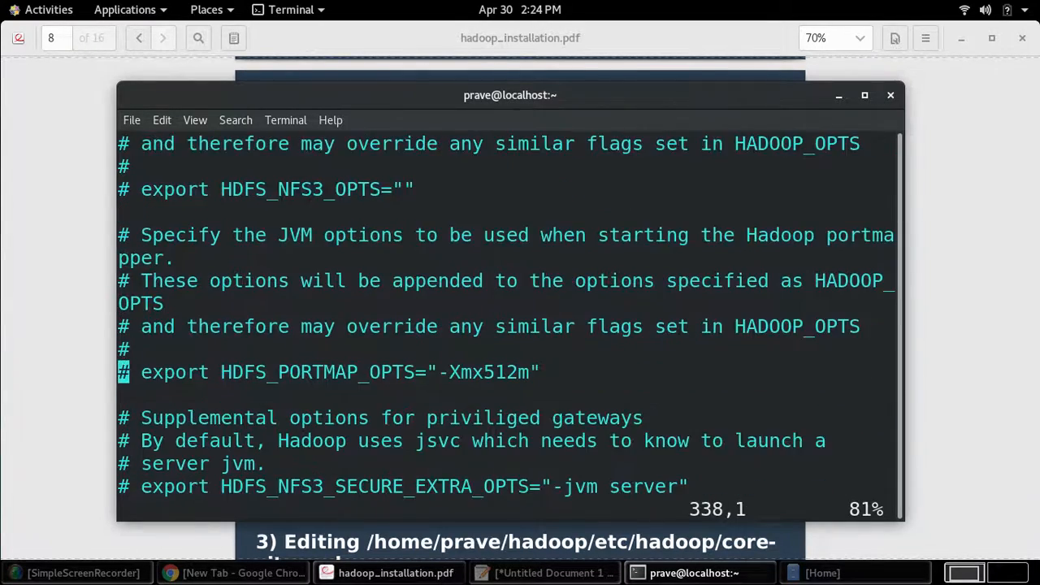
{"action": "scroll", "scroll_direction": "down", "scroll_amount": 3}
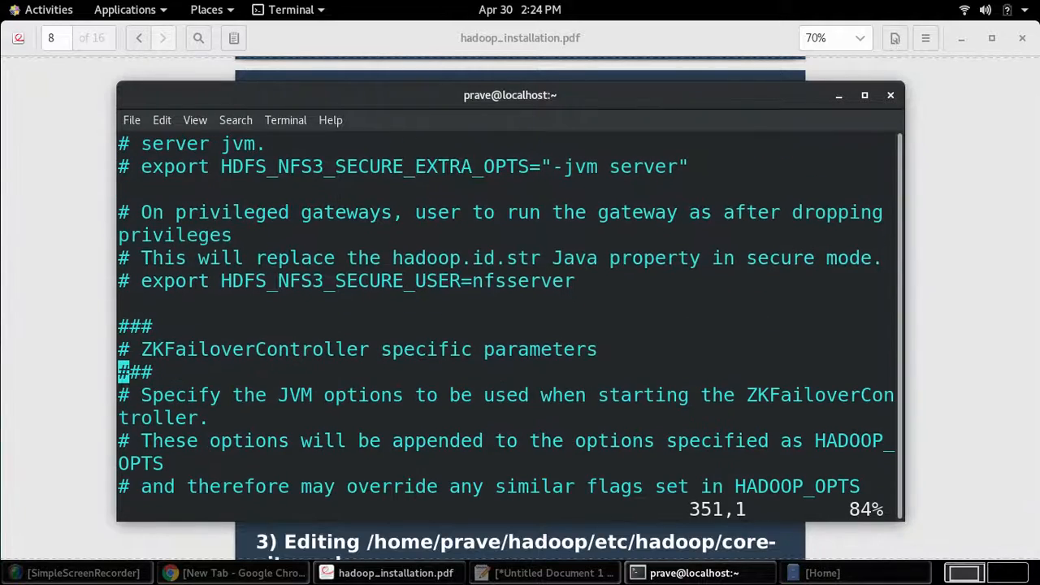
{"action": "scroll", "scroll_direction": "down", "scroll_amount": 3}
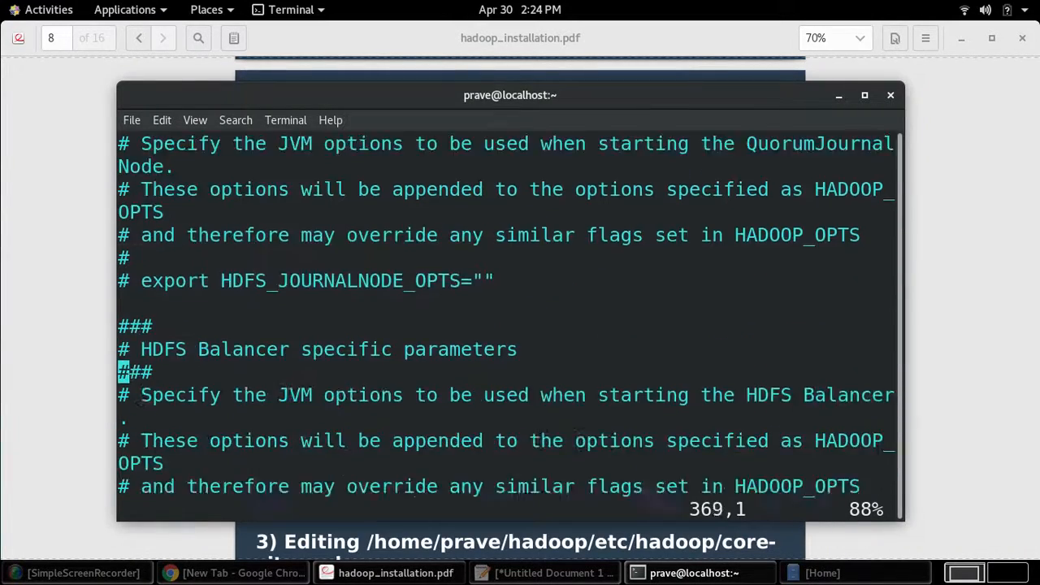
{"action": "scroll", "scroll_direction": "down", "scroll_amount": 3}
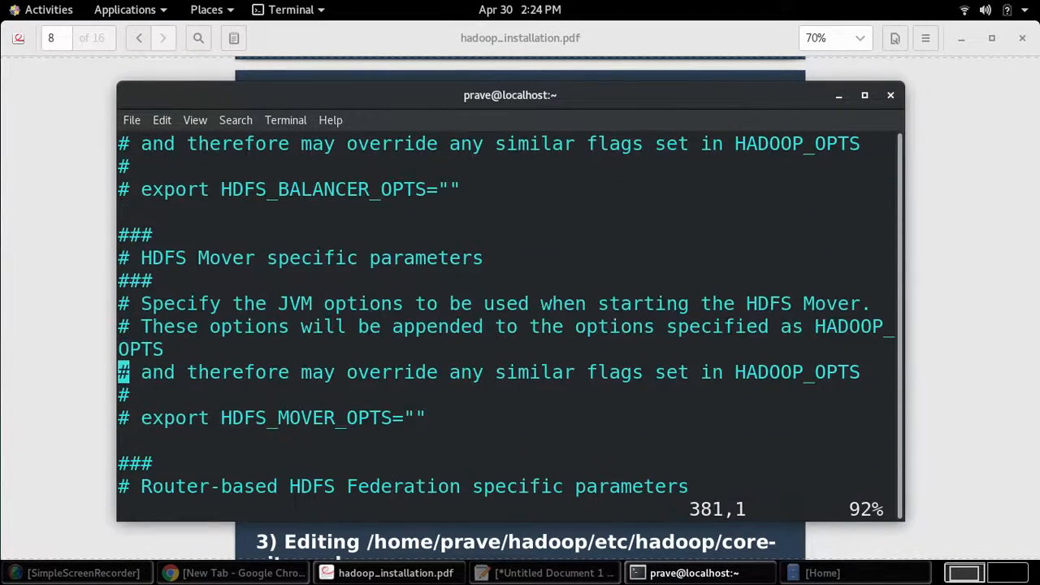
{"action": "scroll", "scroll_direction": "down", "scroll_amount": 3}
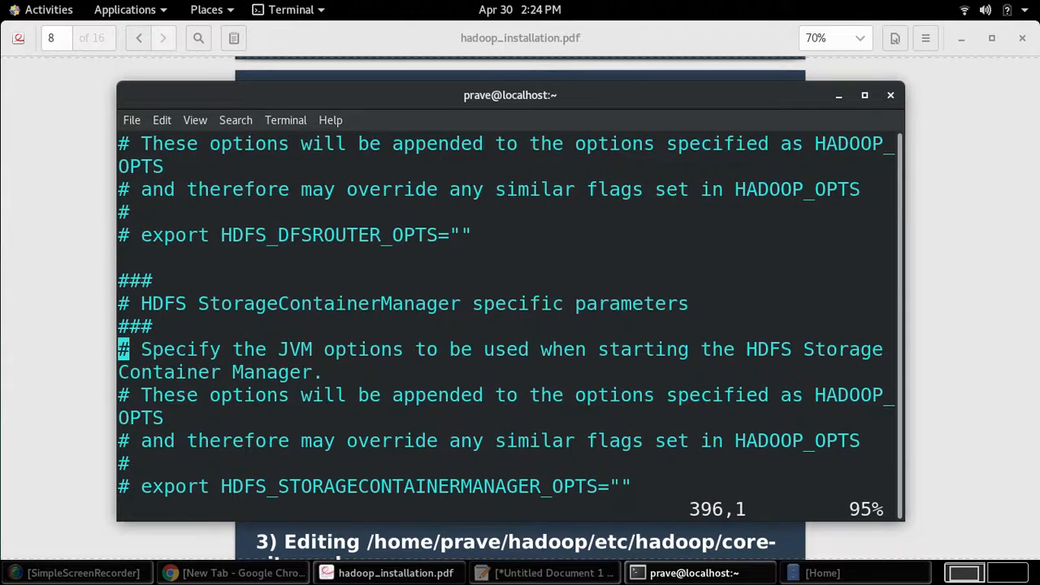
{"action": "scroll", "scroll_direction": "down", "scroll_amount": 3}
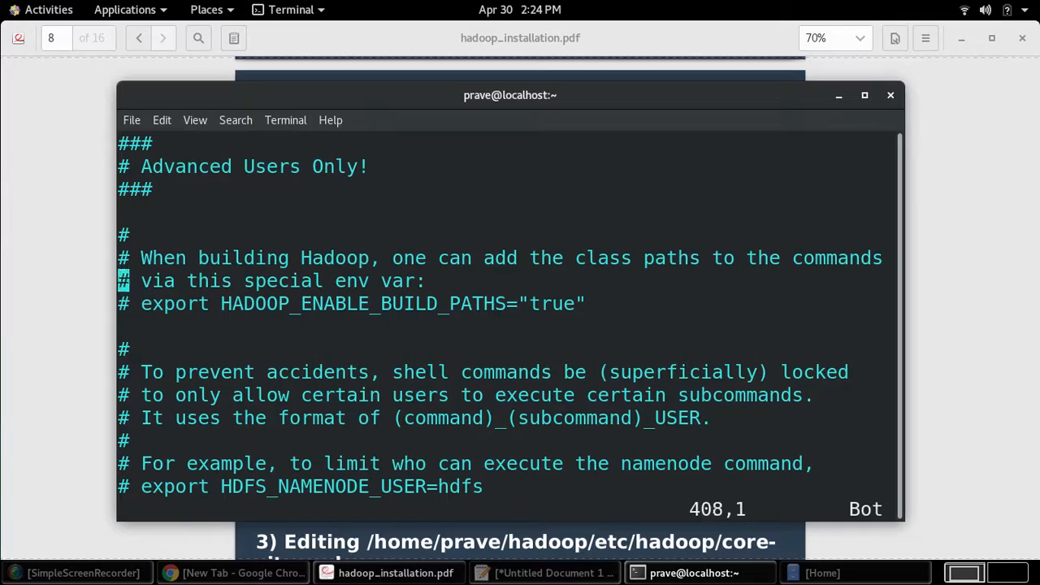
{"action": "scroll", "scroll_direction": "down", "scroll_amount": 3}
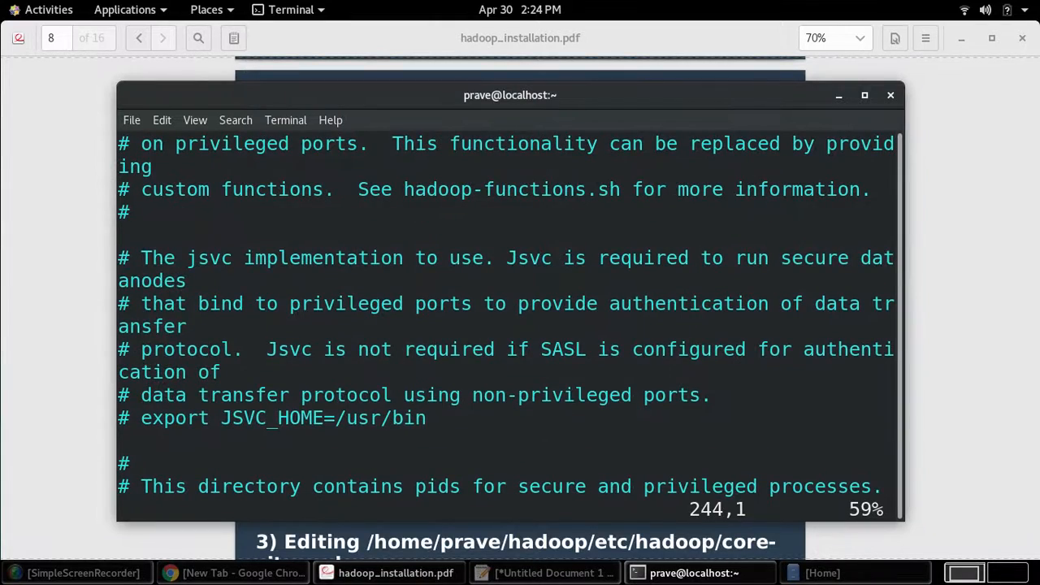
{"action": "scroll", "scroll_direction": "down", "scroll_amount": 3}
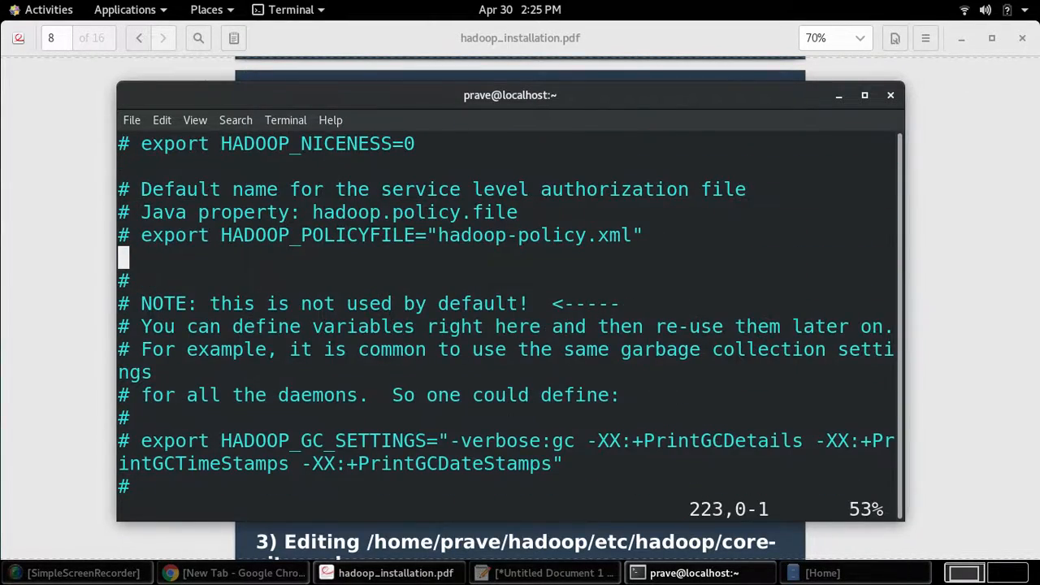
{"action": "scroll", "scroll_direction": "down", "scroll_amount": 3}
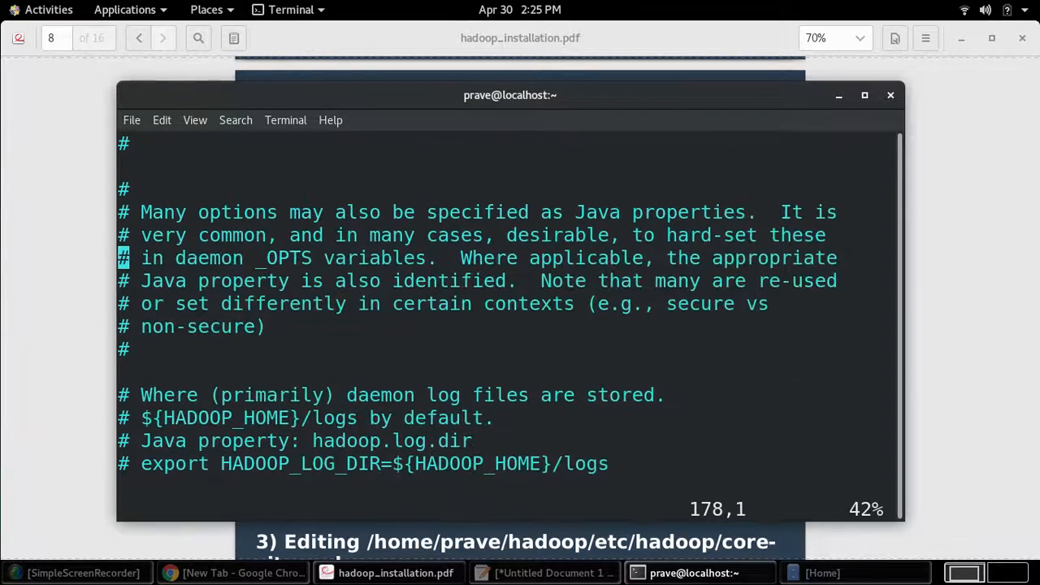
{"action": "scroll", "scroll_direction": "down", "scroll_amount": 3}
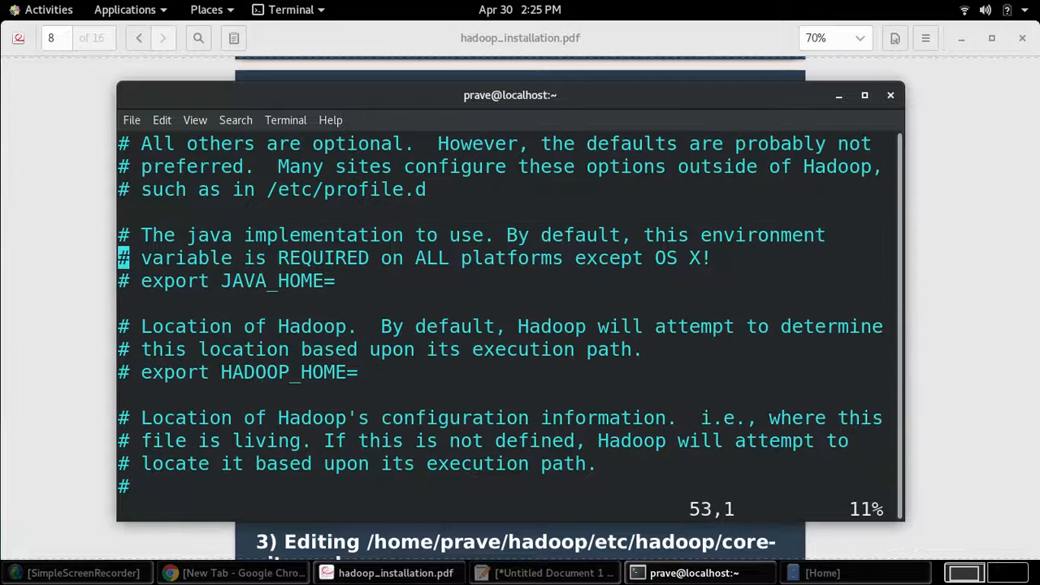
{"action": "key", "text": "Down"}
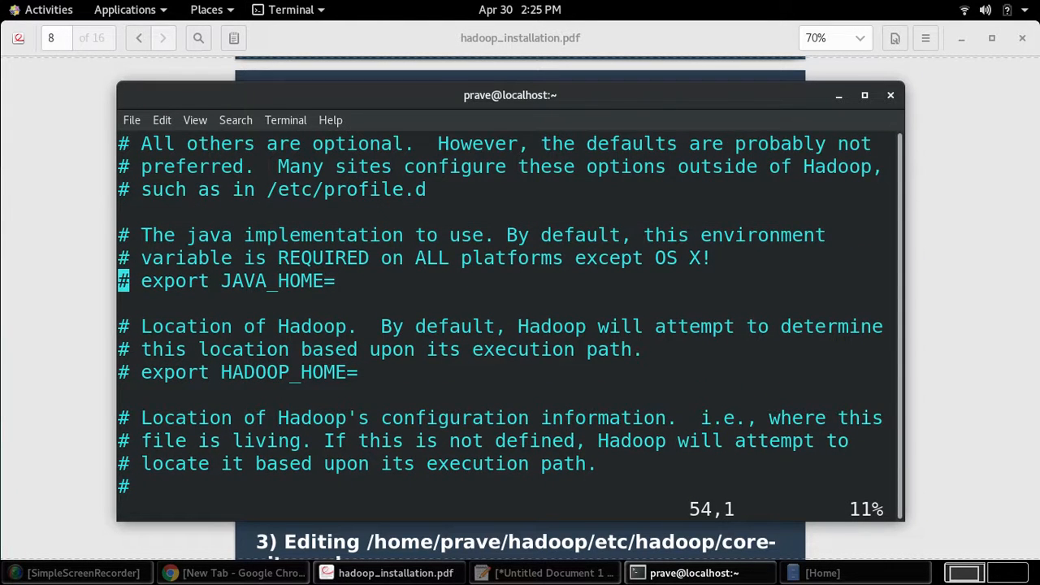
- Uncomment JAVA_HOME and set it to /usr/lib/jvm/java-1.8.0-openjdk-1.8.0.252.b09-2.el8_1.x86_64/jre
{"action": "key", "text": "i"}
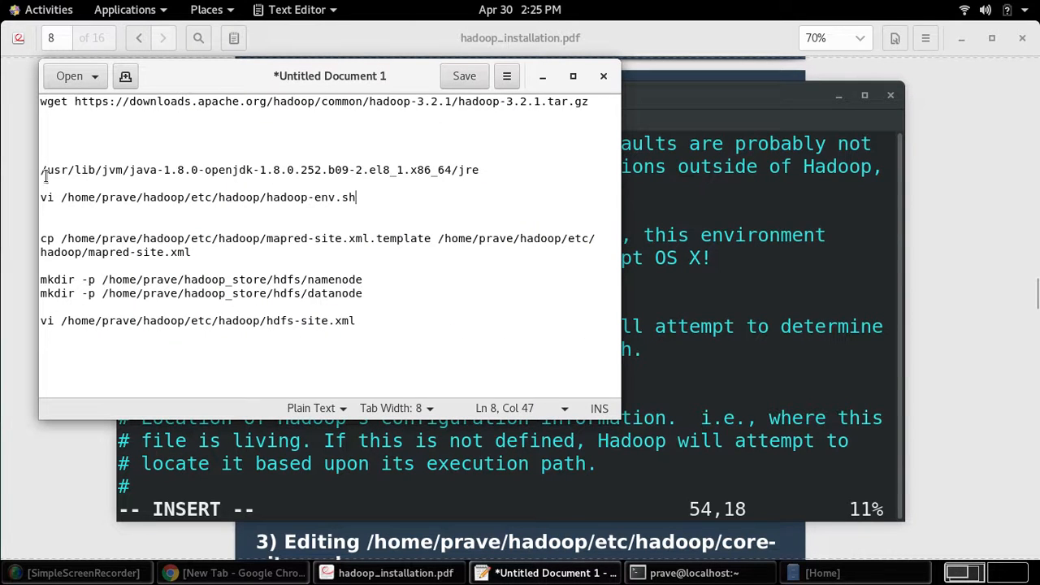
{"action": "left_click_drag", "start_coordinate": [40, 170], "coordinate": [479, 169]}
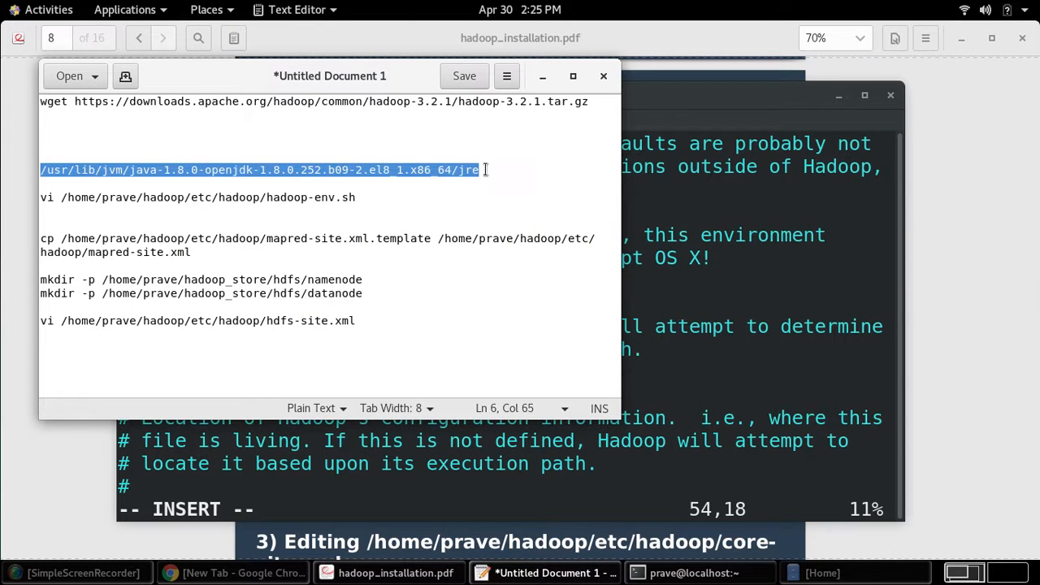
{"action": "left_click", "coordinate": [699, 572]}
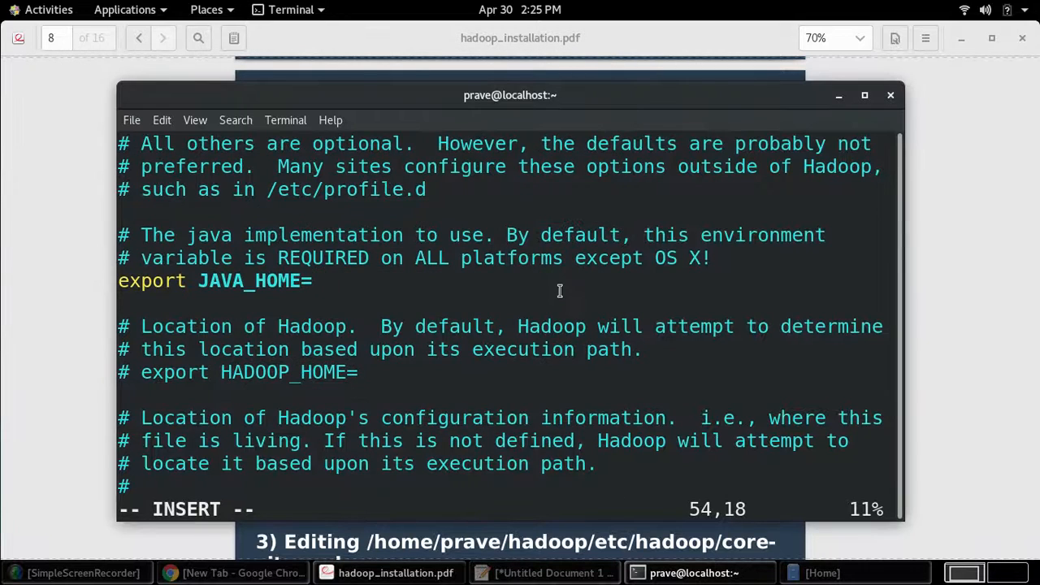
{"action": "type", "text": "/usr/lib/jvm/java-1.8.0-openjdk-1.8.0.252.b09-2.el8_1.x86_64/jre"}
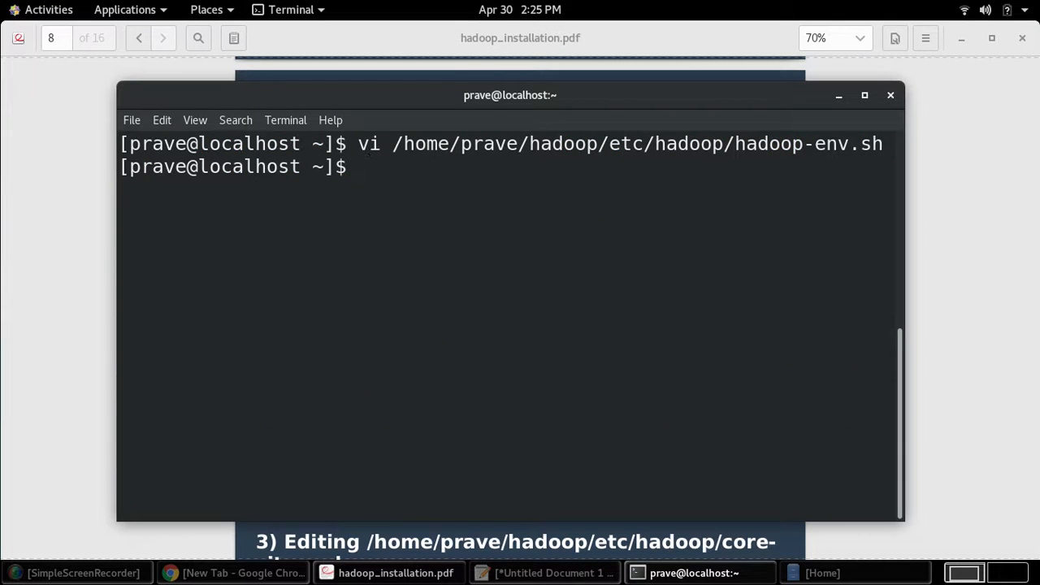
- Copy the guide's vi core-site.xml command from the next slide
{"action": "left_click", "coordinate": [395, 573]}
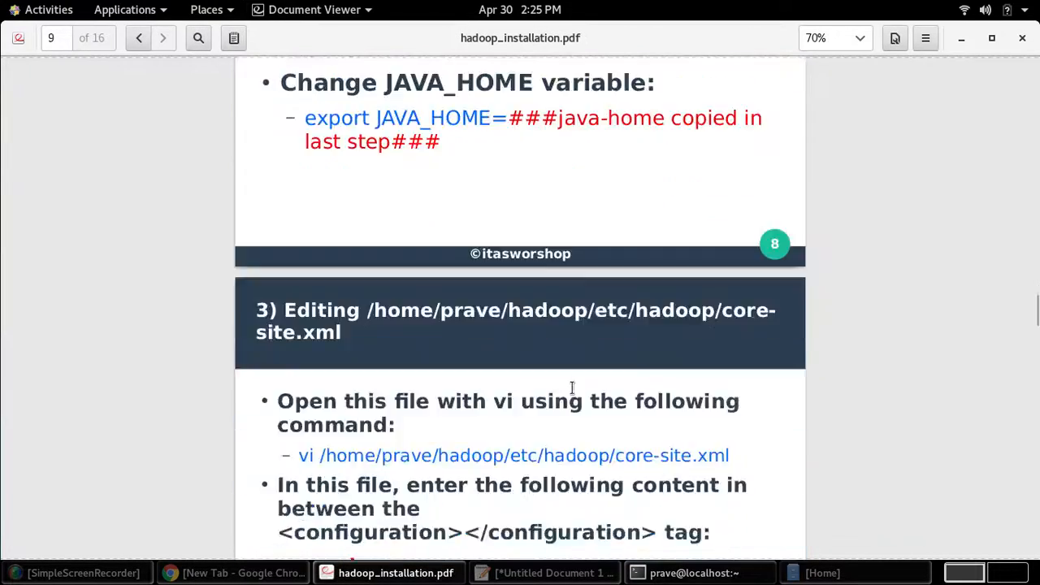
{"action": "scroll", "scroll_direction": "down", "scroll_amount": 3}
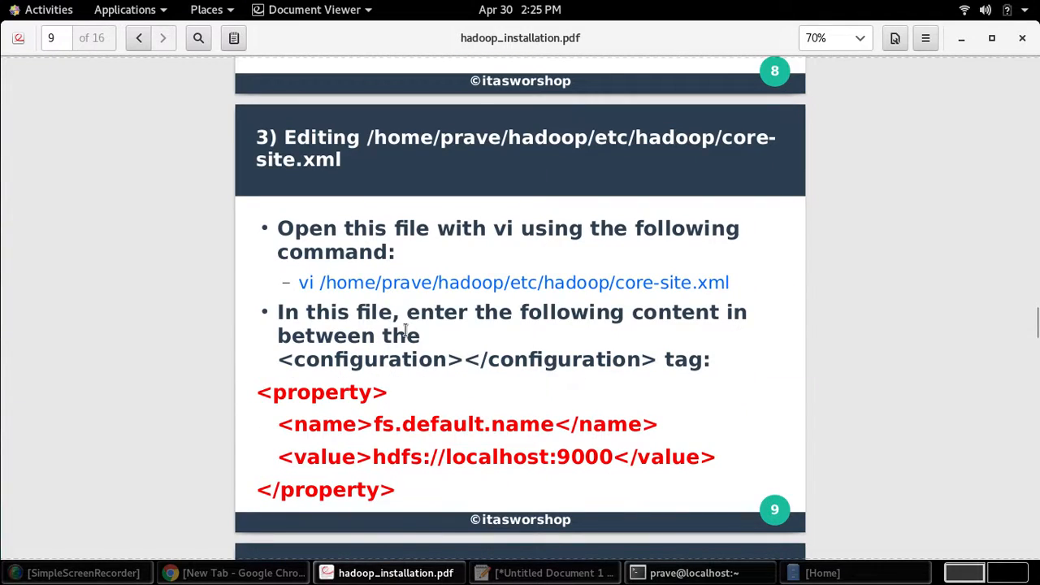
{"action": "left_click_drag", "start_coordinate": [298, 282], "coordinate": [366, 282]}
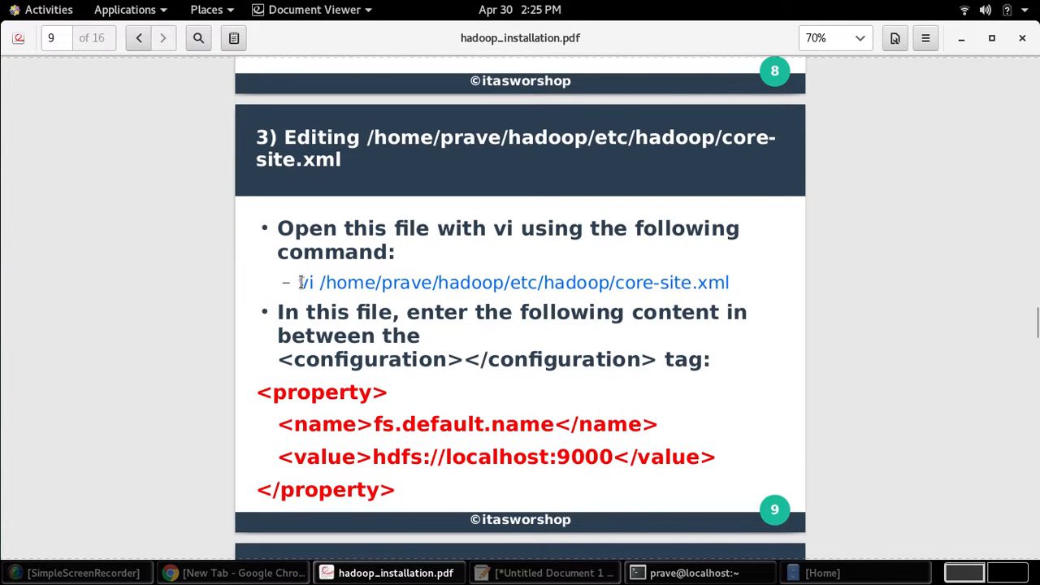
{"action": "left_click_drag", "start_coordinate": [298, 282], "coordinate": [732, 282]}
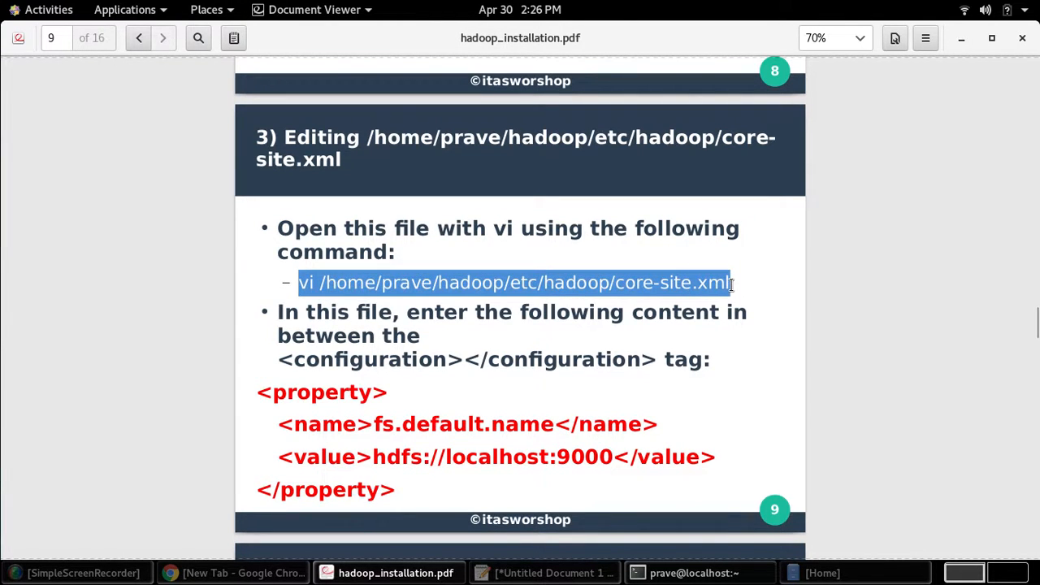
{"action": "right_click", "coordinate": [427, 256]}
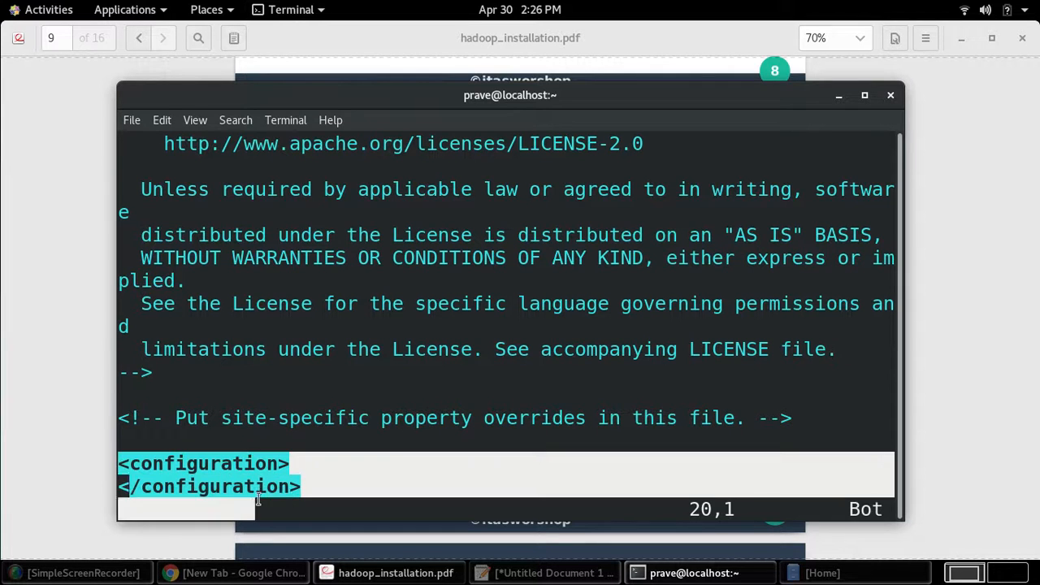
- Select the fs.default.name property block on slide 9
{"action": "left_click", "coordinate": [364, 571]}
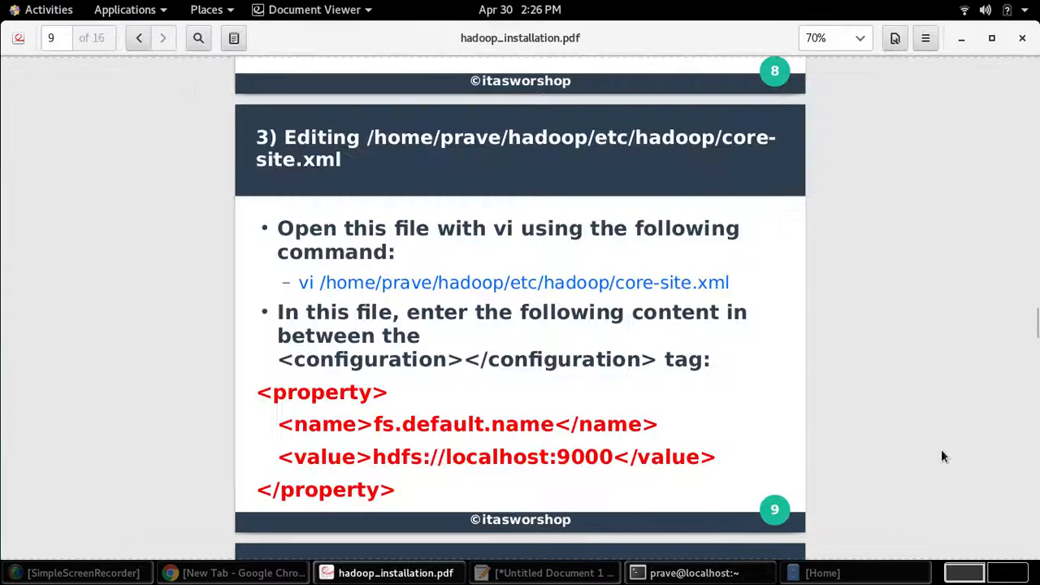
{"action": "scroll", "scroll_direction": "down", "scroll_amount": 3}
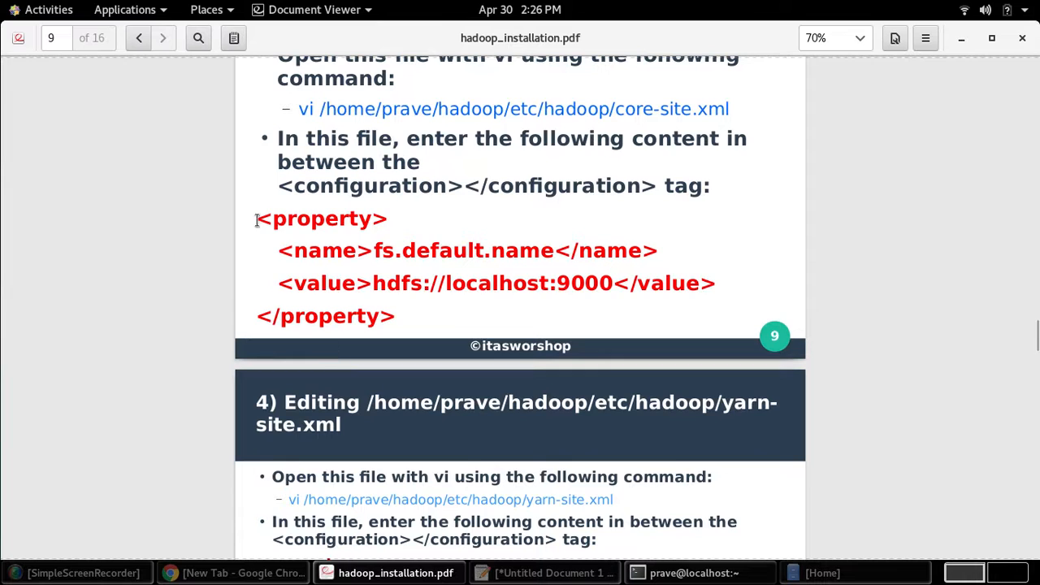
{"action": "left_click_drag", "start_coordinate": [256, 218], "coordinate": [399, 317]}
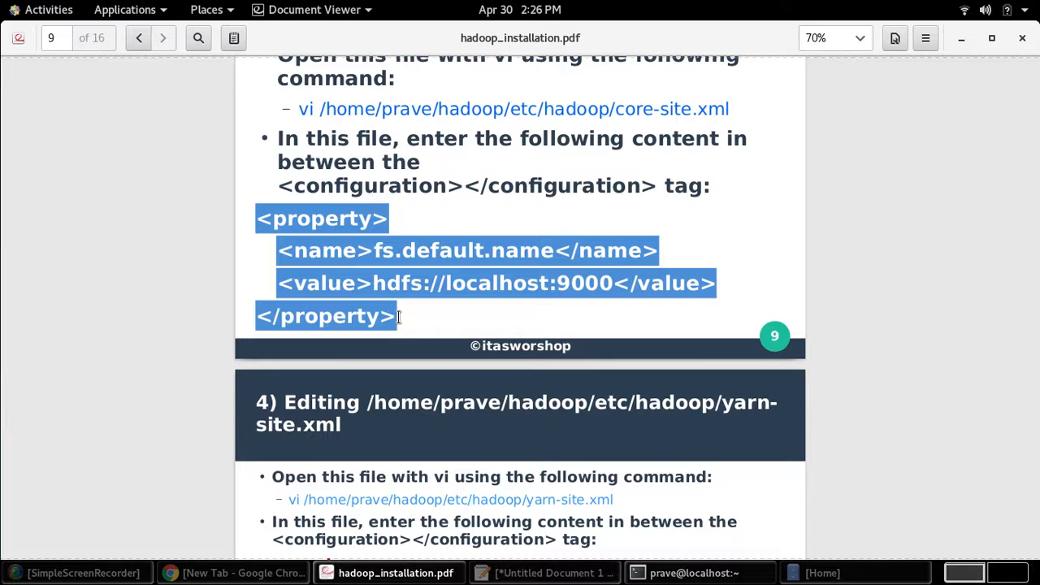
{"action": "mouse_move", "coordinate": [372, 258]}
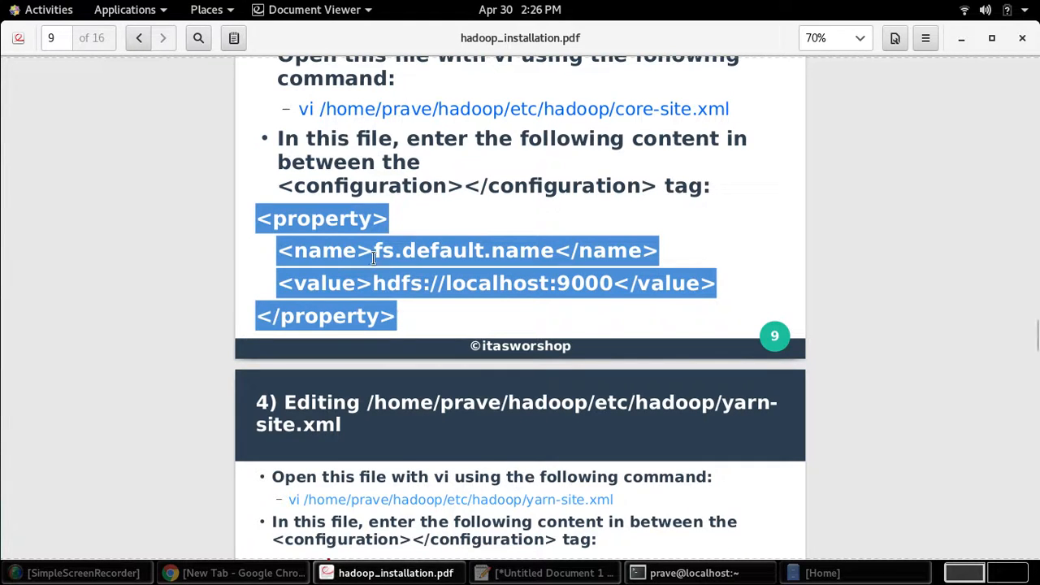
{"action": "mouse_move", "coordinate": [466, 326]}
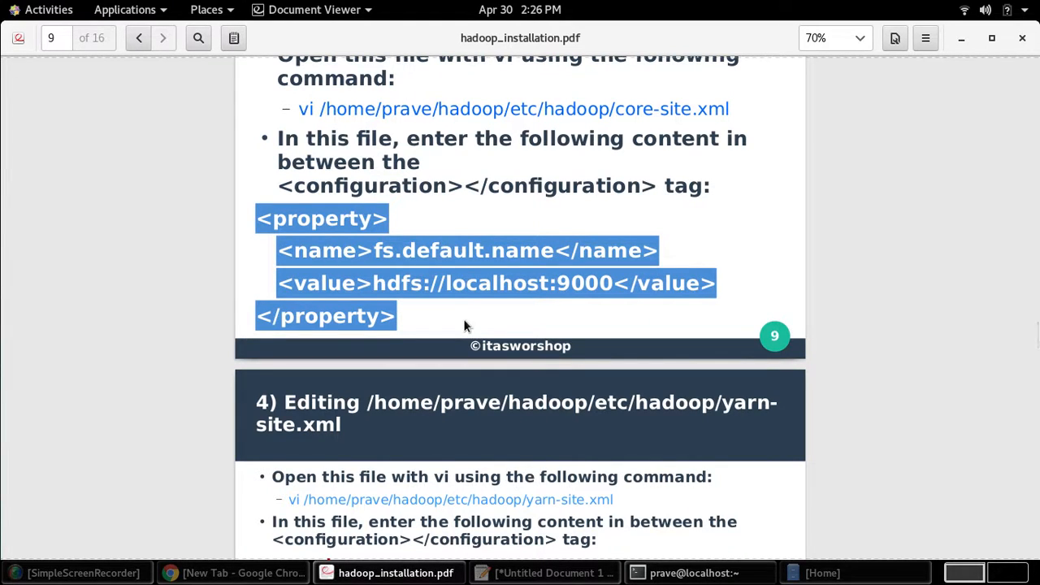
- Insert the fs.default.name property with hdfs://localhost:9000 into core-site.xml and save with :wq!
{"action": "left_click", "coordinate": [689, 573]}
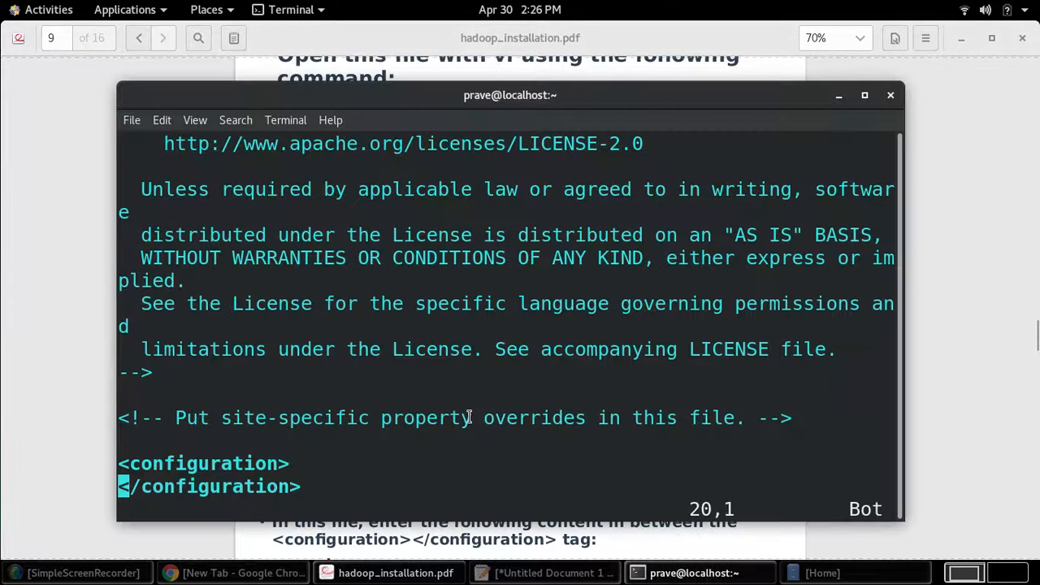
{"action": "key", "text": "i"}
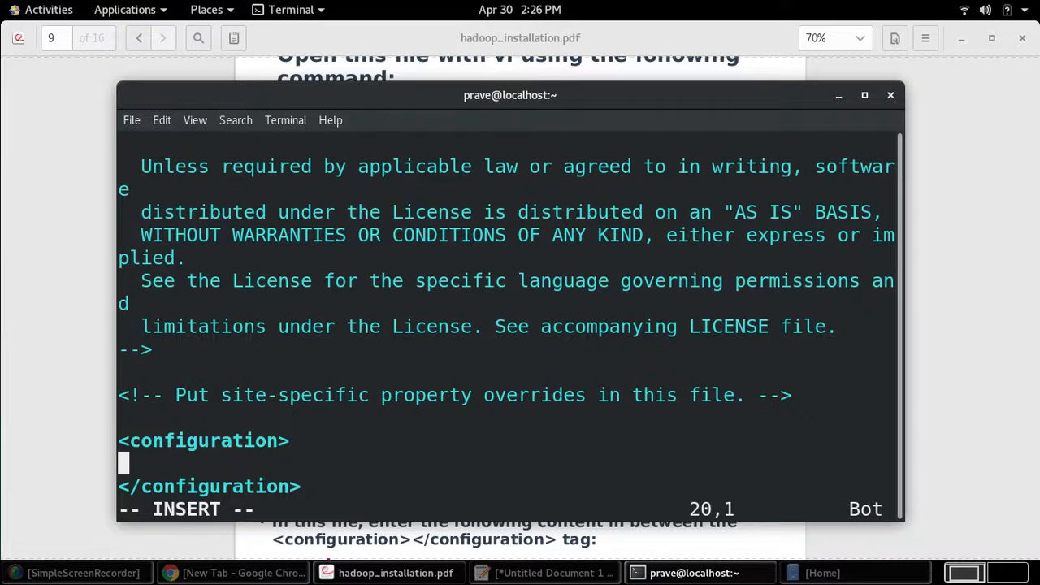
{"action": "type", "text": "<property>\\n<name>fs.default.name</name>\\n<value>hdfs://localhost:9000</value>\\n</property>"}
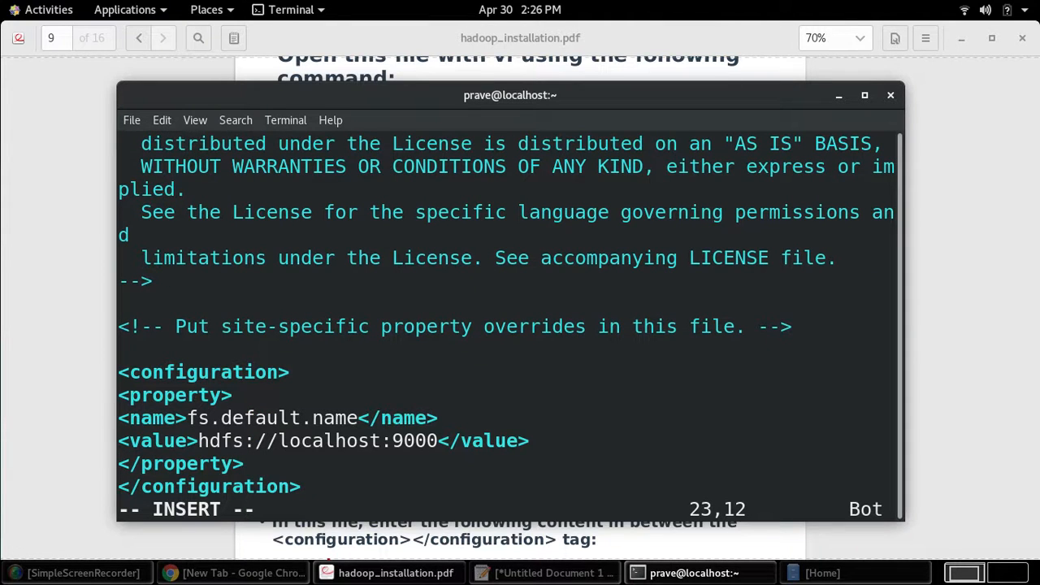
{"action": "key", "text": "Escape"}
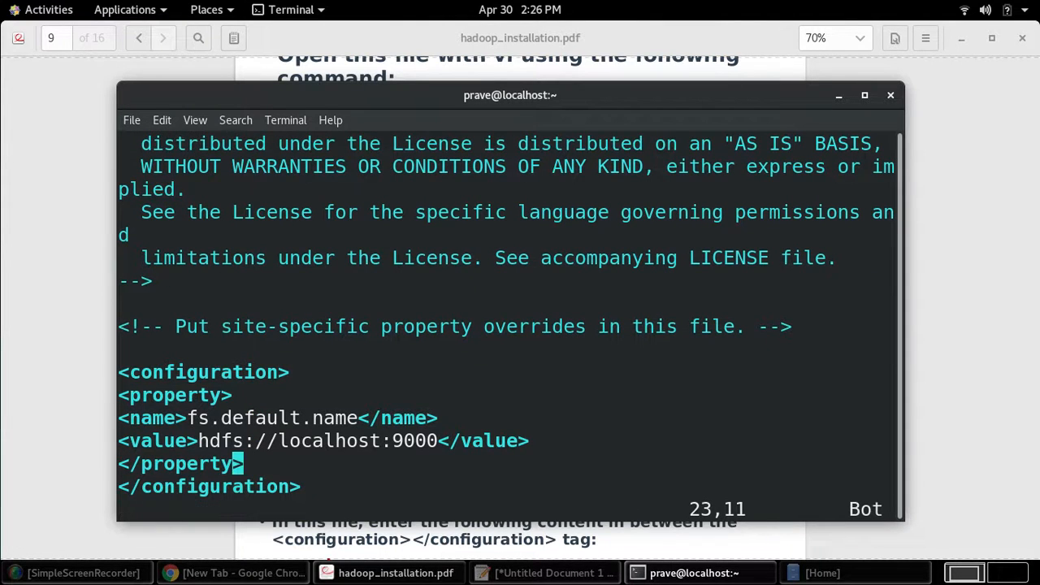
{"action": "type", "text": ":wq!"}
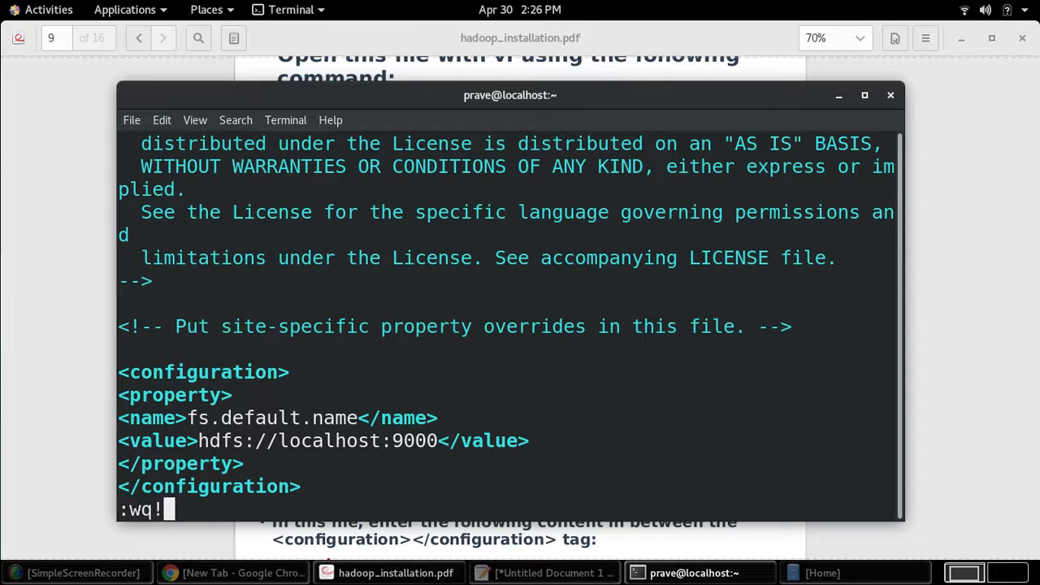
{"action": "key", "text": "Return"}
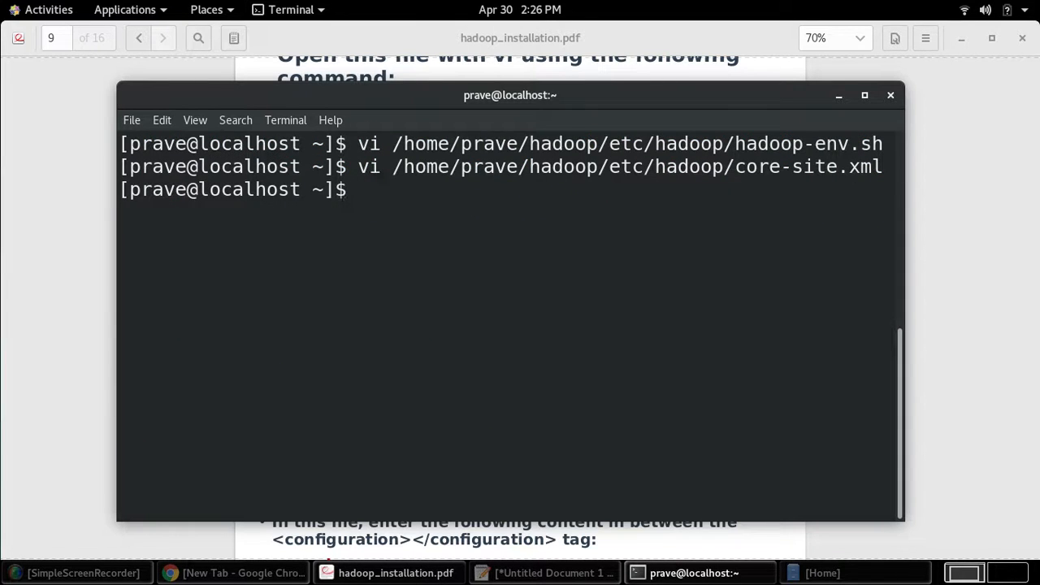
- Open yarn-site.xml in vi from the terminal
{"action": "left_click", "coordinate": [387, 573]}
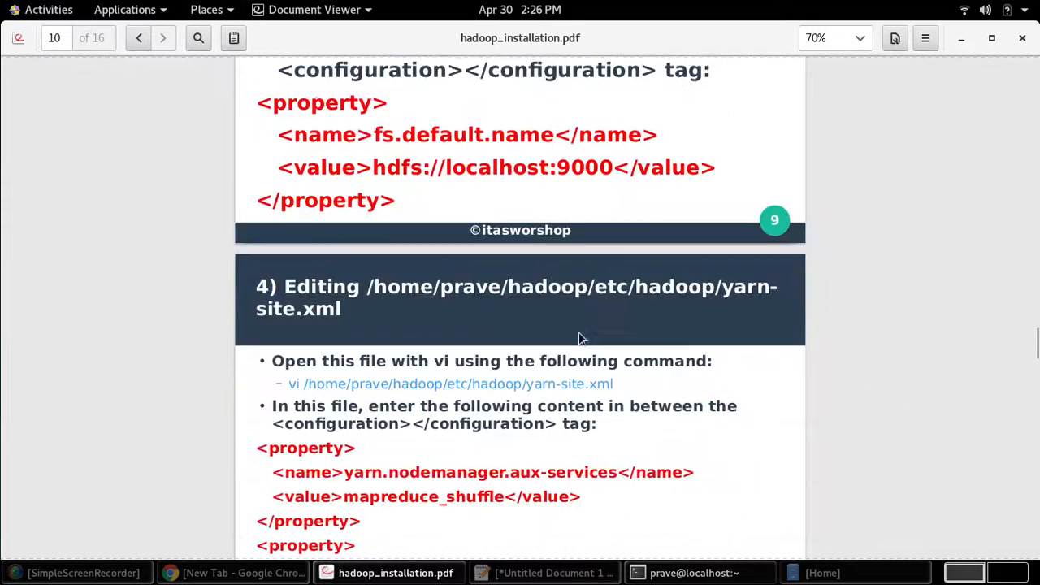
{"action": "scroll", "scroll_direction": "down", "scroll_amount": 3}
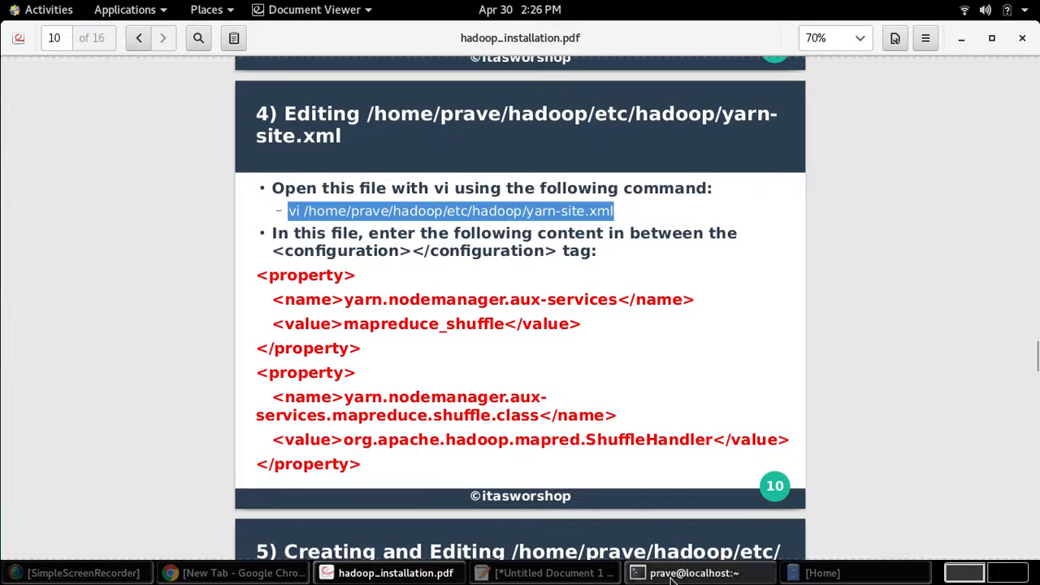
{"action": "left_click", "coordinate": [674, 573]}
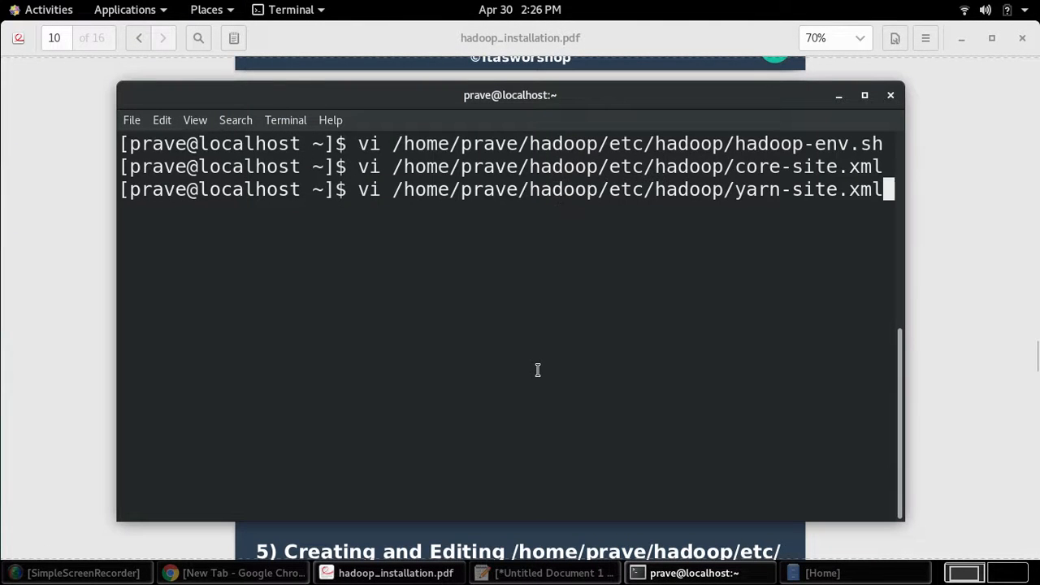
{"action": "key", "text": "Return"}
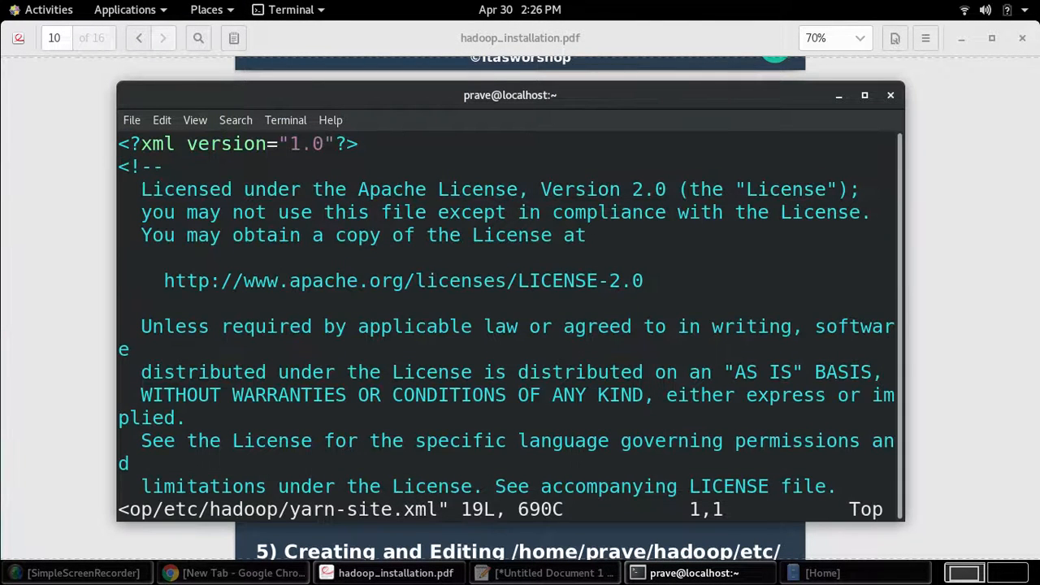
- Copy the yarn.nodemanager aux-services property block and enter insert mode in yarn-site.xml
{"action": "scroll", "scroll_direction": "down", "scroll_amount": 3}
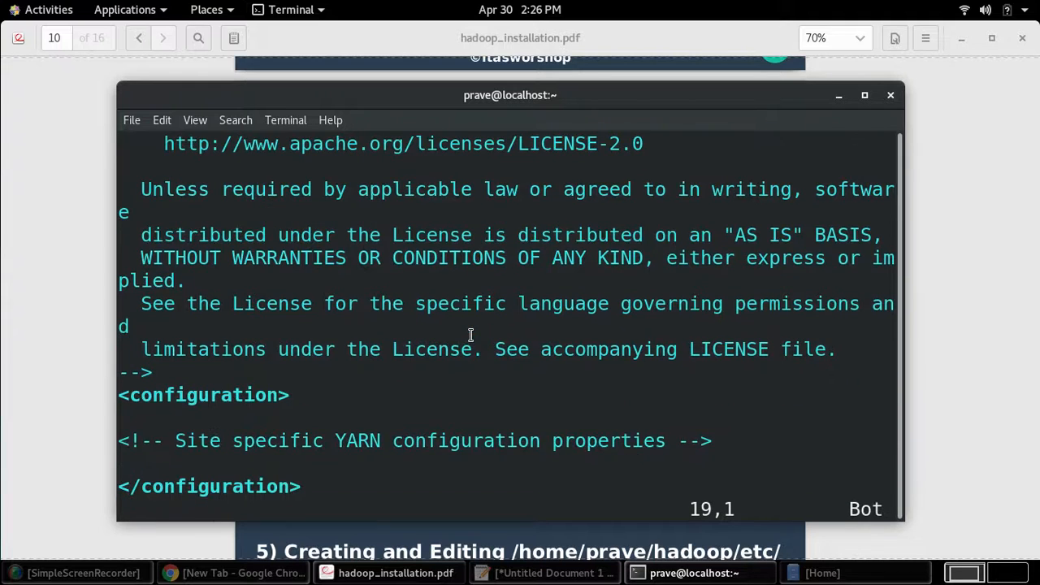
{"action": "left_click_drag", "start_coordinate": [118, 395], "coordinate": [299, 486]}
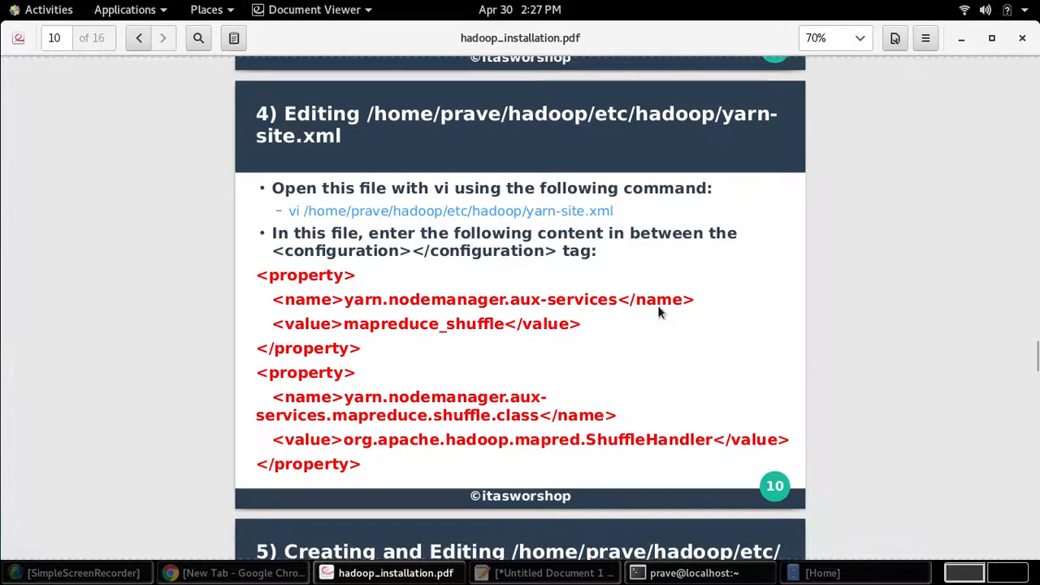
{"action": "left_click_drag", "start_coordinate": [256, 274], "coordinate": [336, 397]}
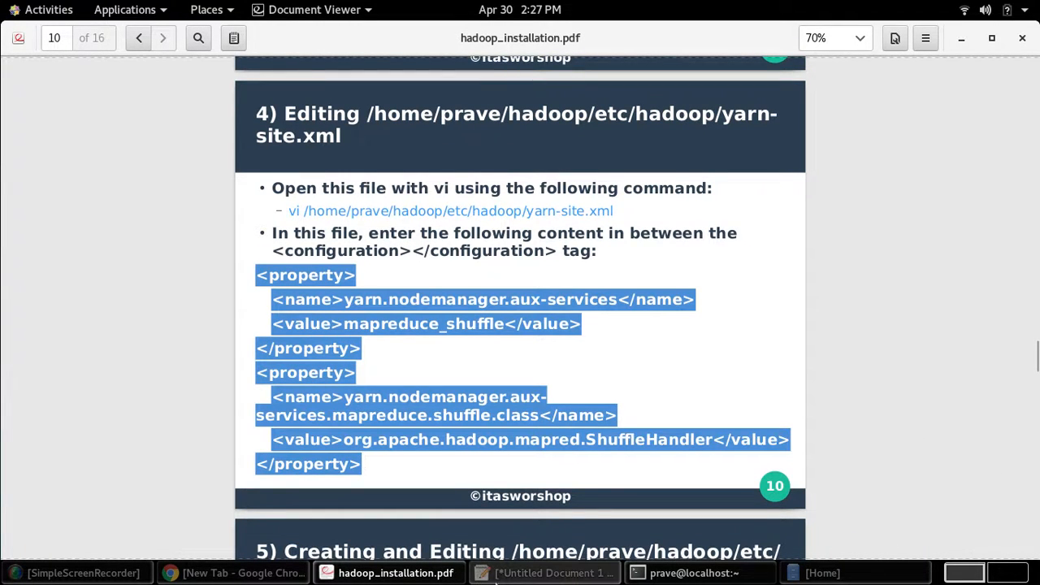
{"action": "left_click", "coordinate": [601, 492]}
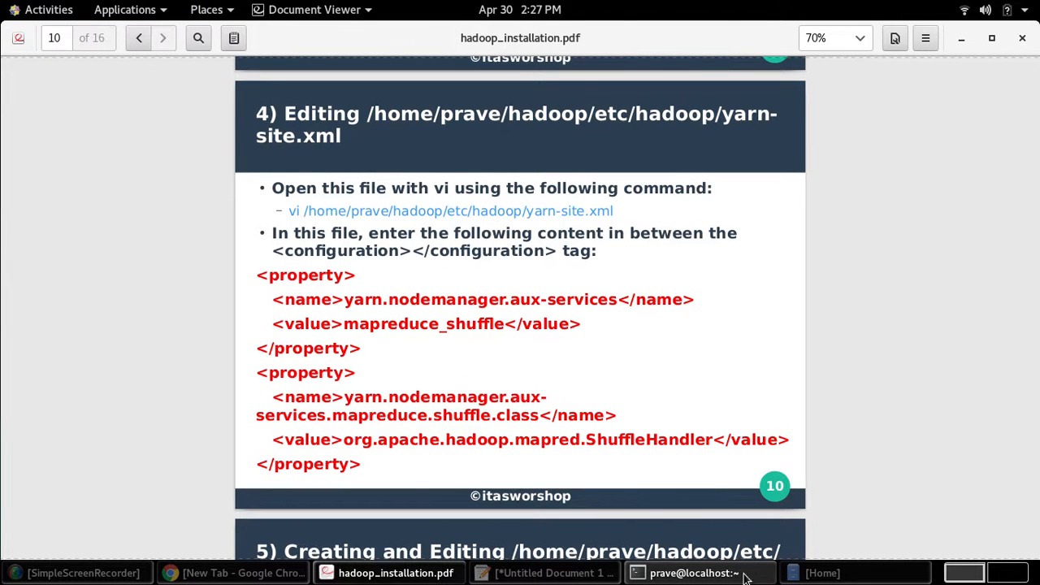
{"action": "left_click", "coordinate": [689, 573]}
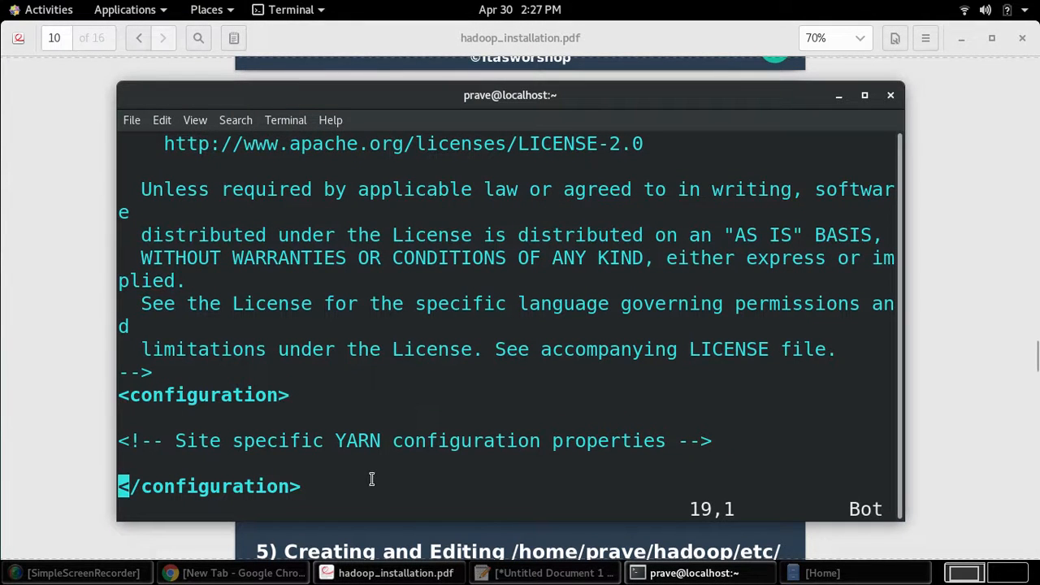
{"action": "key", "text": "i"}
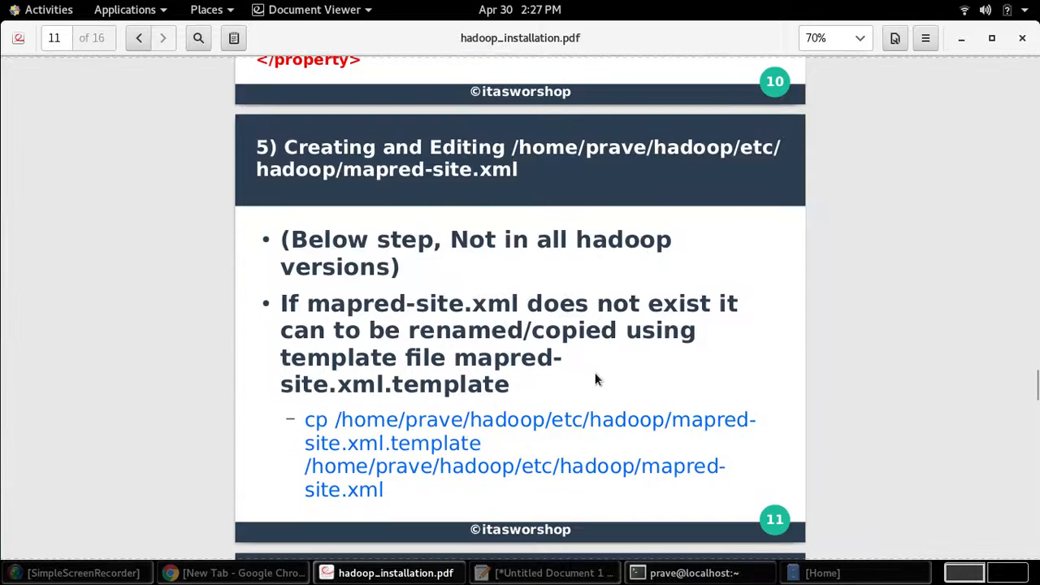
{"action": "mouse_move", "coordinate": [398, 431]}
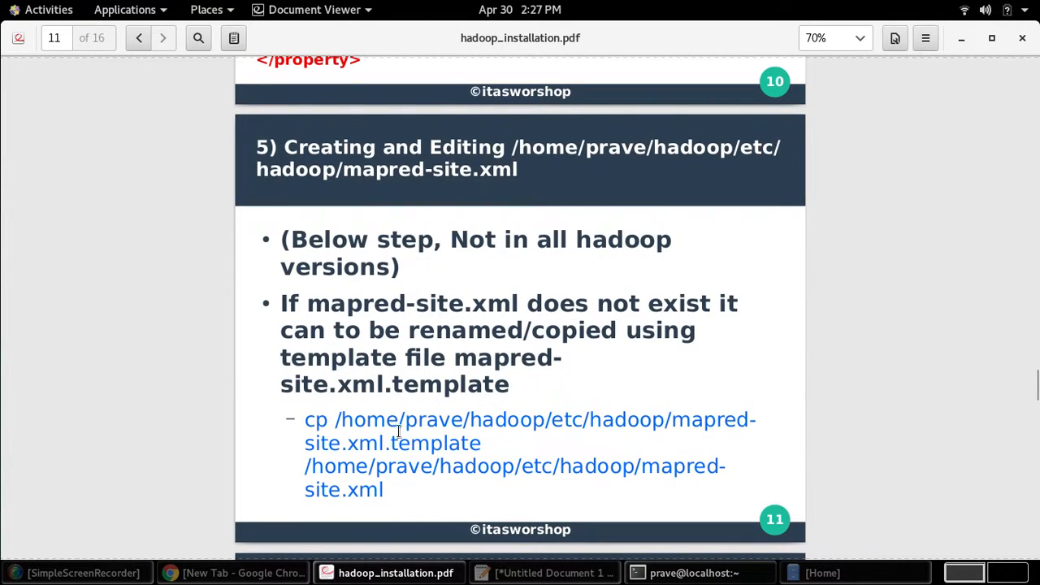
{"action": "mouse_move", "coordinate": [669, 435]}
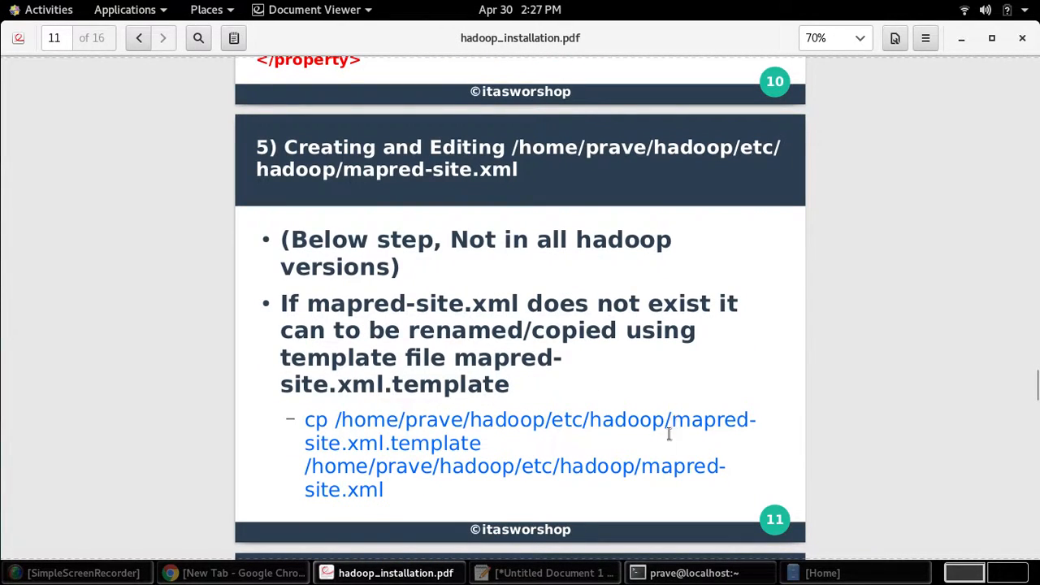
- Select the guide's cp command that creates mapred-site.xml from mapred-site.xml.template
{"action": "left_click_drag", "start_coordinate": [673, 420], "coordinate": [480, 443]}
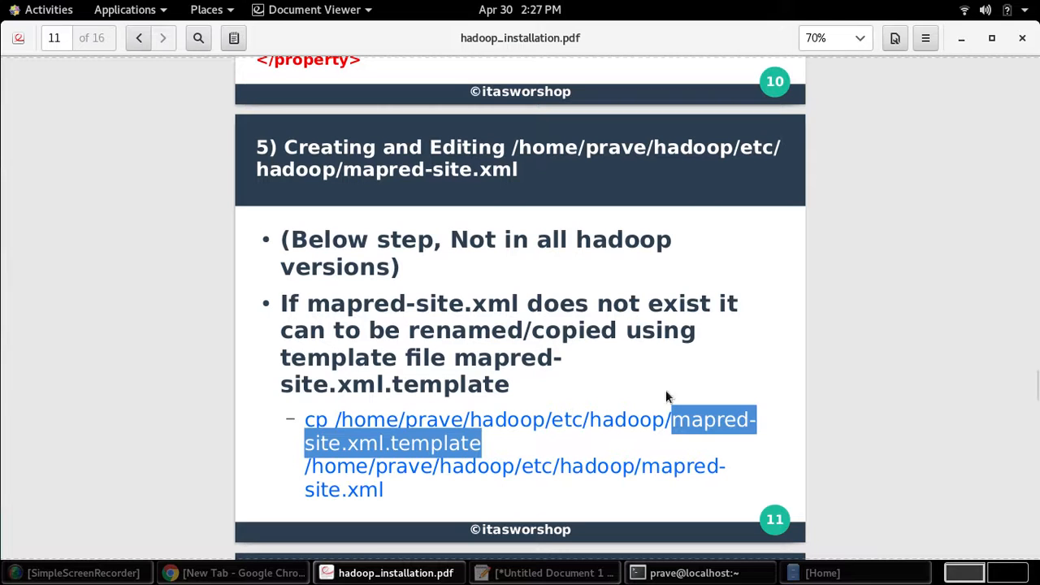
{"action": "mouse_move", "coordinate": [433, 191]}
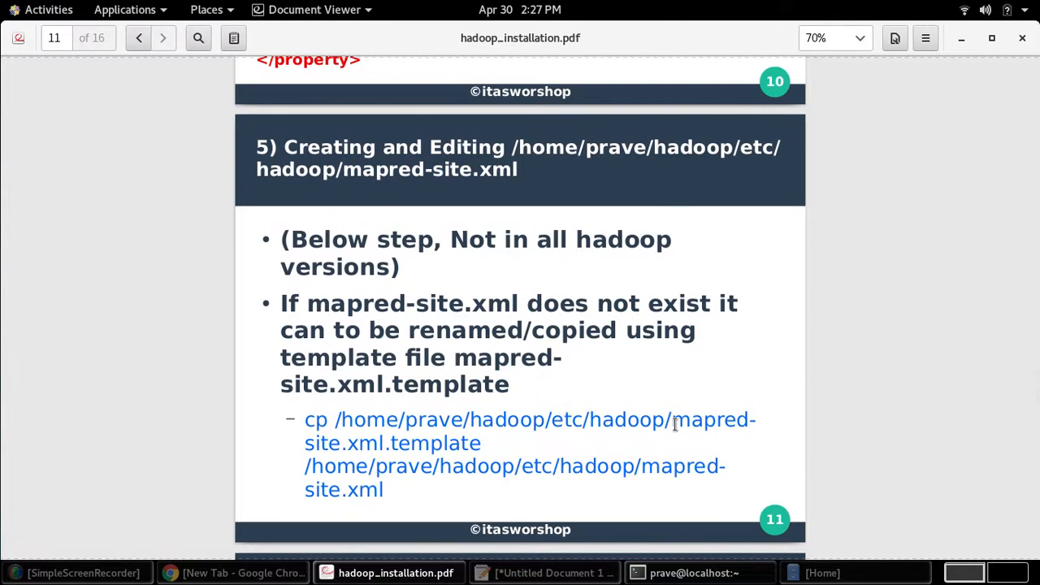
{"action": "left_click_drag", "start_coordinate": [674, 419], "coordinate": [484, 443]}
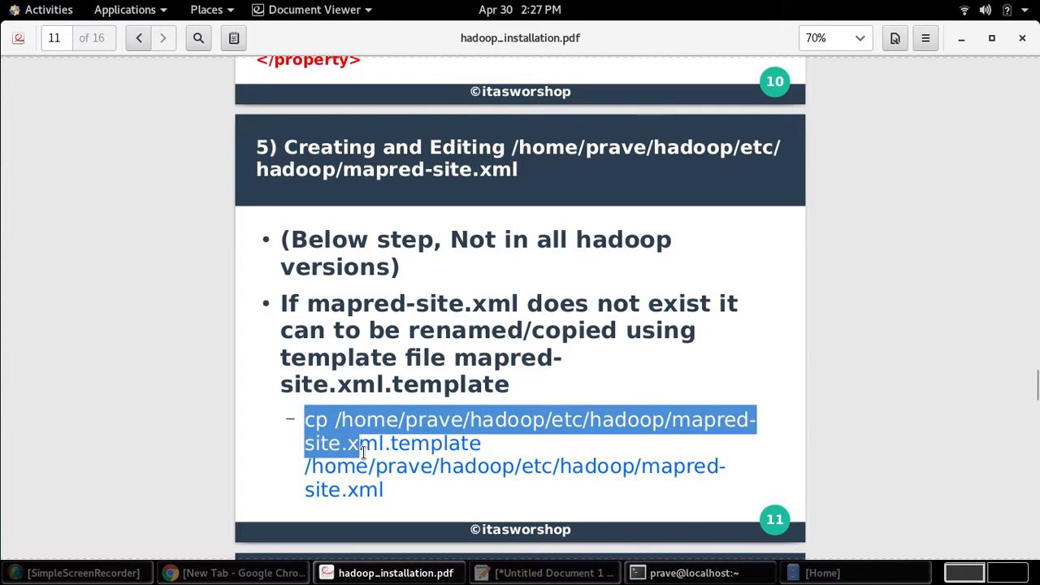
{"action": "left_click_drag", "start_coordinate": [362, 443], "coordinate": [388, 490]}
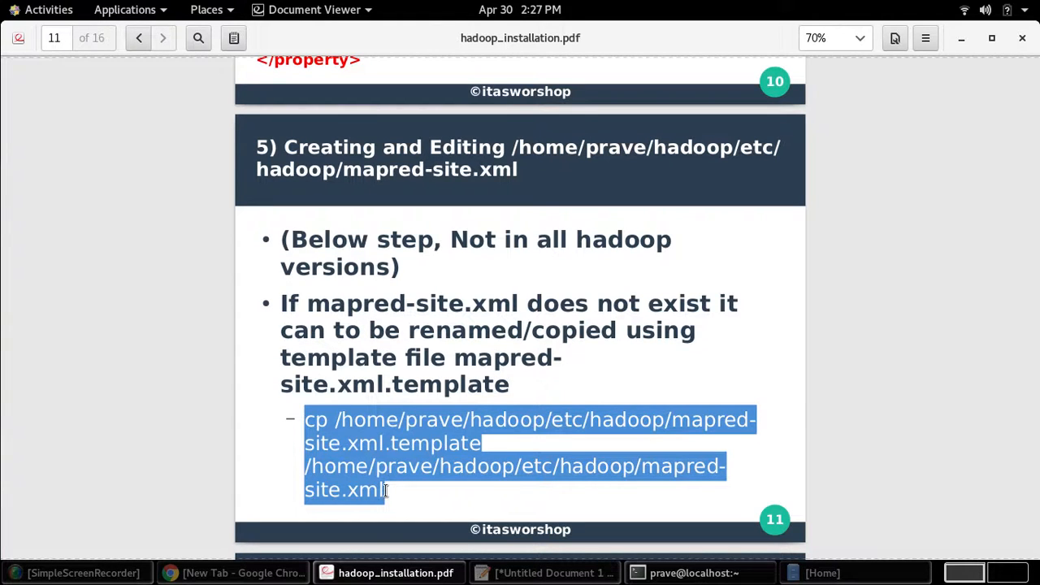
{"action": "left_click", "coordinate": [639, 468]}
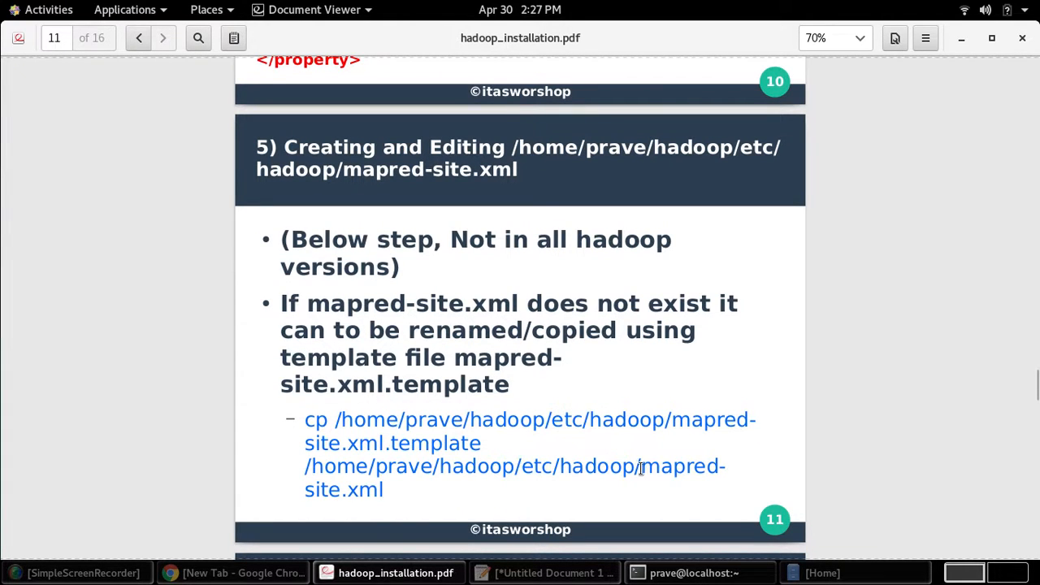
{"action": "left_click_drag", "start_coordinate": [642, 466], "coordinate": [392, 490]}
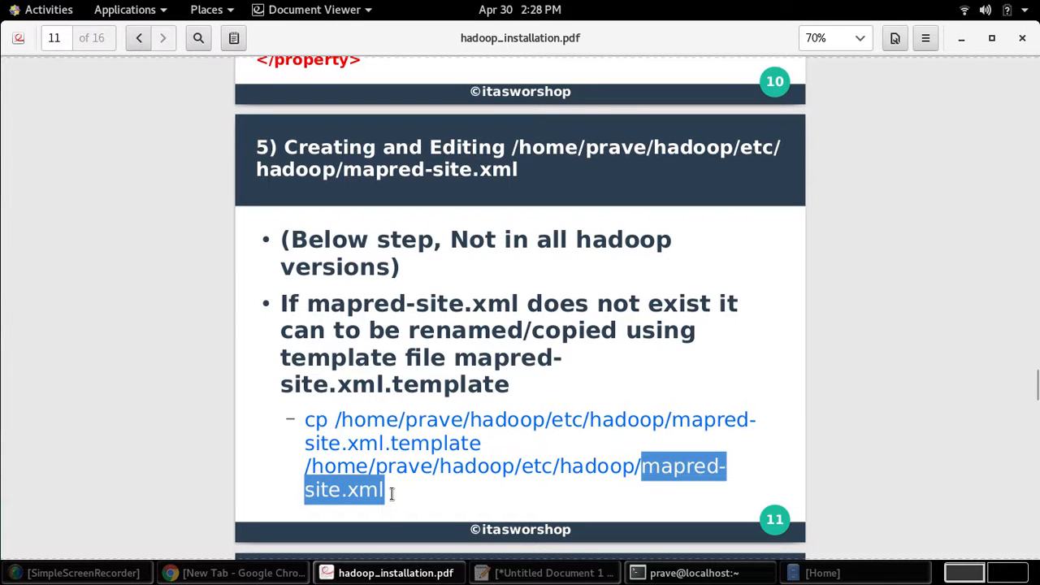
- Open /home/prave/hadoop/etc/hadoop/mapred-site.xml in vi
{"action": "scroll", "scroll_direction": "down", "scroll_amount": 3}
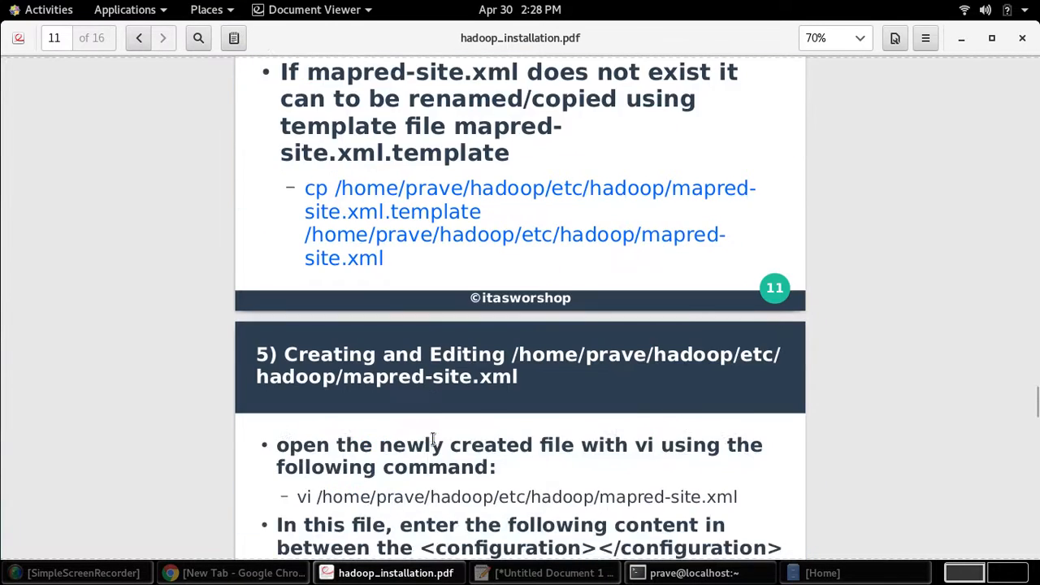
{"action": "scroll", "scroll_direction": "down", "scroll_amount": 3}
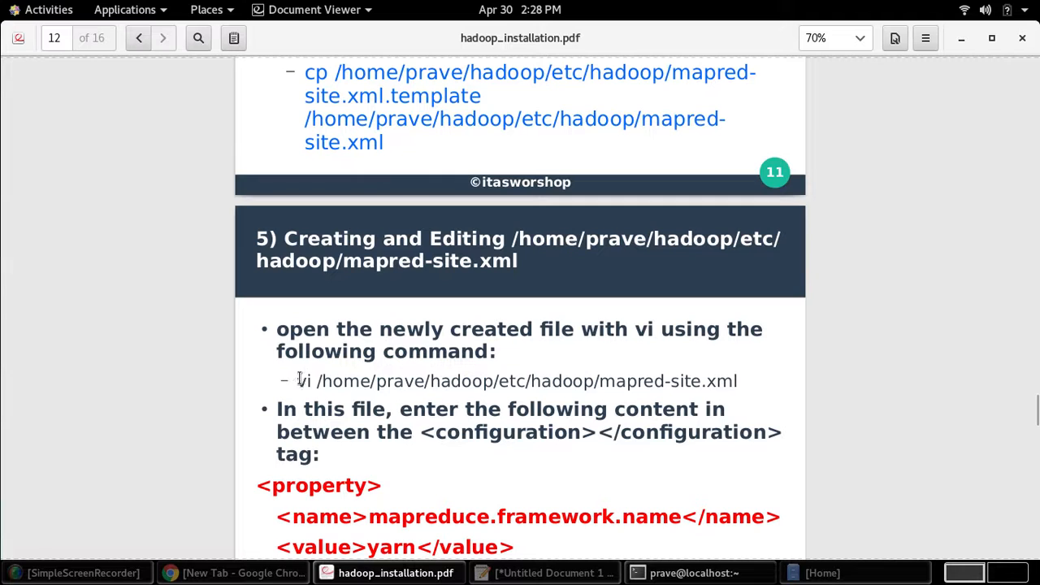
{"action": "left_click_drag", "start_coordinate": [298, 381], "coordinate": [738, 380]}
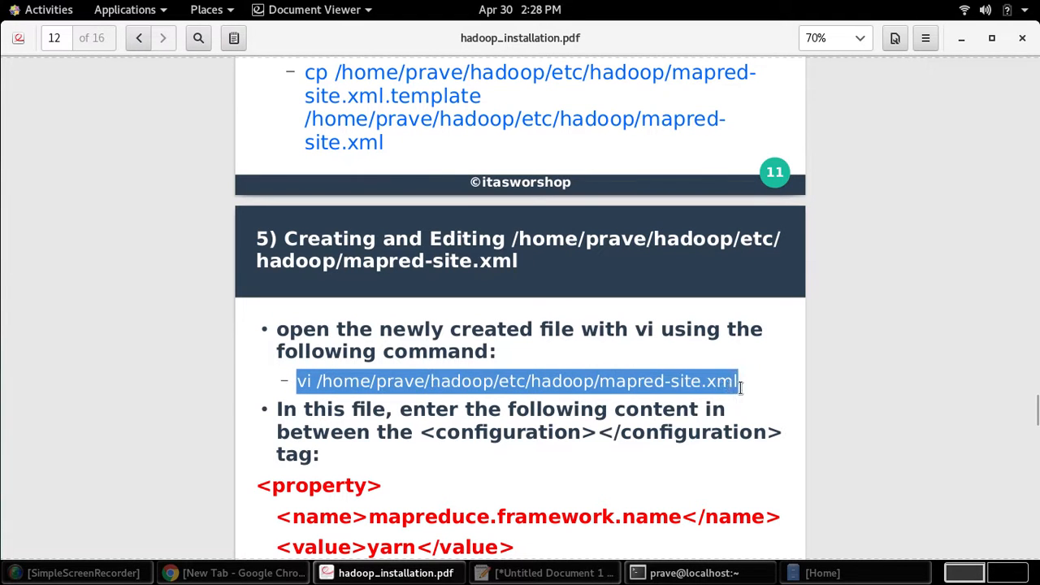
{"action": "left_click", "coordinate": [687, 574]}
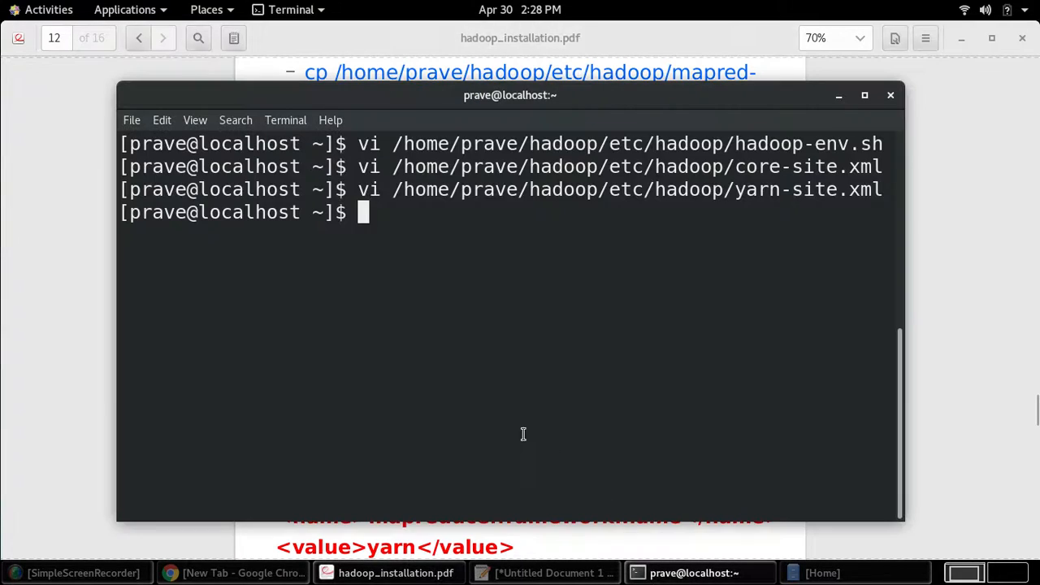
{"action": "type", "text": "vi /home/prave/hadoop/etc/hadoop/mapred-site.xml"}
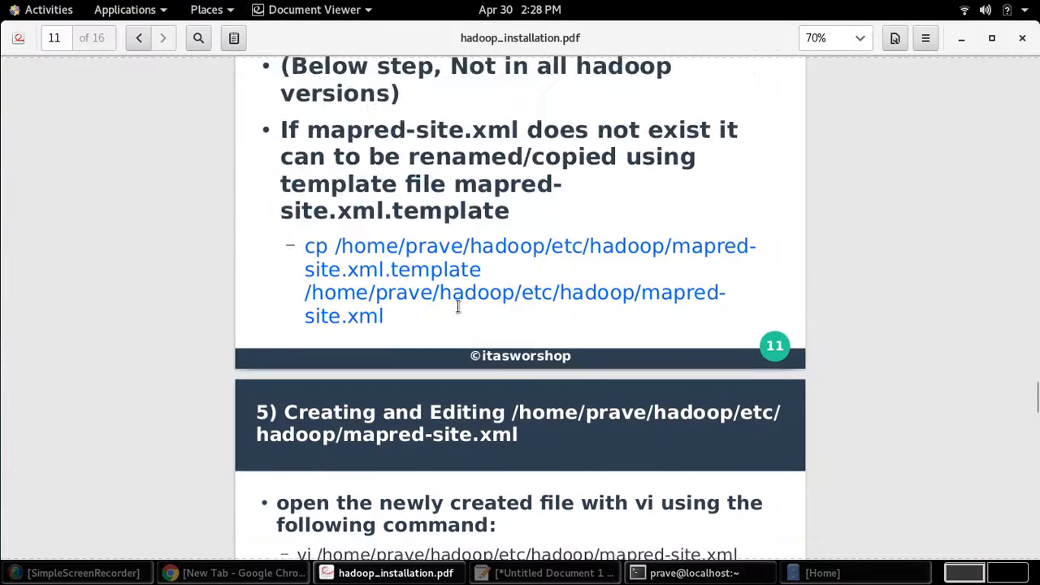
- Insert the mapreduce.framework.name property with value yarn into mapred-site.xml's configuration block
{"action": "left_click_drag", "start_coordinate": [304, 246], "coordinate": [394, 316]}
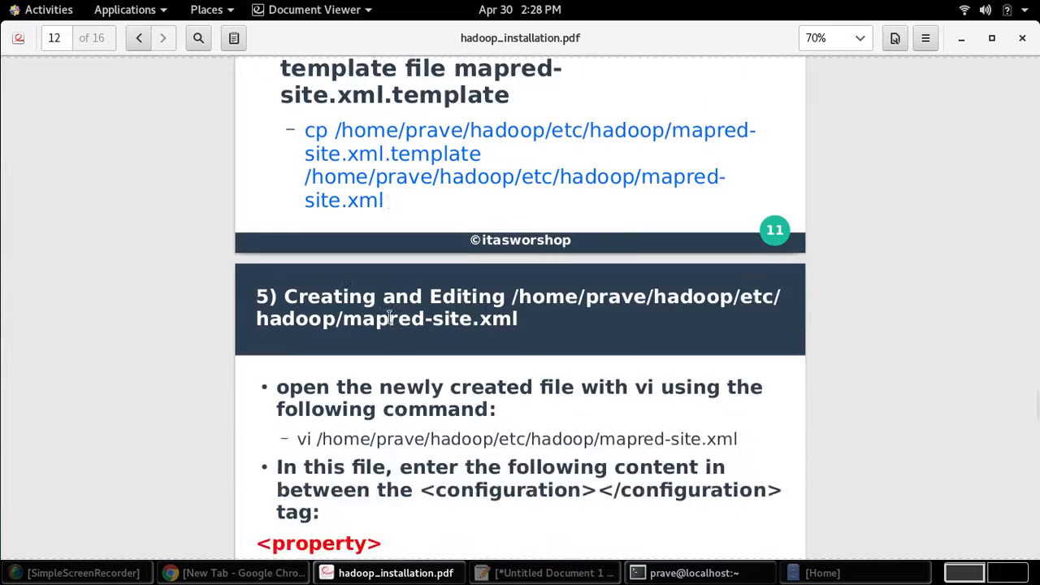
{"action": "scroll", "scroll_direction": "down", "scroll_amount": 3}
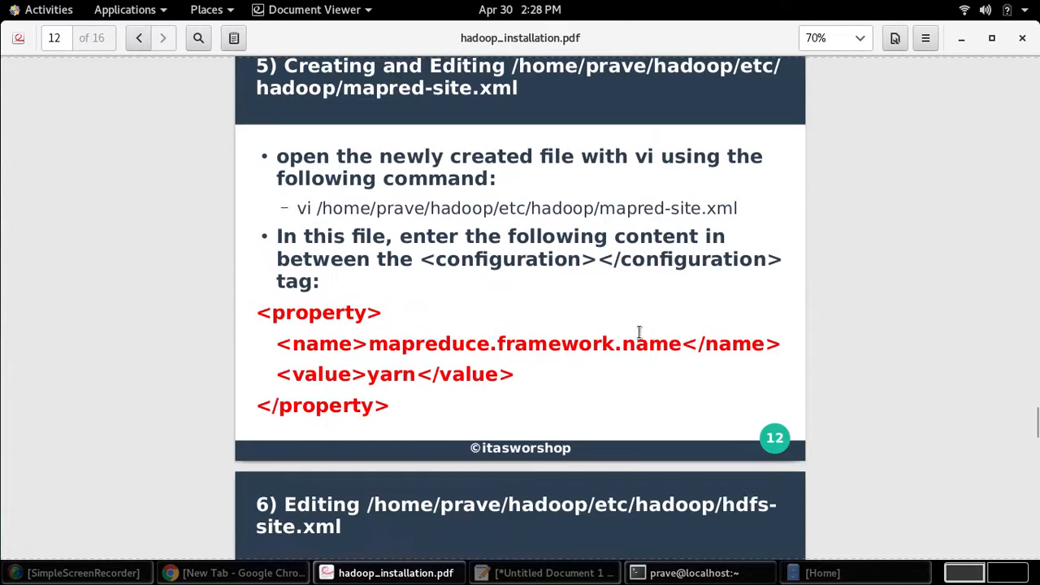
{"action": "left_click_drag", "start_coordinate": [256, 312], "coordinate": [391, 406]}
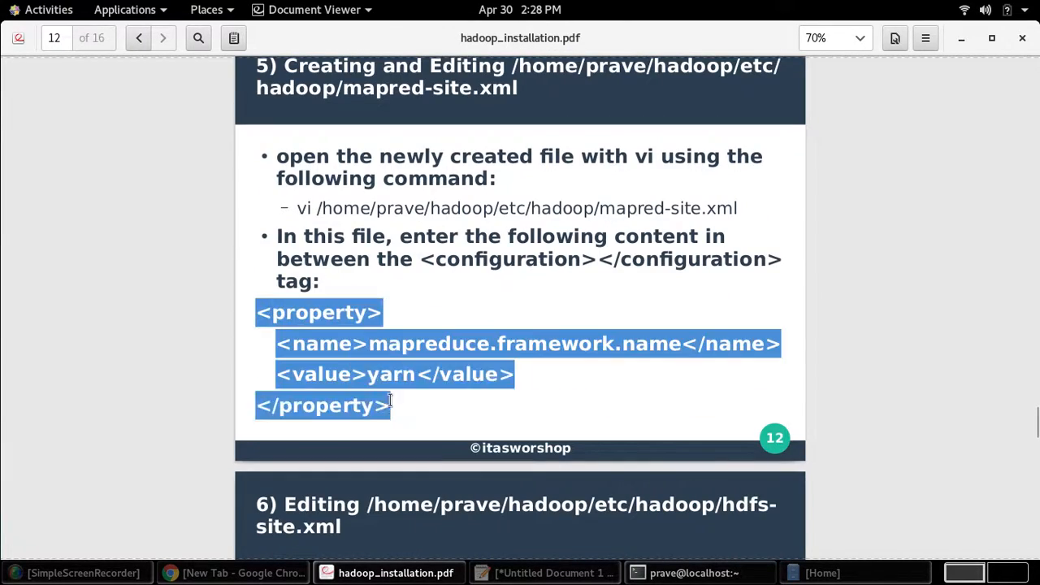
{"action": "left_click", "coordinate": [681, 573]}
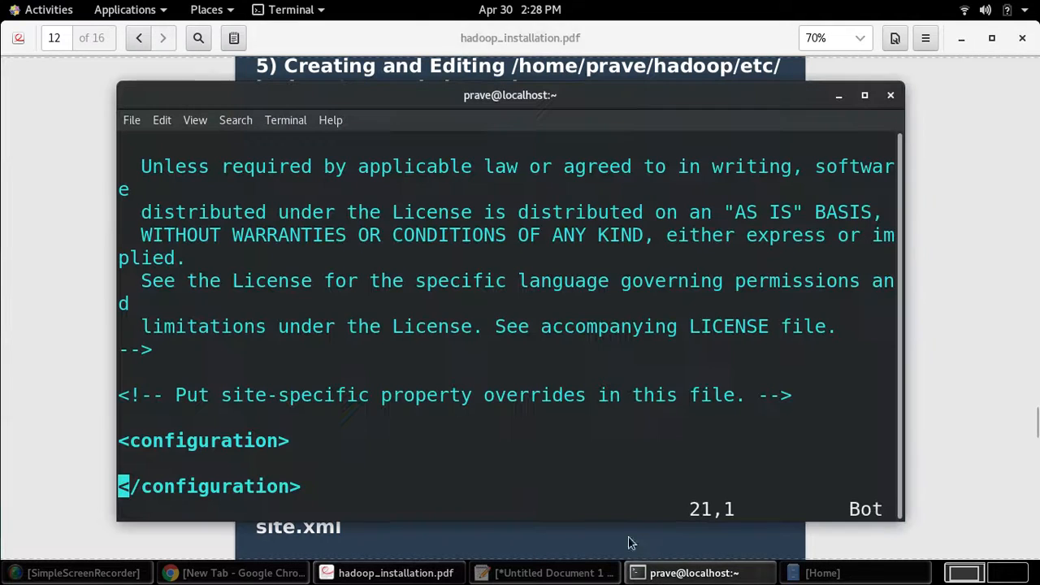
{"action": "key", "text": "i"}
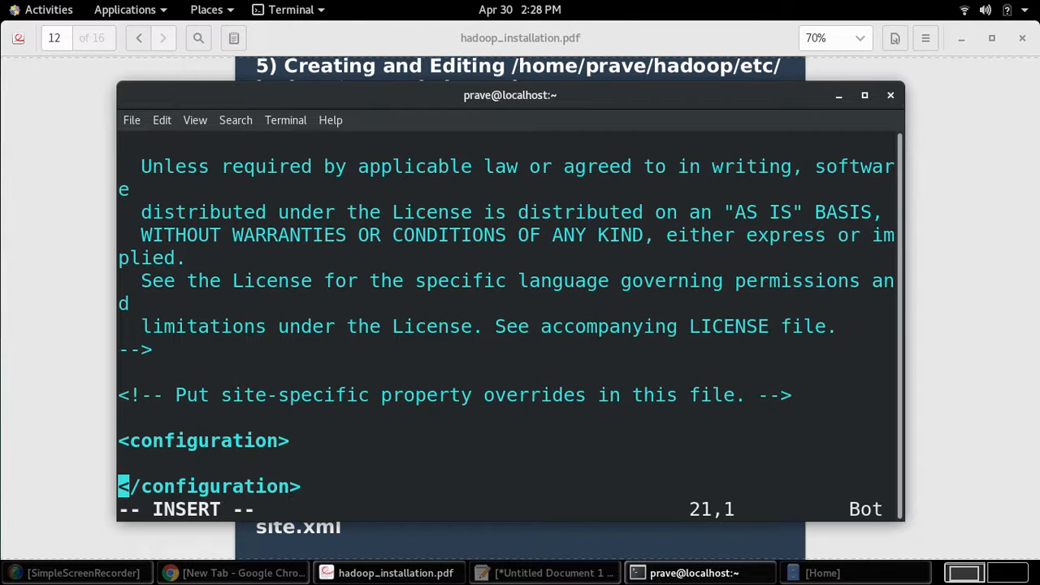
{"action": "type", "text": "<property>\\n<name>mapreduce.framework.name</name>\\n<value>yarn</value>\\n</property>"}
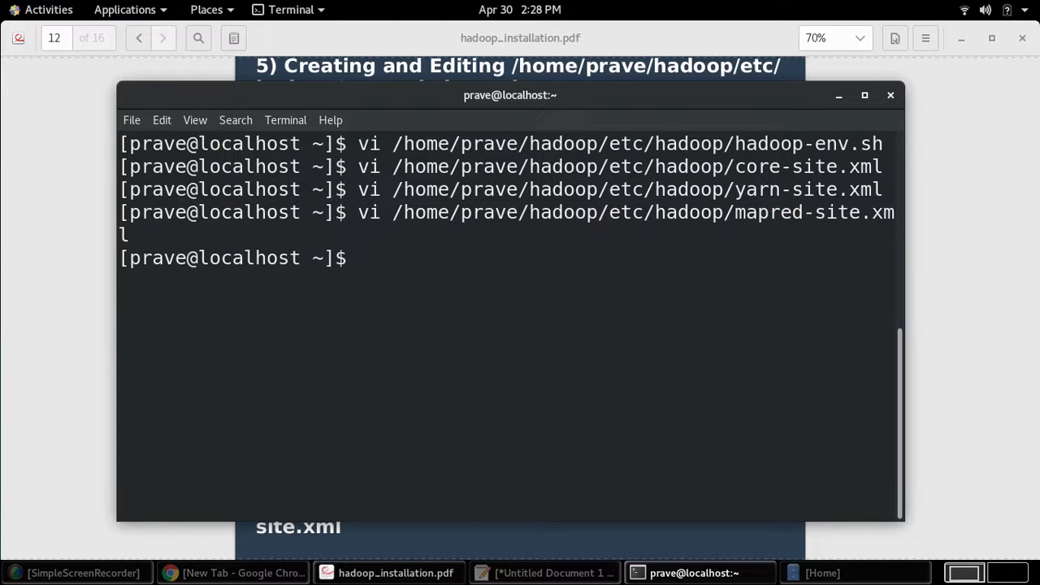
{"action": "left_click", "coordinate": [393, 571]}
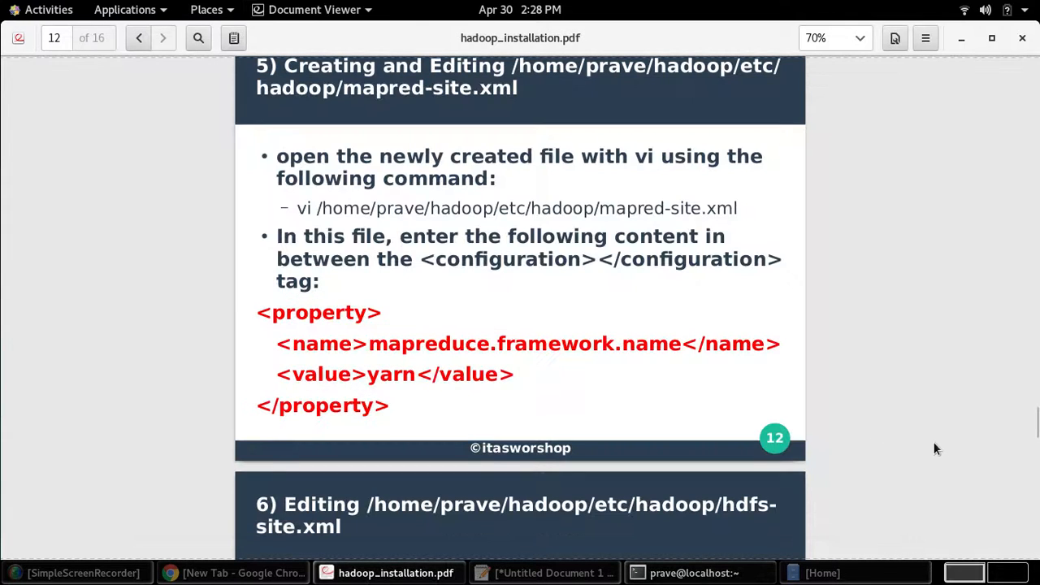
- Copy the two mkdir -p commands for hadoop_store/hdfs namenode and datanode into the terminal
{"action": "scroll", "scroll_direction": "down", "scroll_amount": 3}
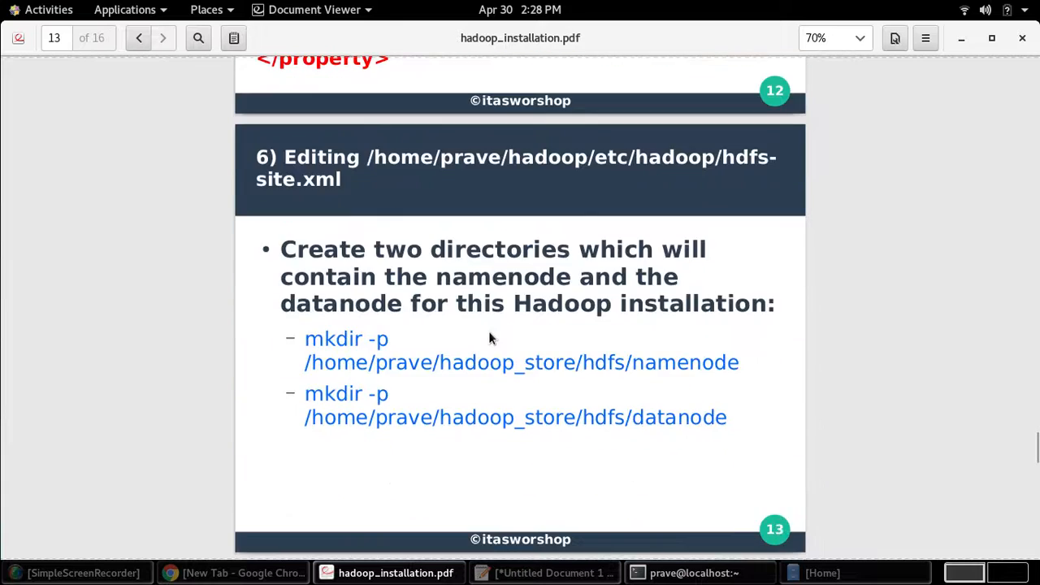
{"action": "mouse_move", "coordinate": [485, 339]}
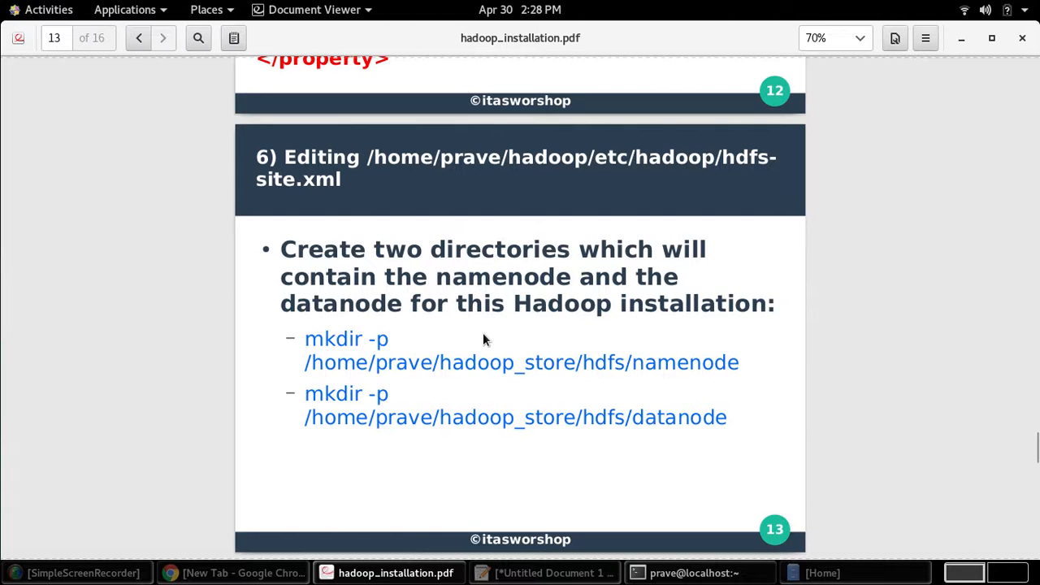
{"action": "mouse_move", "coordinate": [308, 339]}
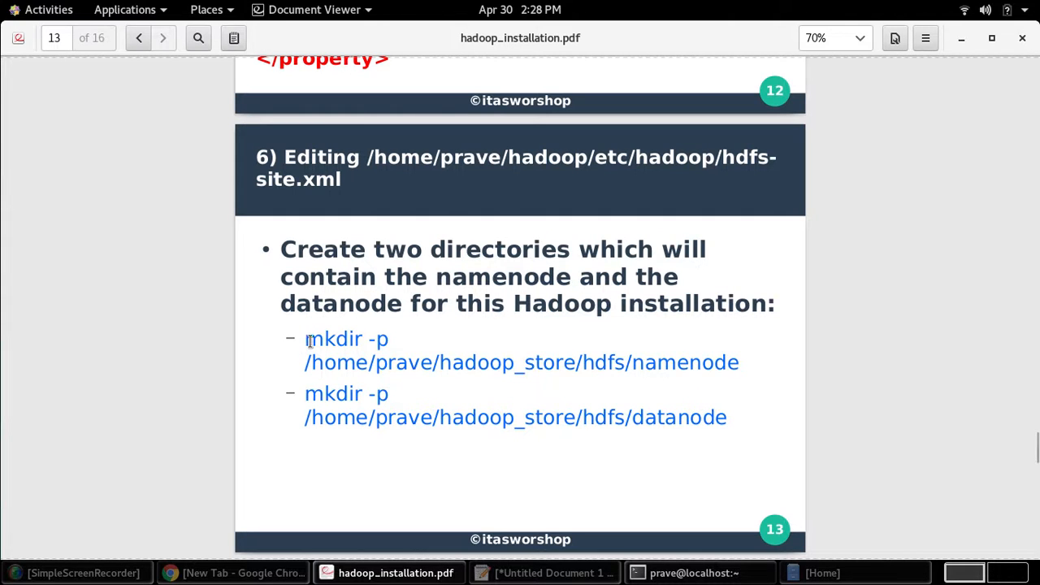
{"action": "left_click_drag", "start_coordinate": [305, 339], "coordinate": [730, 417]}
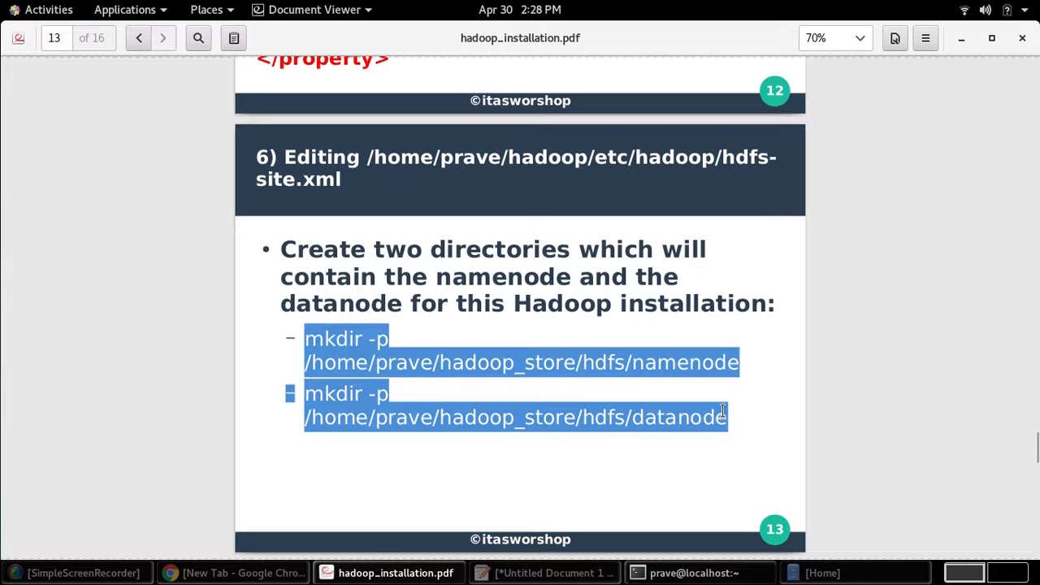
{"action": "left_click", "coordinate": [443, 364]}
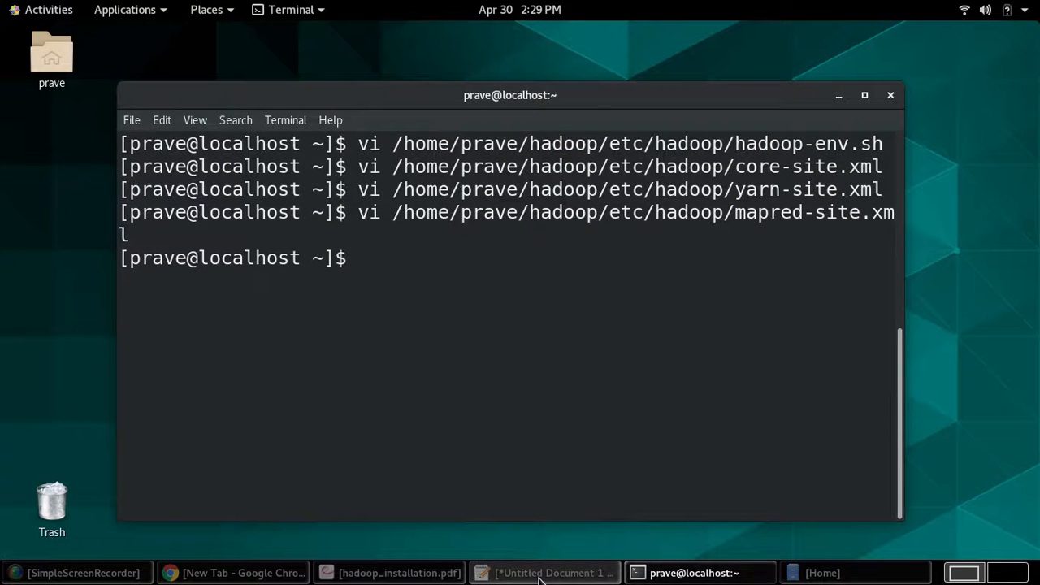
{"action": "left_click", "coordinate": [544, 572]}
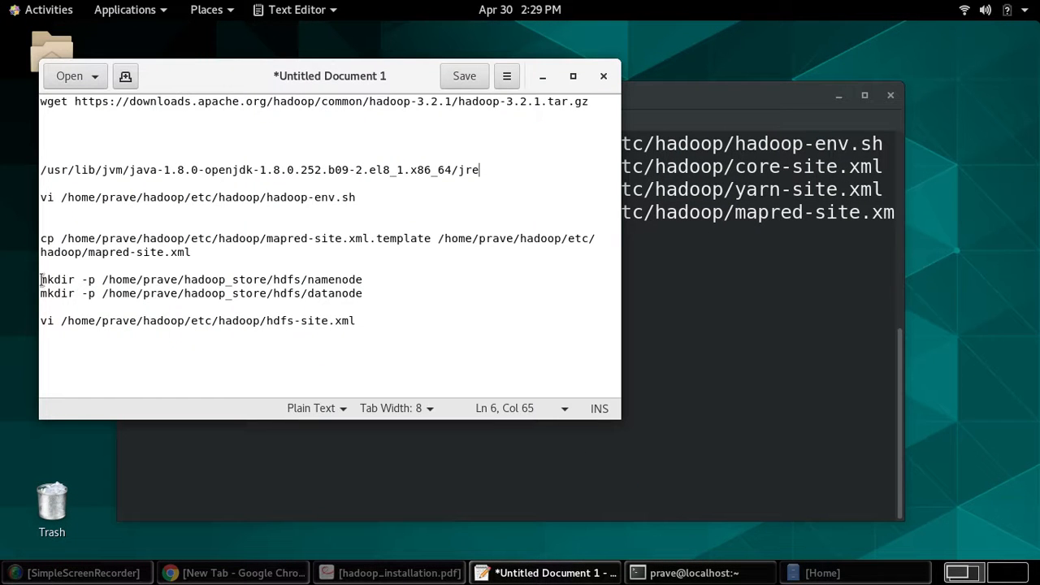
{"action": "left_click_drag", "start_coordinate": [40, 278], "coordinate": [363, 294]}
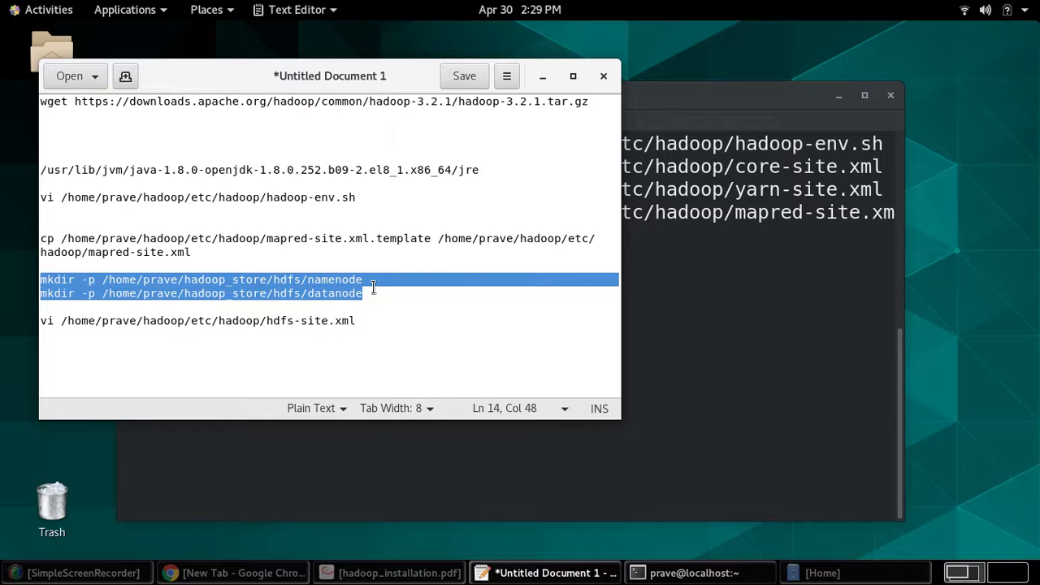
{"action": "left_click", "coordinate": [695, 572]}
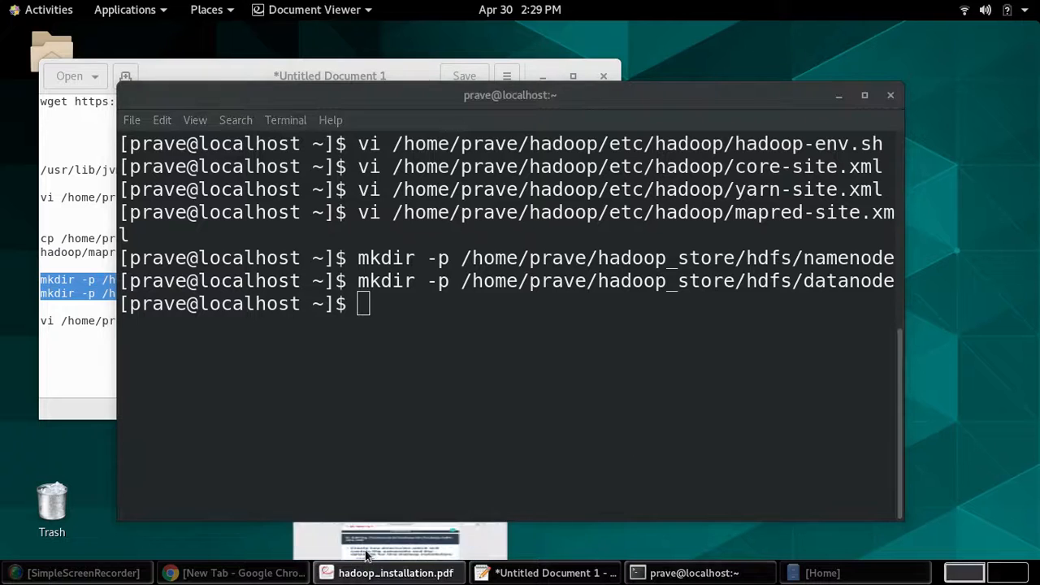
- Quit the wrongly opened file in vi with :q
{"action": "left_click", "coordinate": [396, 572]}
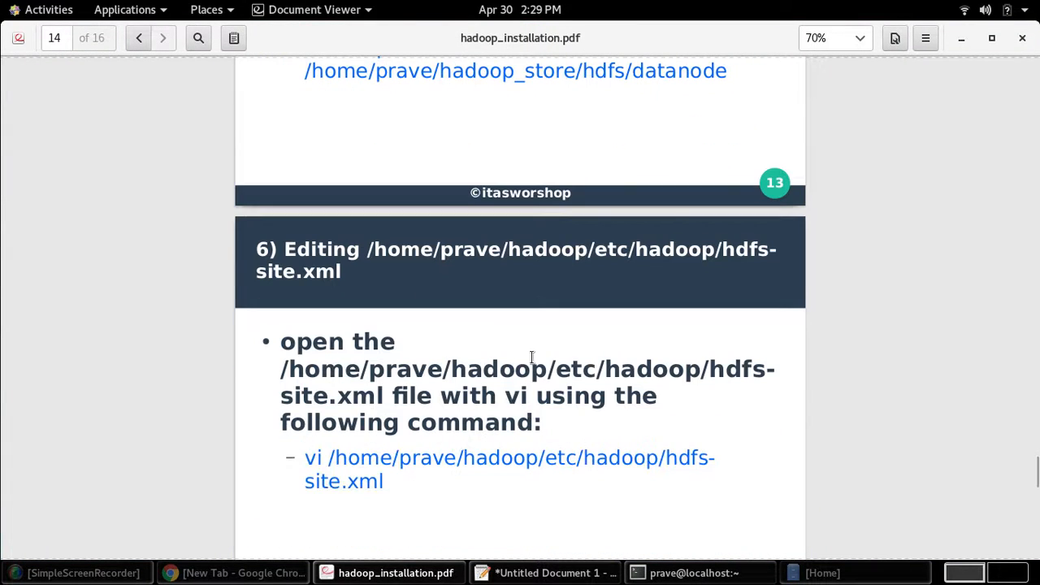
{"action": "double_click", "coordinate": [677, 249]}
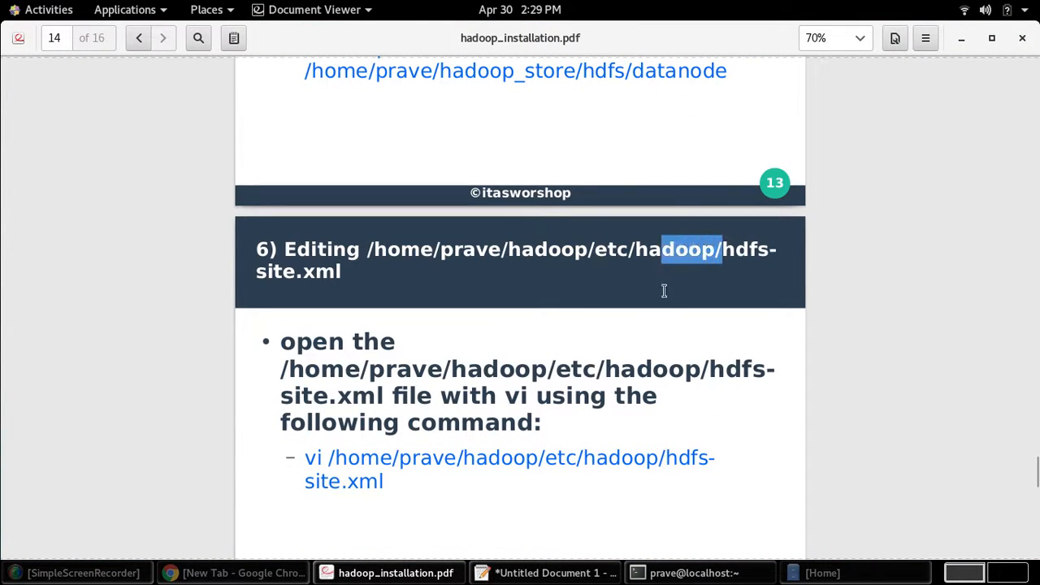
{"action": "scroll", "scroll_direction": "down", "scroll_amount": 3}
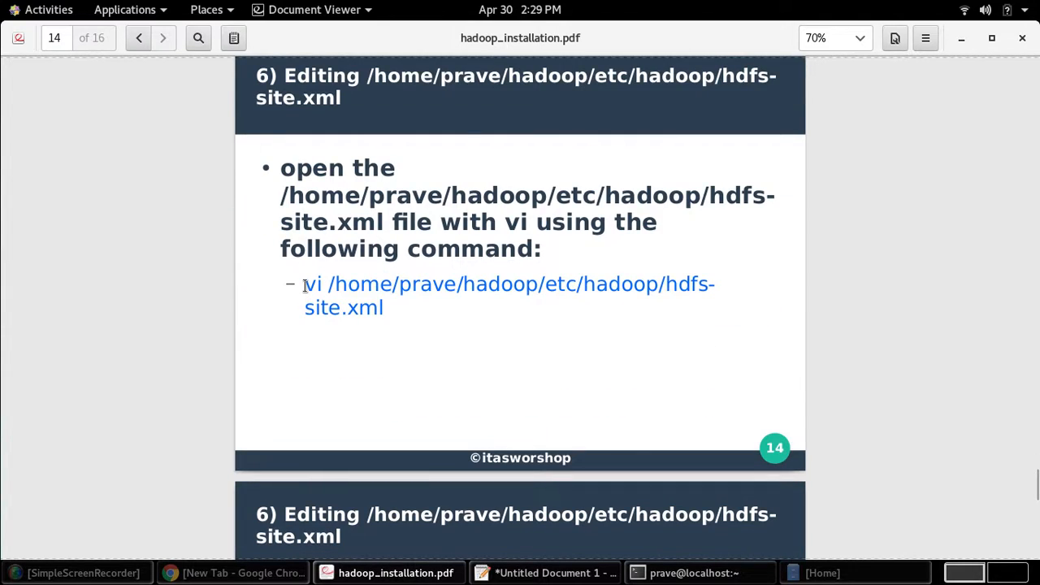
{"action": "left_click_drag", "start_coordinate": [304, 284], "coordinate": [387, 307]}
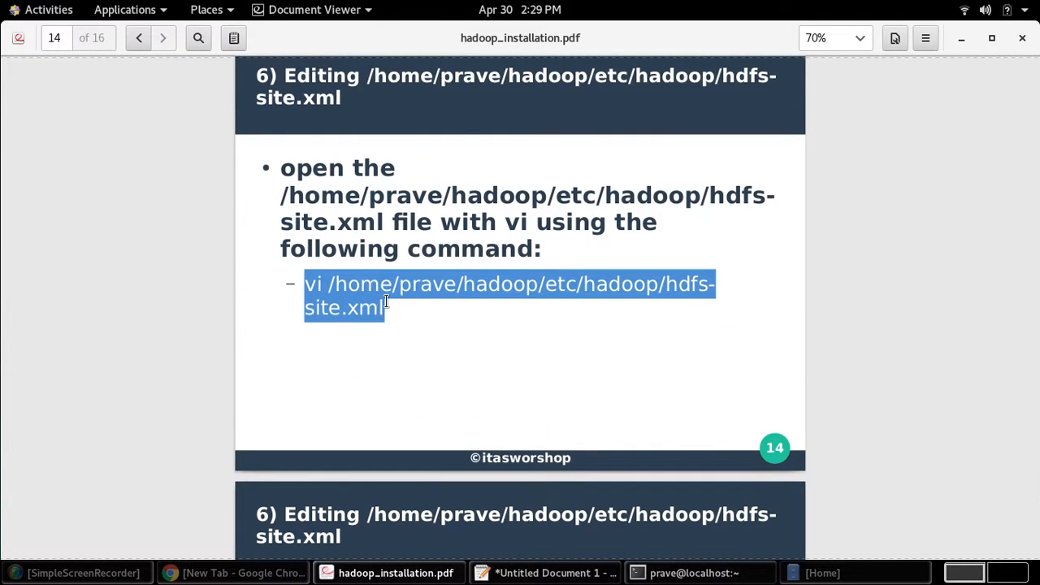
{"action": "left_click", "coordinate": [694, 573]}
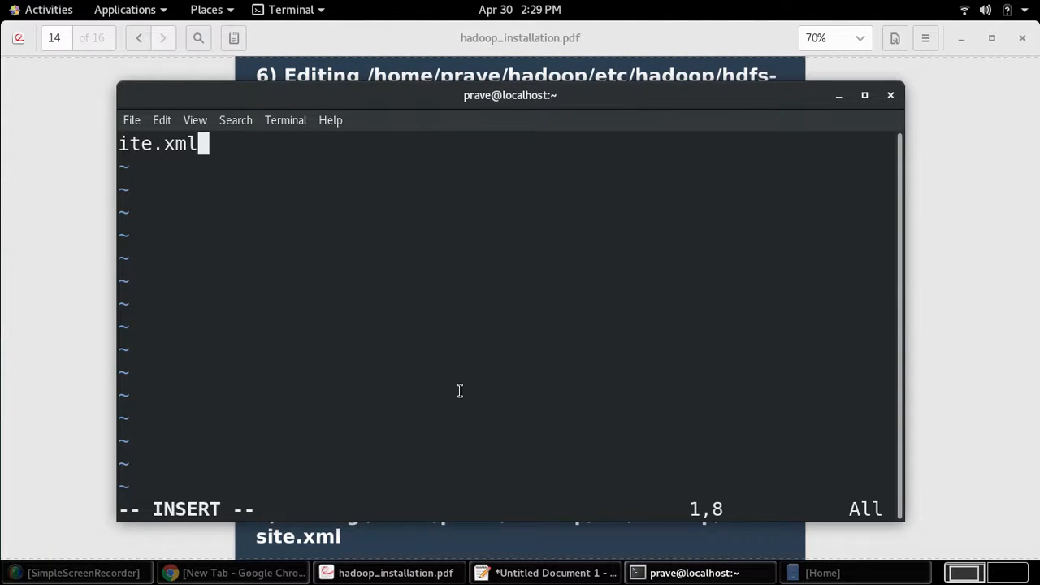
{"action": "type", "text": ":q"}
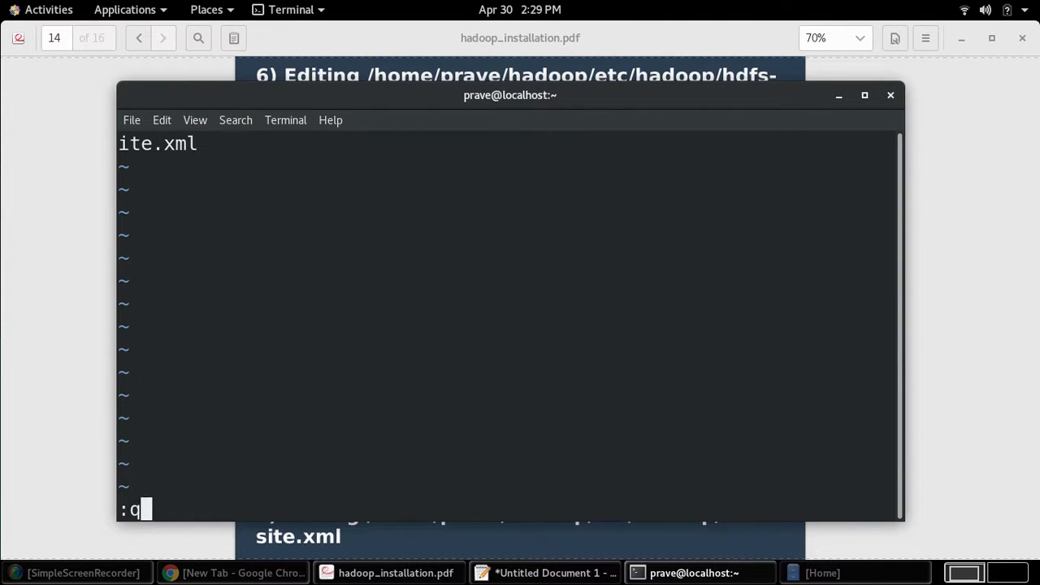
{"action": "key", "text": "Return"}
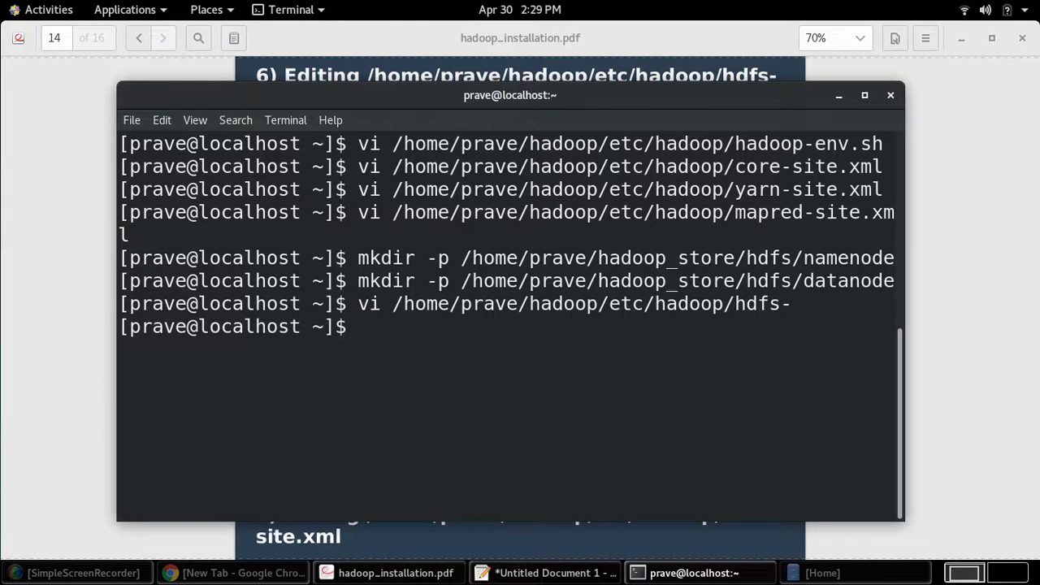
- Run vi /home/prave/hadoop/etc/hadoop/hdfs-site.xml from the notes
{"action": "left_click", "coordinate": [553, 573]}
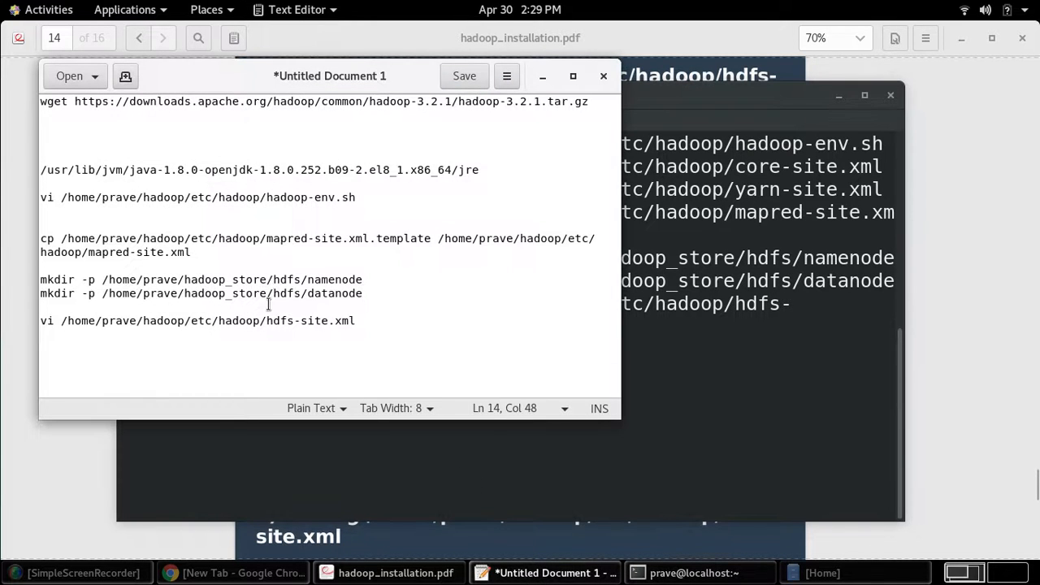
{"action": "left_click_drag", "start_coordinate": [40, 321], "coordinate": [142, 320]}
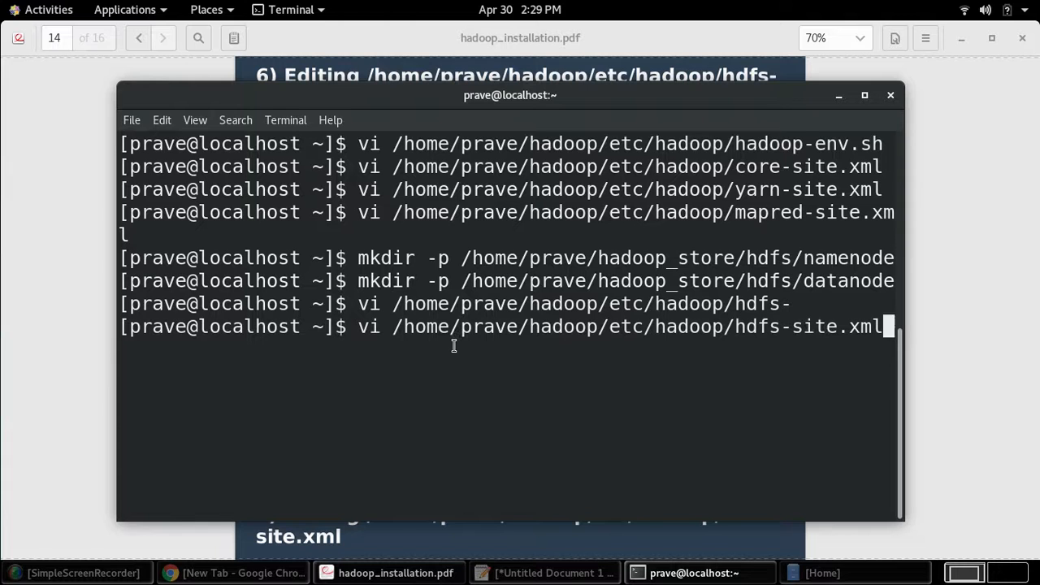
{"action": "key", "text": "Return"}
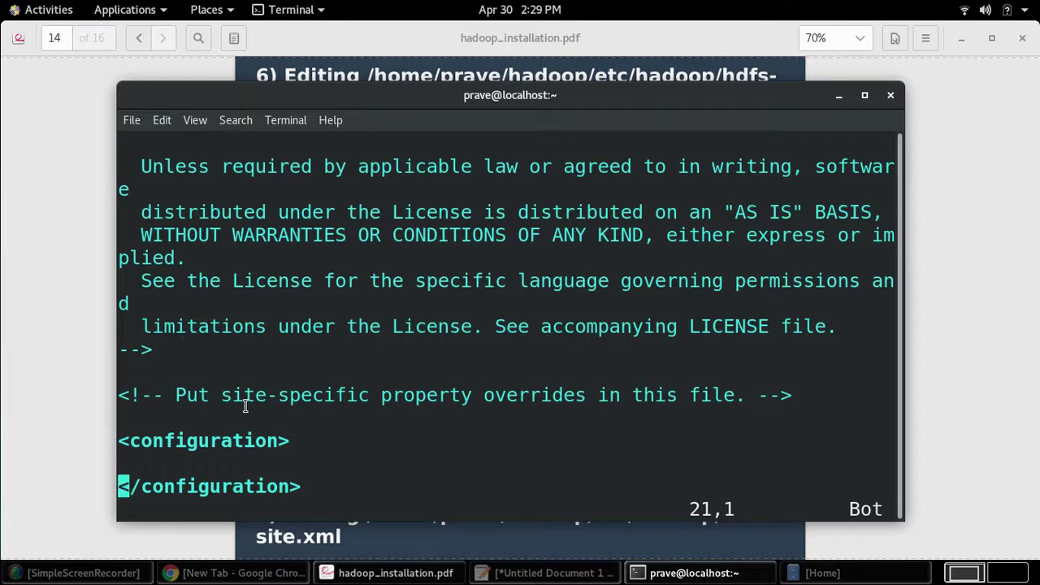
- Paste the three property blocks from page 15 into hdfs-site.xml and save with :wq!
{"action": "key", "text": "i"}
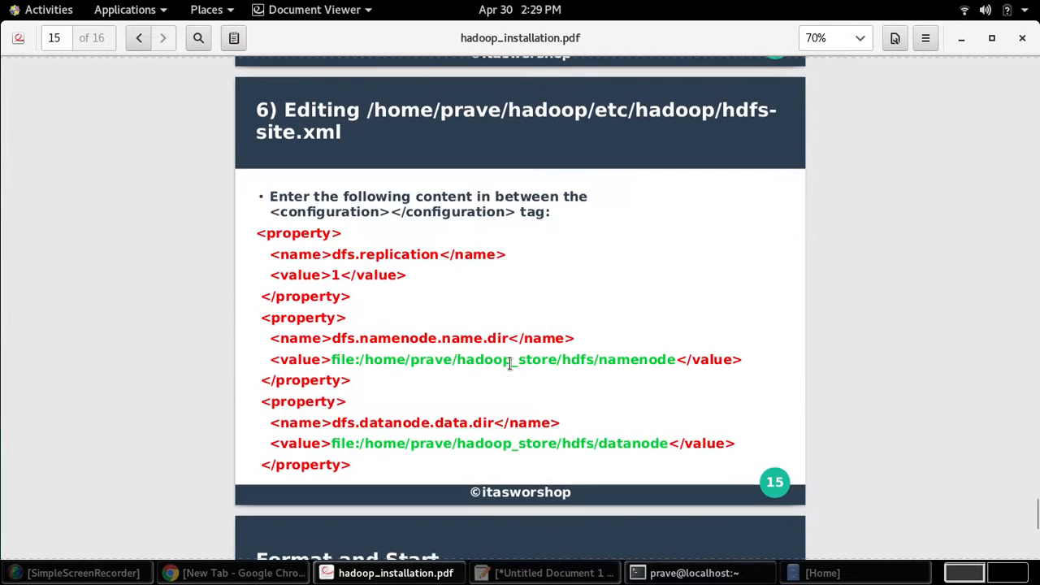
{"action": "left_click_drag", "start_coordinate": [332, 360], "coordinate": [455, 359]}
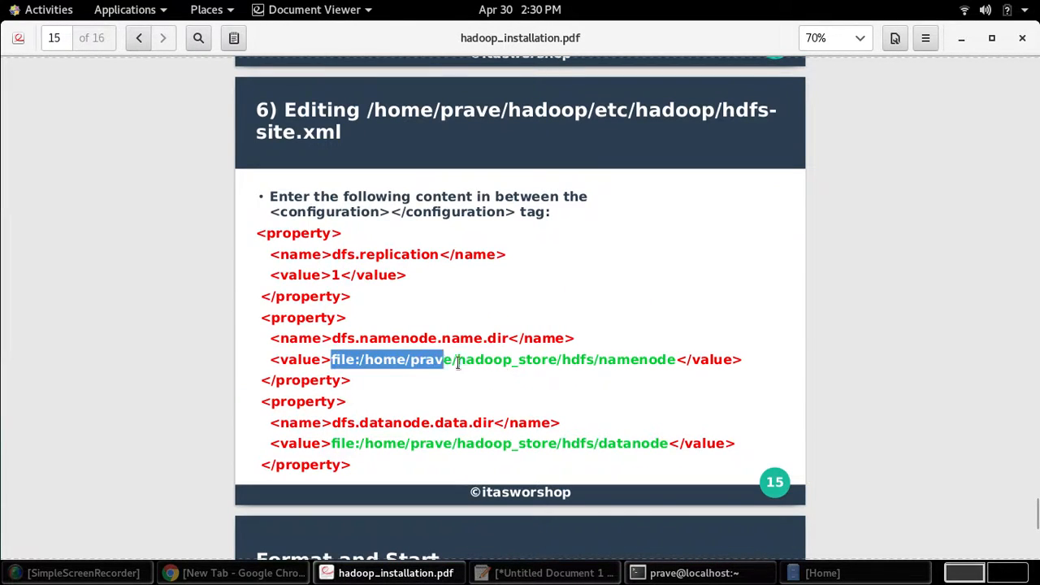
{"action": "left_click", "coordinate": [451, 382]}
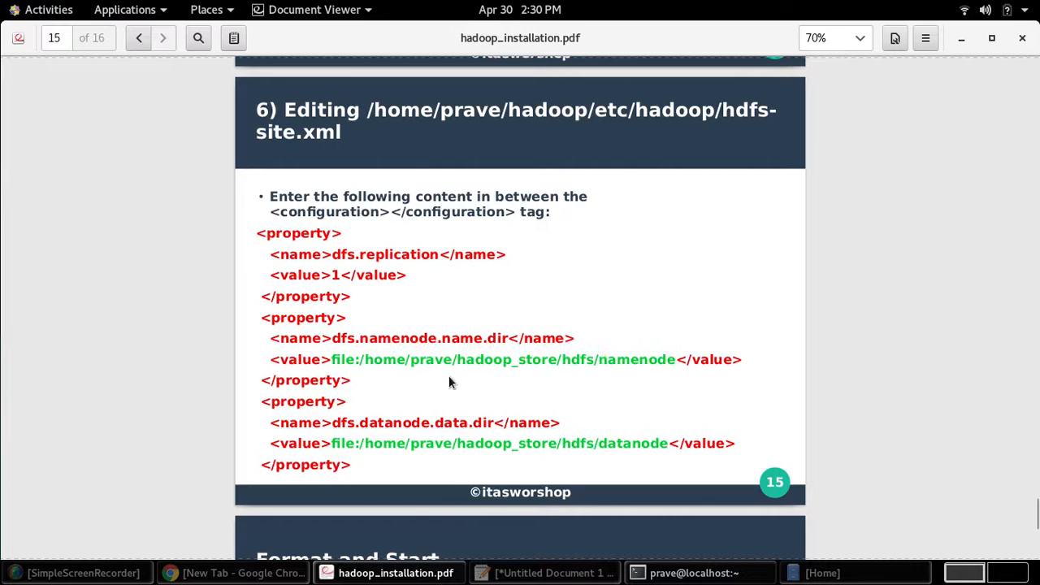
{"action": "left_click_drag", "start_coordinate": [362, 359], "coordinate": [679, 360]}
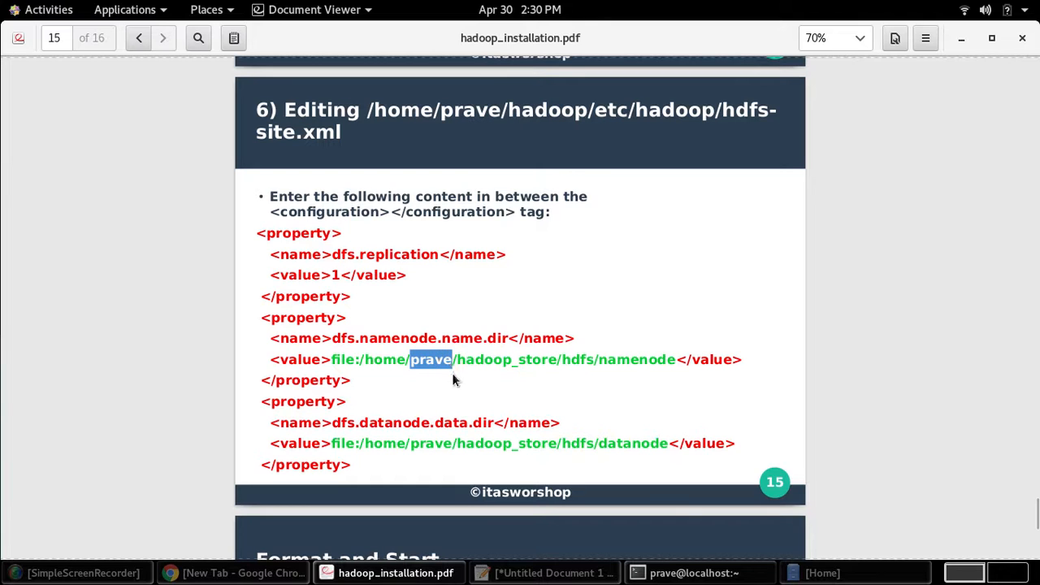
{"action": "left_click", "coordinate": [364, 360]}
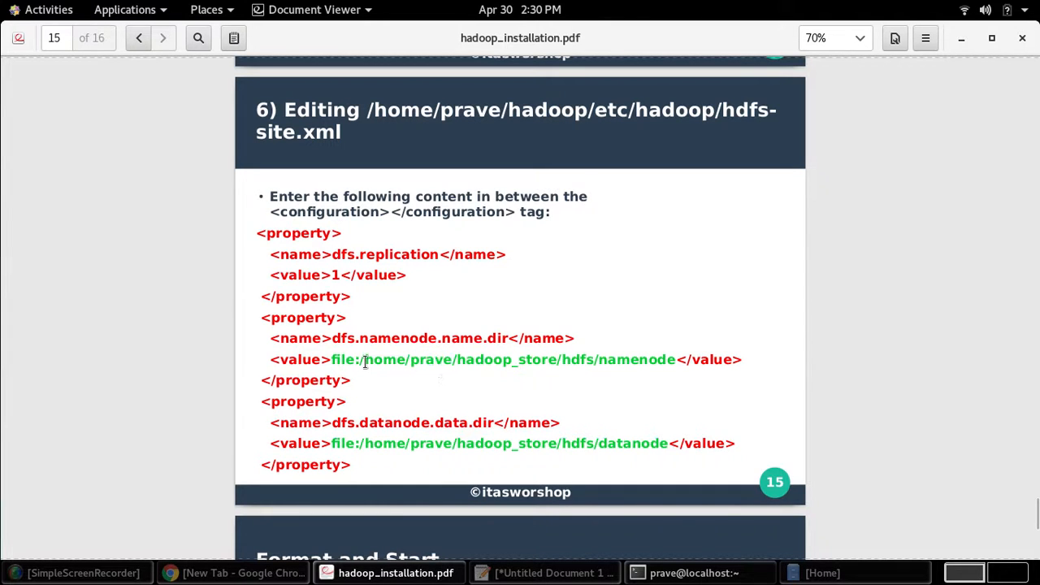
{"action": "left_click_drag", "start_coordinate": [366, 359], "coordinate": [678, 359]}
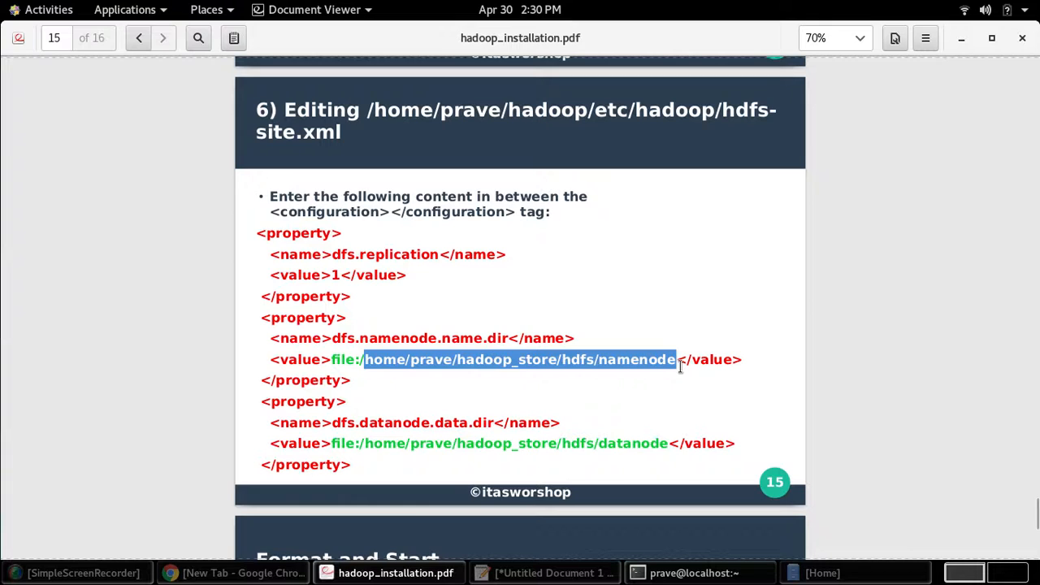
{"action": "left_click_drag", "start_coordinate": [679, 360], "coordinate": [443, 359]}
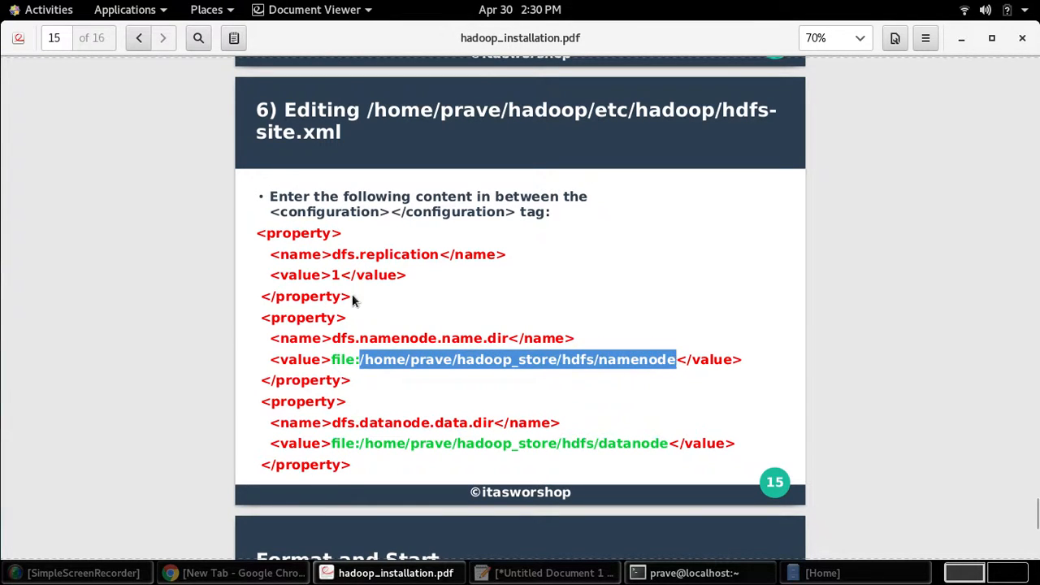
{"action": "mouse_move", "coordinate": [254, 233]}
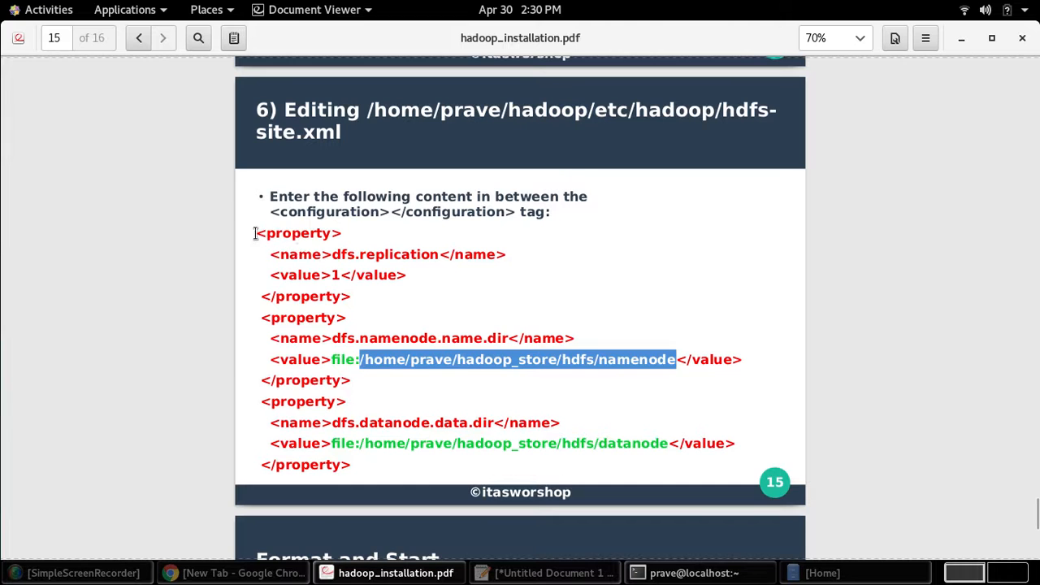
{"action": "left_click_drag", "start_coordinate": [256, 233], "coordinate": [364, 464]}
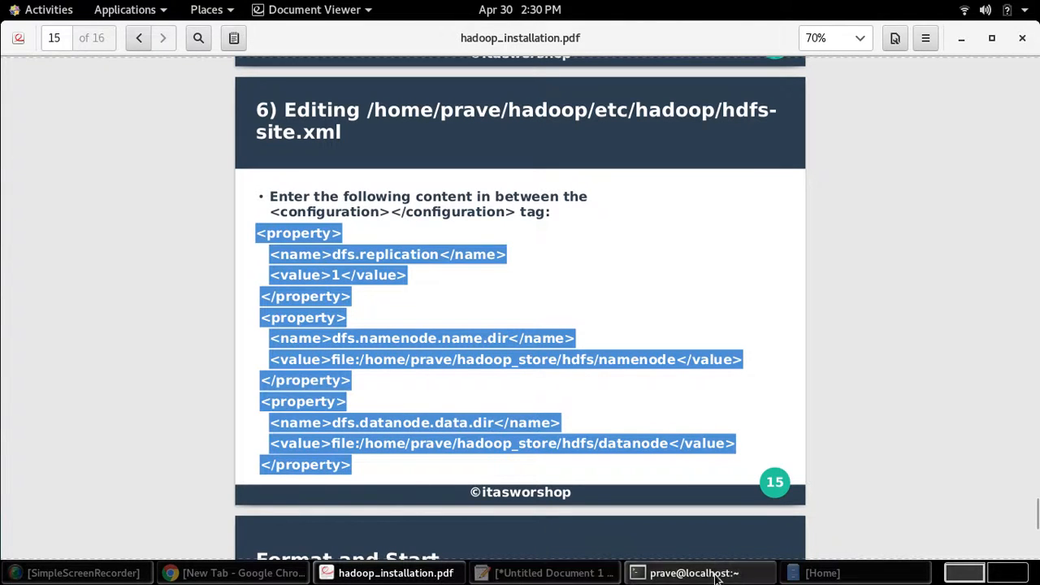
{"action": "left_click", "coordinate": [700, 572]}
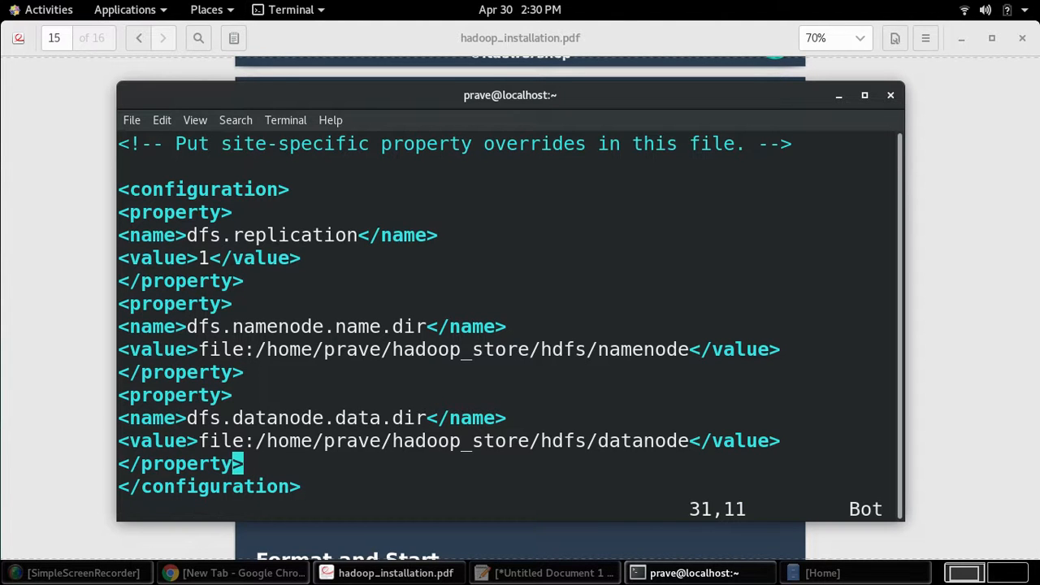
{"action": "type", "text": ":wq!"}
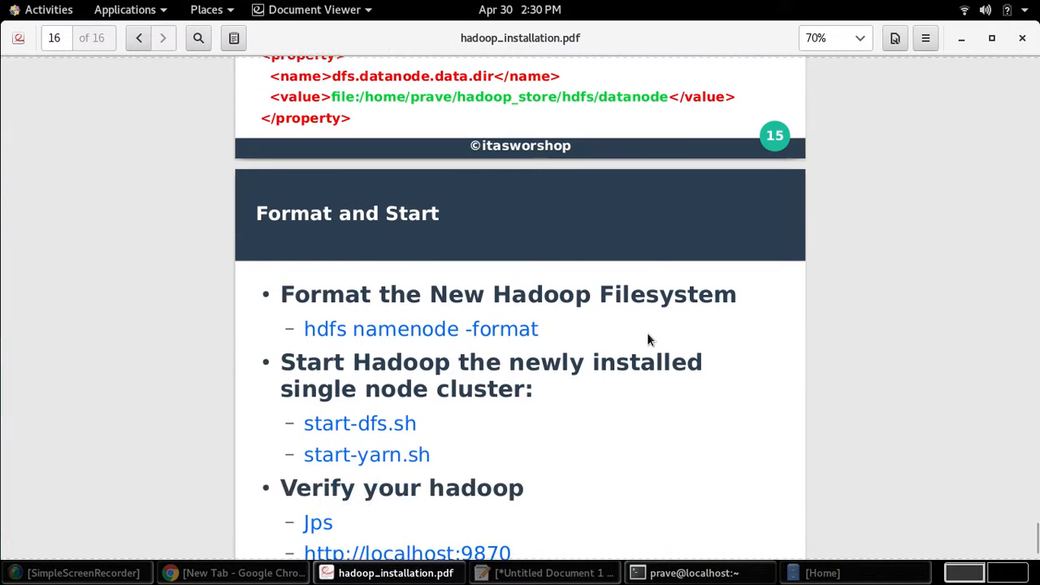
- Paste and run hdfs namenode -format in the terminal
{"action": "scroll", "scroll_direction": "down", "scroll_amount": 3}
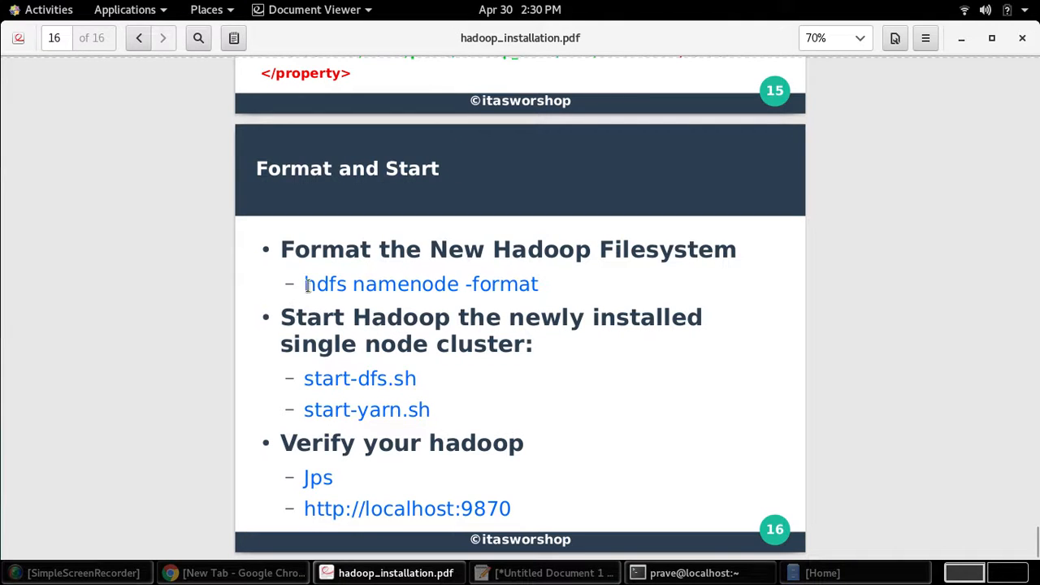
{"action": "left_click_drag", "start_coordinate": [304, 283], "coordinate": [539, 284]}
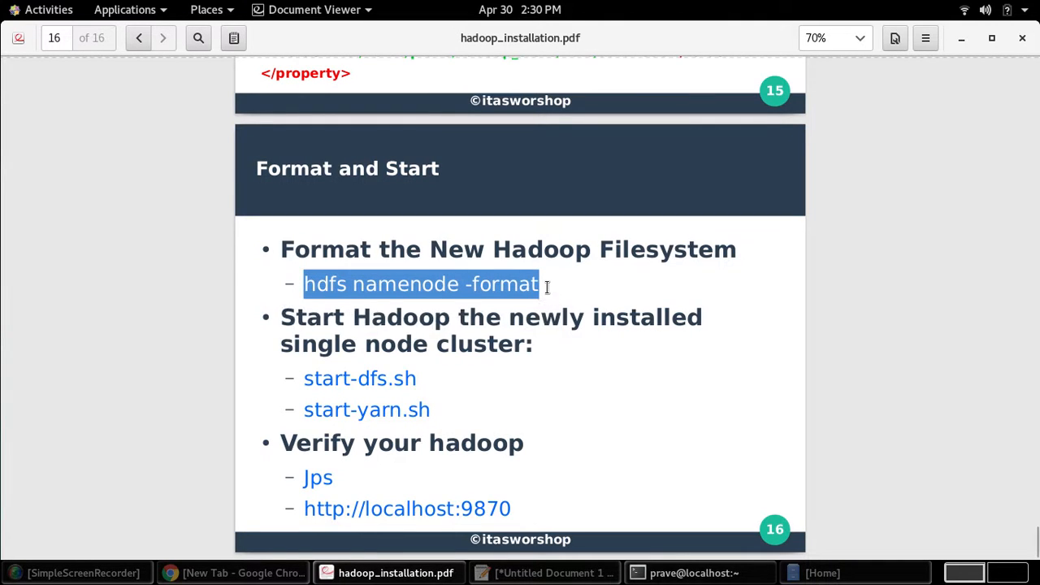
{"action": "mouse_move", "coordinate": [573, 530]}
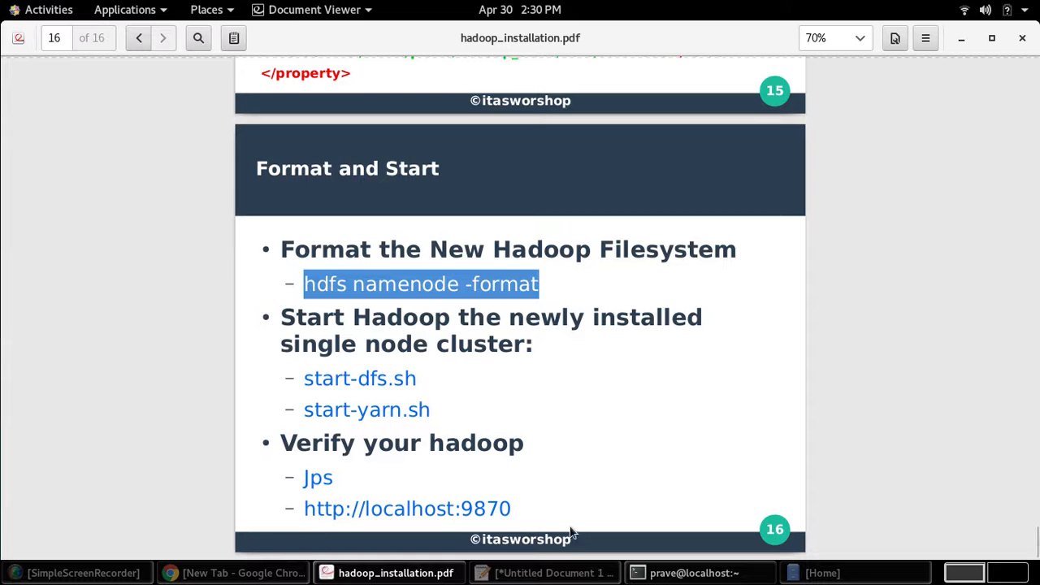
{"action": "right_click", "coordinate": [407, 377]}
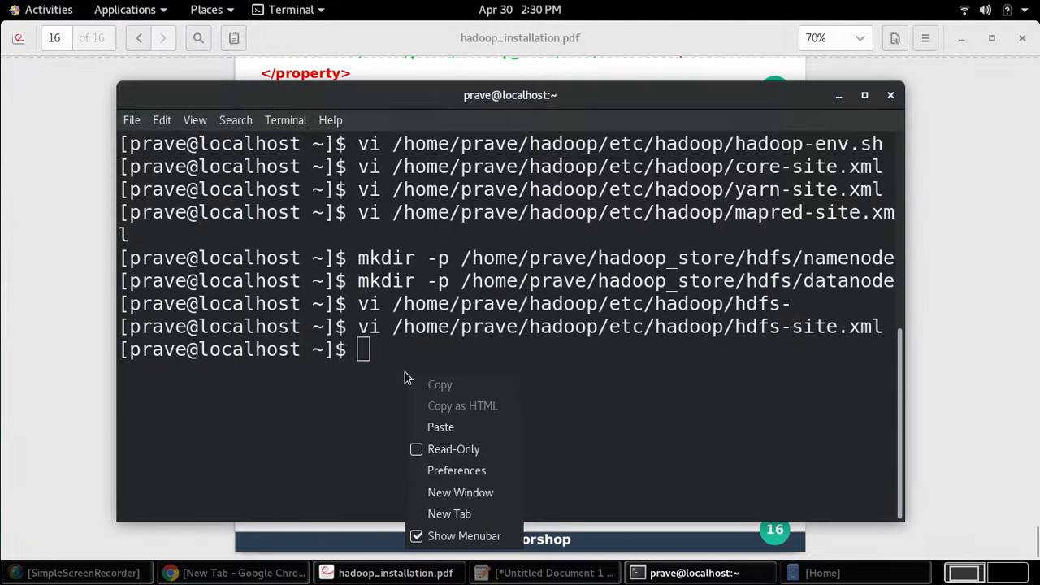
{"action": "type", "text": "hdfs namenode -format"}
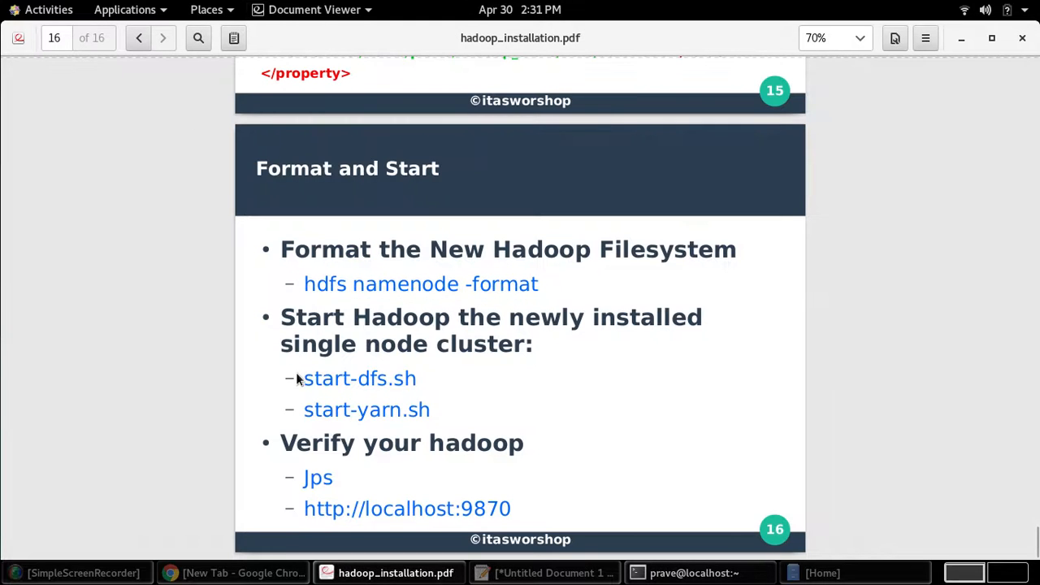
- Clear the terminal and run start-dfs.sh
{"action": "double_click", "coordinate": [359, 378]}
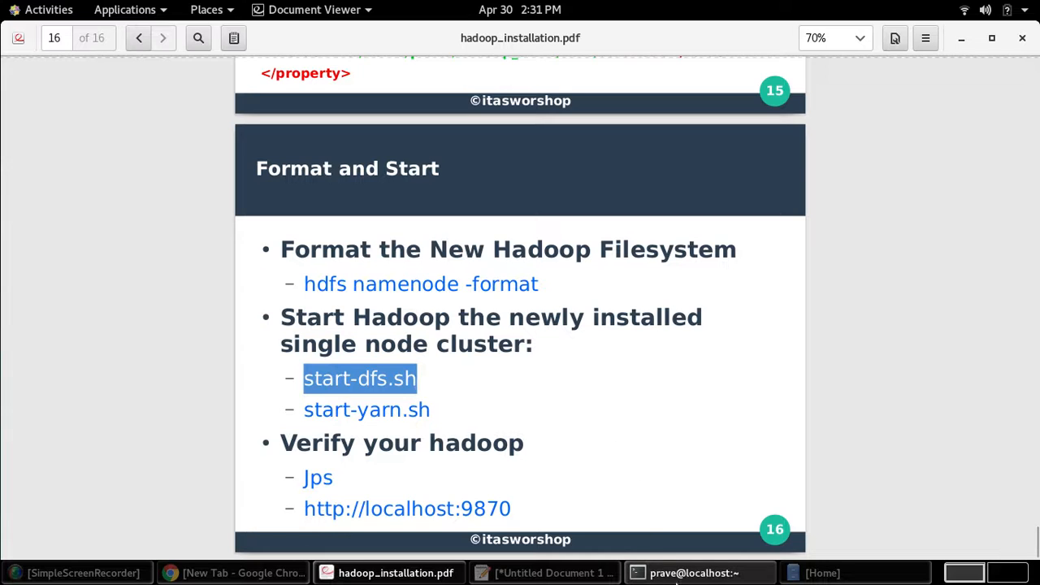
{"action": "left_click", "coordinate": [680, 572]}
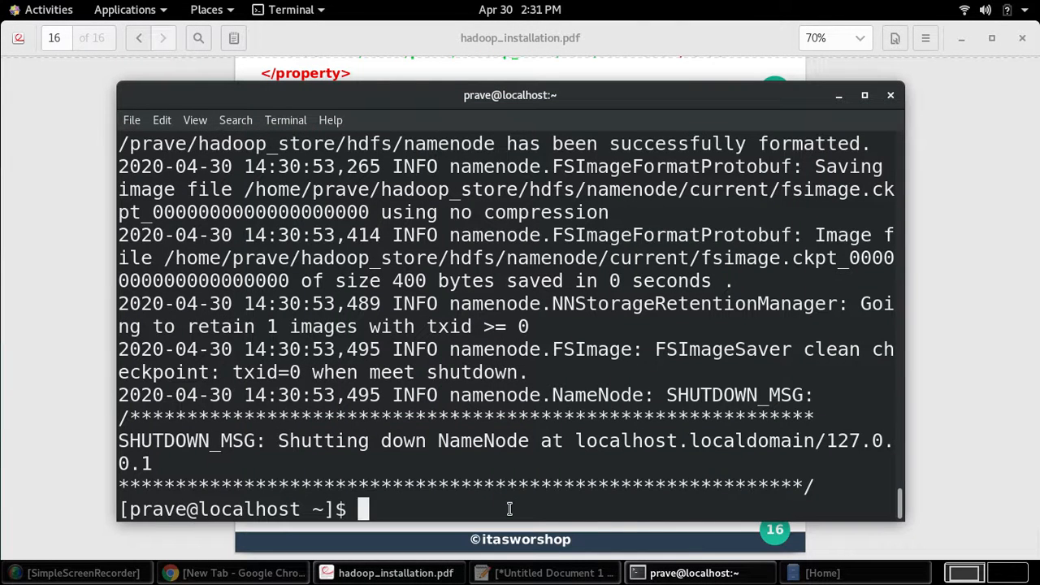
{"action": "type", "text": "clear"}
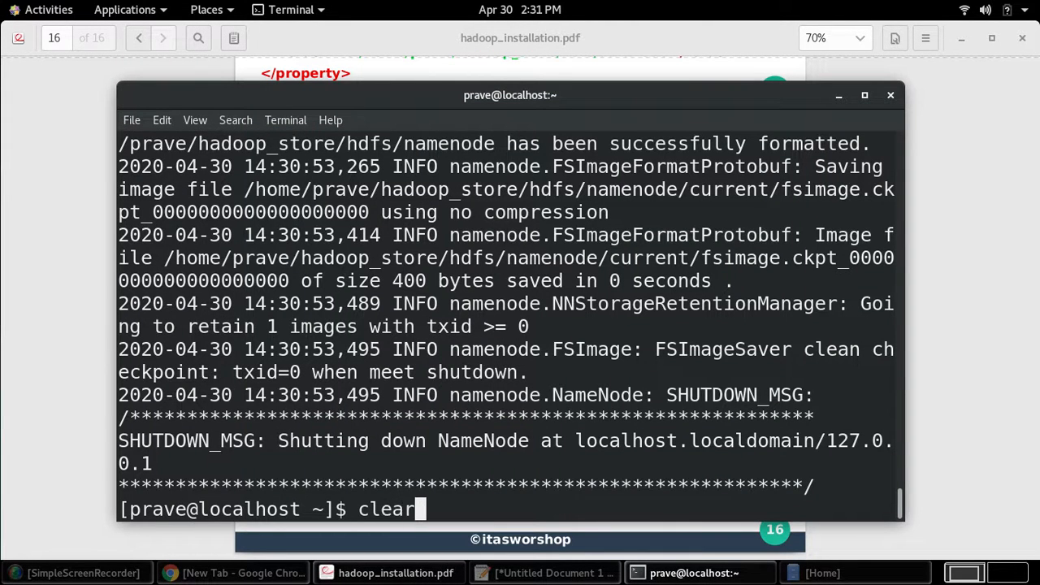
{"action": "type", "text": "start-dfs.sh"}
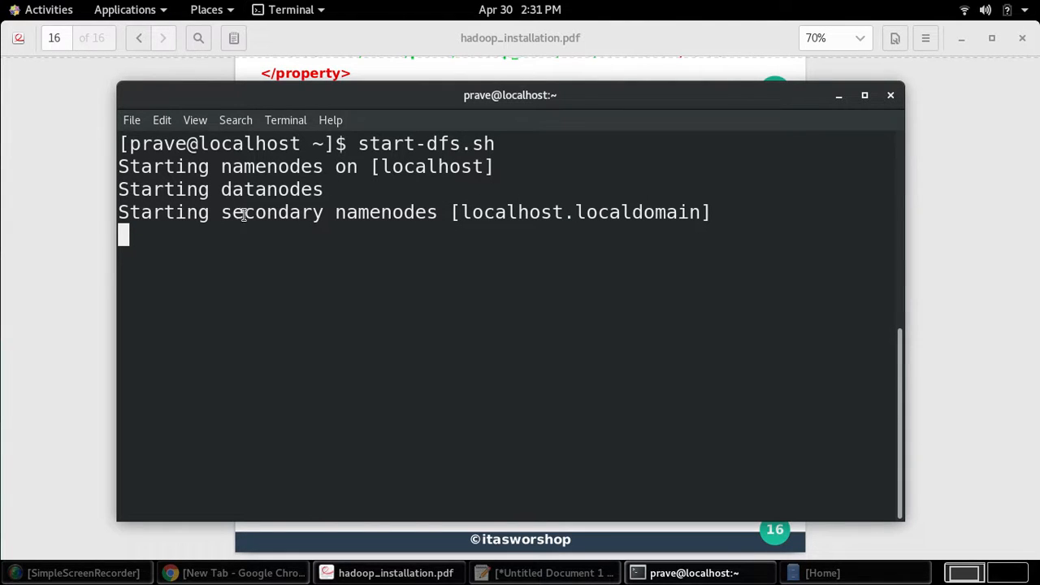
{"action": "mouse_move", "coordinate": [453, 186]}
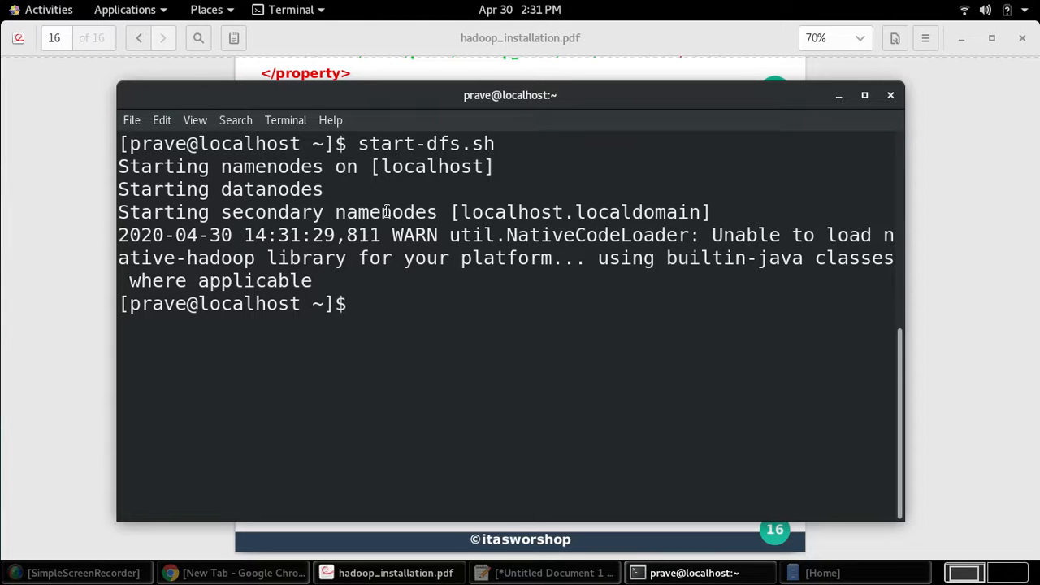
- Run jps to confirm NameNode, DataNode and SecondaryNameNode are running
{"action": "type", "text": "jps"}
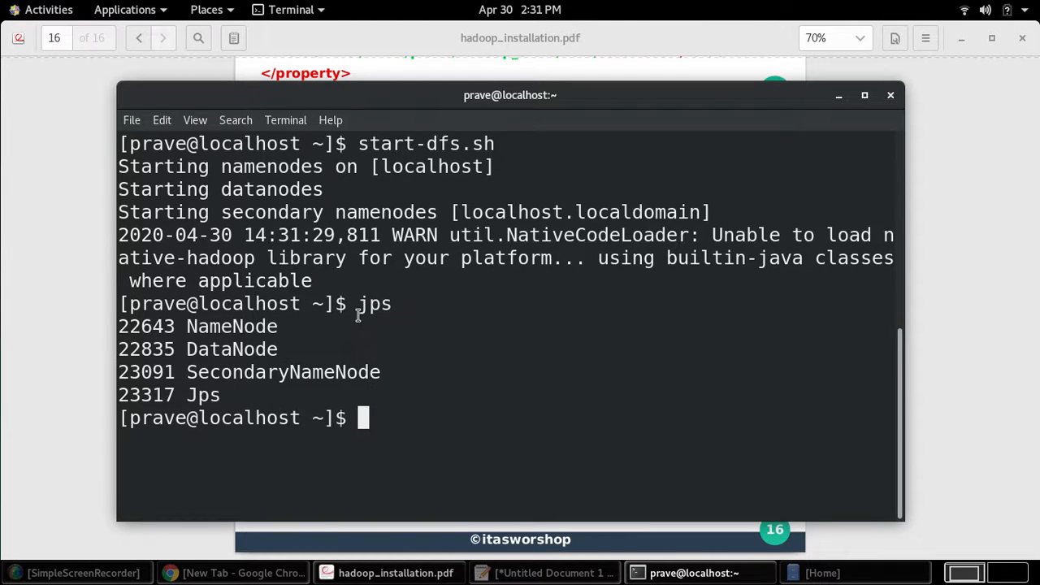
{"action": "double_click", "coordinate": [374, 304]}
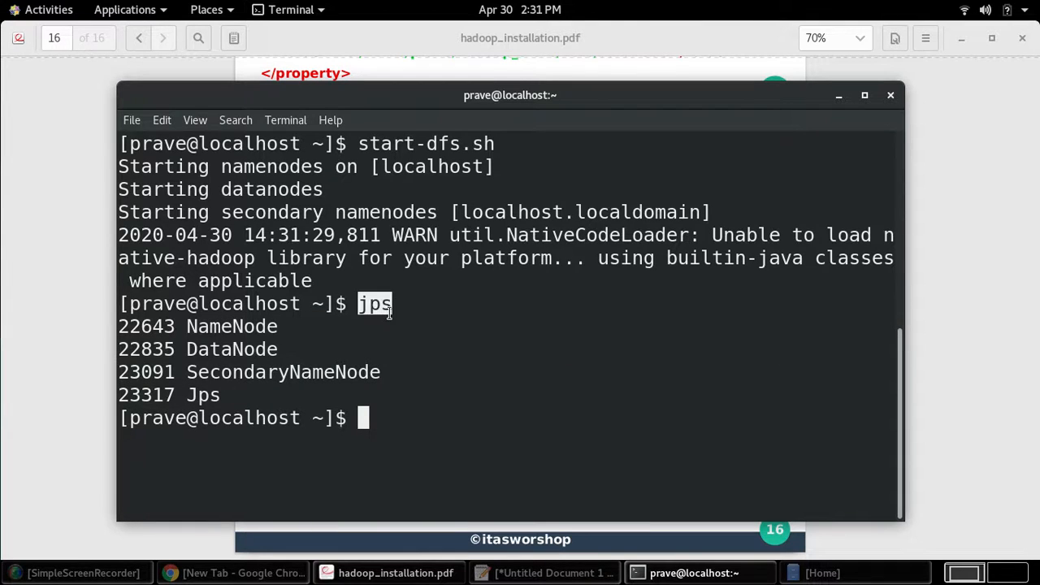
{"action": "mouse_move", "coordinate": [121, 327]}
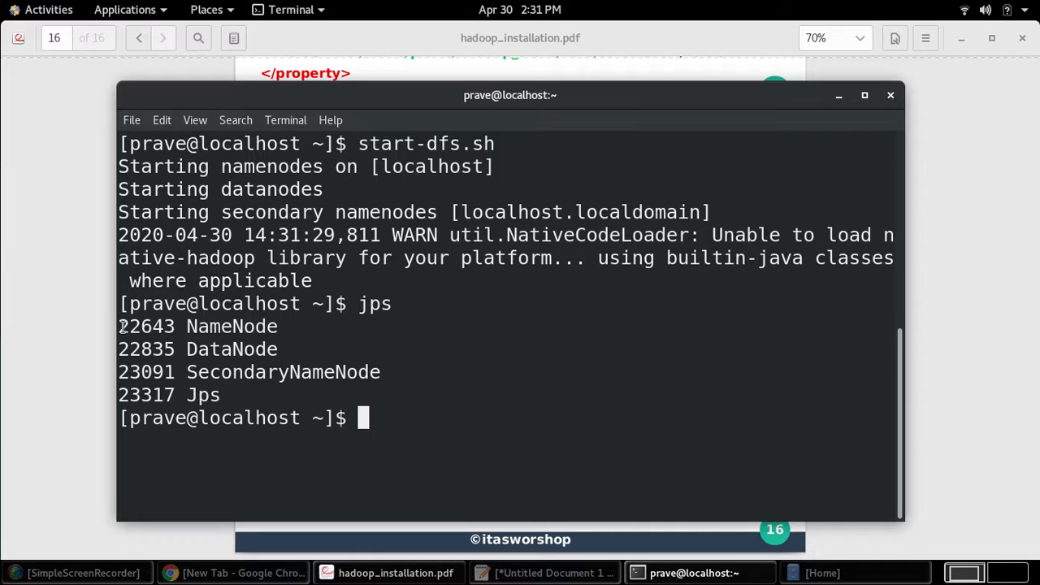
{"action": "mouse_move", "coordinate": [380, 373]}
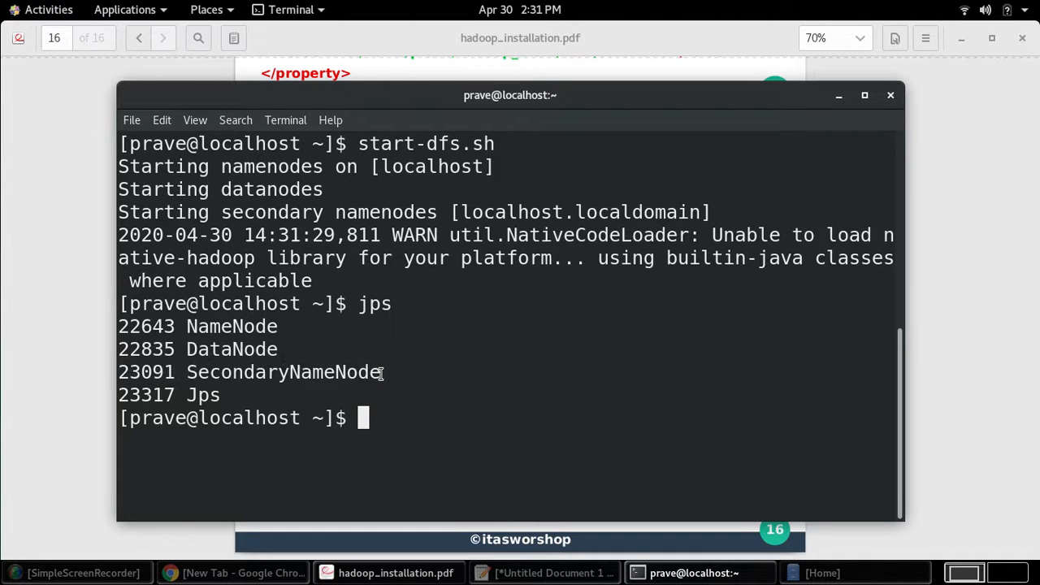
{"action": "left_click_drag", "start_coordinate": [120, 326], "coordinate": [380, 371]}
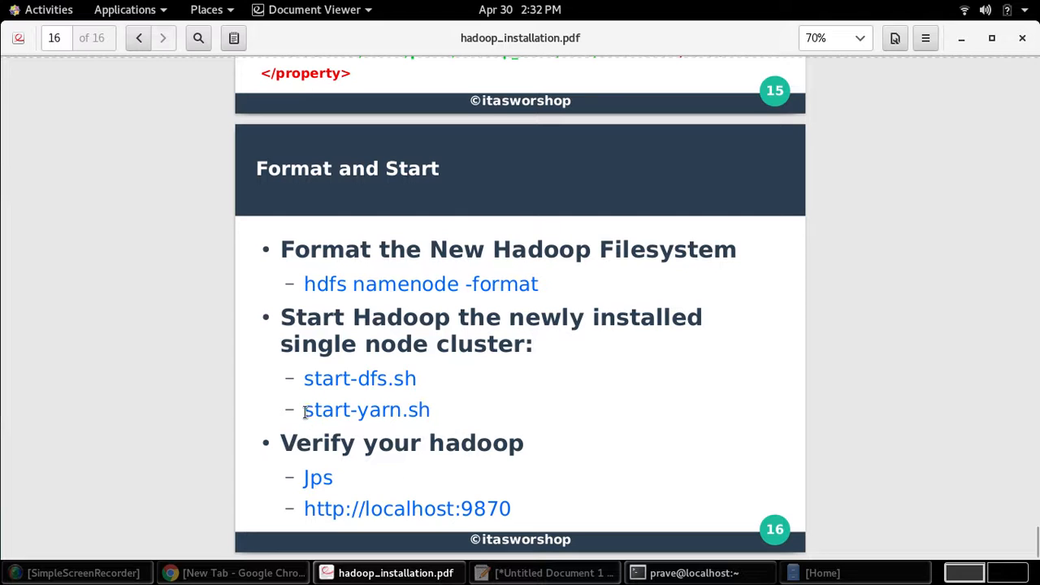
- Run start-yarn.sh to launch the resourcemanager and nodemanagers
{"action": "double_click", "coordinate": [367, 410]}
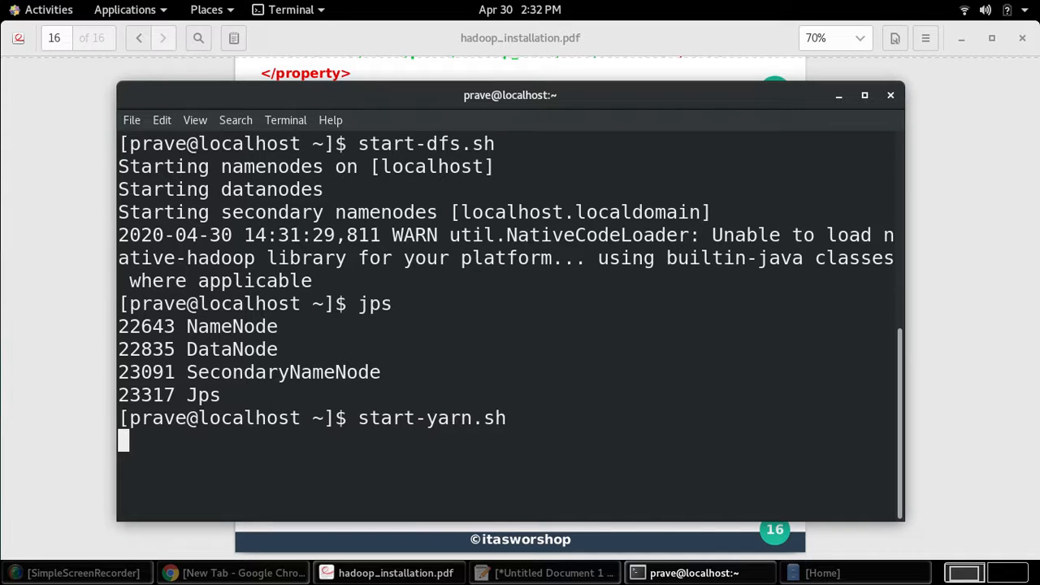
{"action": "key", "text": "Return"}
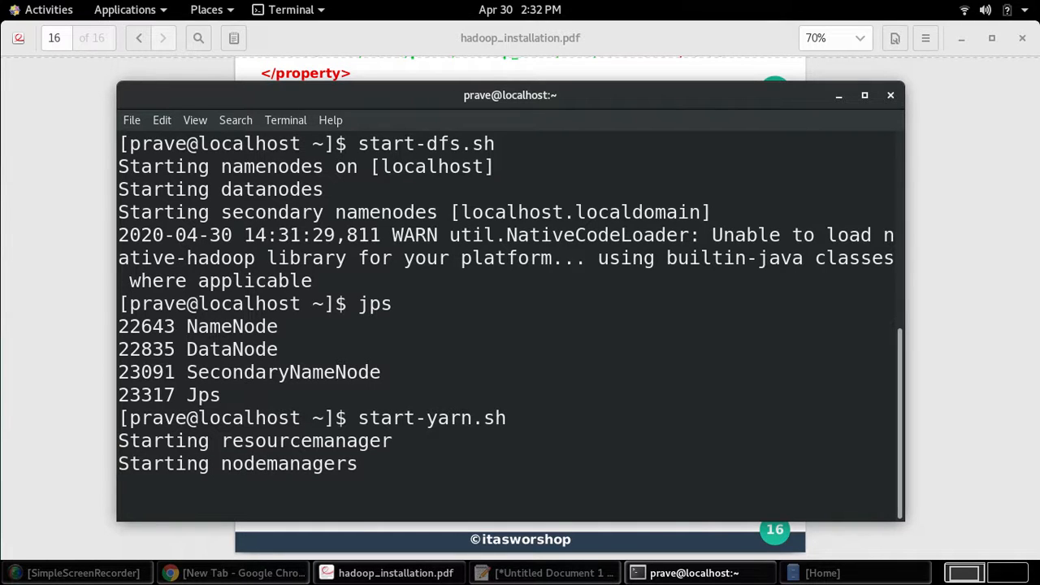
{"action": "type", "text": "jp"}
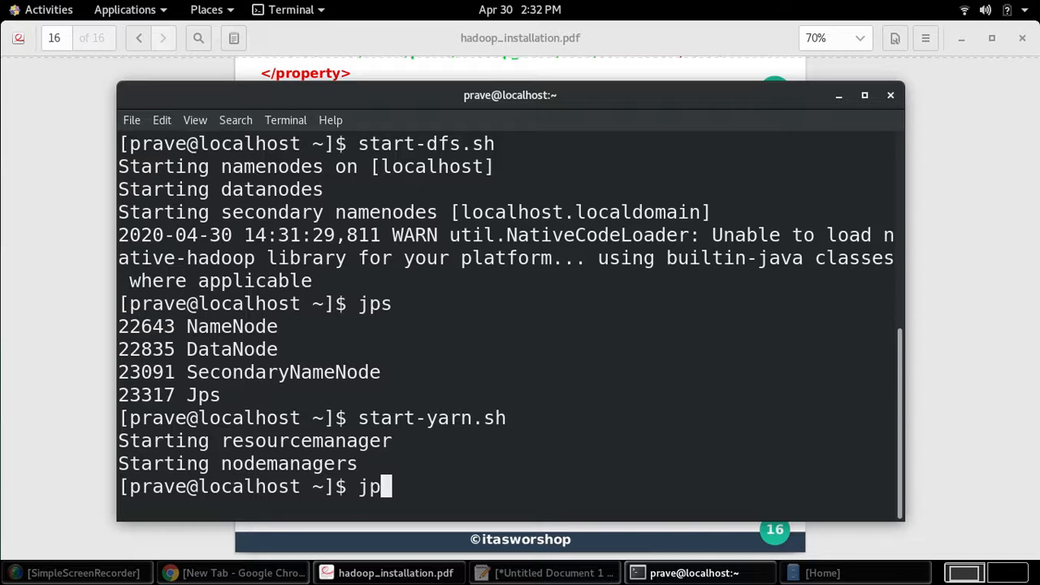
{"action": "key", "text": "Return"}
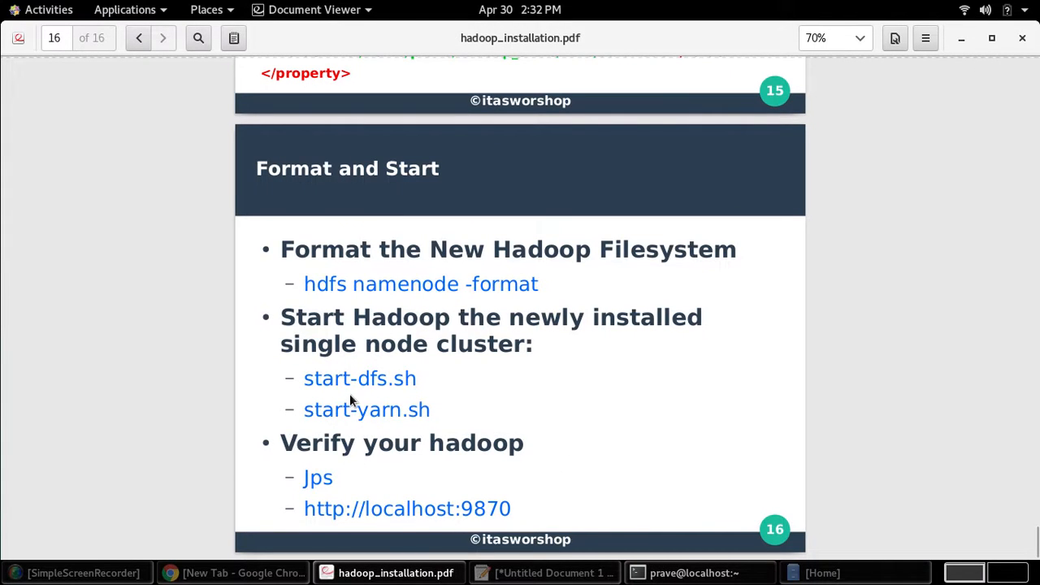
{"action": "double_click", "coordinate": [330, 379]}
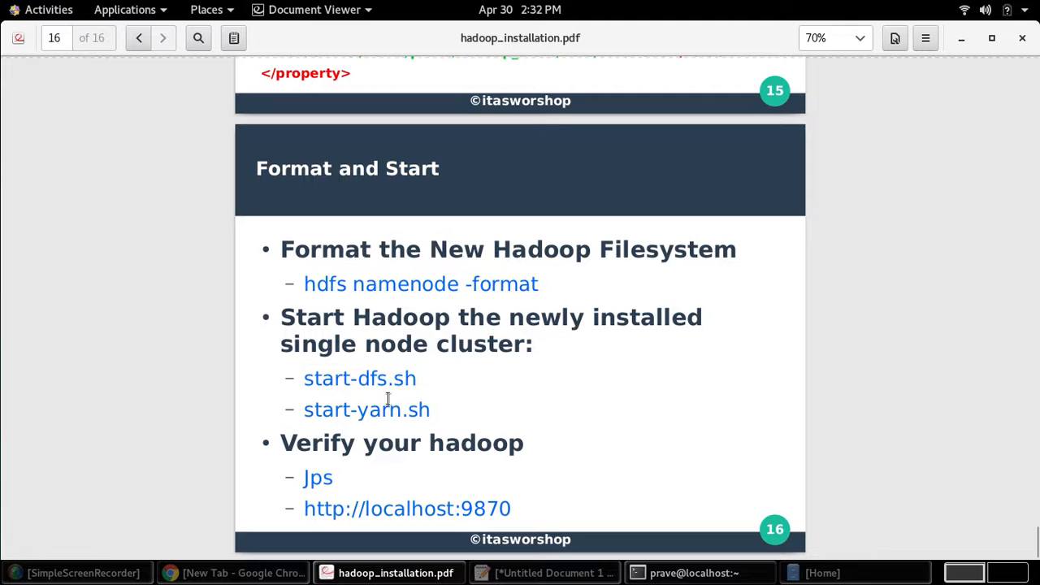
{"action": "double_click", "coordinate": [367, 409]}
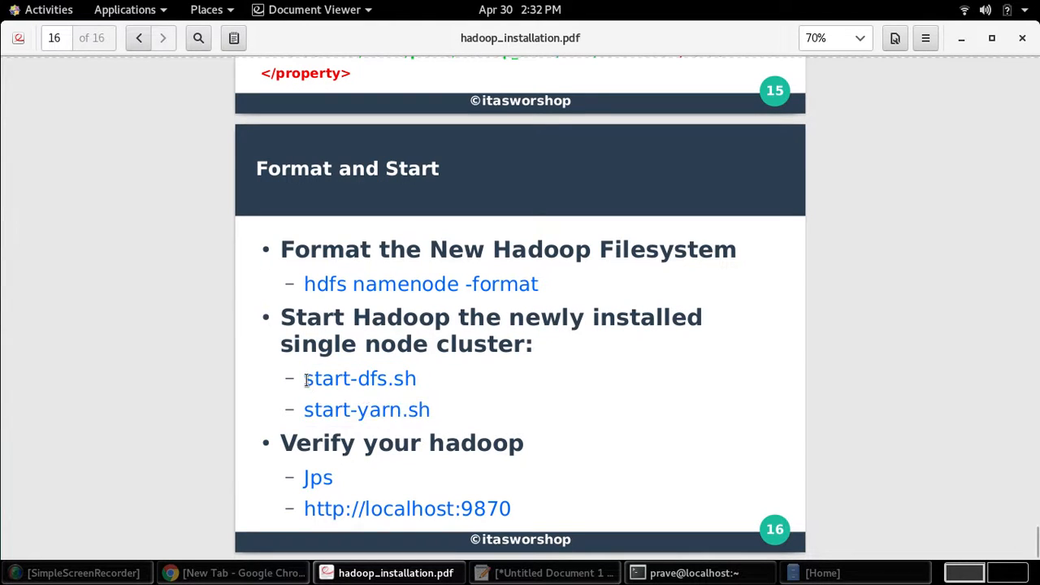
{"action": "mouse_move", "coordinate": [315, 492]}
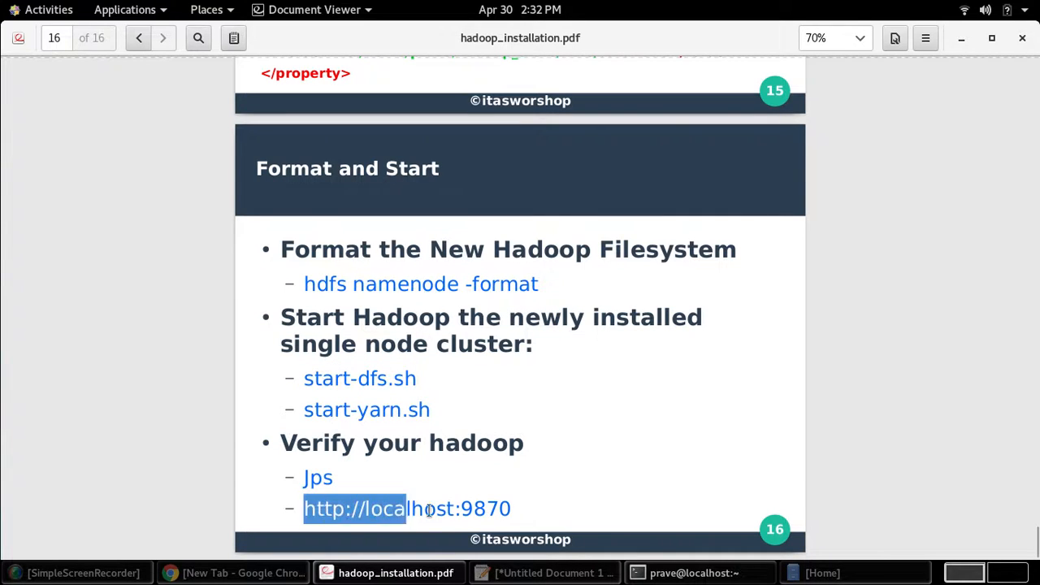
{"action": "left_click_drag", "start_coordinate": [382, 509], "coordinate": [524, 509]}
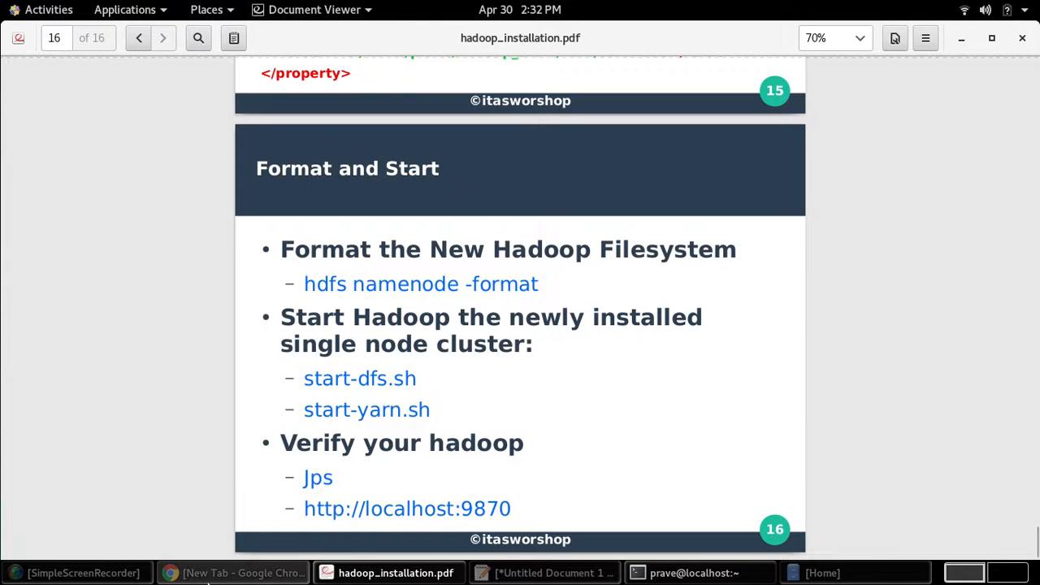
- Load localhost:9870 in Chrome and check the Datanodes, Startup Progress and Utilities menus
{"action": "left_click", "coordinate": [235, 571]}
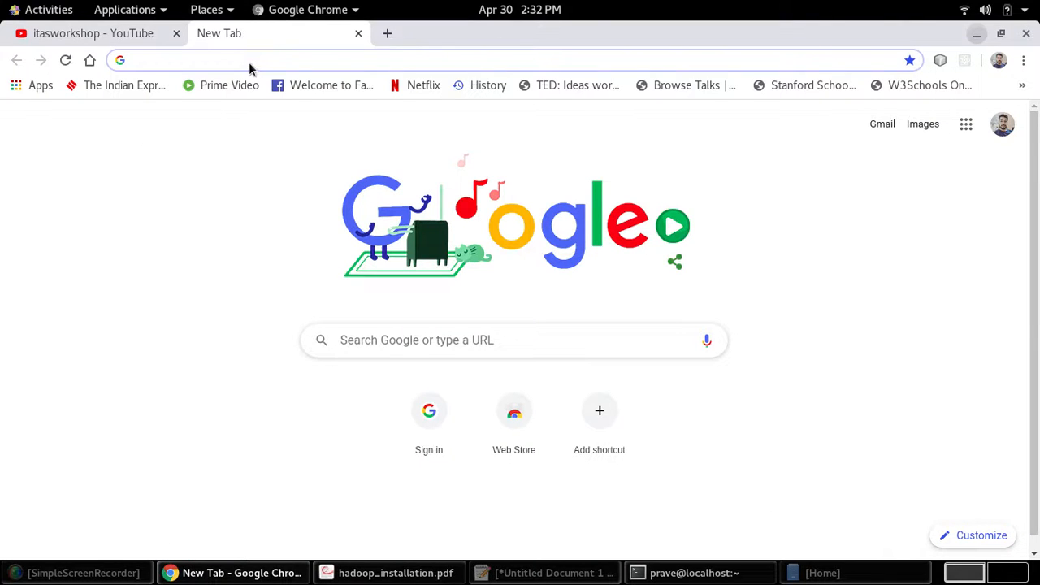
{"action": "mouse_move", "coordinate": [212, 55]}
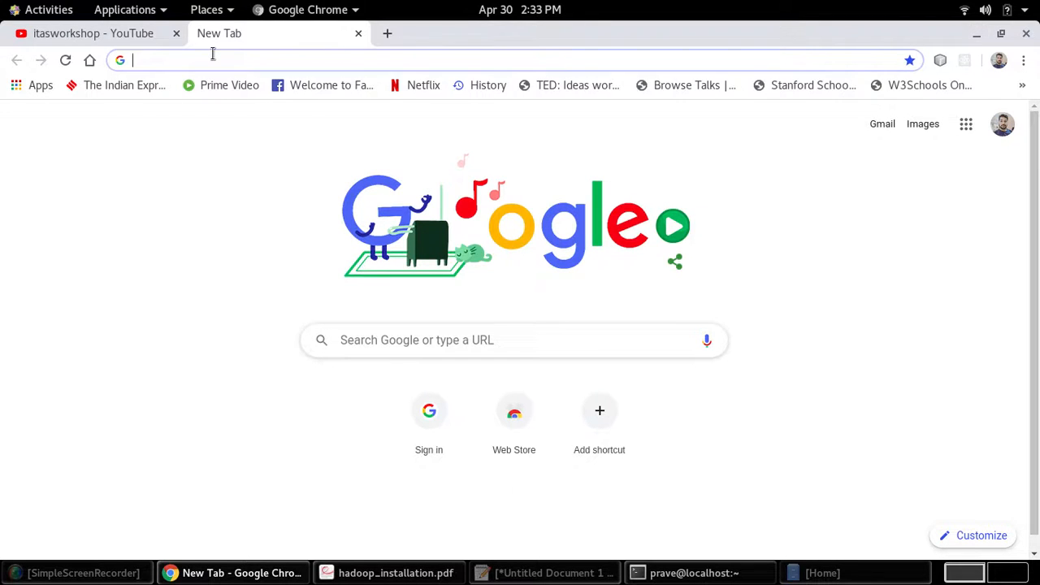
{"action": "type", "text": "localhost:9870/dfshealth.html#tab-overview"}
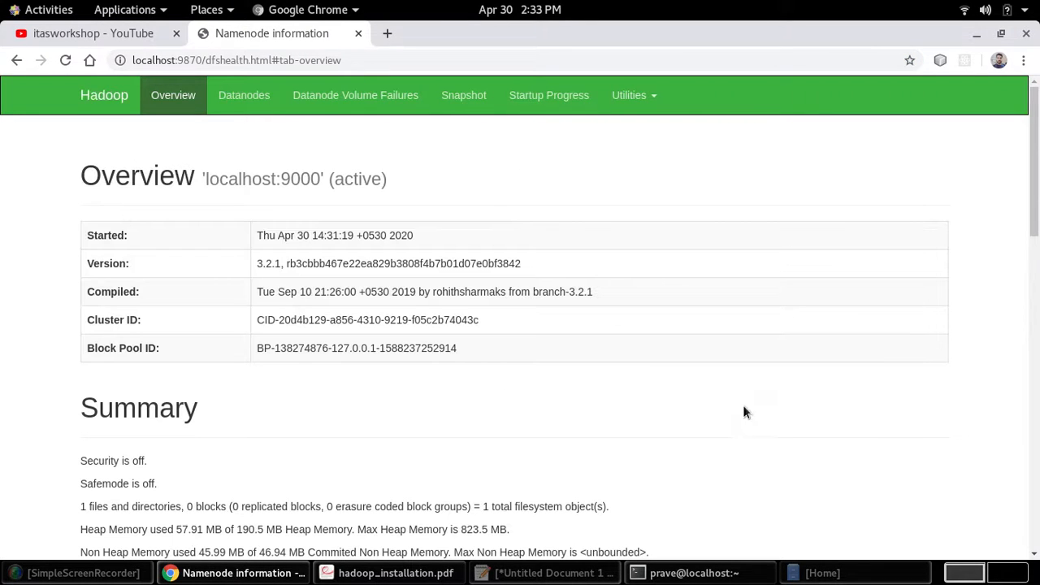
{"action": "mouse_move", "coordinate": [738, 414]}
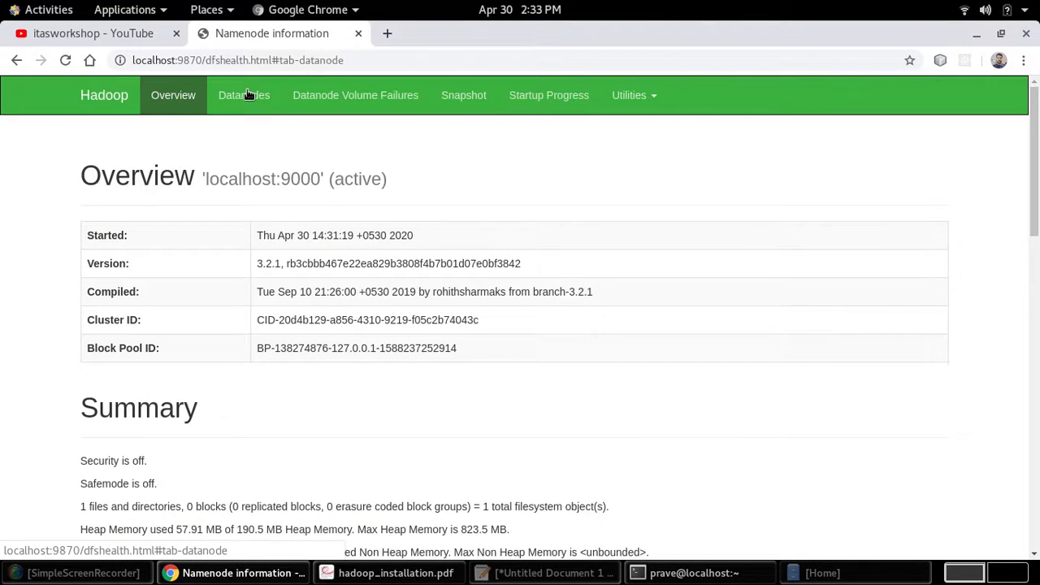
{"action": "left_click", "coordinate": [243, 95]}
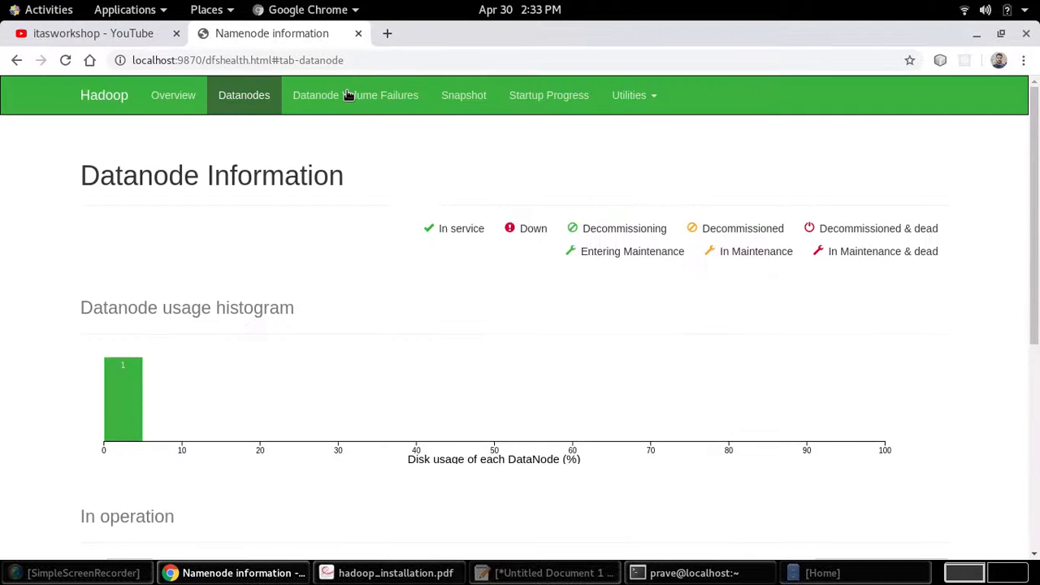
{"action": "left_click", "coordinate": [469, 95]}
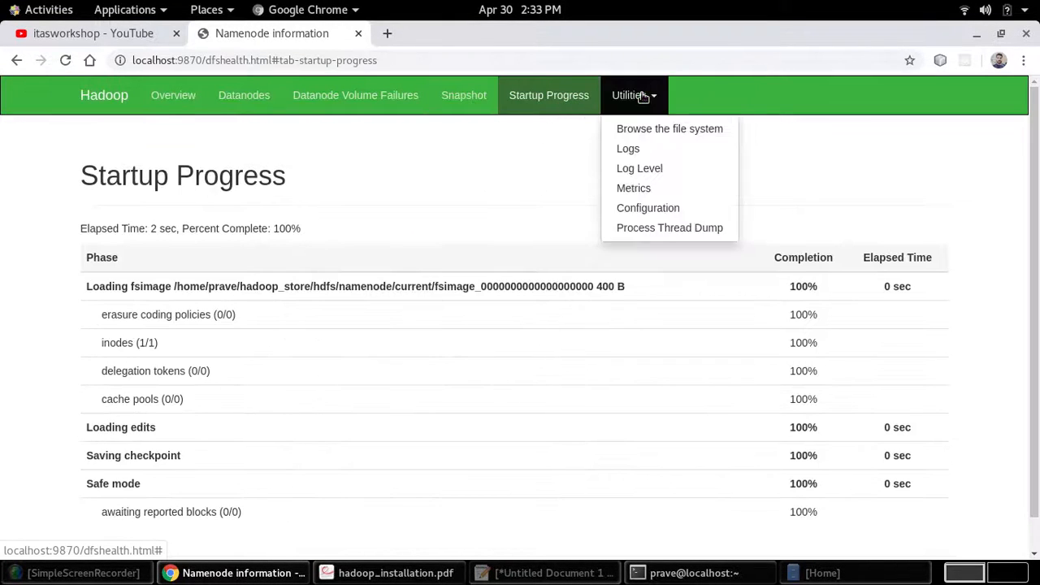
{"action": "mouse_move", "coordinate": [574, 211]}
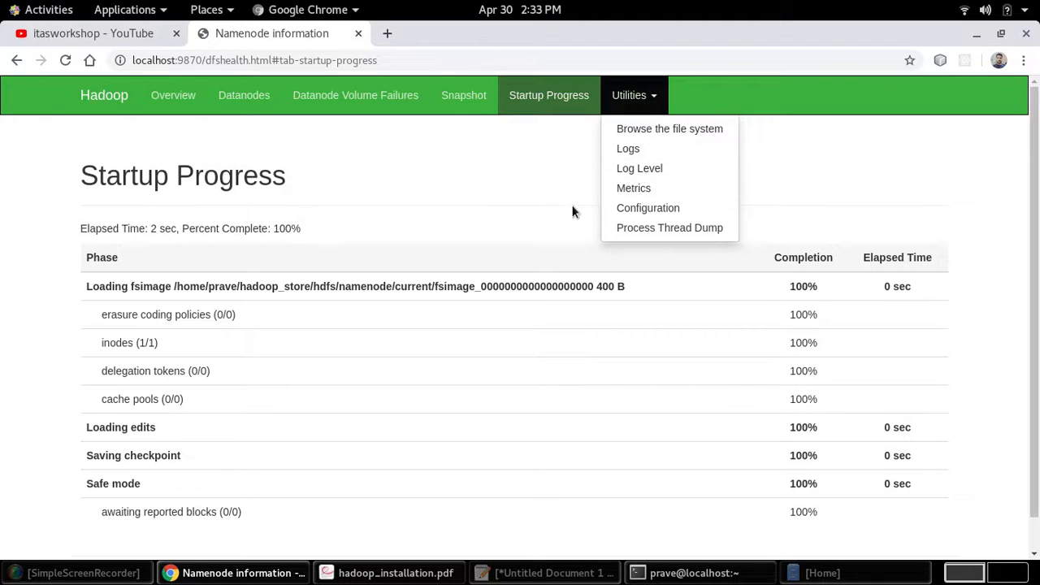
{"action": "left_click", "coordinate": [630, 95]}
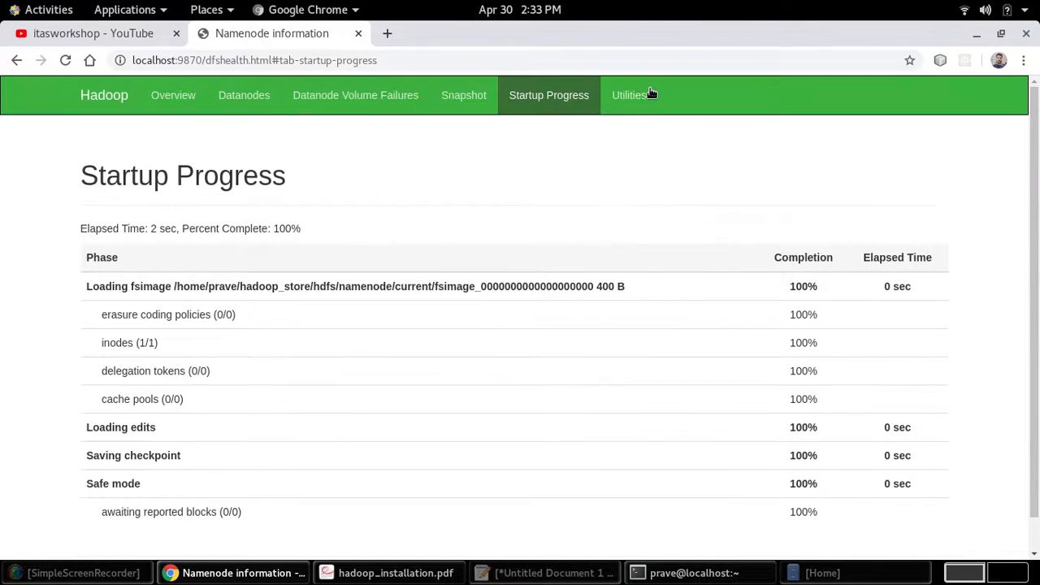
{"action": "left_click", "coordinate": [629, 95]}
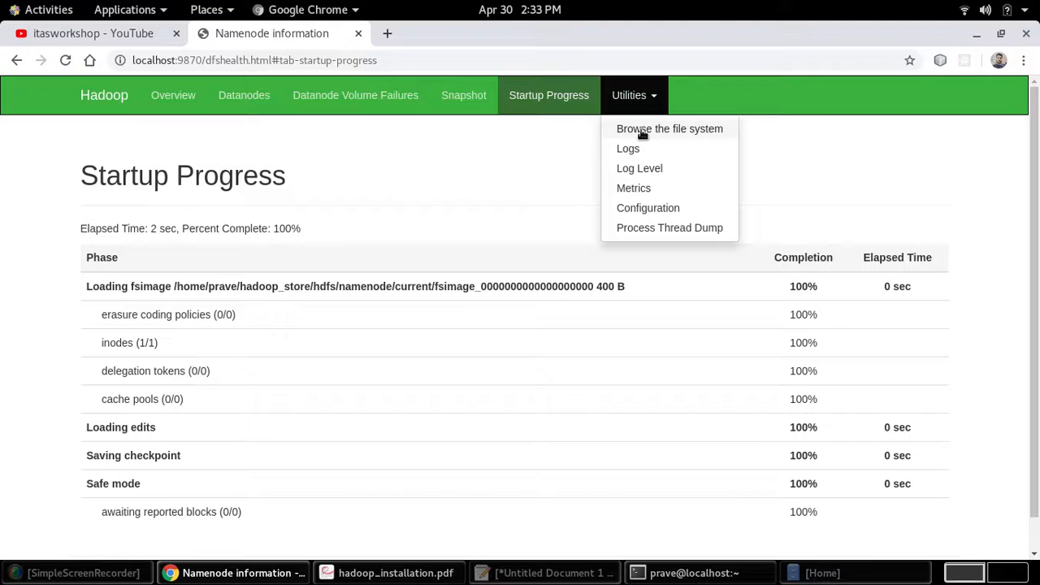
- Browse the empty HDFS root, then scroll through Overview's summary and storage sections
{"action": "left_click", "coordinate": [670, 129]}
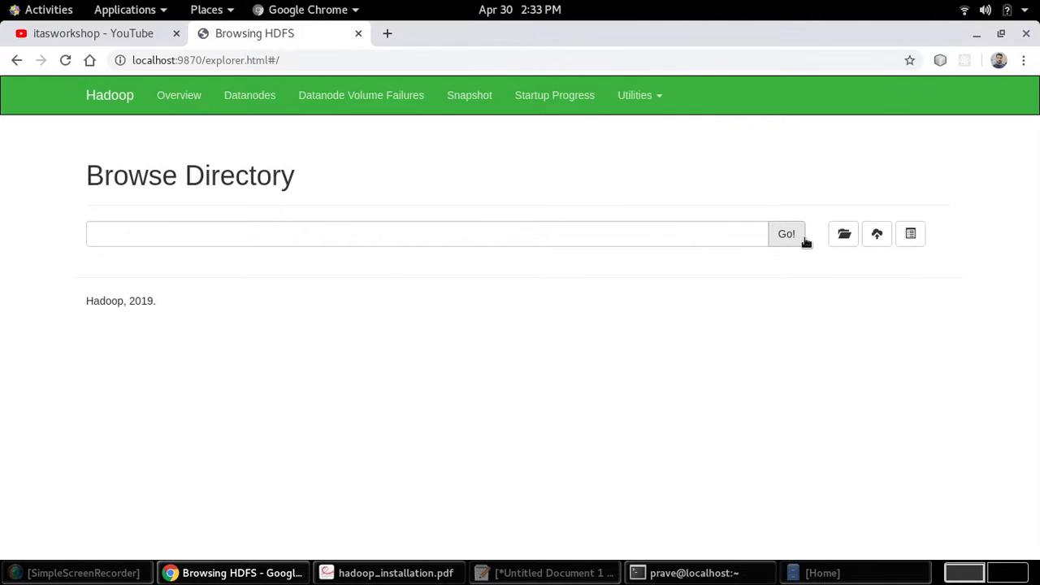
{"action": "left_click", "coordinate": [786, 233]}
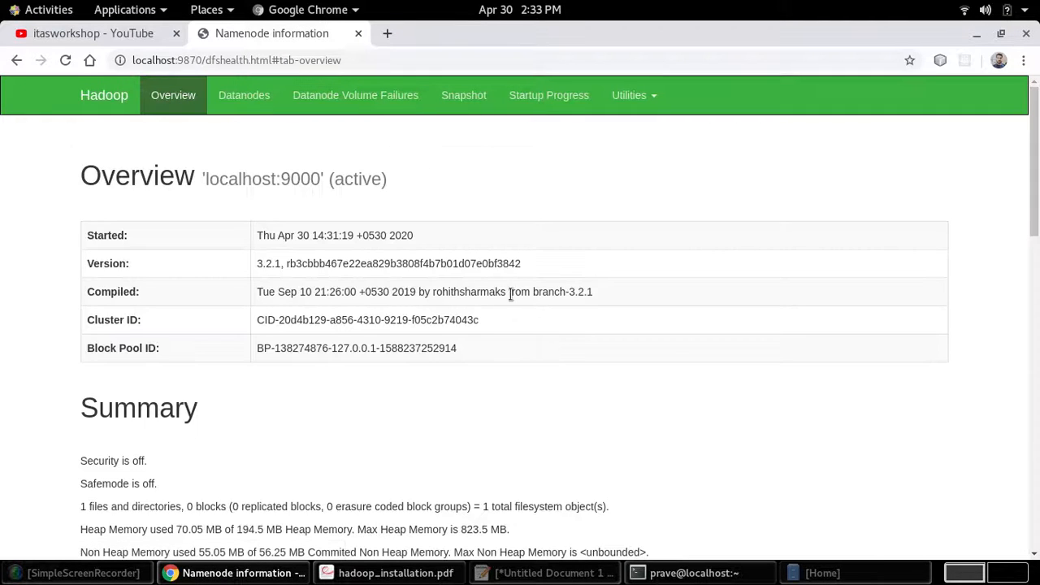
{"action": "scroll", "scroll_direction": "down", "scroll_amount": 3}
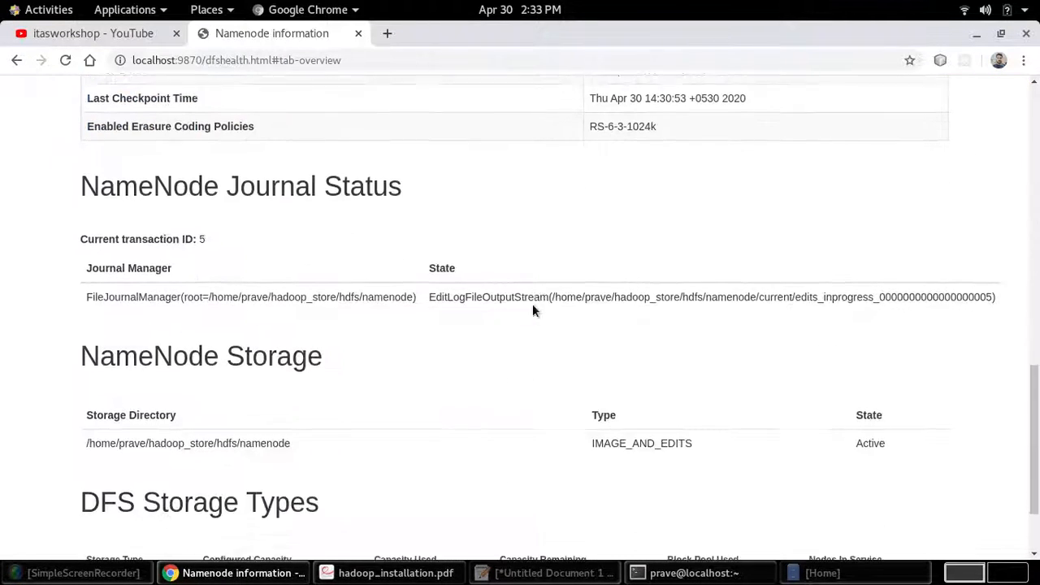
{"action": "scroll", "scroll_direction": "up", "scroll_amount": 3}
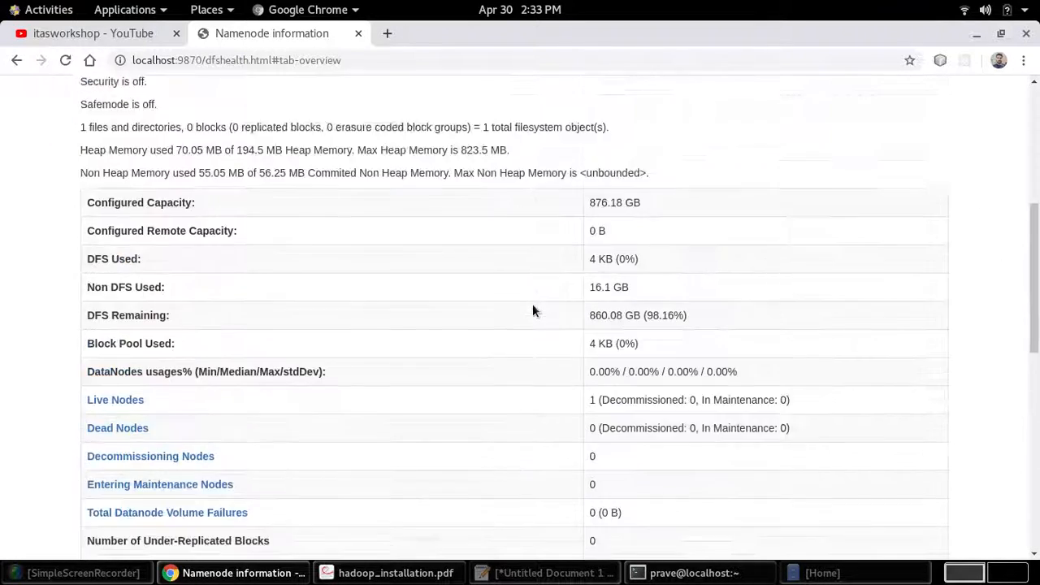
{"action": "scroll", "scroll_direction": "up", "scroll_amount": 3}
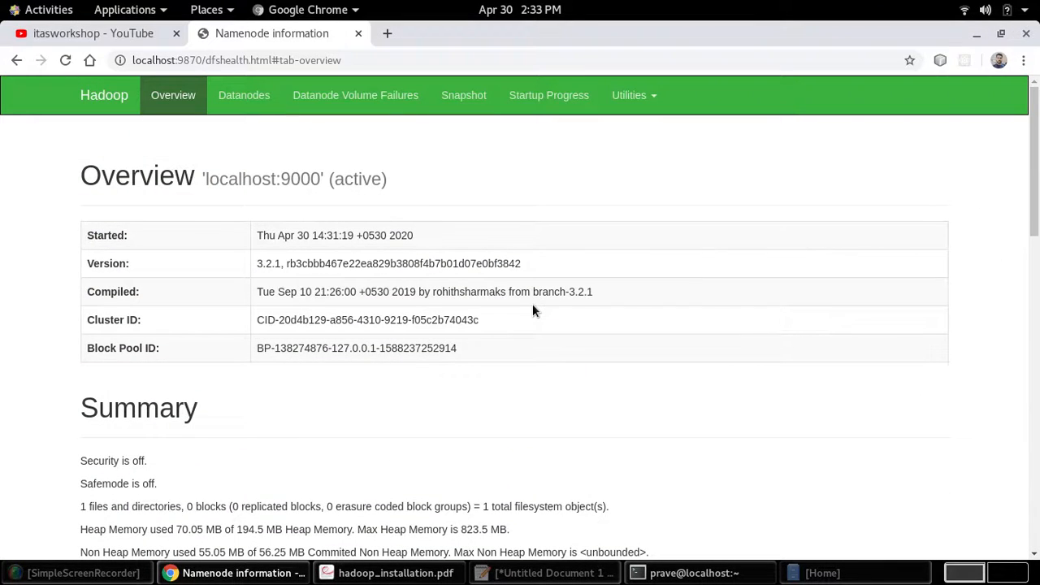
{"action": "mouse_move", "coordinate": [544, 358]}
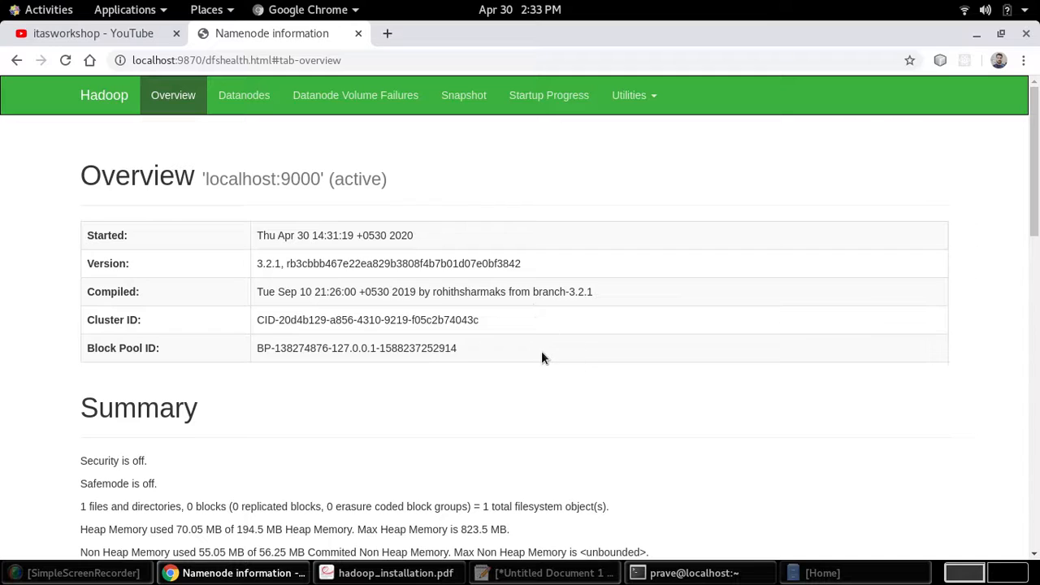